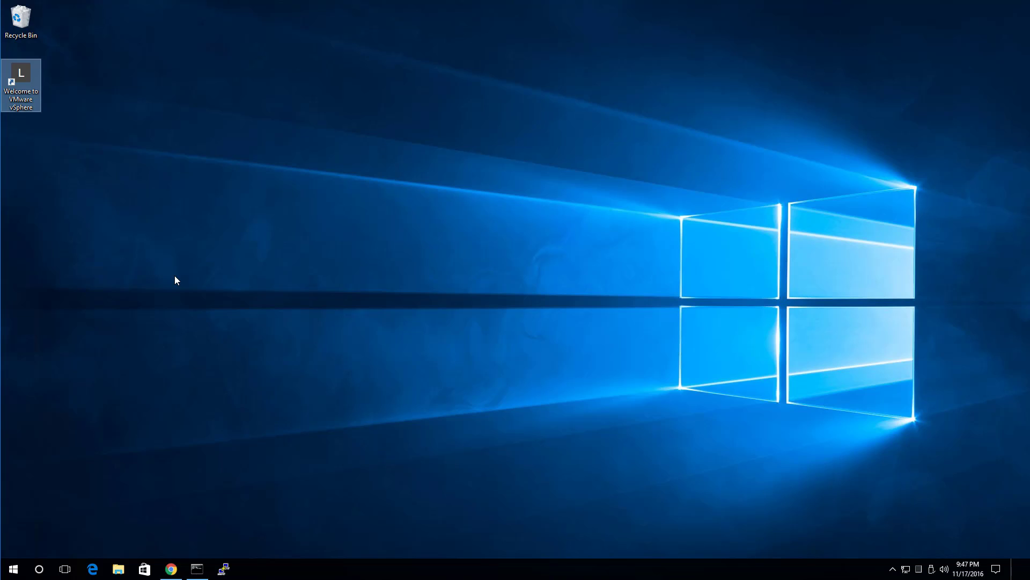
mouse_move(226, 277)
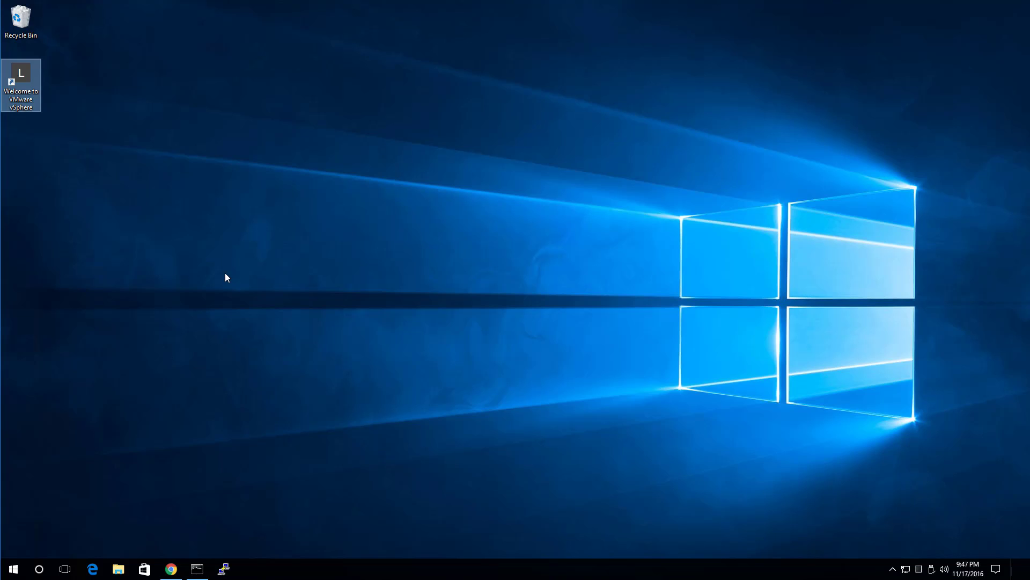
mouse_move(217, 375)
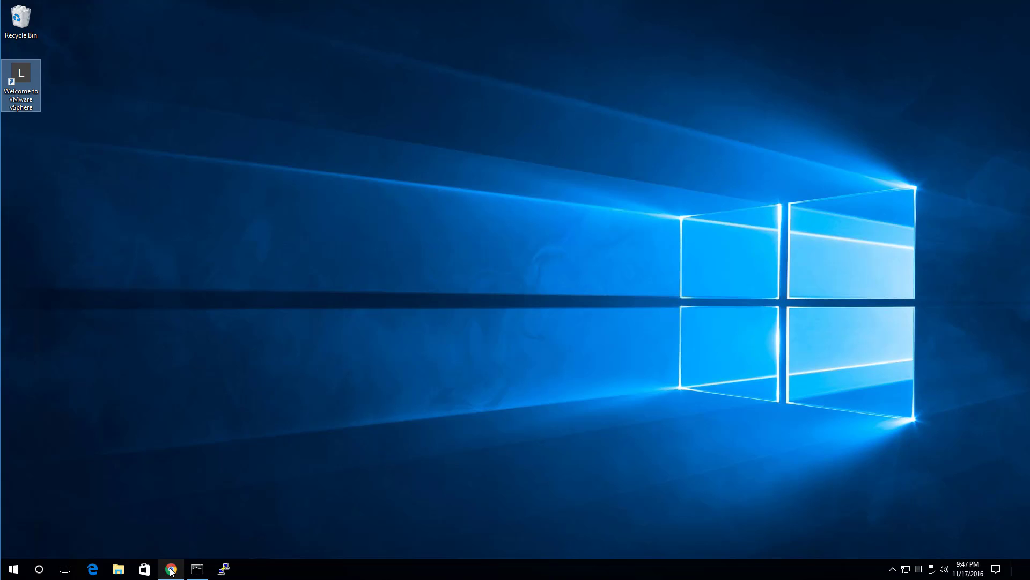
Step: Launch Chrome from the taskbar, showing the ESXi host's datastores list
click(171, 568)
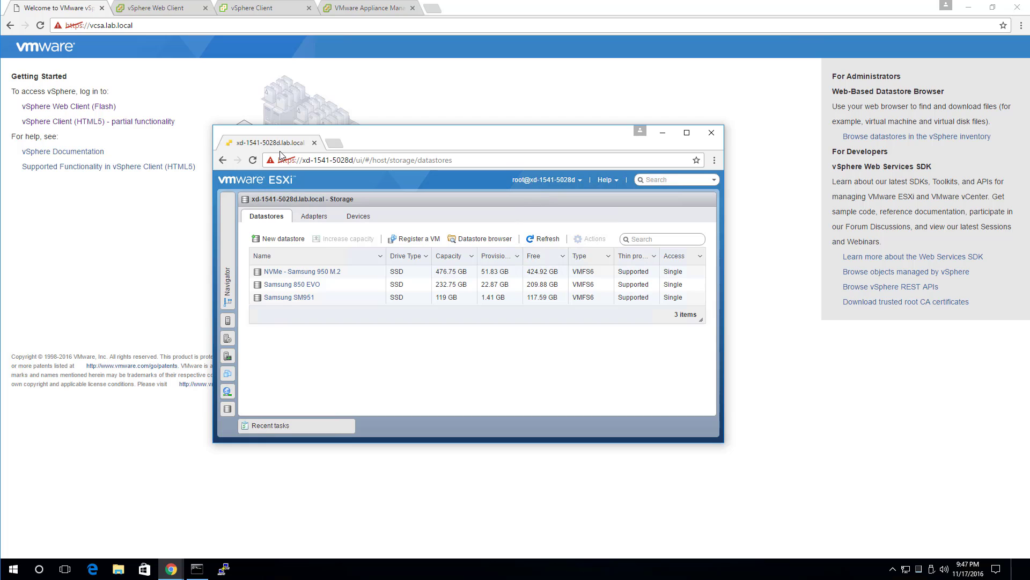
mouse_move(259, 138)
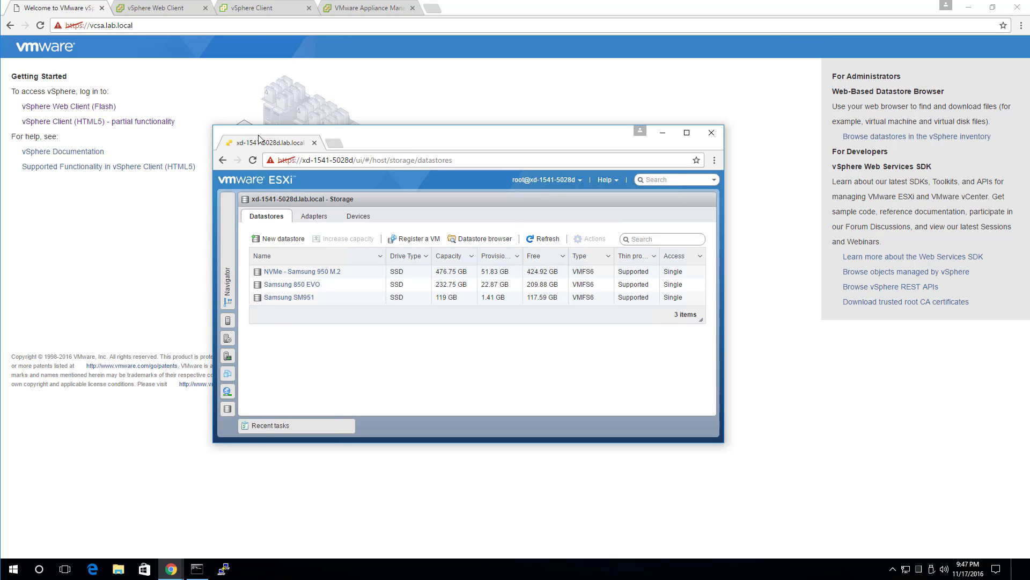
Step: Merge the separate VMware ESXi Host Client window into the main Chrome window
click(686, 132)
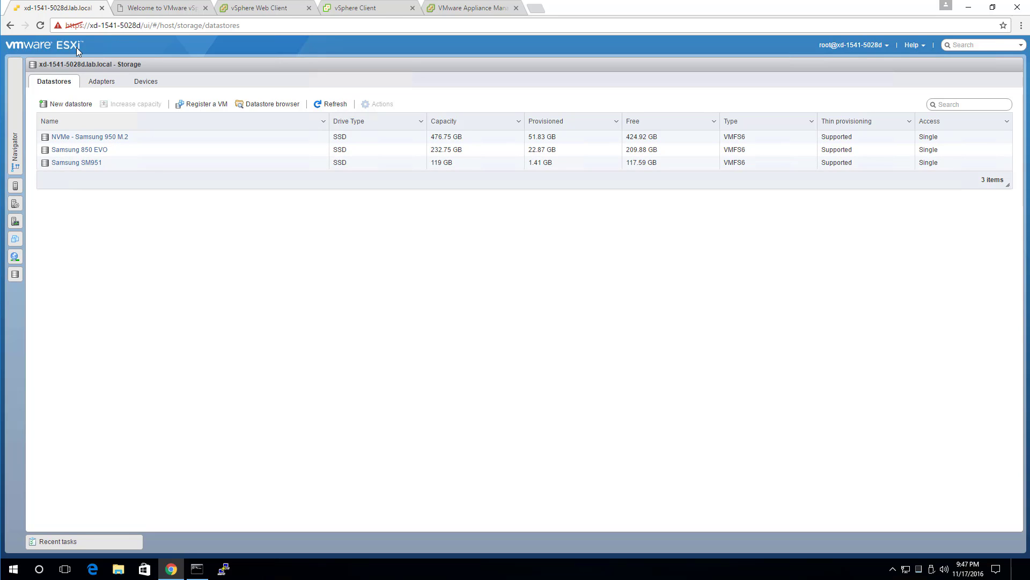
mouse_move(113, 30)
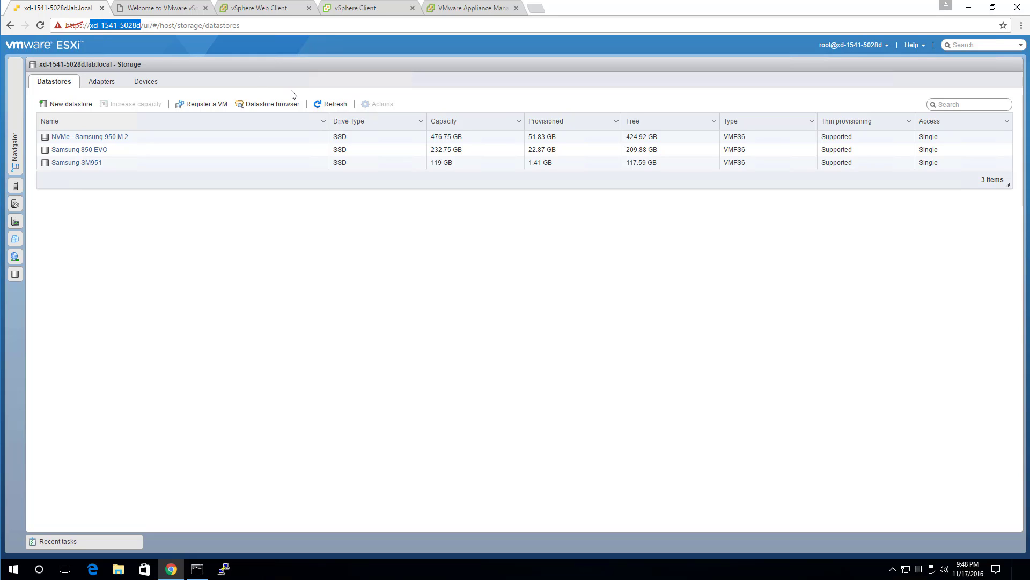
mouse_move(161, 310)
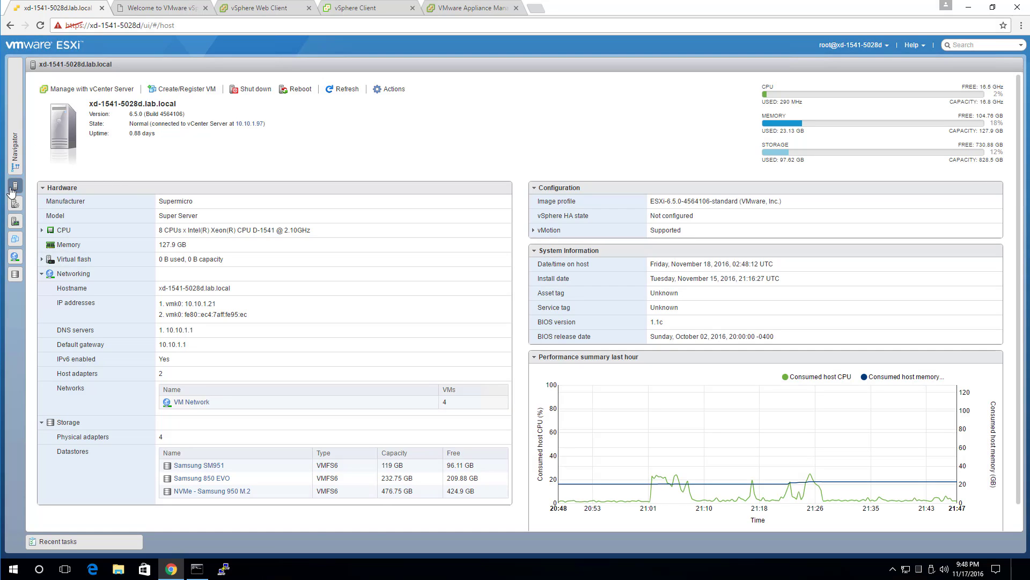
mouse_move(260, 574)
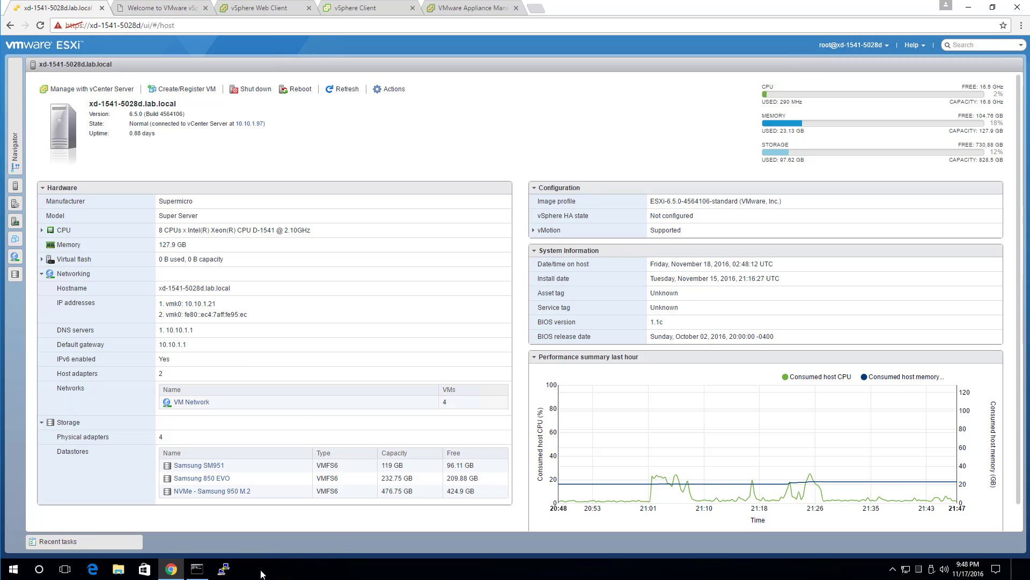
mouse_move(255, 569)
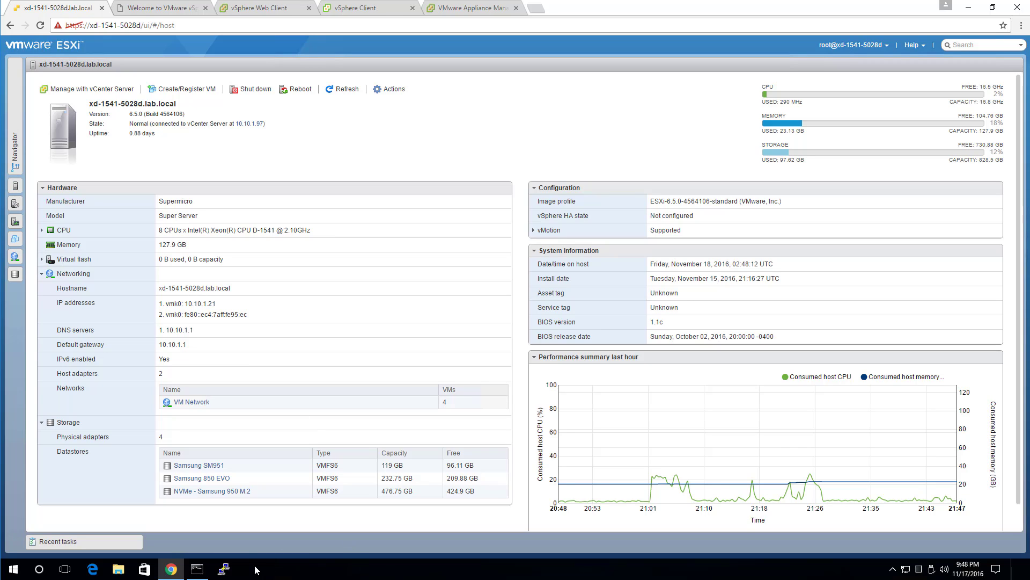
mouse_move(288, 462)
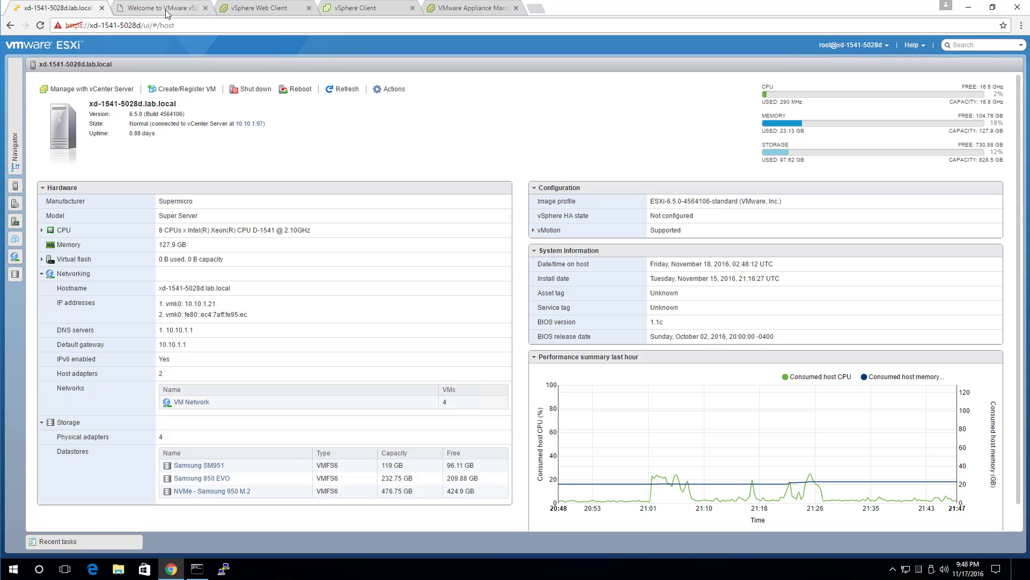
mouse_move(161, 7)
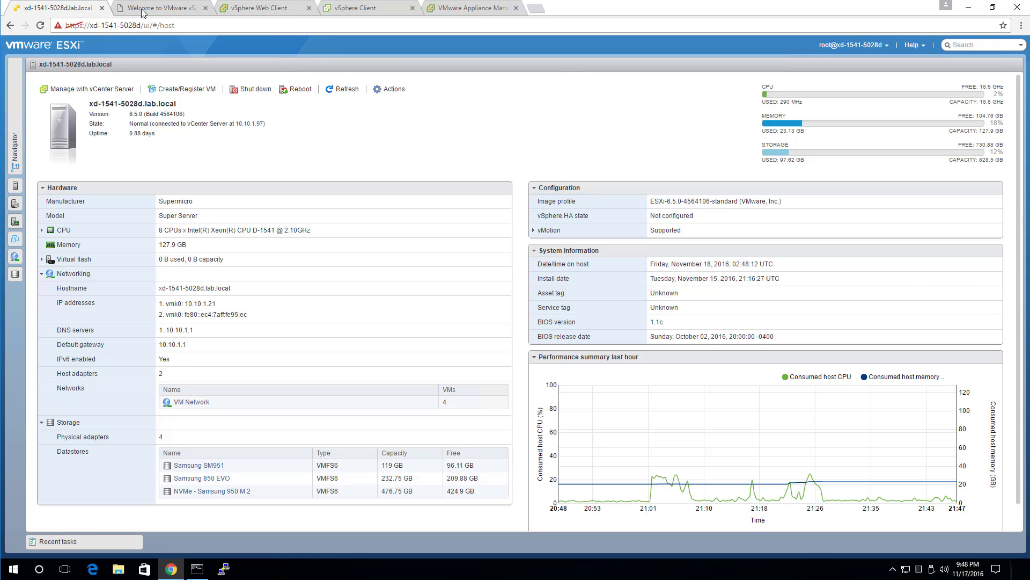
mouse_move(1018, 41)
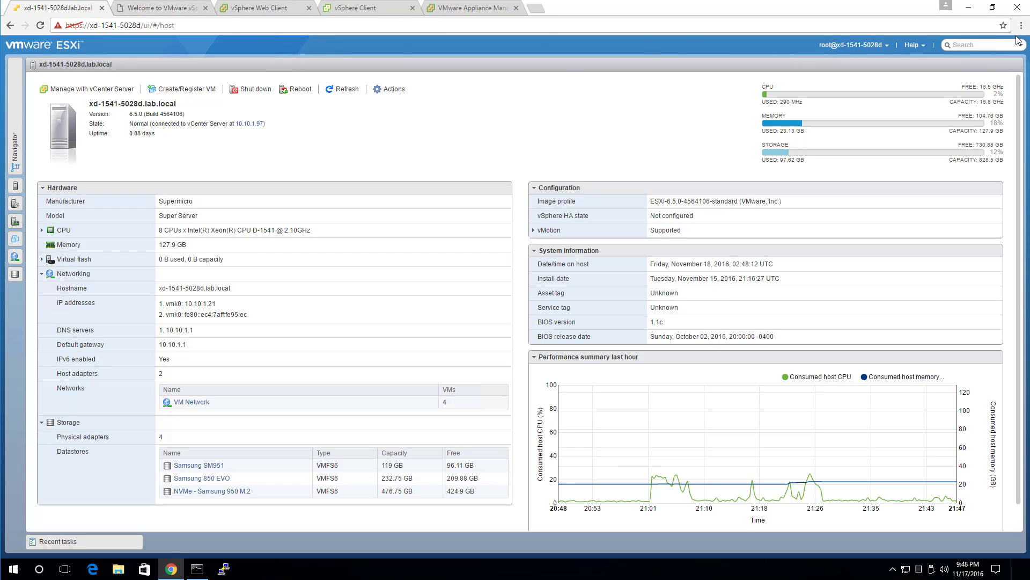
mouse_move(1022, 25)
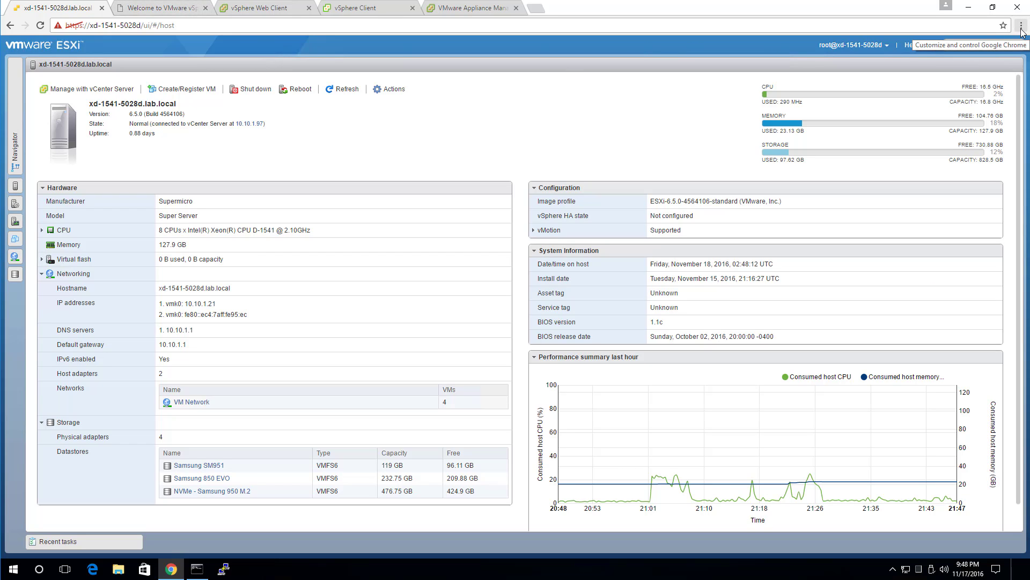
click(1022, 25)
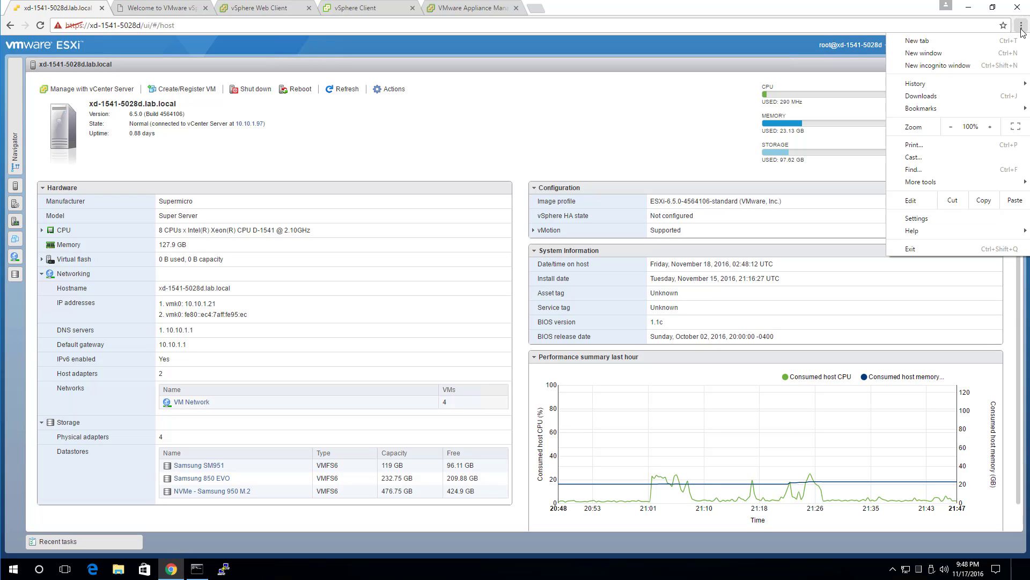
mouse_move(921, 182)
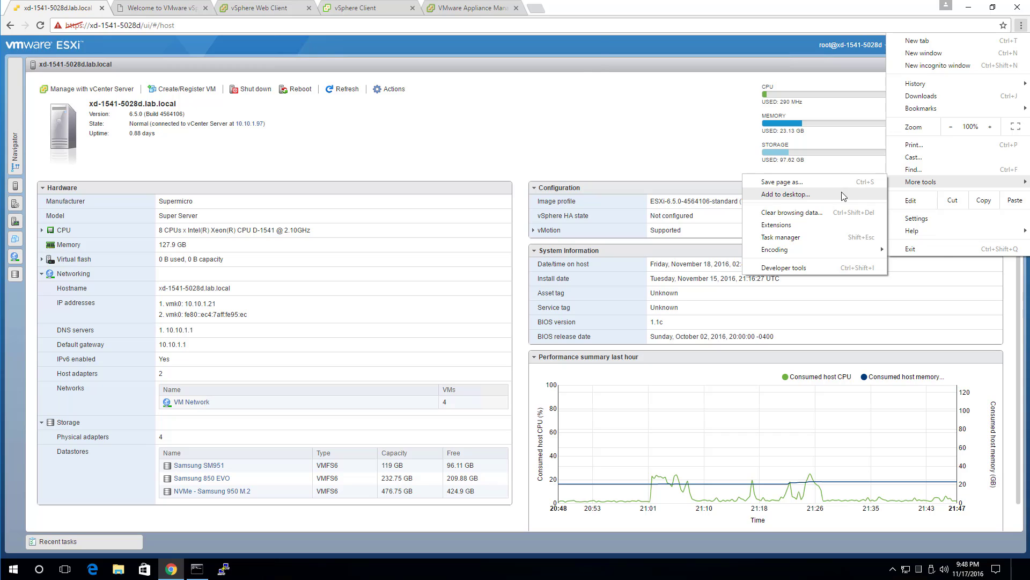
click(785, 193)
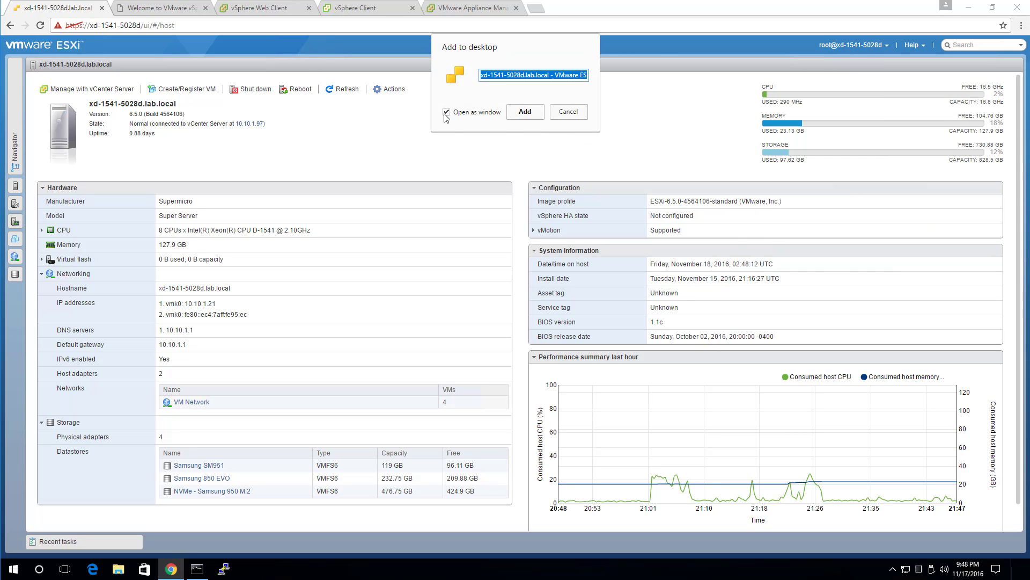
click(446, 111)
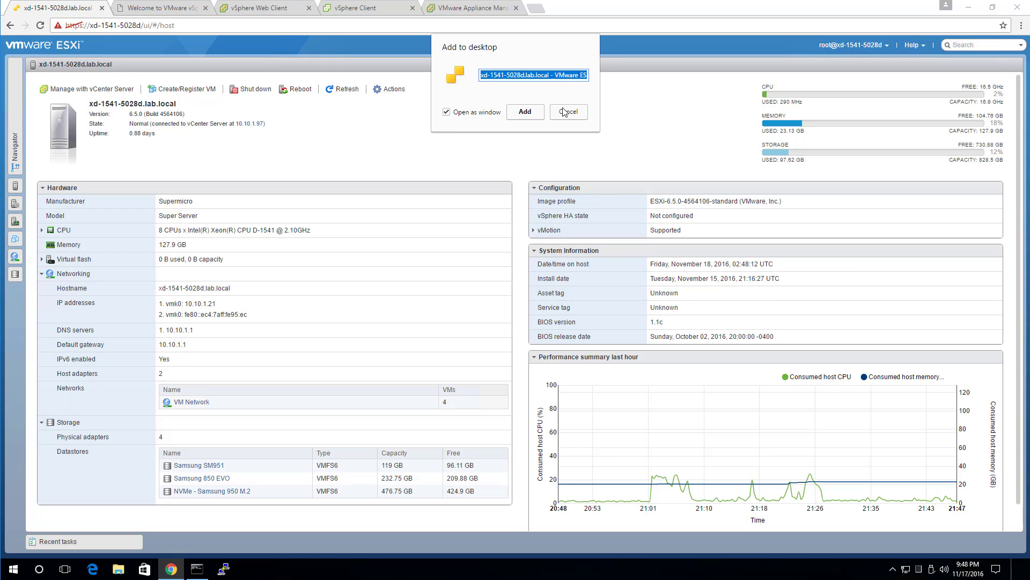
click(569, 112)
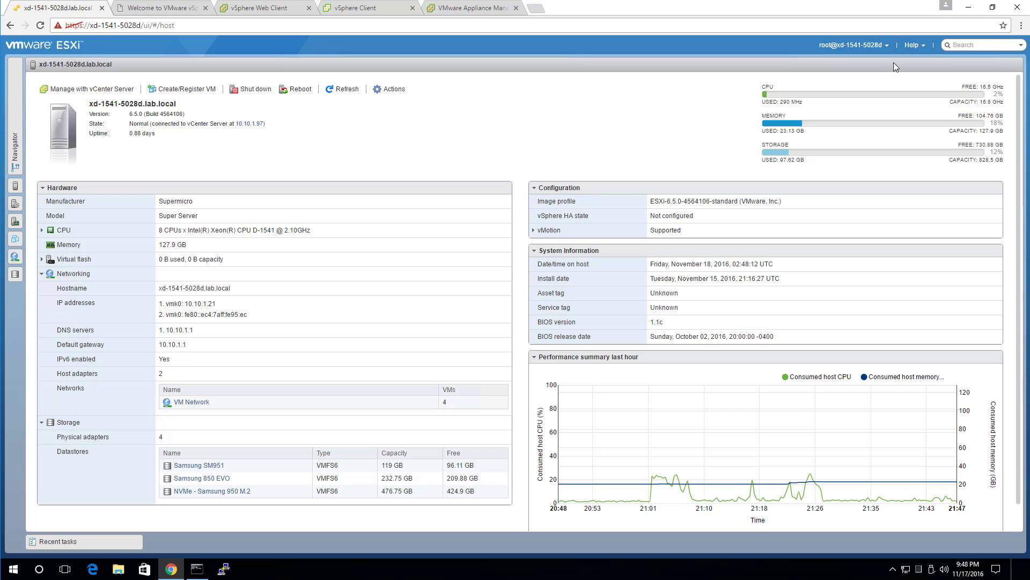
click(118, 25)
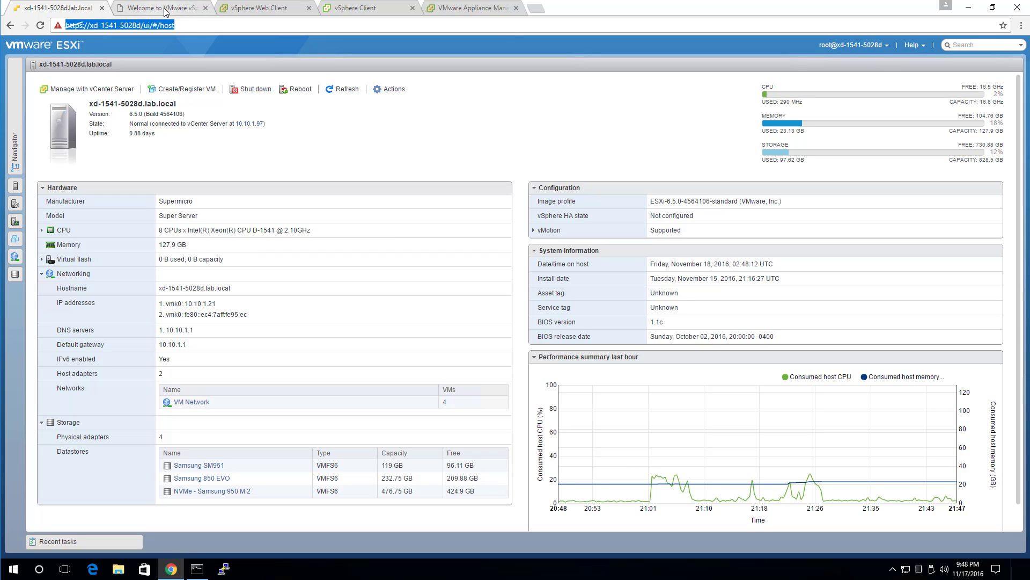
mouse_move(516, 111)
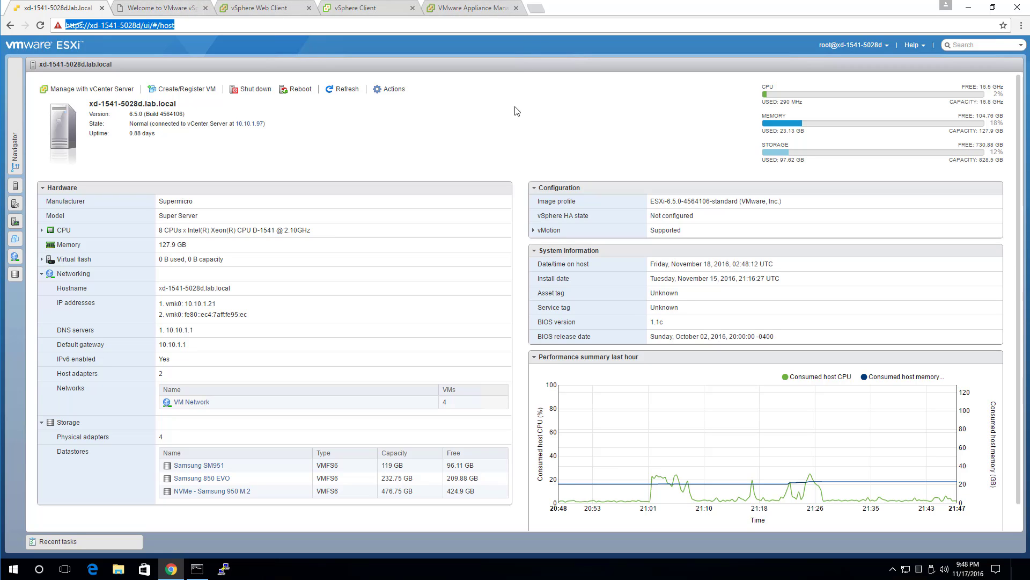
mouse_move(887, 50)
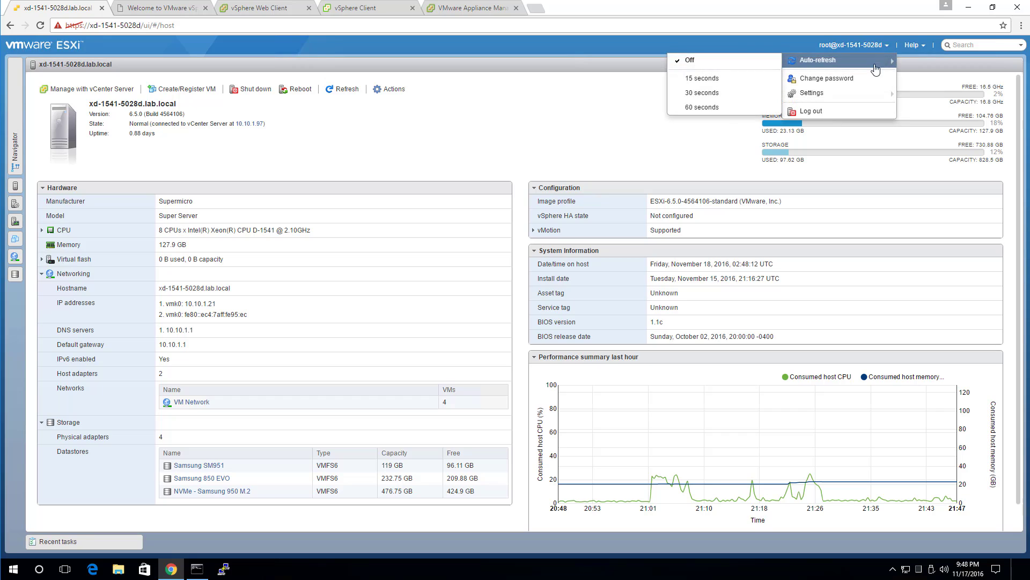
Step: Log out of the ESXi host as root, leaving the host's login page displayed
click(811, 110)
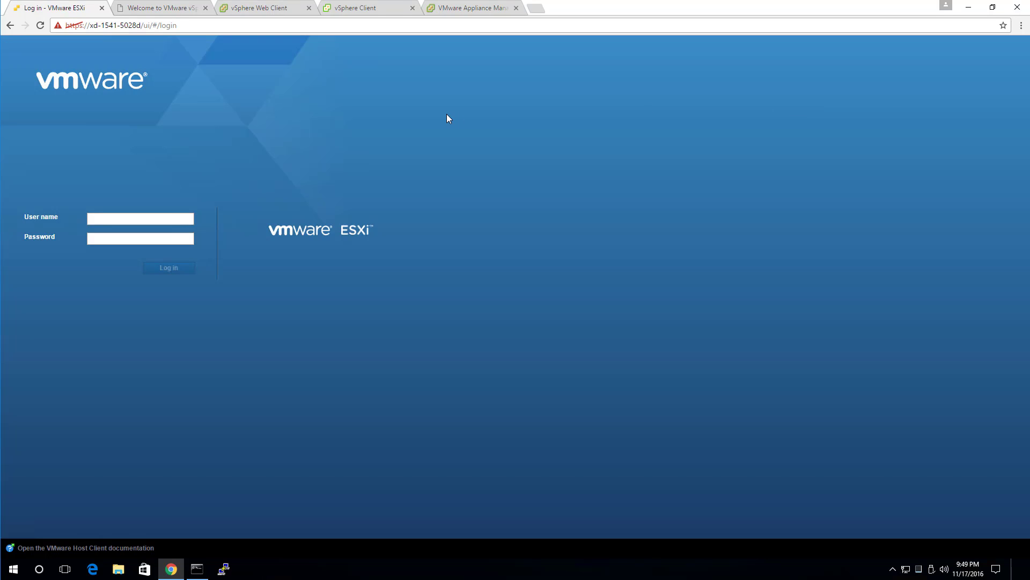
click(118, 25)
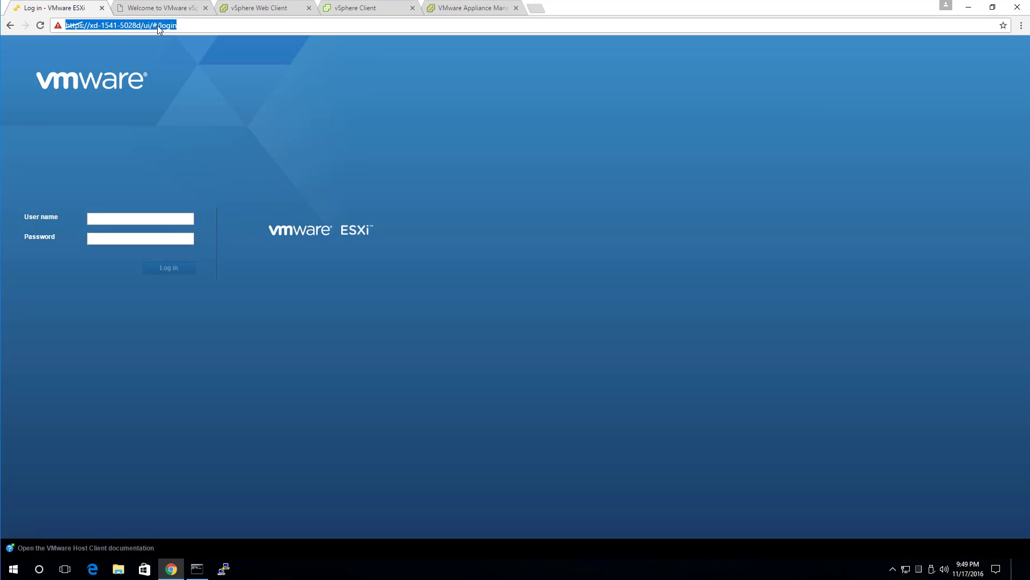
click(140, 218)
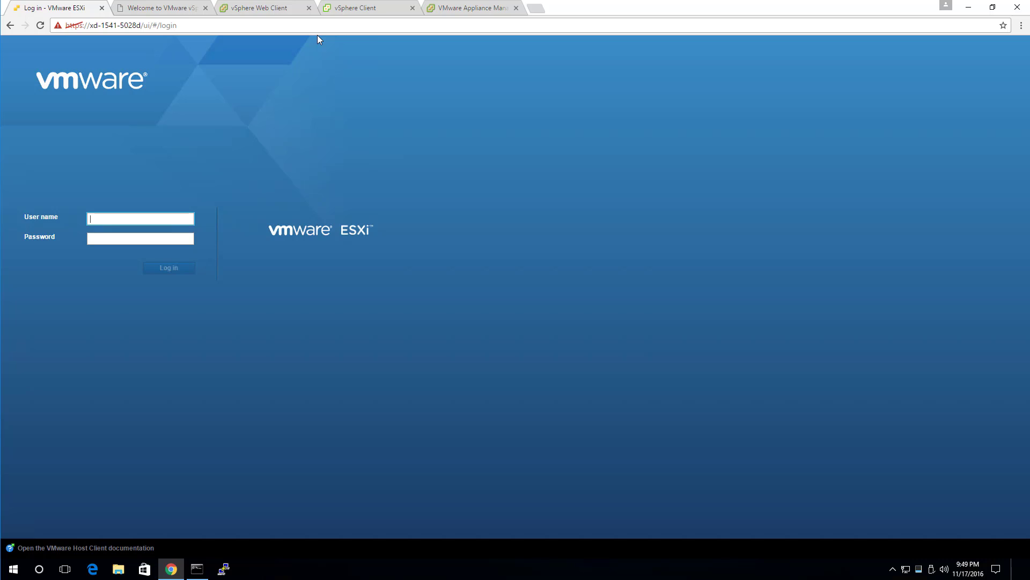
mouse_move(190, 45)
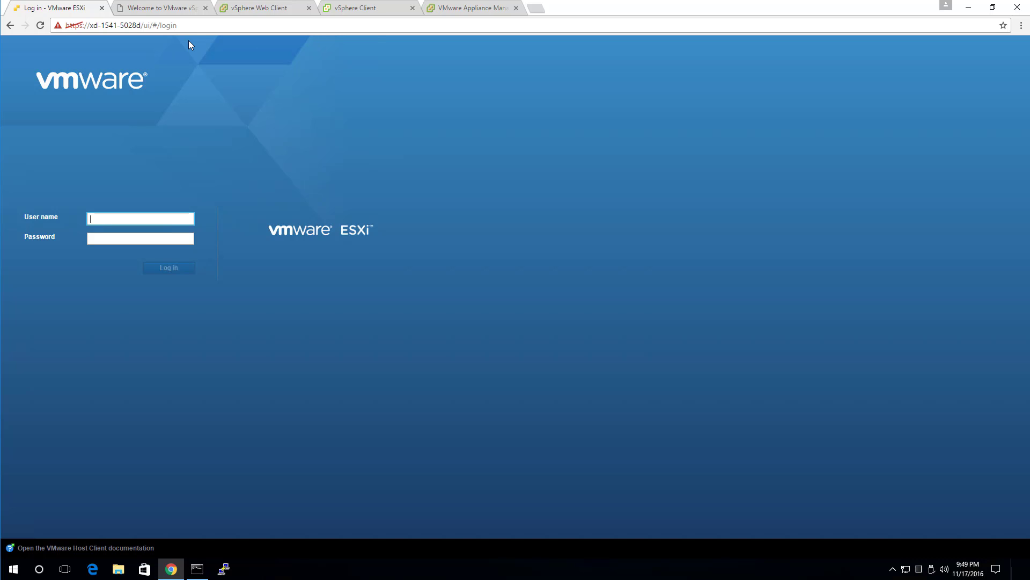
mouse_move(1021, 25)
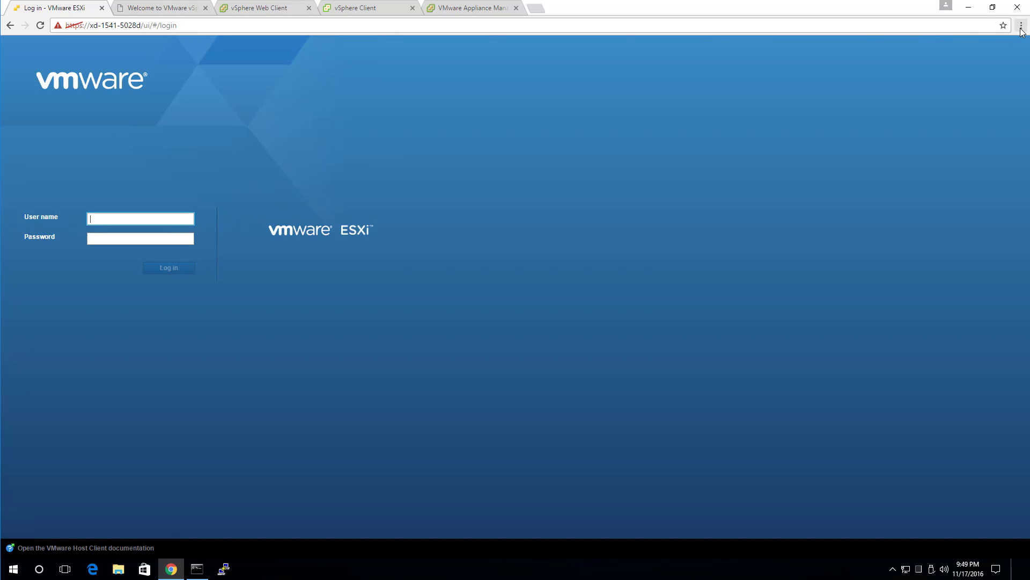
Step: Add the ESXi login page to the desktop as a shortcut that opens as a window
click(1021, 25)
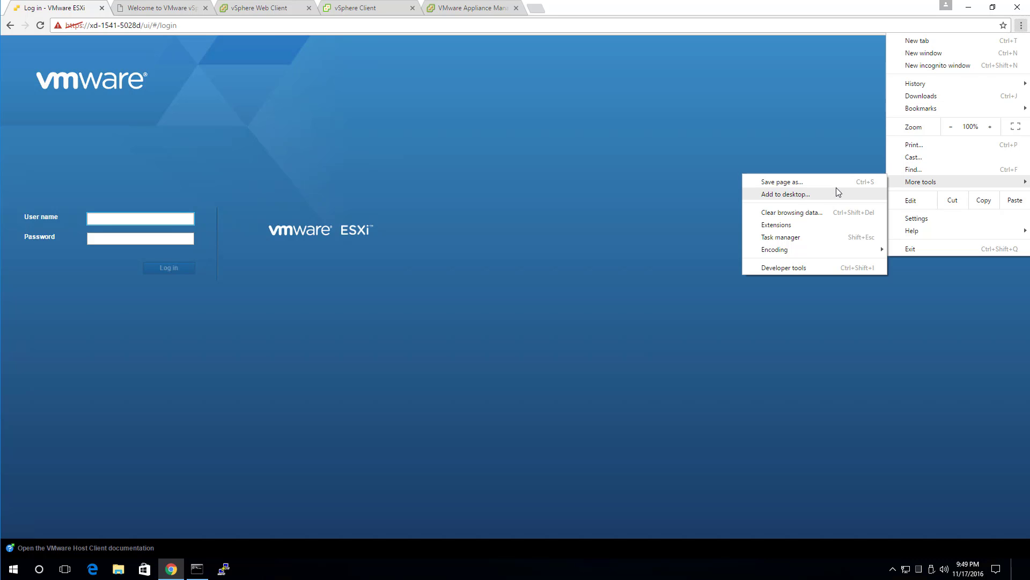
click(786, 193)
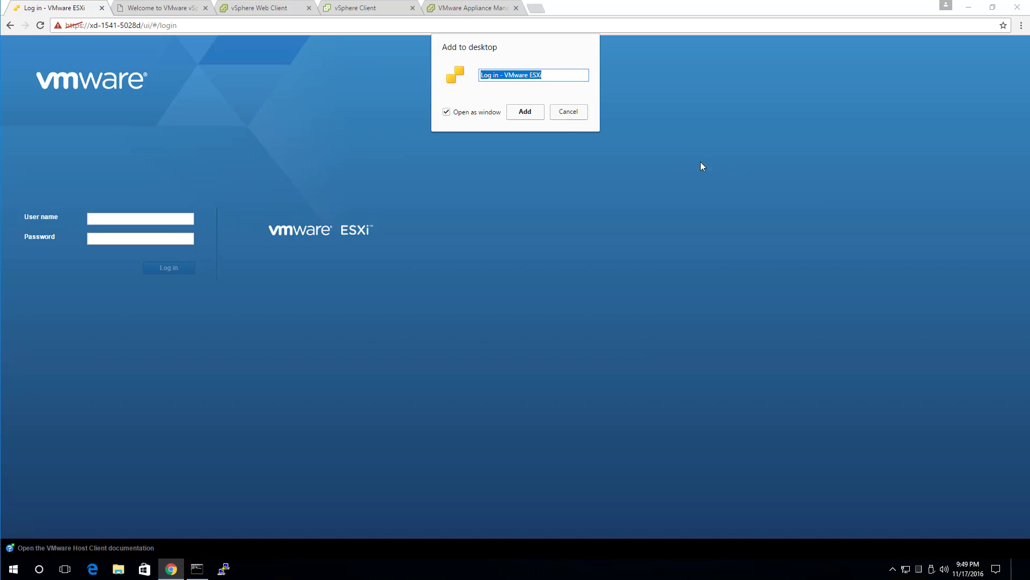
mouse_move(525, 121)
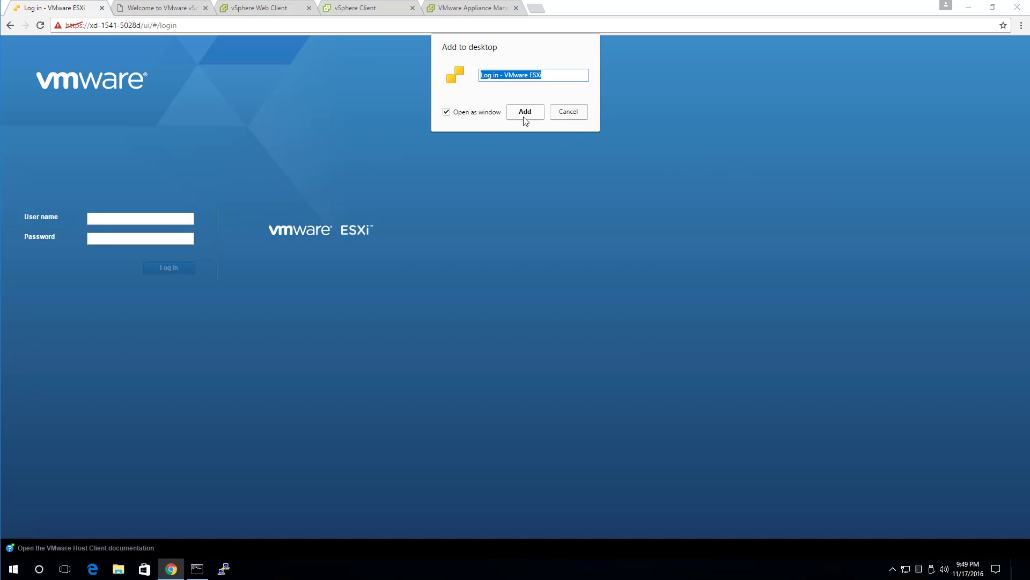
click(524, 112)
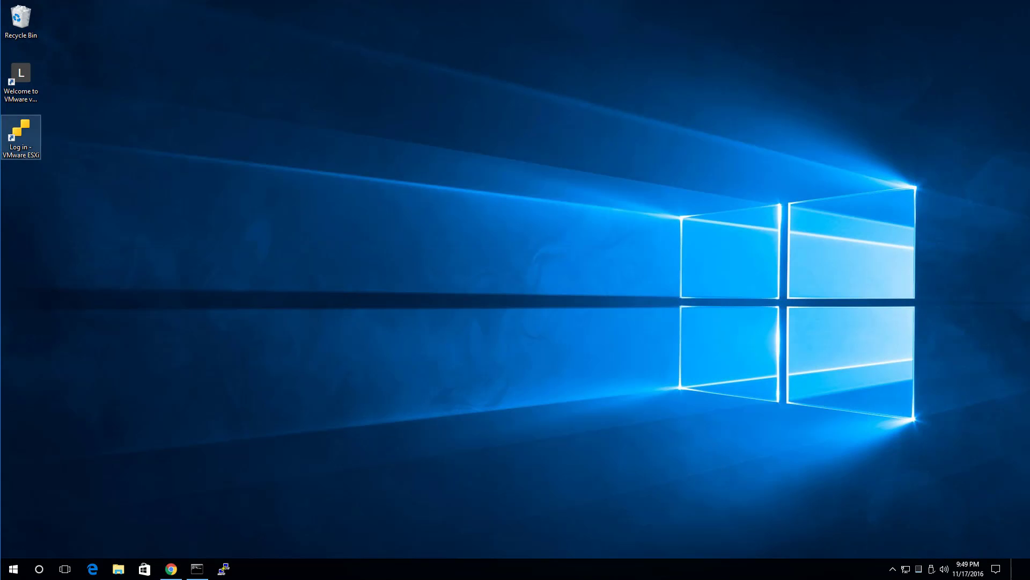
Step: Delete the Log in - VMware ESXi shortcut from the desktop
right_click(21, 137)
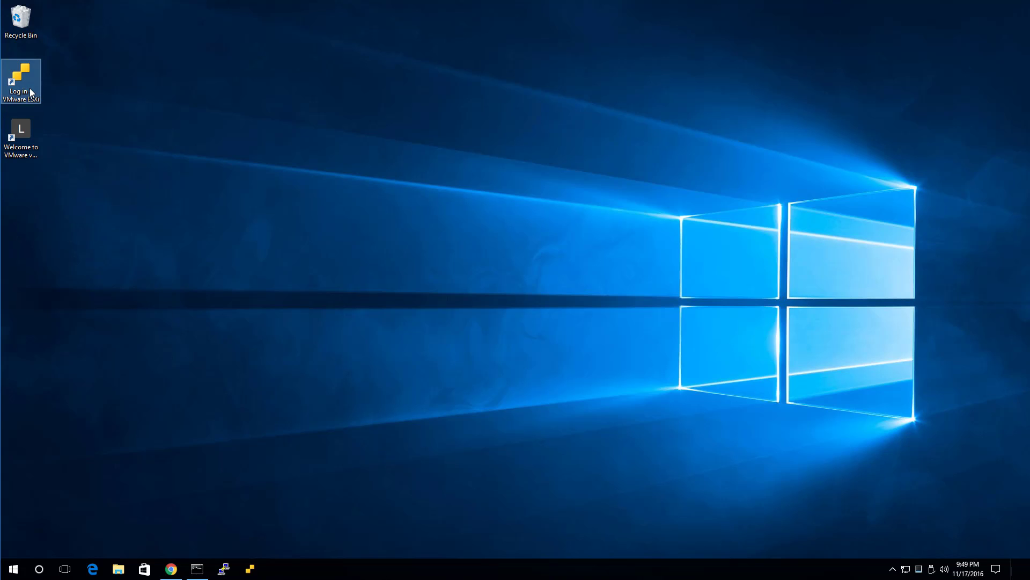
right_click(21, 82)
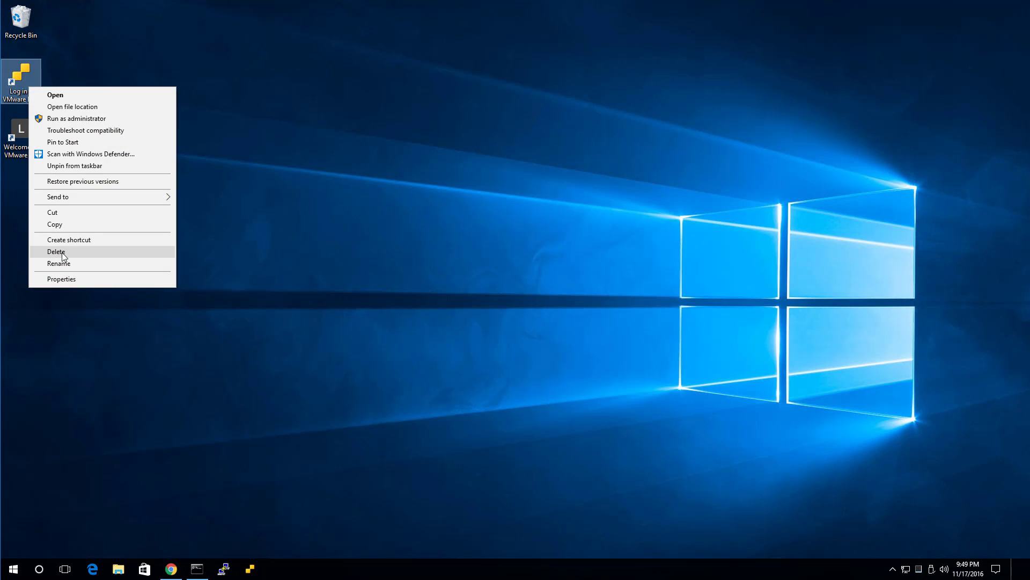
click(56, 251)
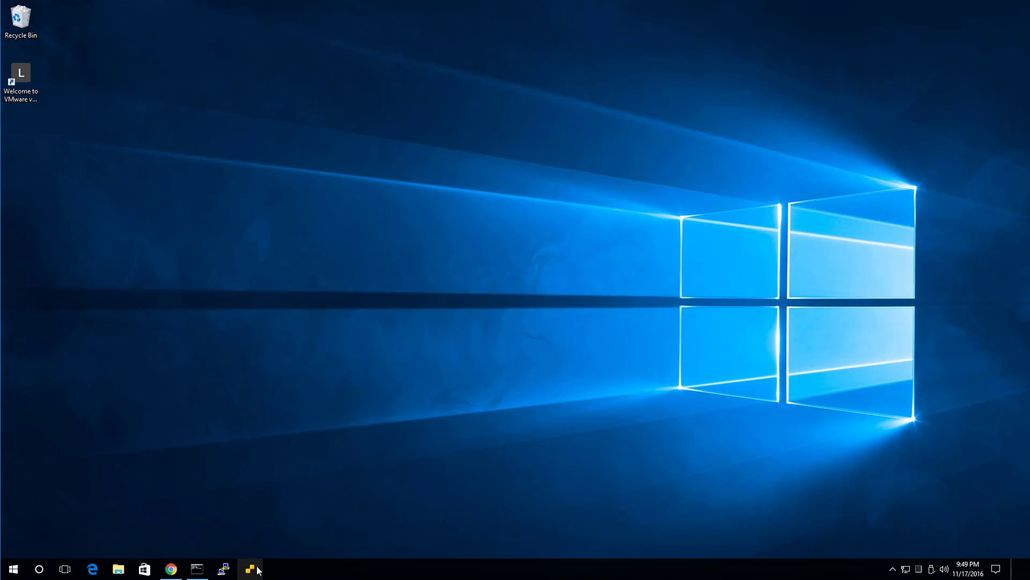
mouse_move(250, 568)
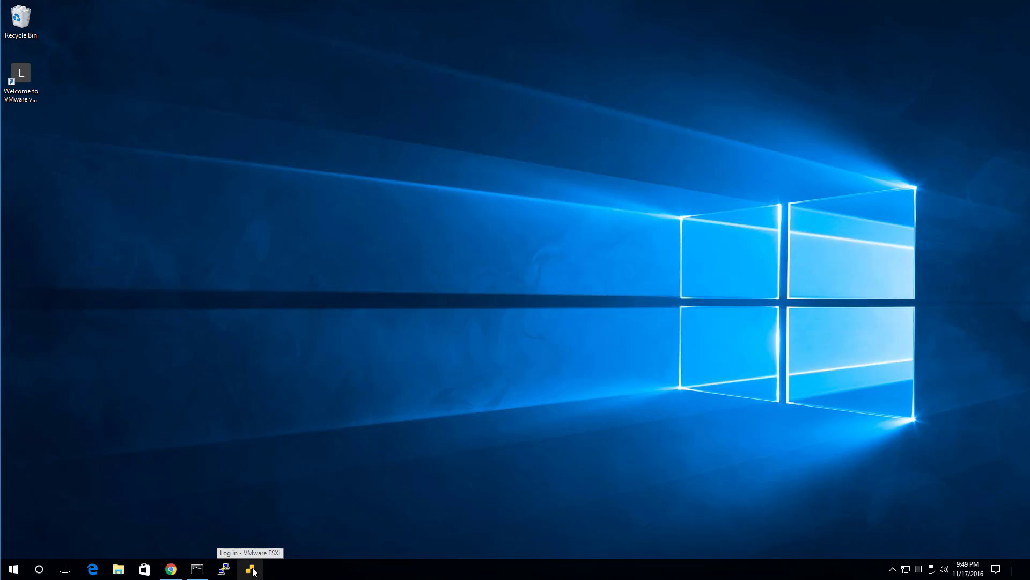
Step: Launch the pinned ESXi taskbar app, maximize its login window, then close it
click(249, 569)
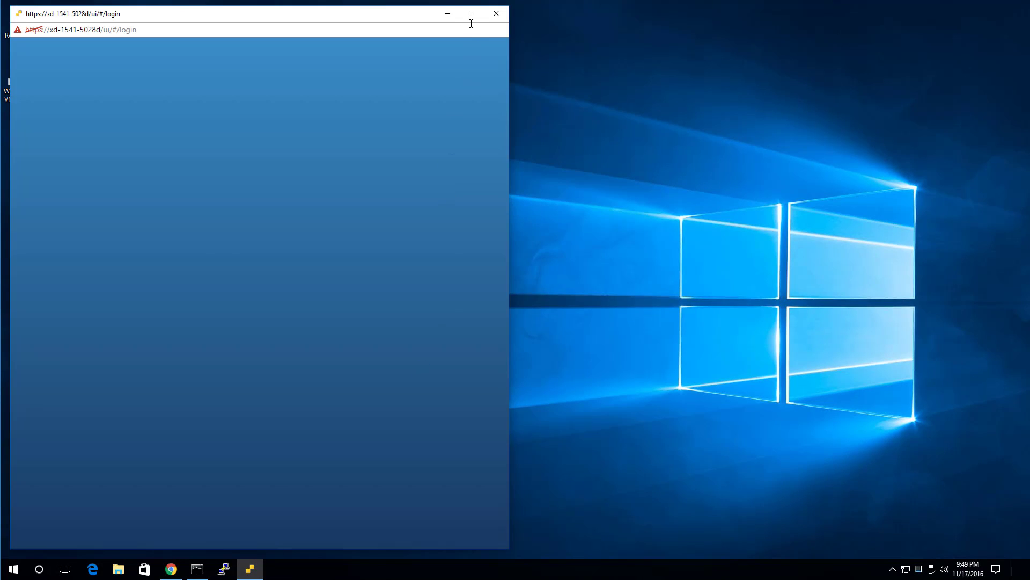
click(471, 13)
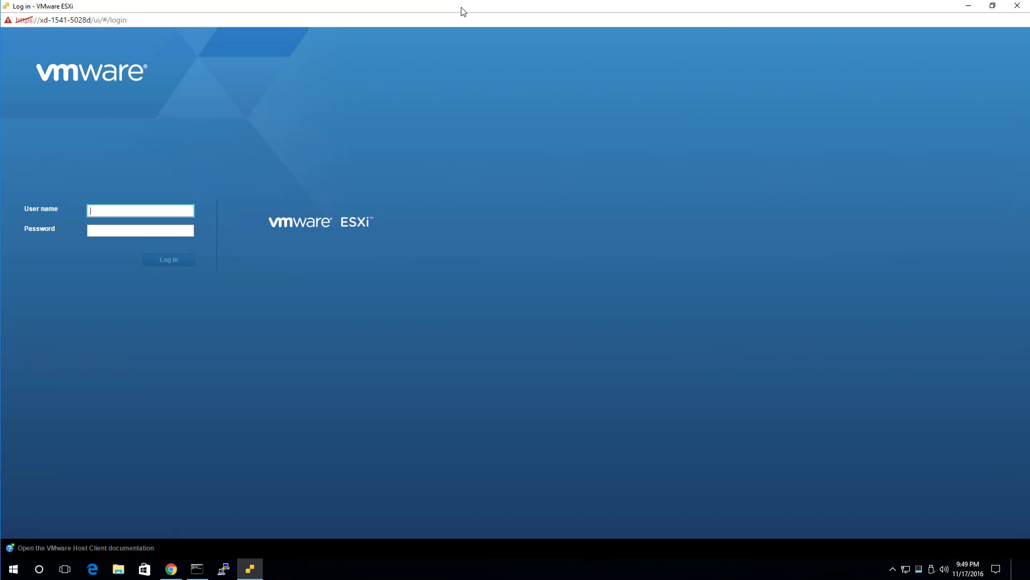
mouse_move(1018, 5)
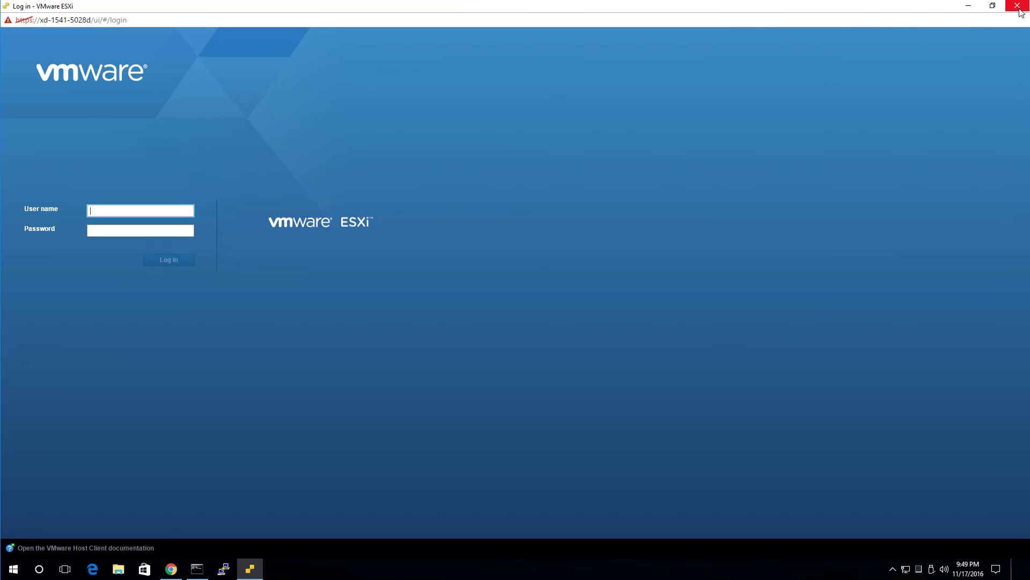
click(1020, 6)
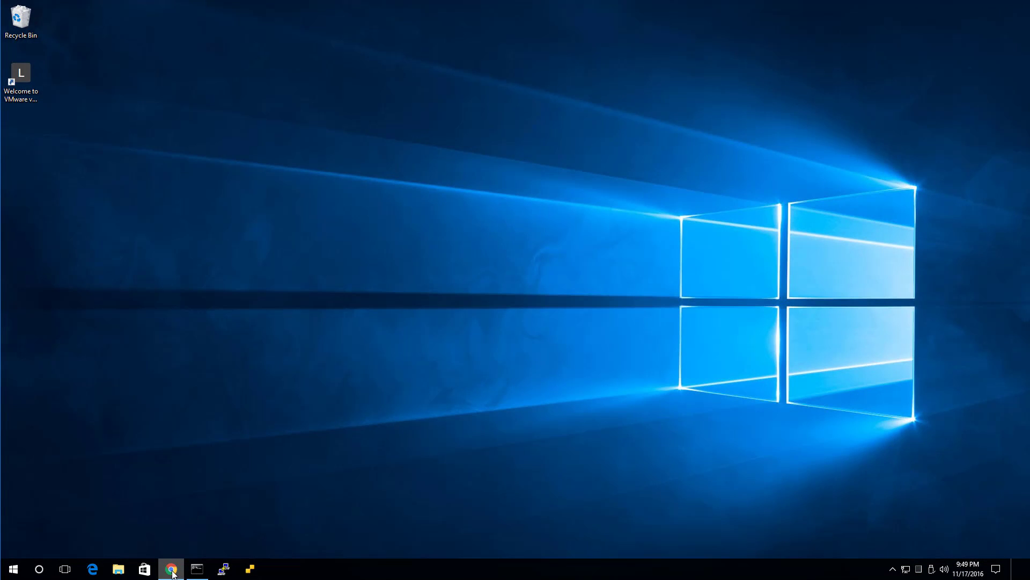
Step: Reopen Chrome and close the Log in - VMware ESXi tab
click(170, 568)
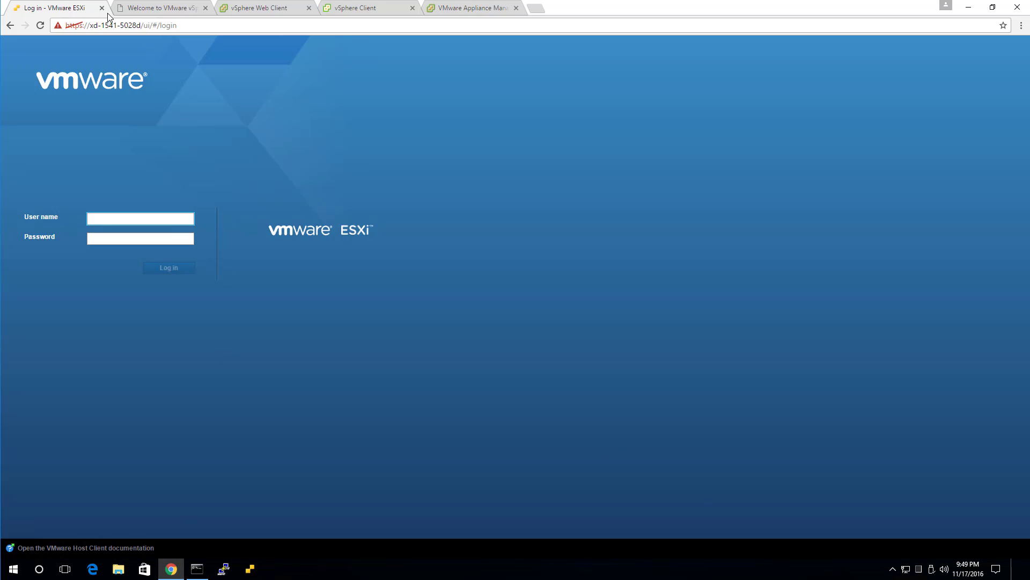
click(101, 8)
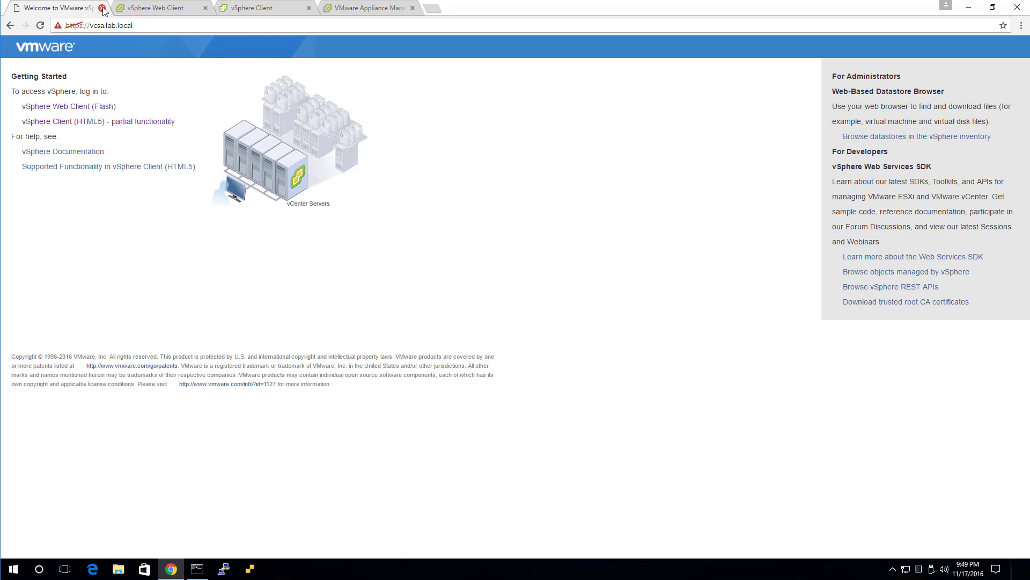
mouse_move(155, 197)
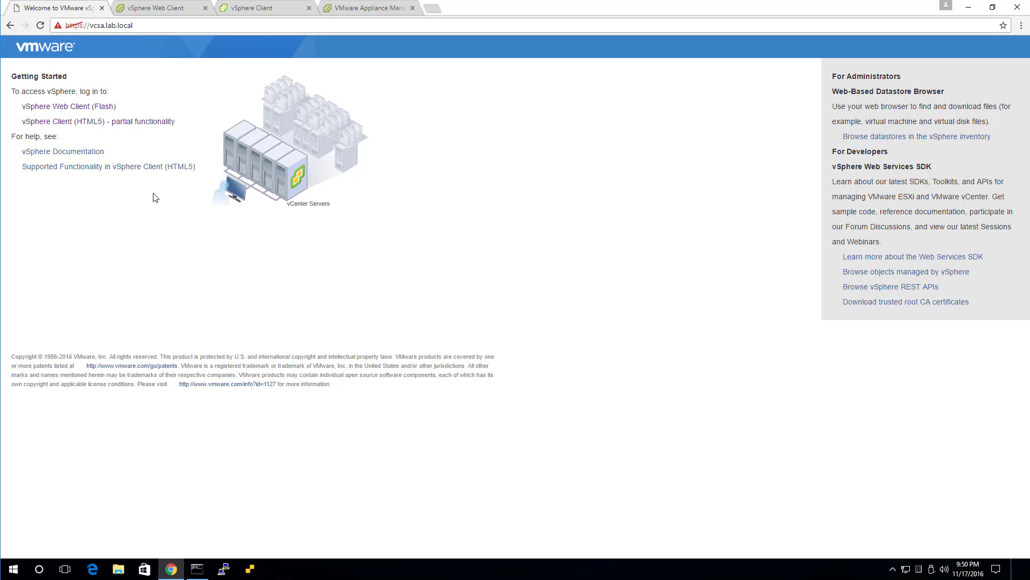
mouse_move(123, 25)
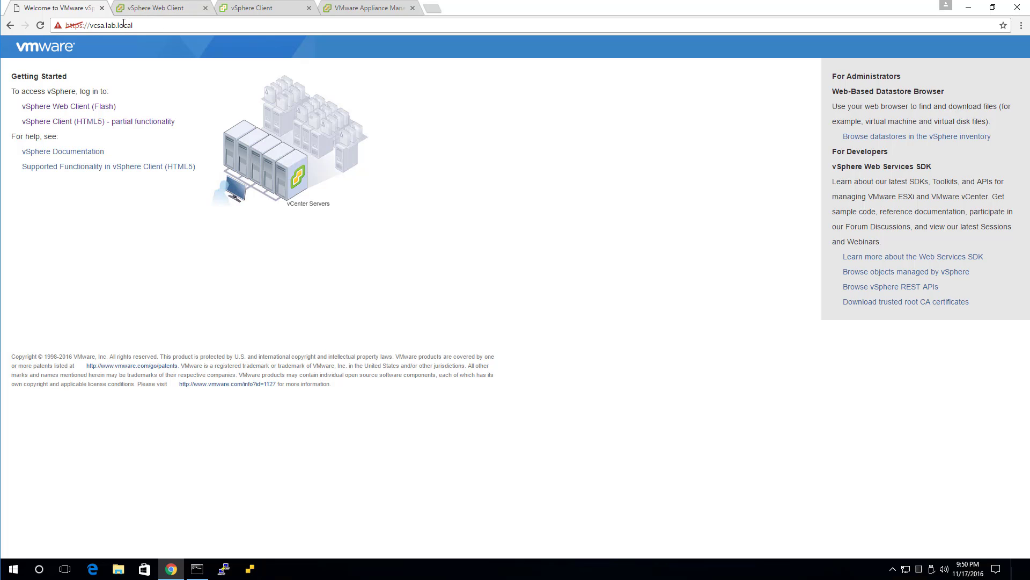
mouse_move(102, 167)
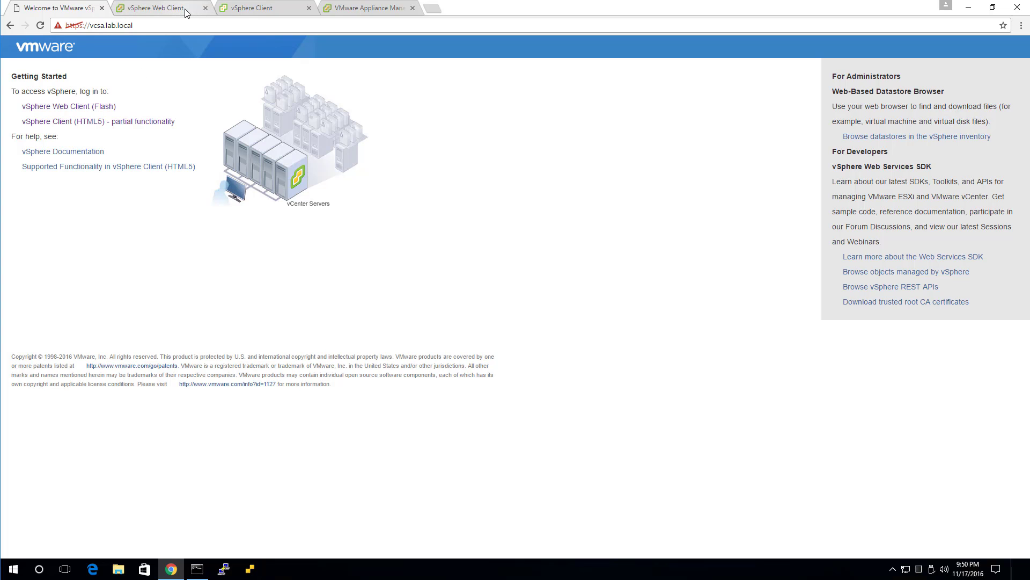
mouse_move(99, 122)
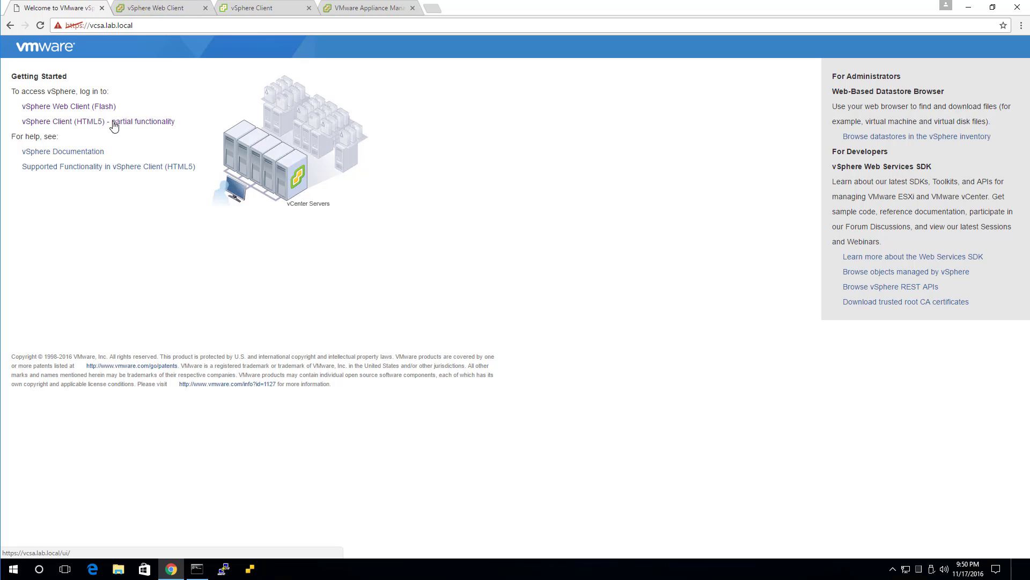
mouse_move(266, 8)
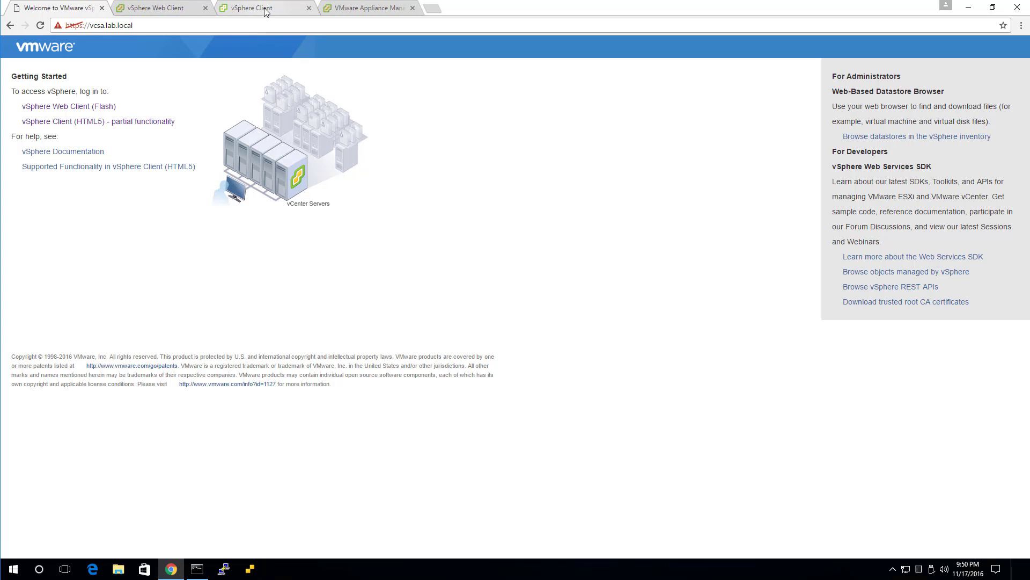
mouse_move(68, 106)
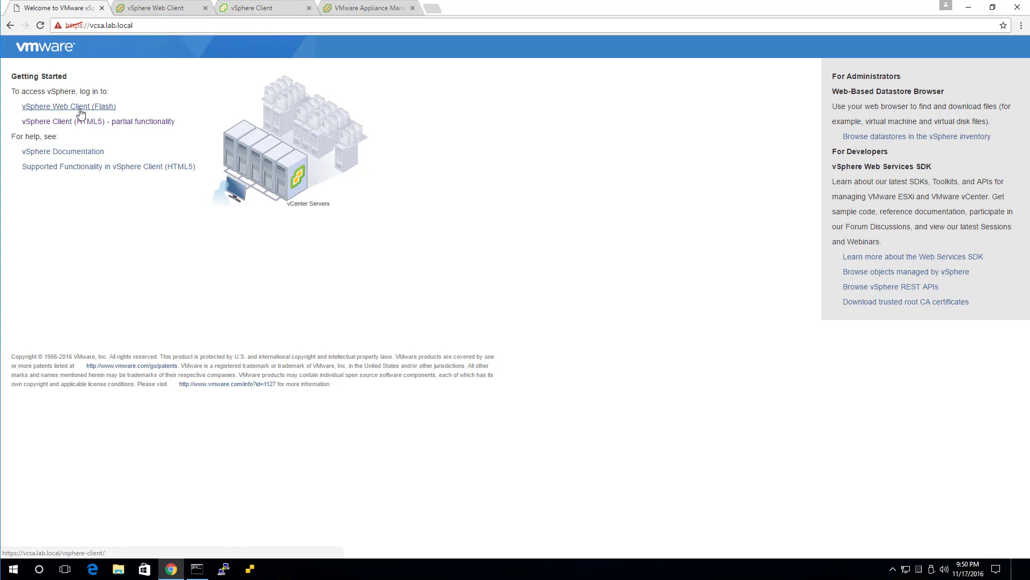
mouse_move(77, 125)
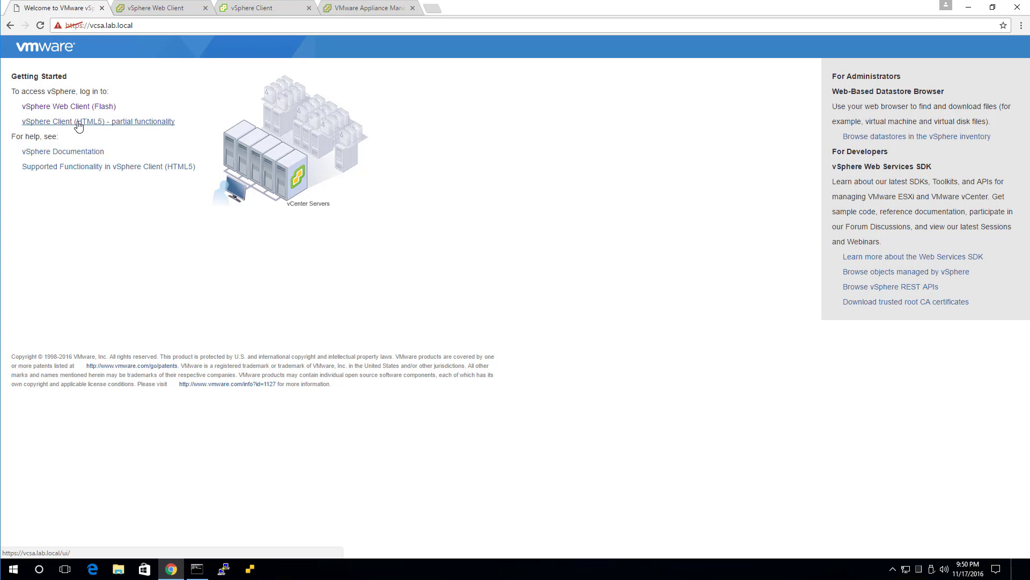
mouse_move(103, 123)
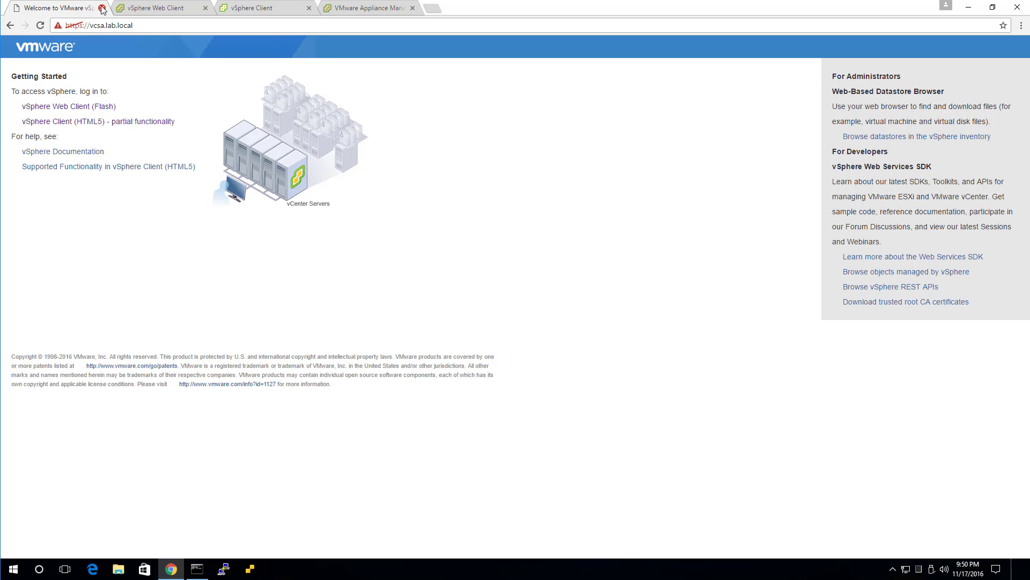
mouse_move(906, 301)
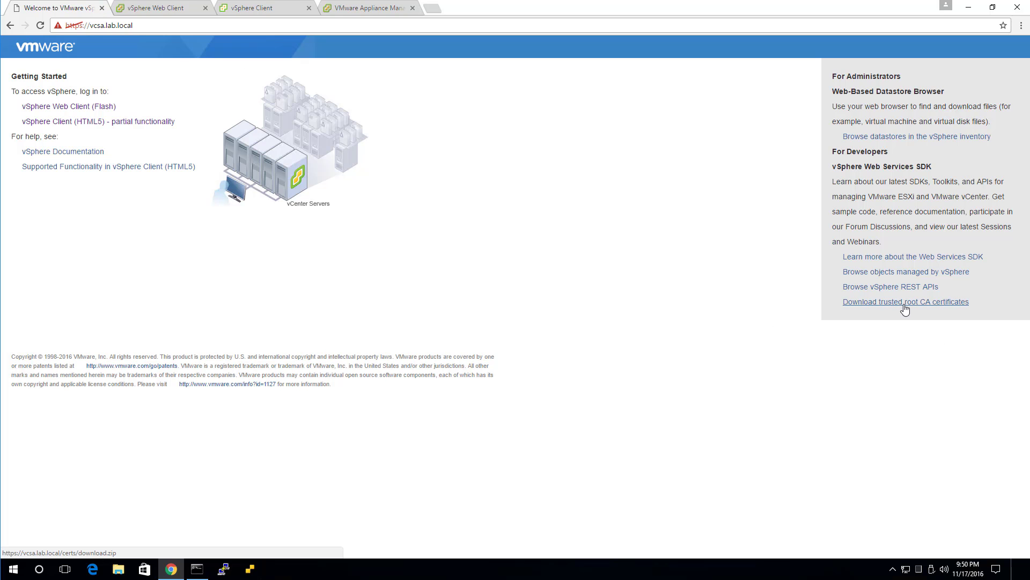
mouse_move(391, 249)
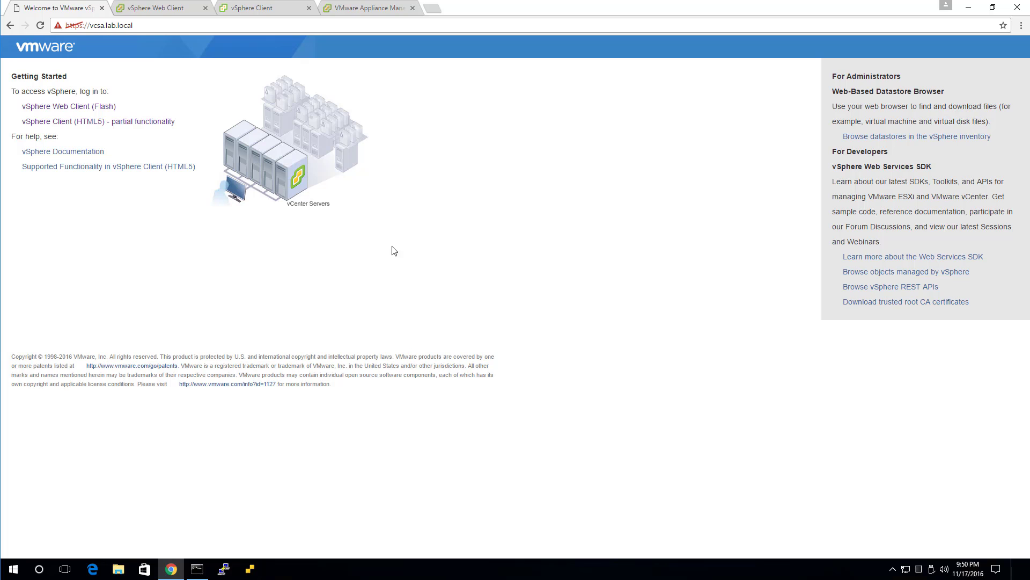
Step: Create a windowed desktop app for the Welcome to VMware vSphere page and bring up its shortcut options
click(1021, 26)
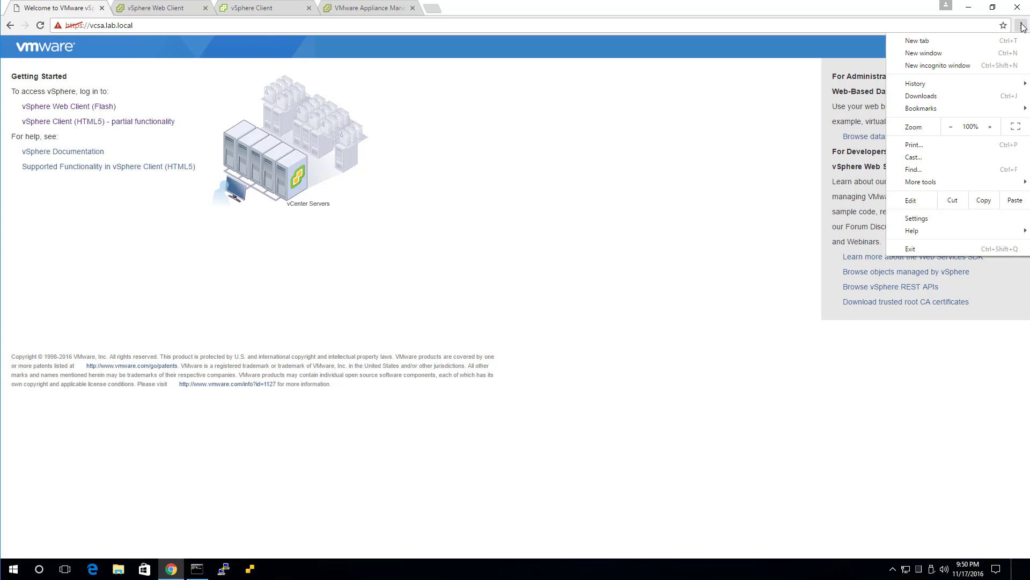
click(922, 182)
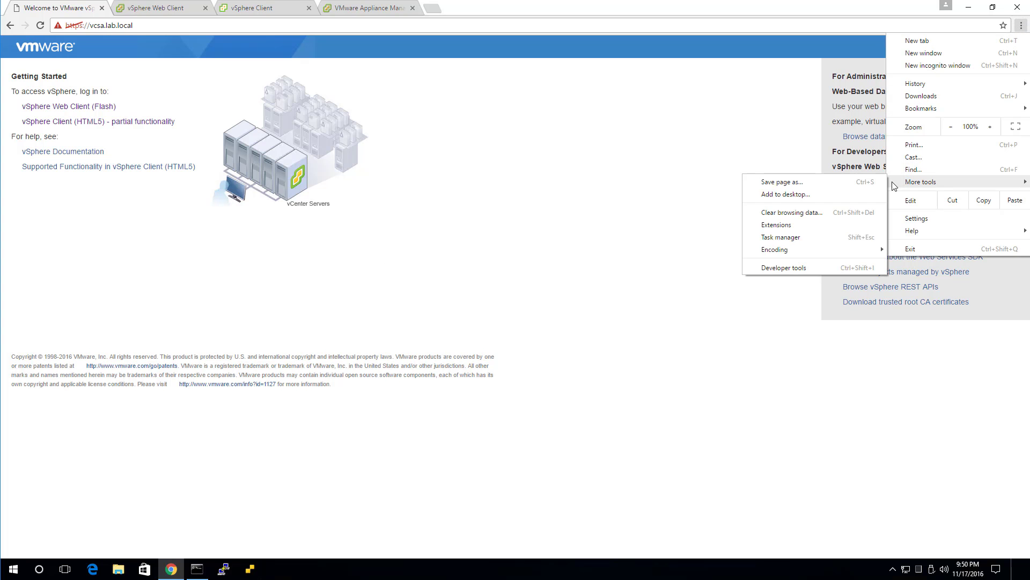
mouse_move(803, 194)
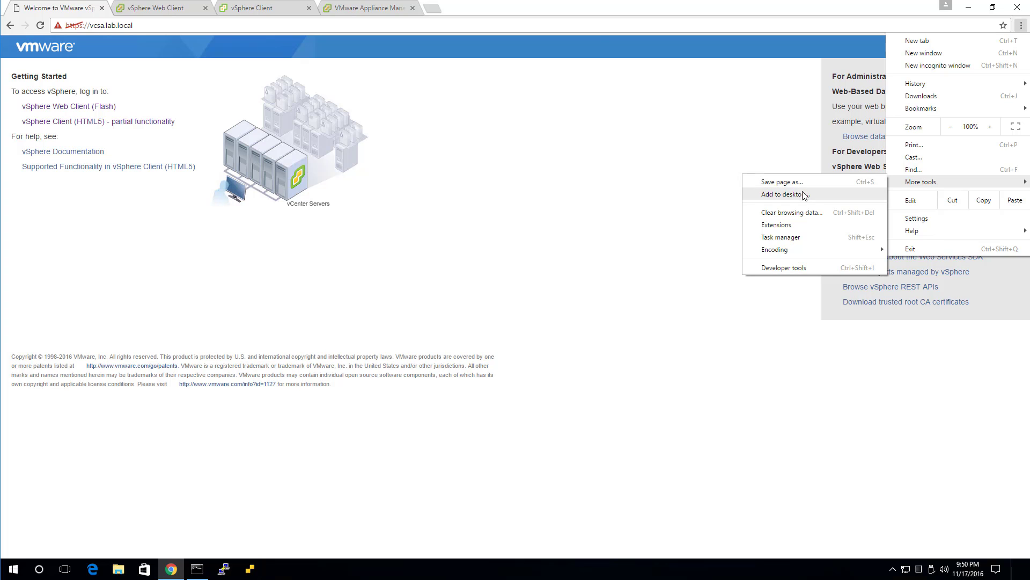
click(784, 194)
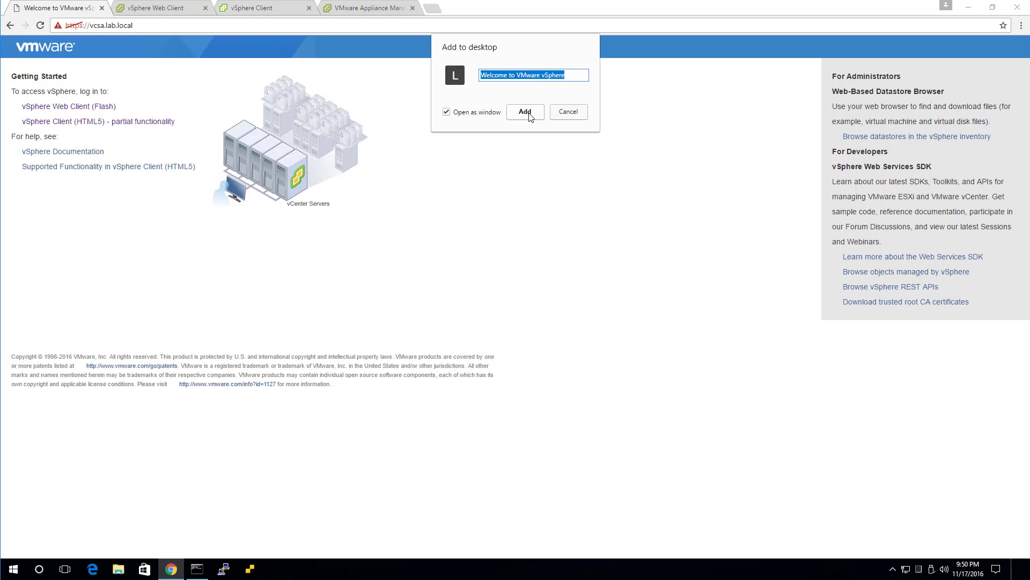
mouse_move(940, 13)
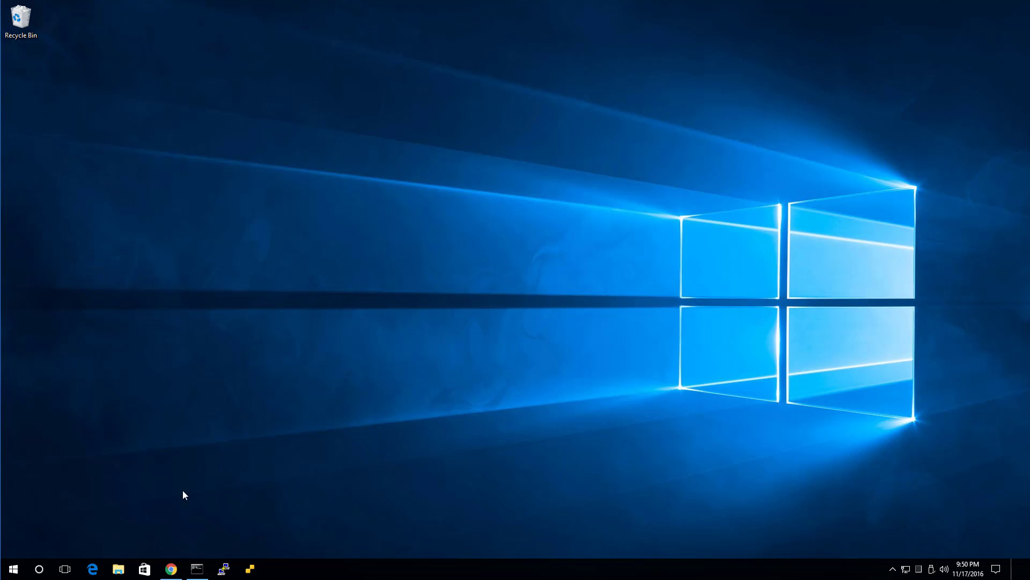
click(170, 568)
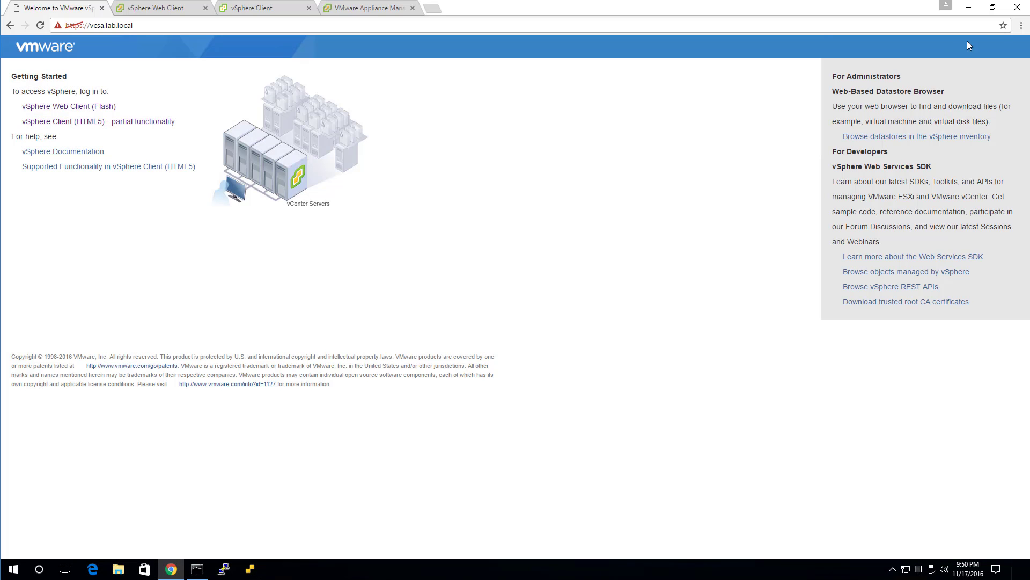
click(1020, 25)
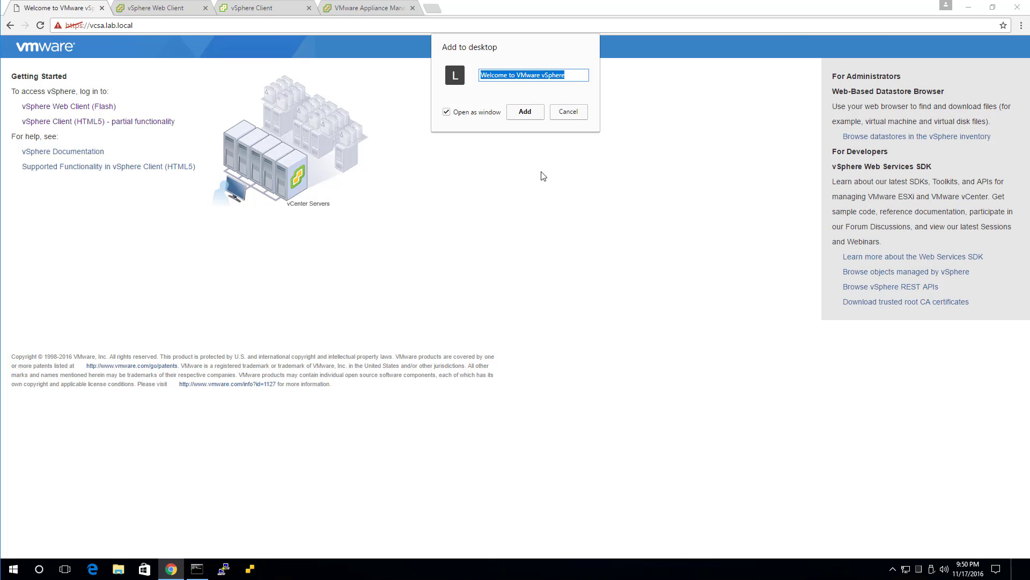
click(525, 111)
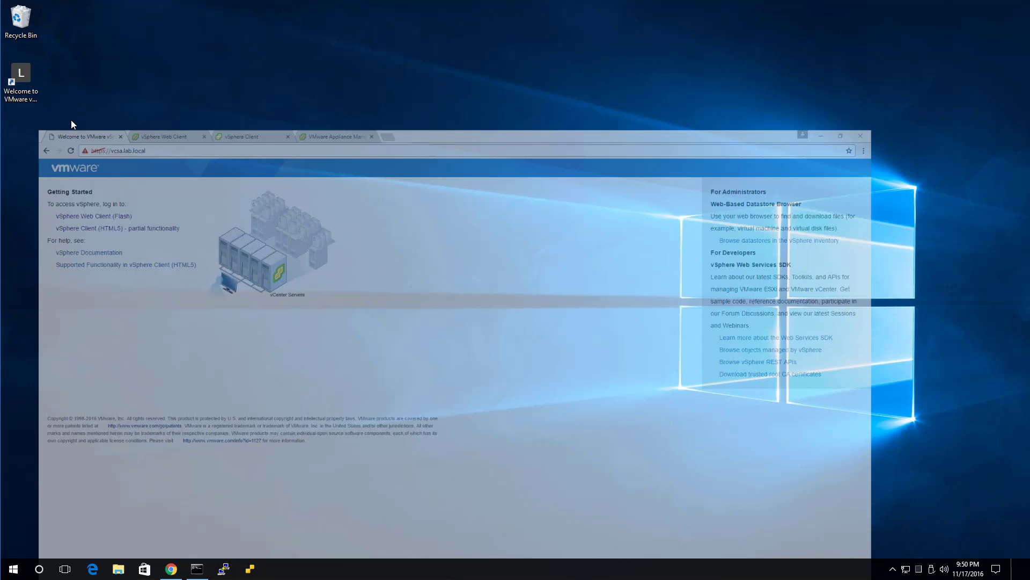
right_click(20, 73)
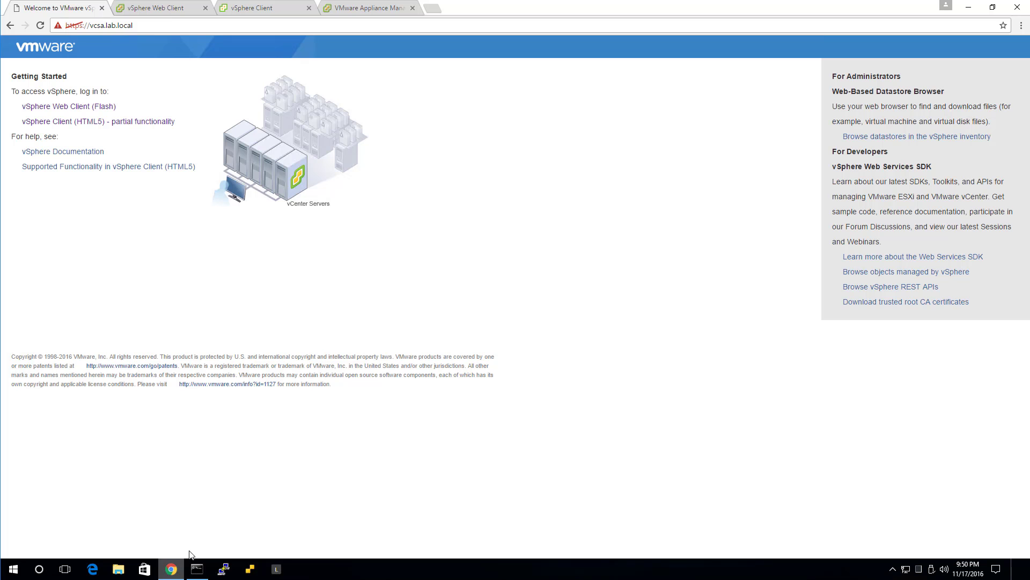
mouse_move(164, 7)
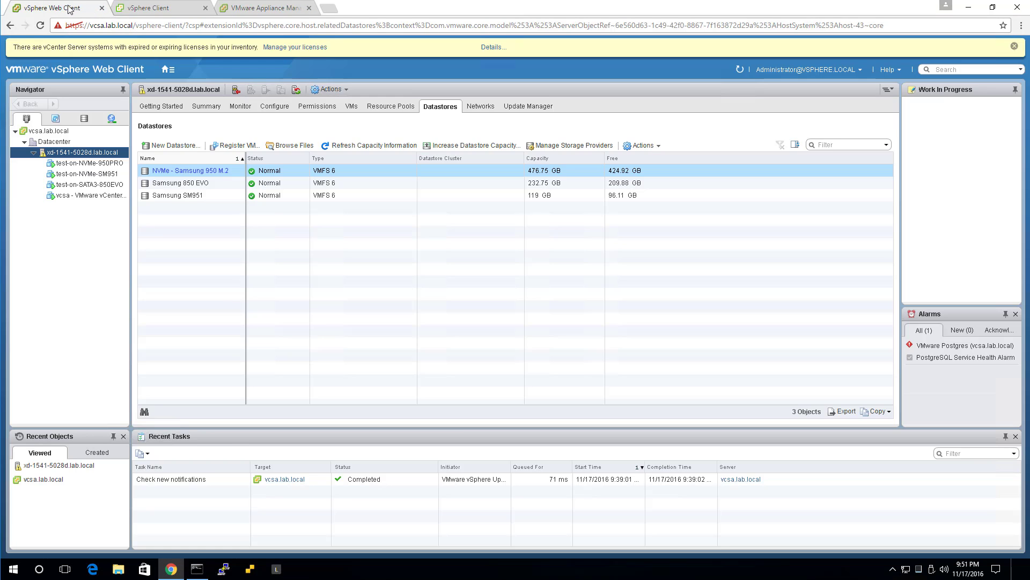
Step: Sign out of vSphere Web Client and save its login page as a windowed desktop shortcut
click(1013, 47)
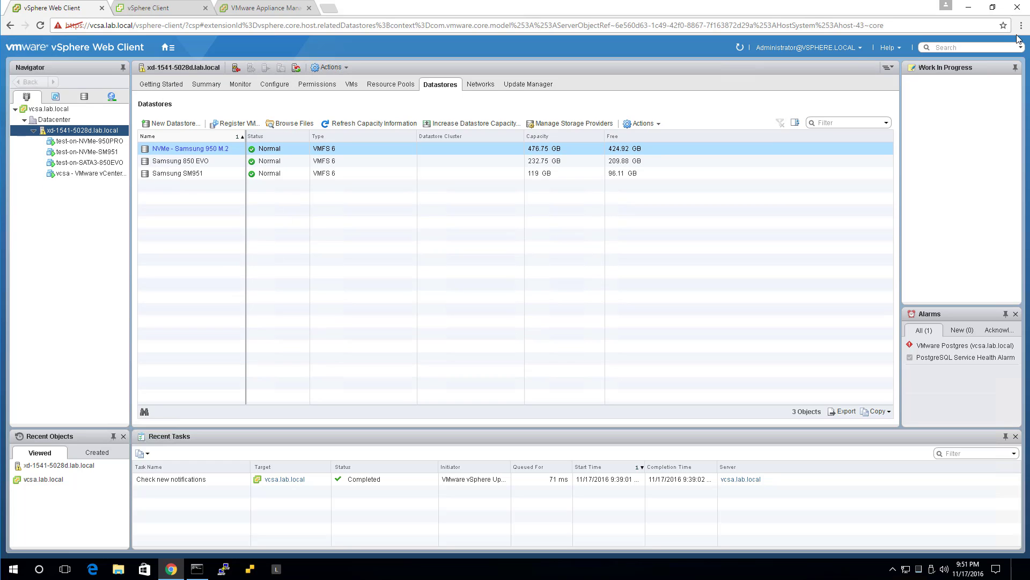
mouse_move(860, 53)
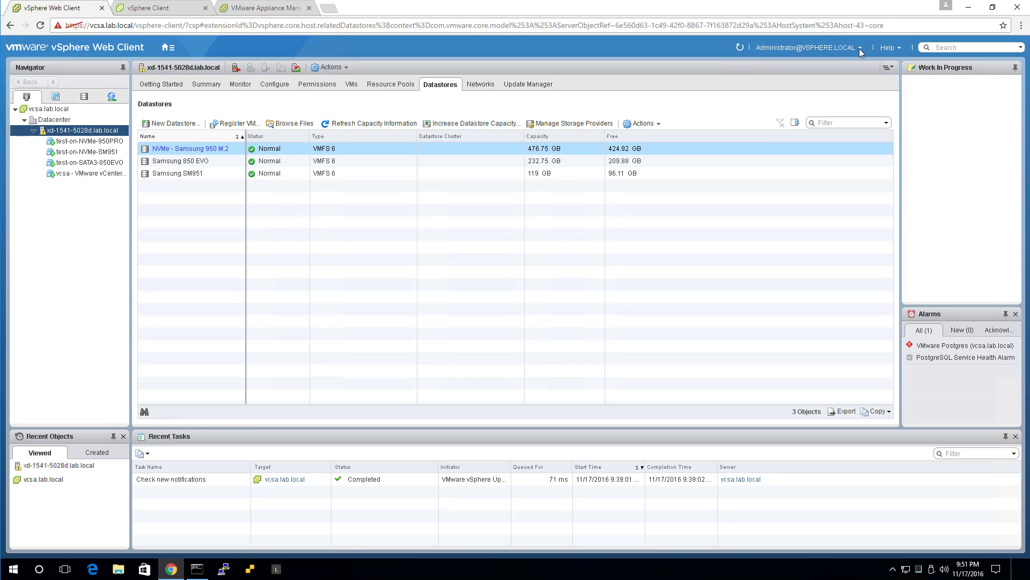
click(805, 47)
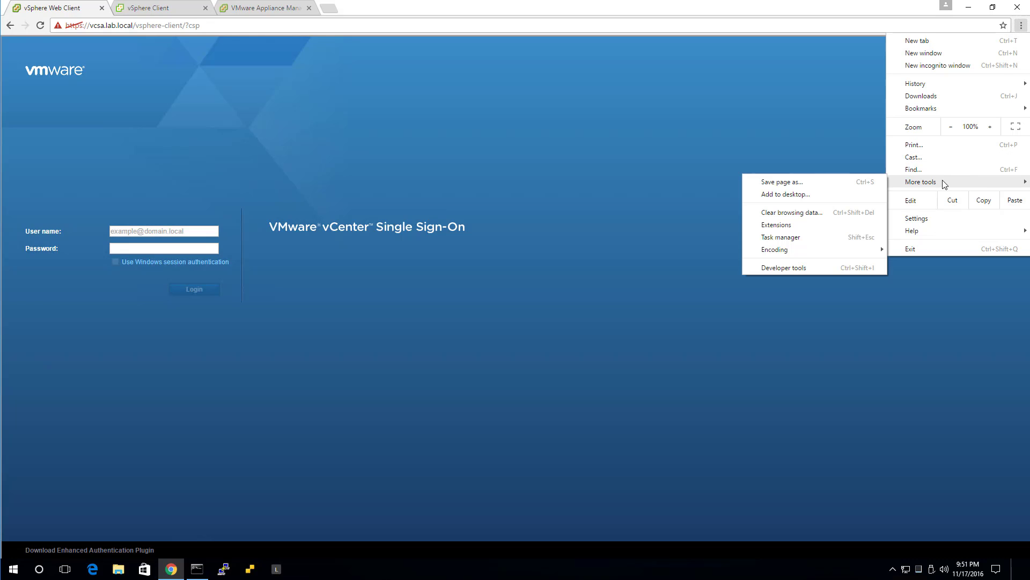
click(786, 194)
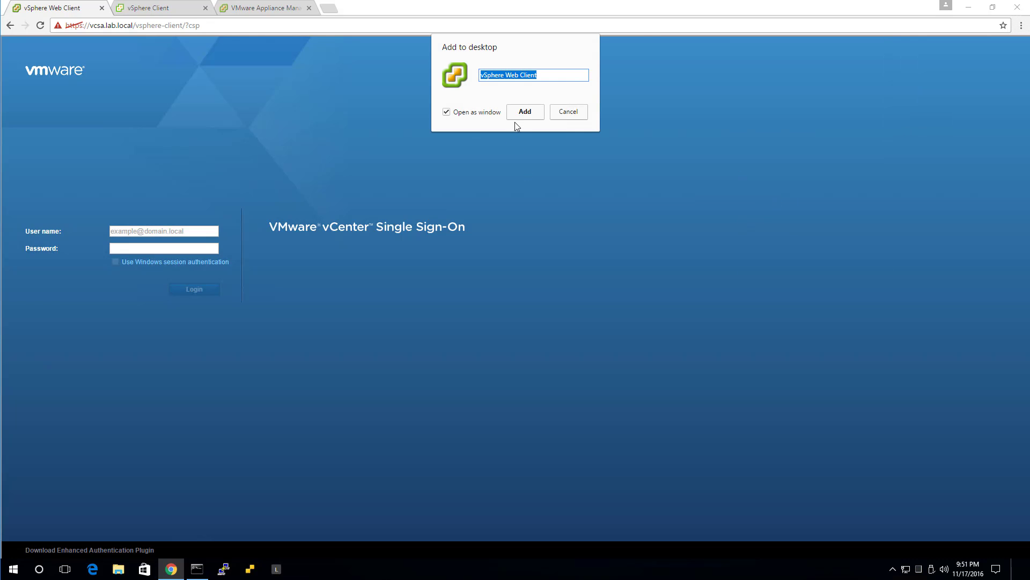
click(567, 112)
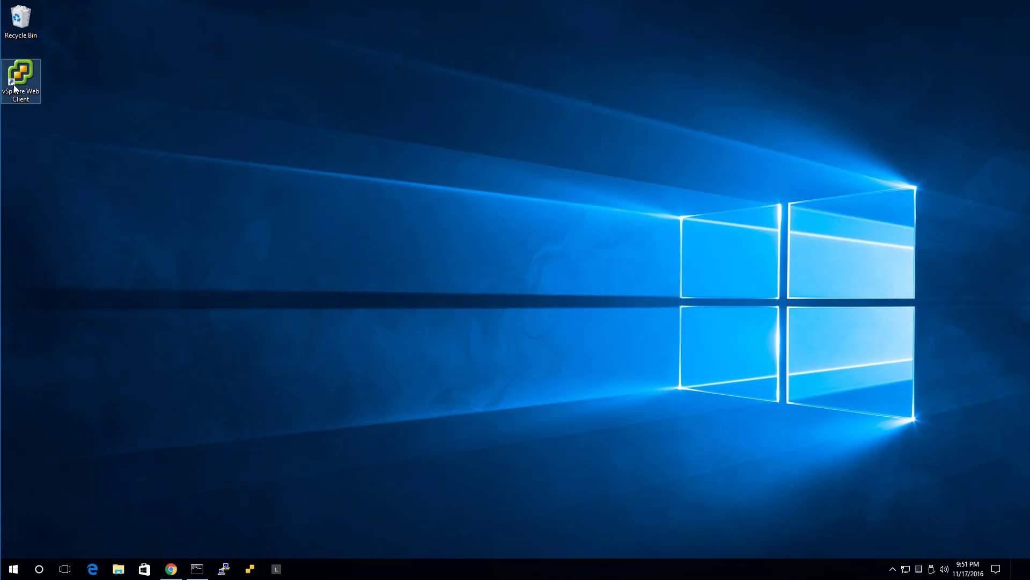
right_click(21, 79)
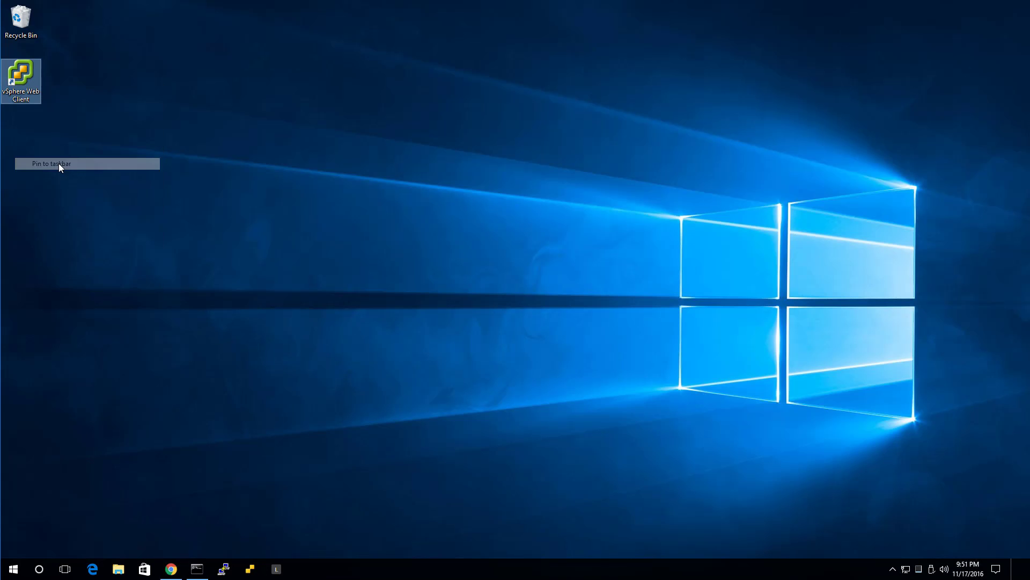
right_click(21, 81)
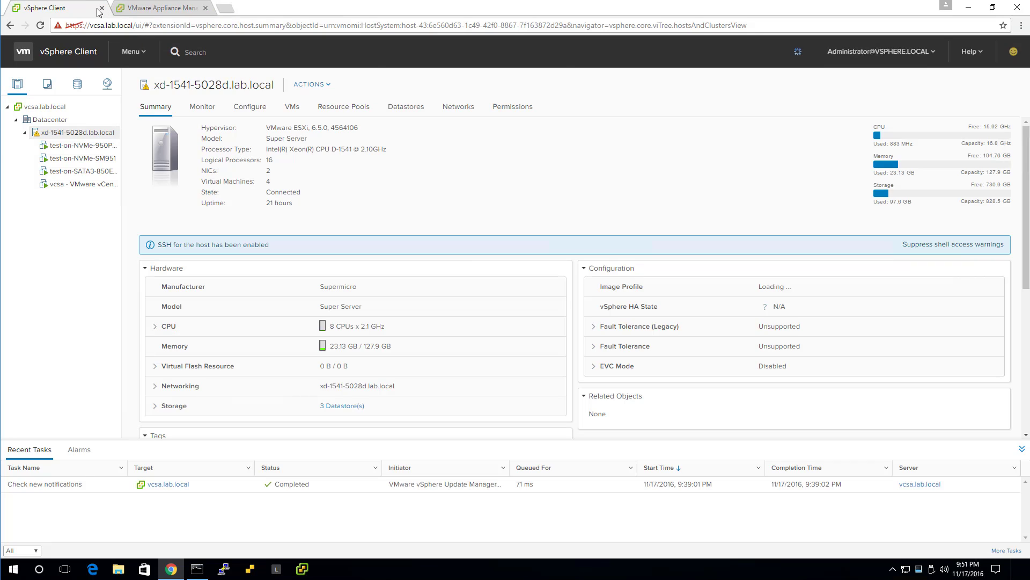
Step: Sign out of vSphere Client and create a windowed 'Login' desktop shortcut for pinning
click(881, 51)
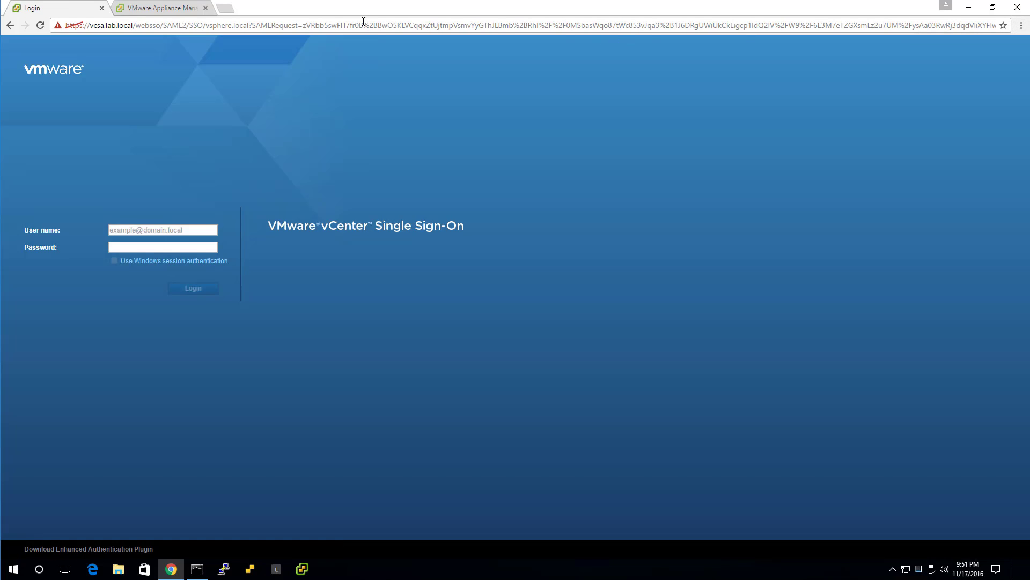
mouse_move(402, 29)
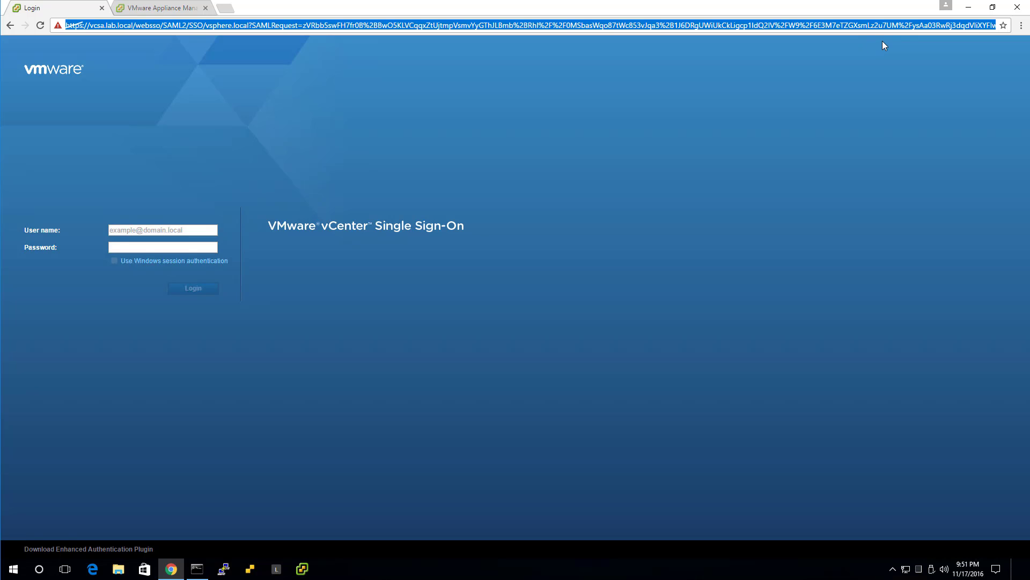
click(1021, 25)
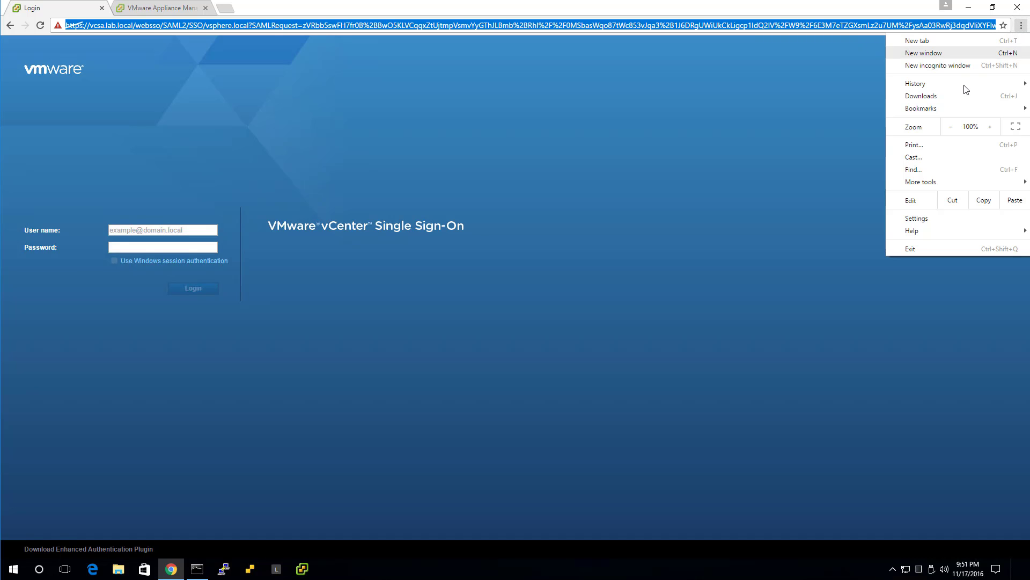
click(921, 181)
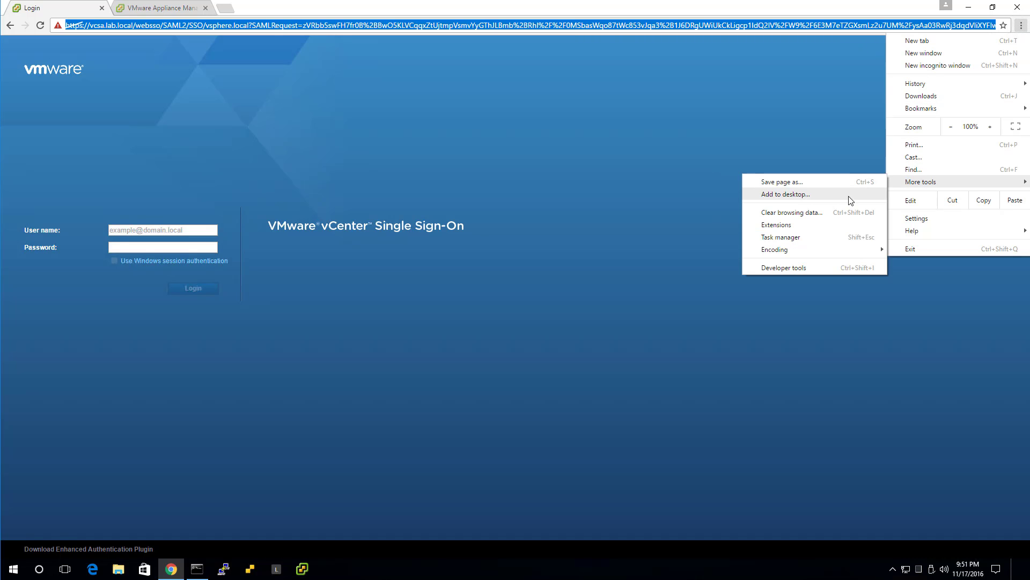
click(785, 194)
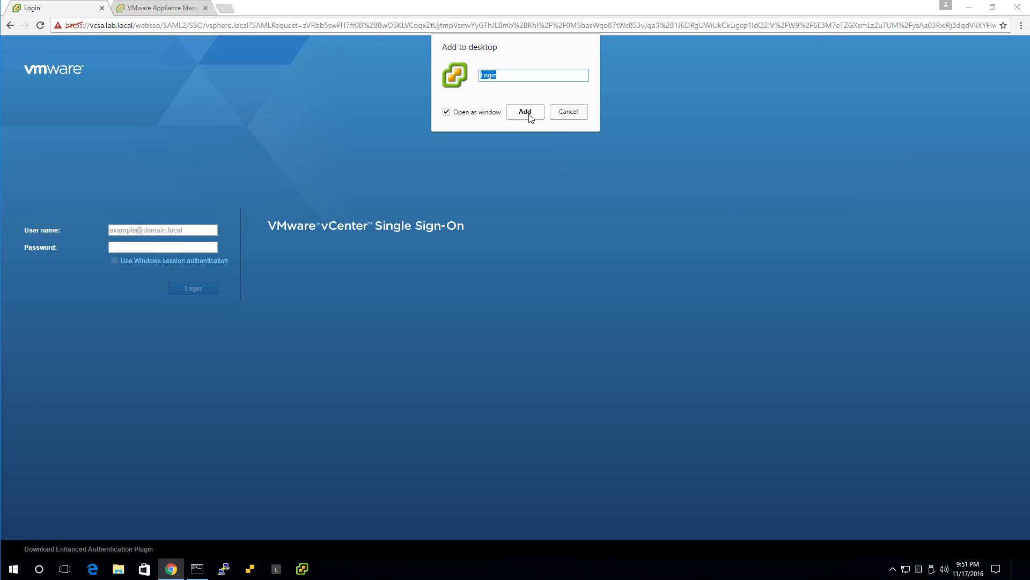
mouse_move(546, 120)
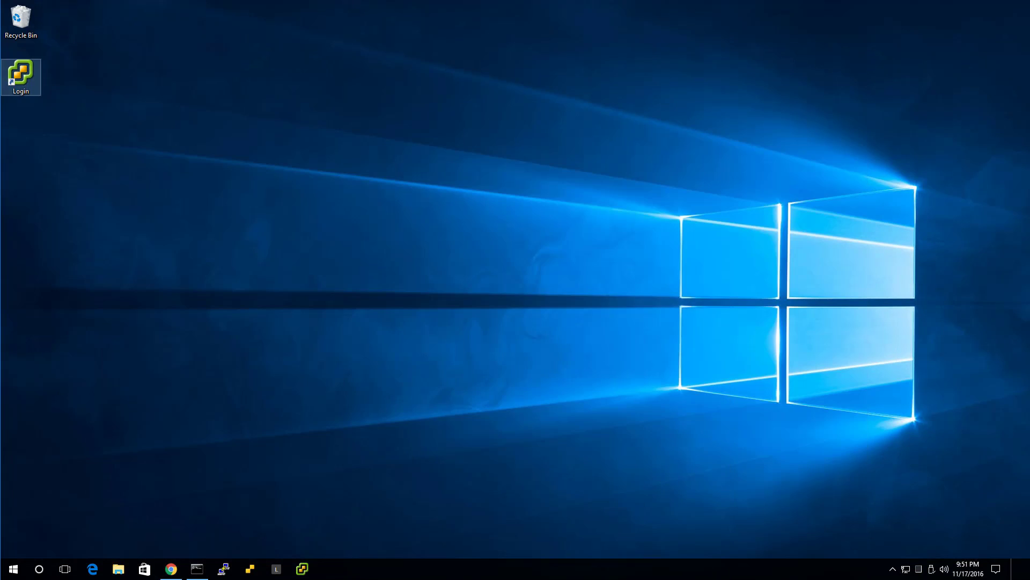
right_click(20, 76)
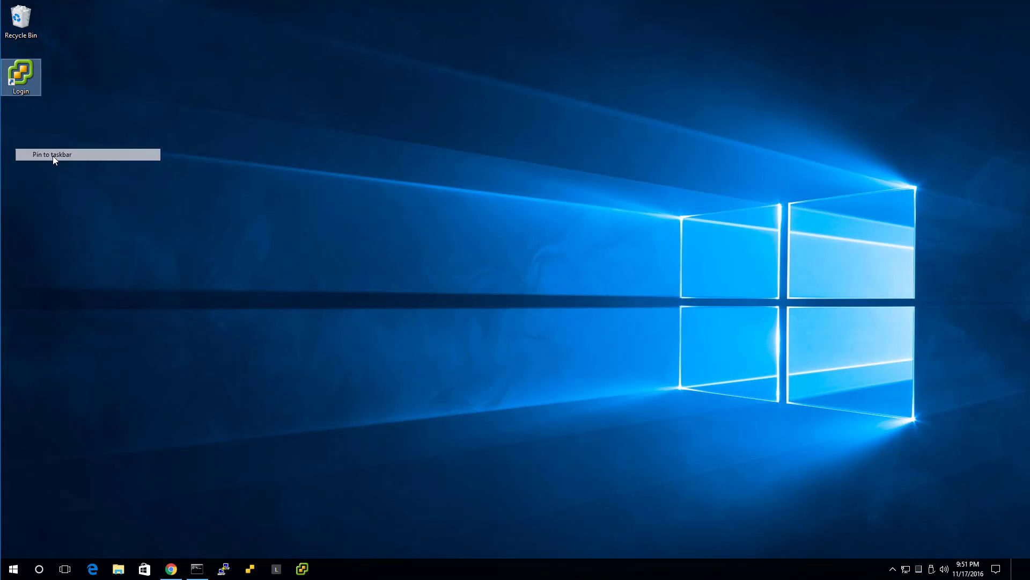
right_click(21, 76)
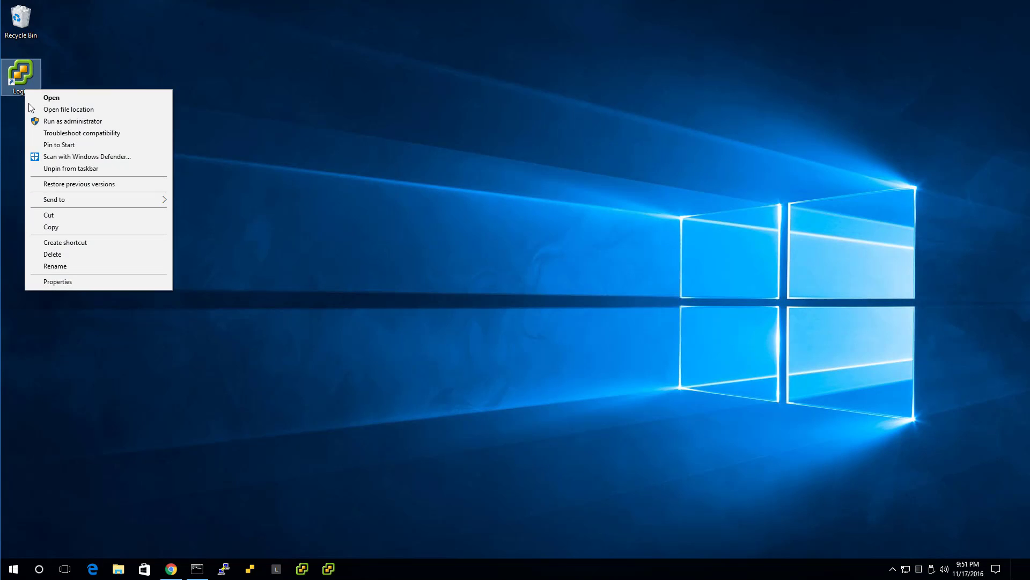
mouse_move(53, 255)
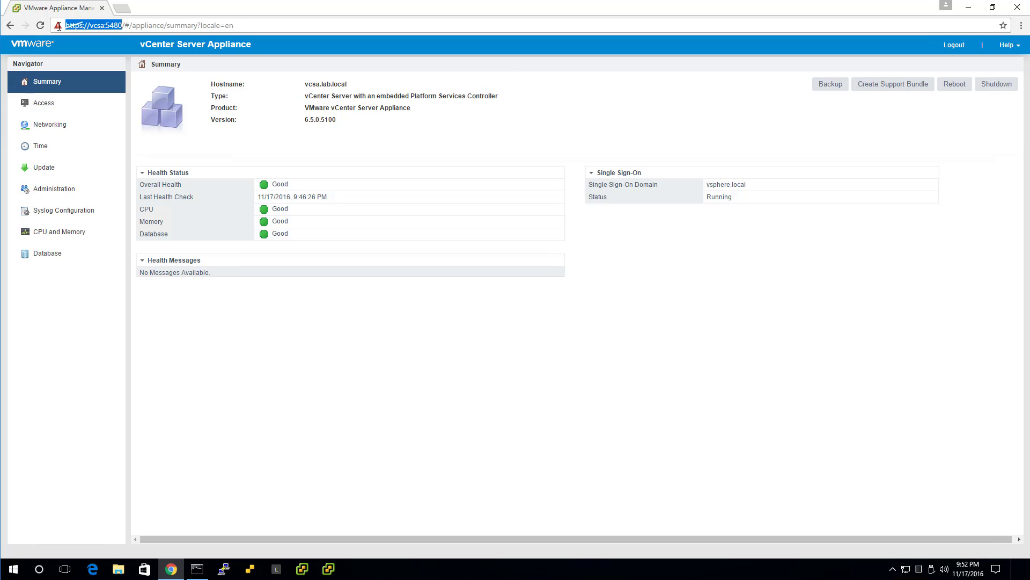
mouse_move(255, 93)
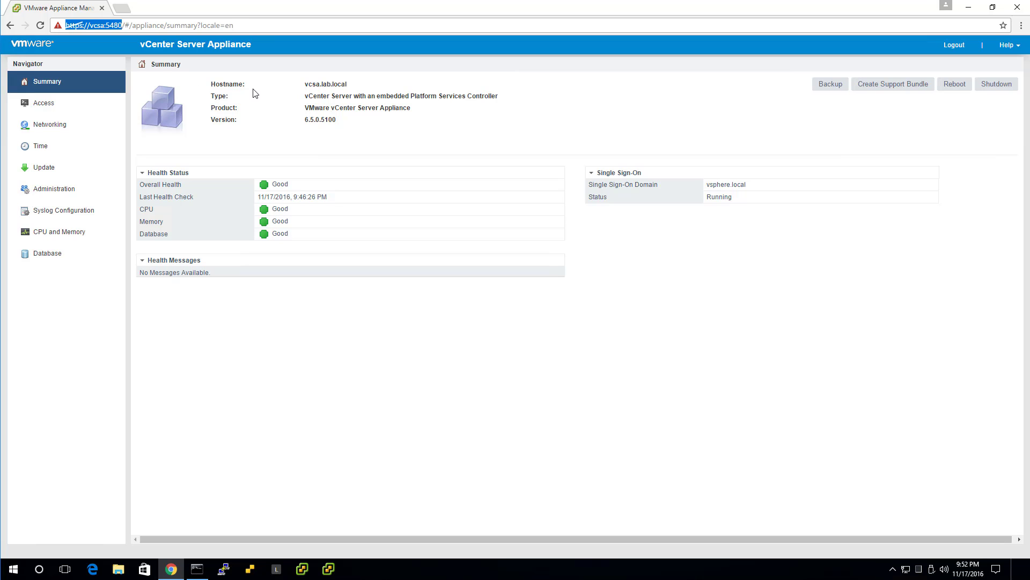
mouse_move(955, 44)
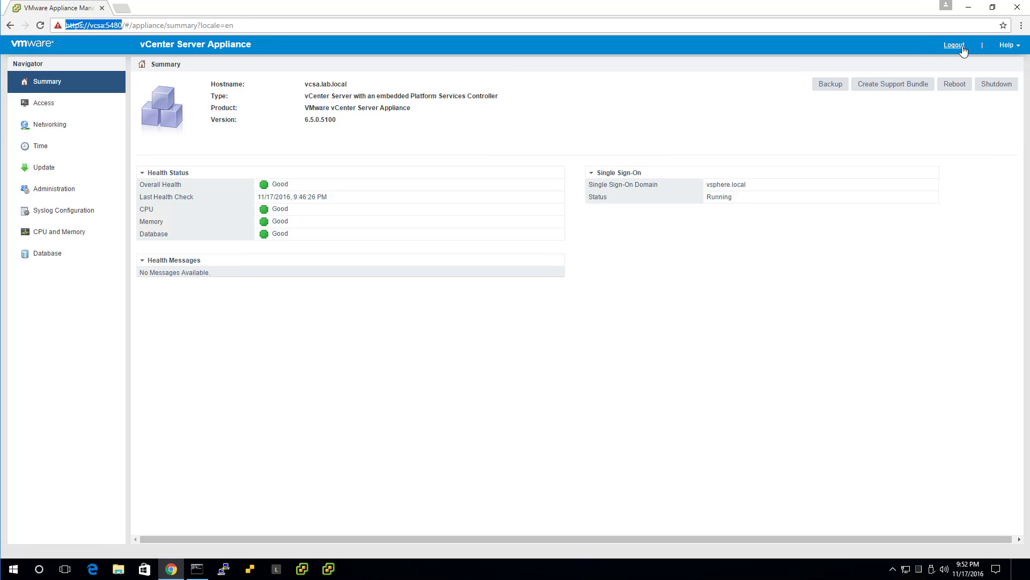
Step: Log out of VAMI to reach the Appliance Management login page and start a desktop shortcut
click(953, 45)
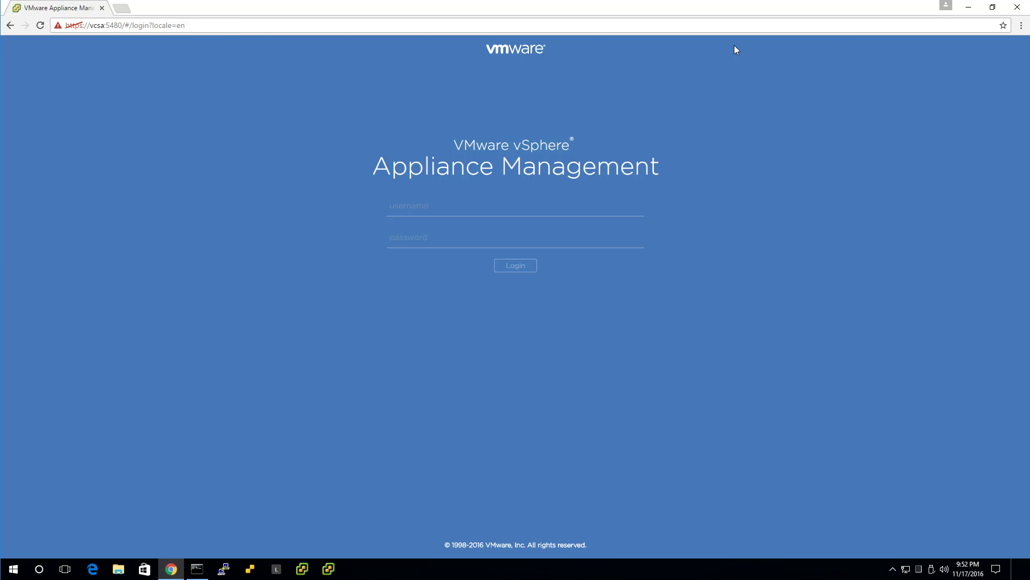
click(1020, 26)
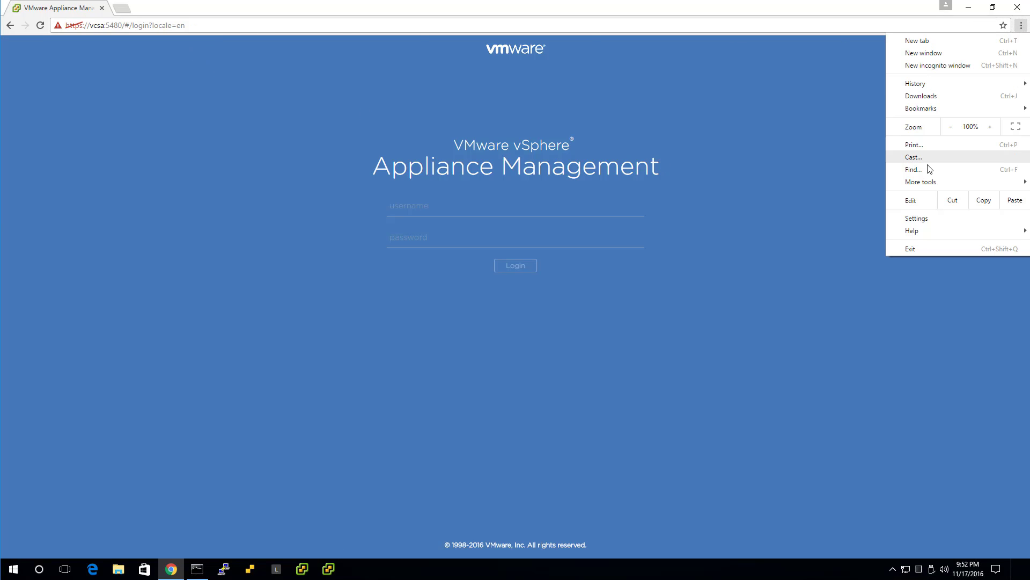
click(922, 181)
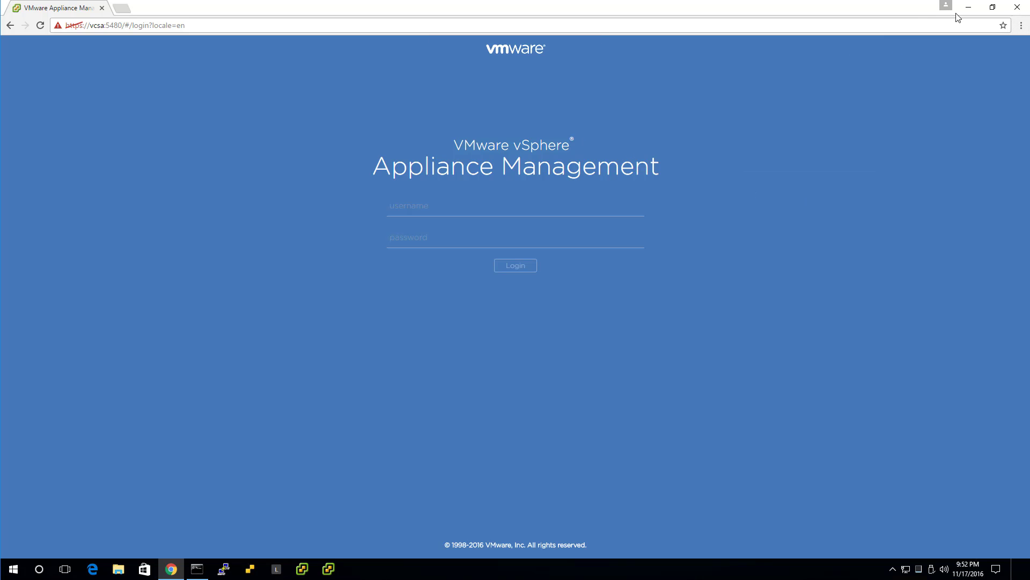
Step: Pin the VMware Appliance Management desktop shortcut to the taskbar, then delete it from the desktop
click(1017, 7)
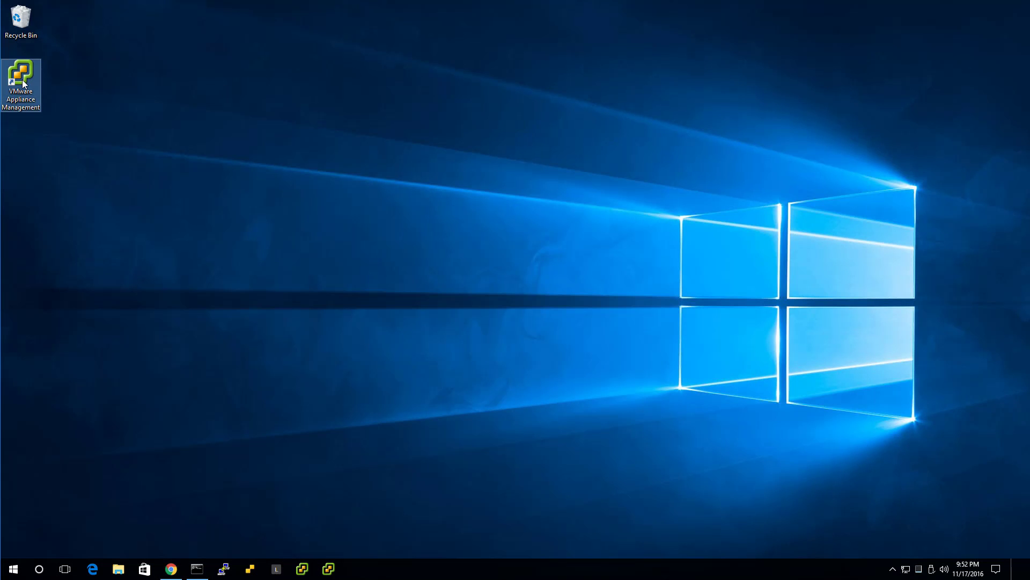
right_click(21, 84)
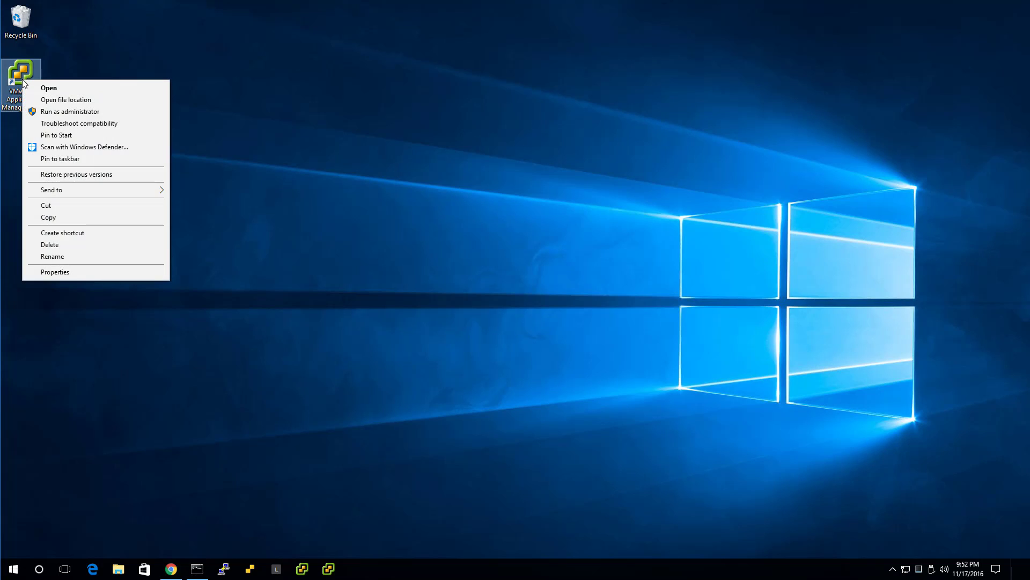
mouse_move(55, 271)
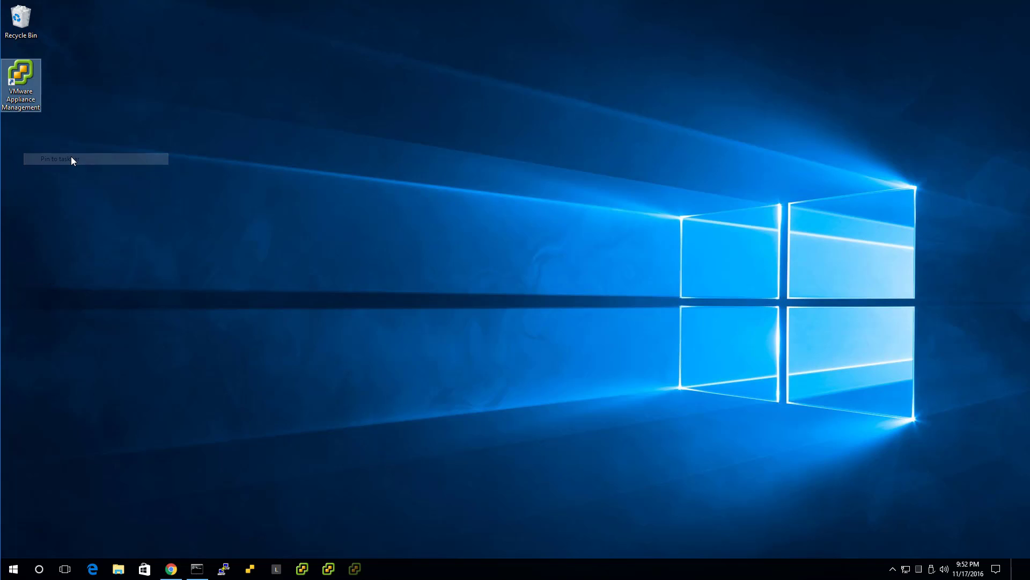
right_click(20, 85)
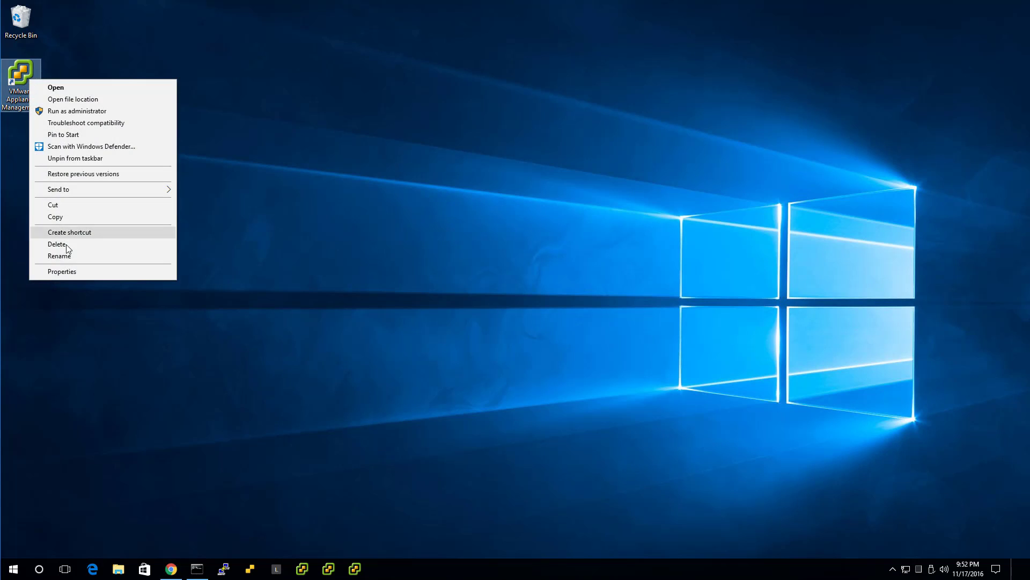
click(57, 243)
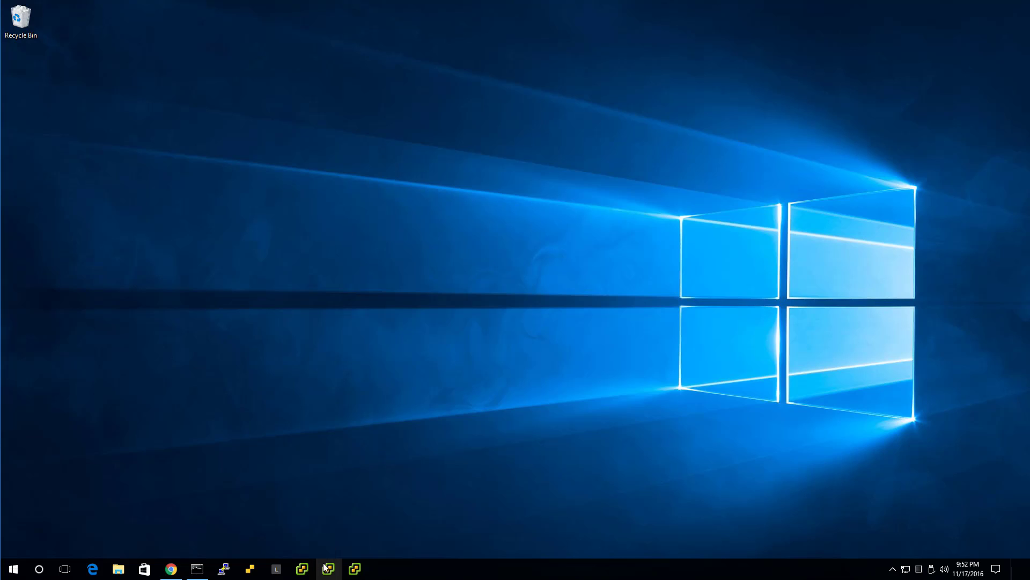
mouse_move(328, 569)
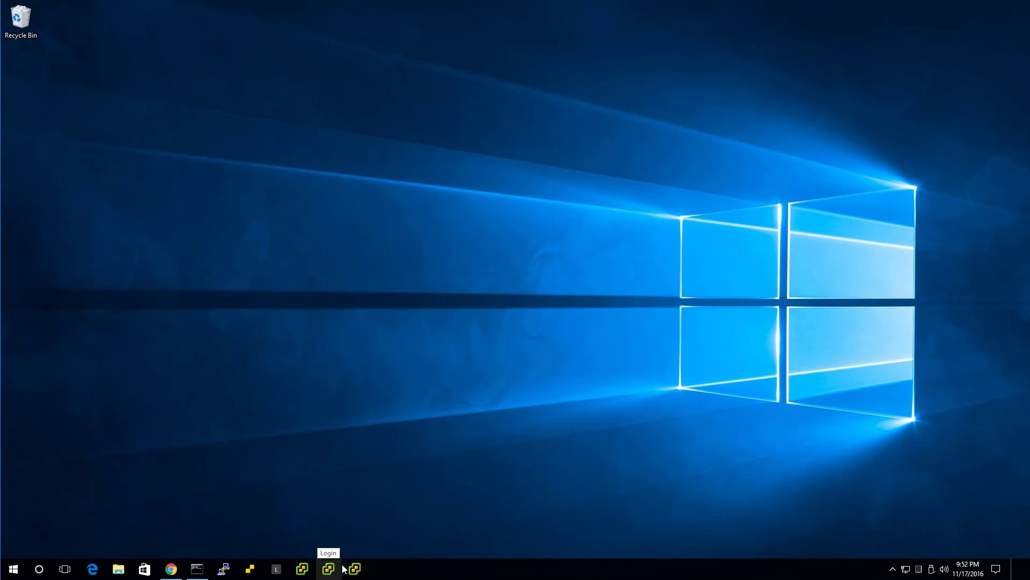
mouse_move(355, 568)
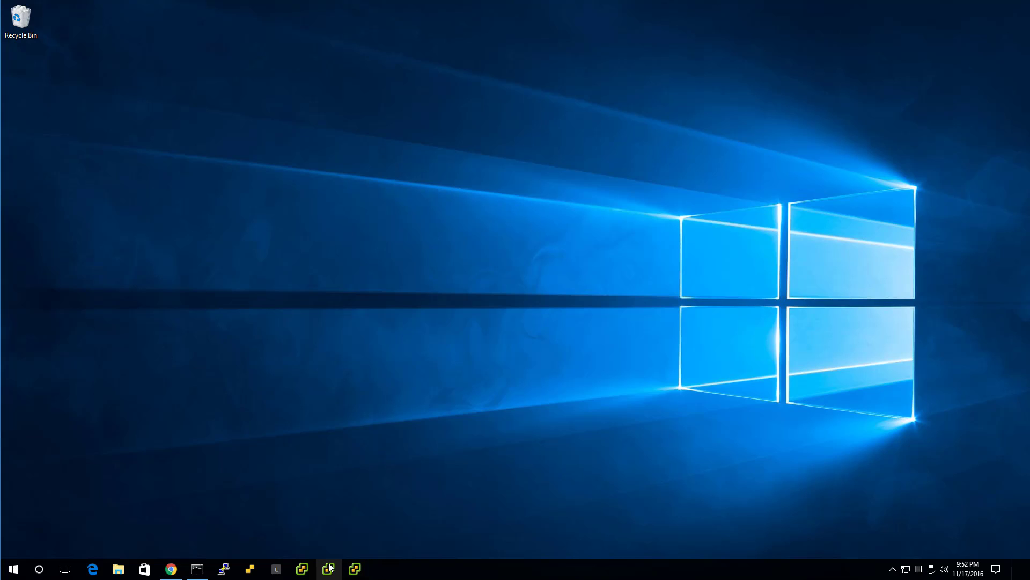
mouse_move(328, 568)
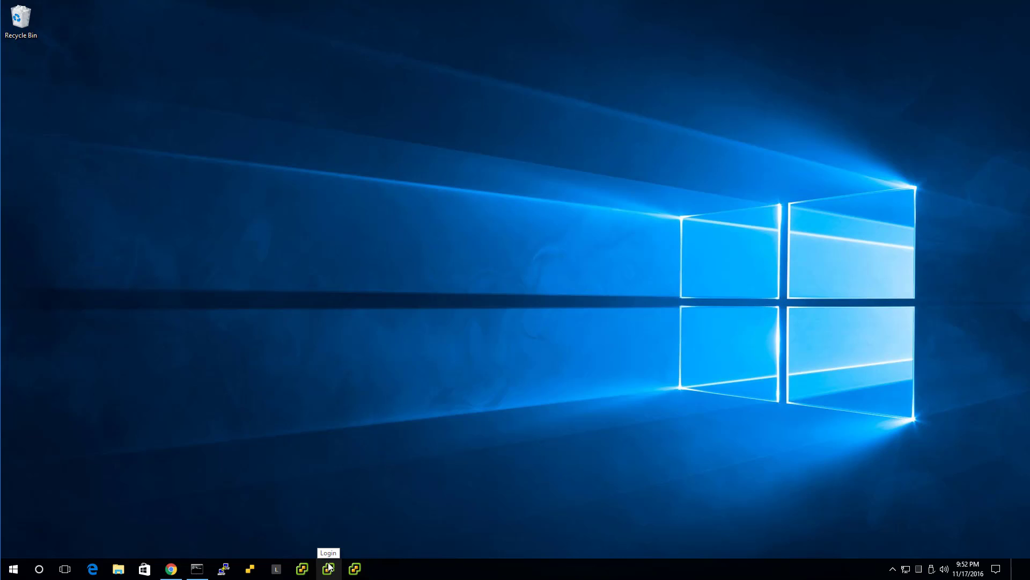
mouse_move(256, 569)
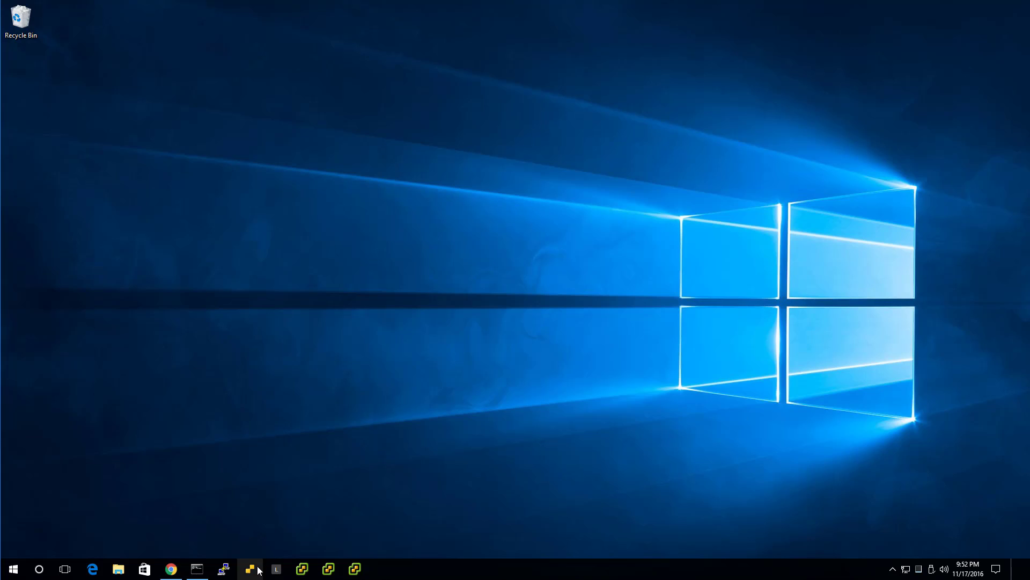
mouse_move(248, 569)
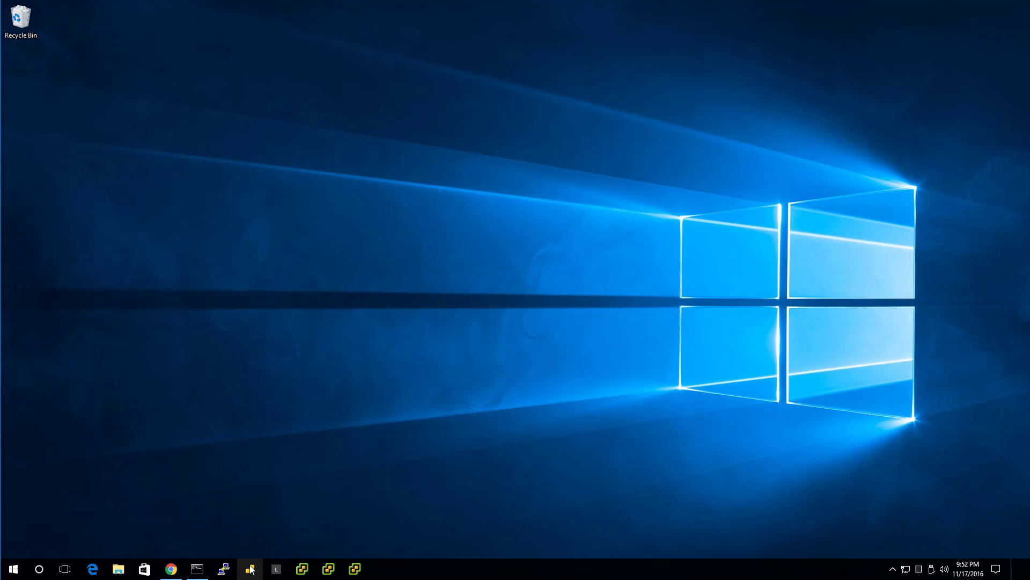
Step: Cycle through the vCenter SSO, Appliance Management and ESXi login windows, then view ESXi's jump list
click(275, 568)
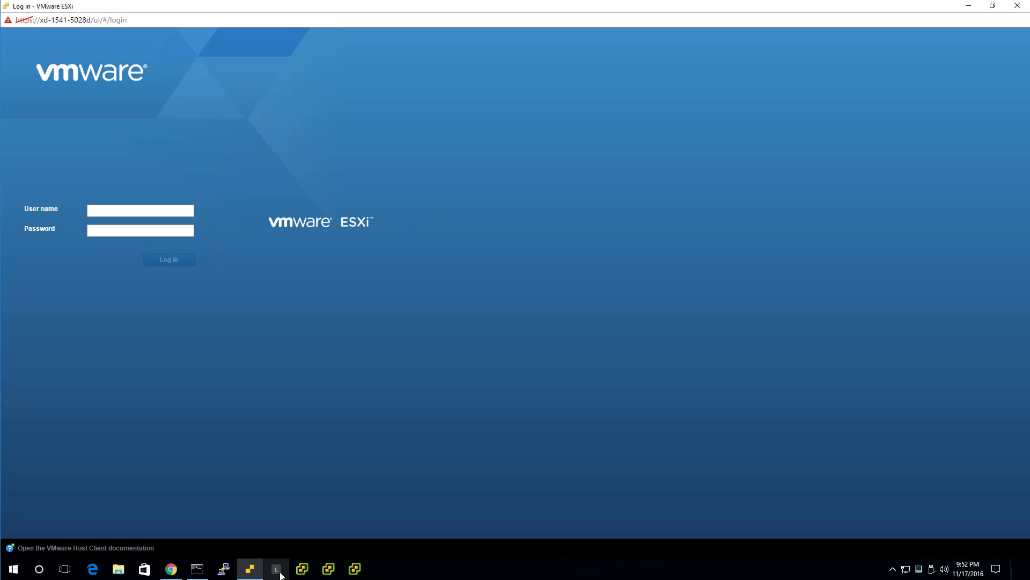
click(276, 569)
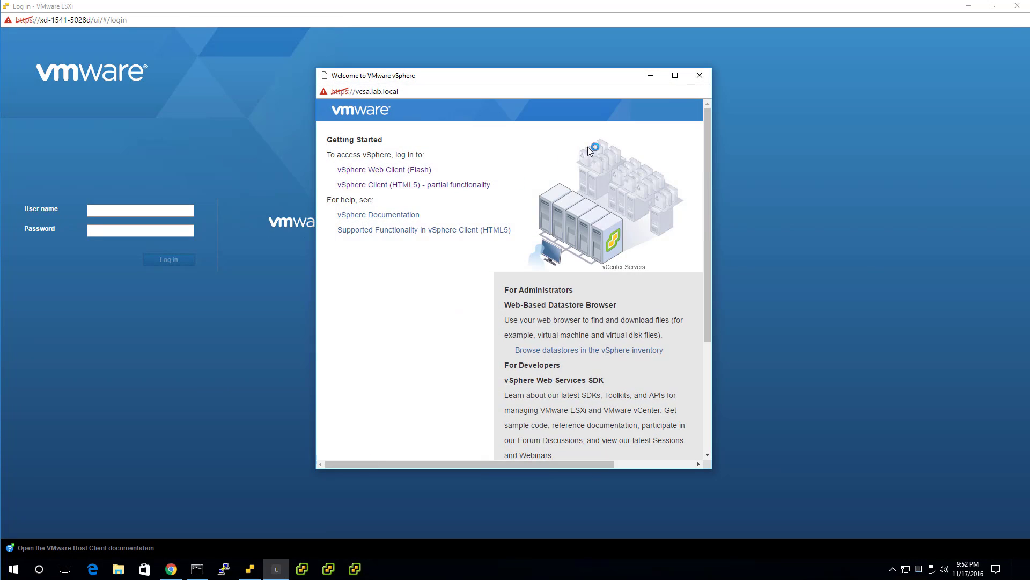
click(674, 75)
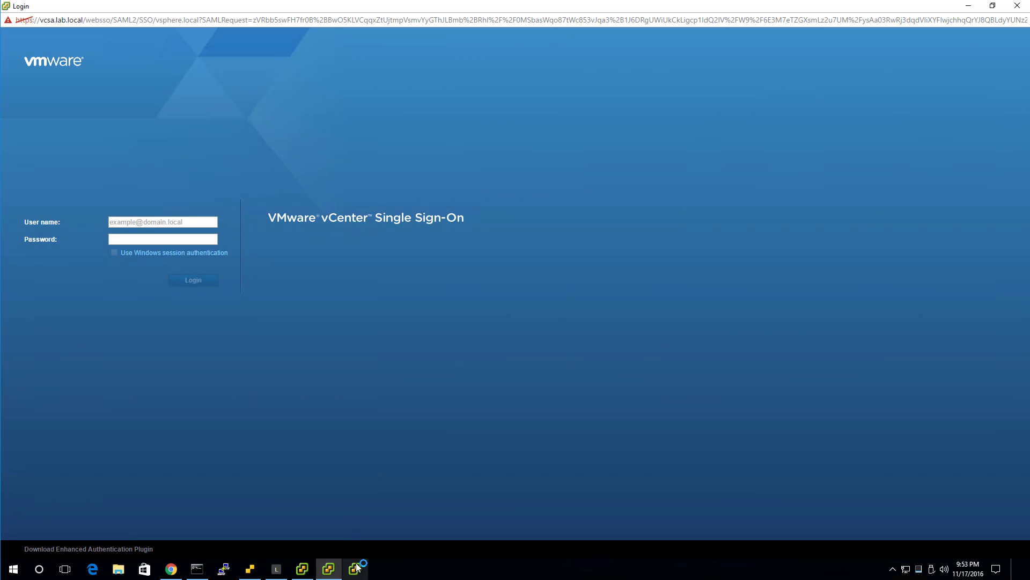
click(355, 569)
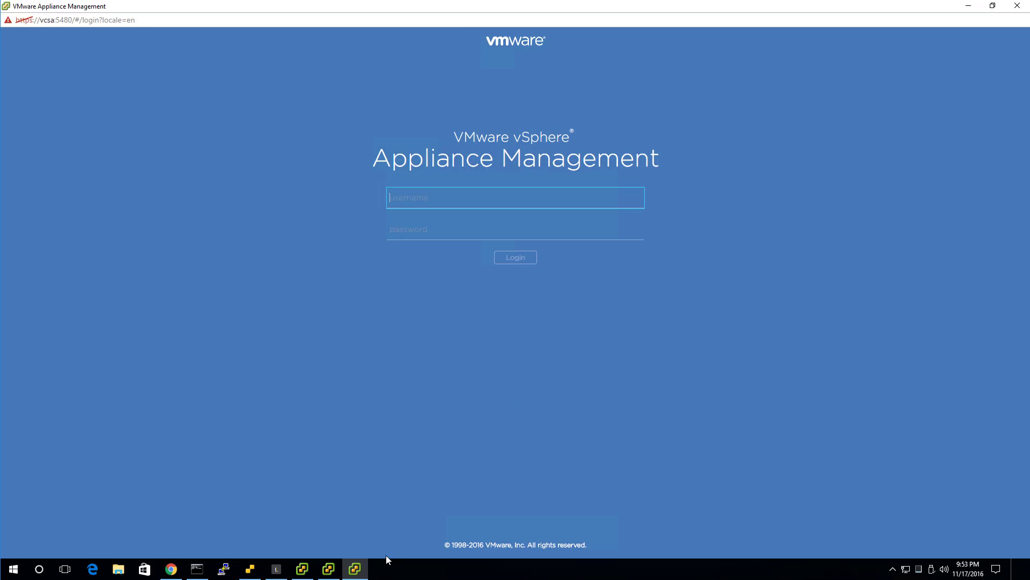
click(249, 569)
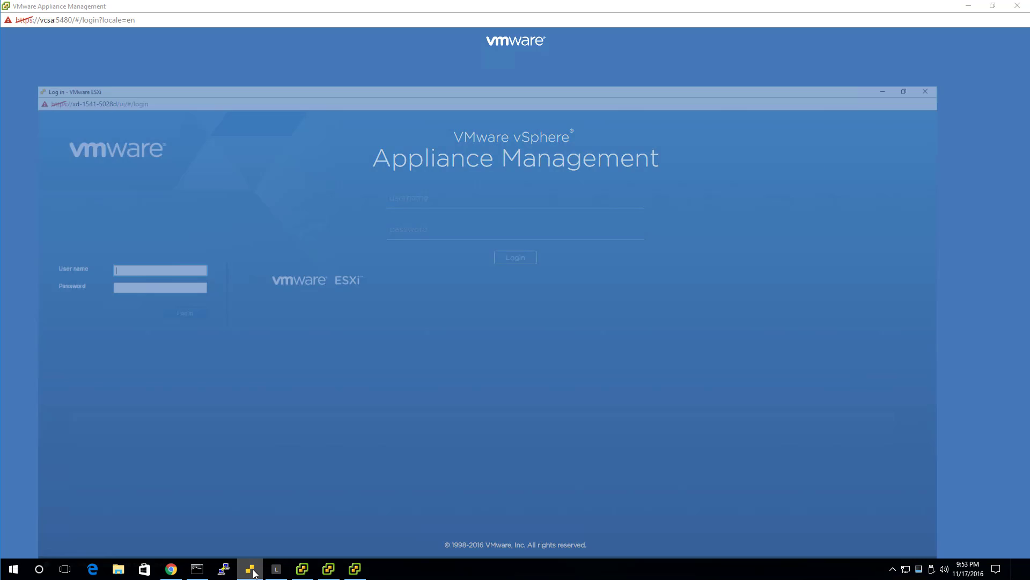
right_click(249, 568)
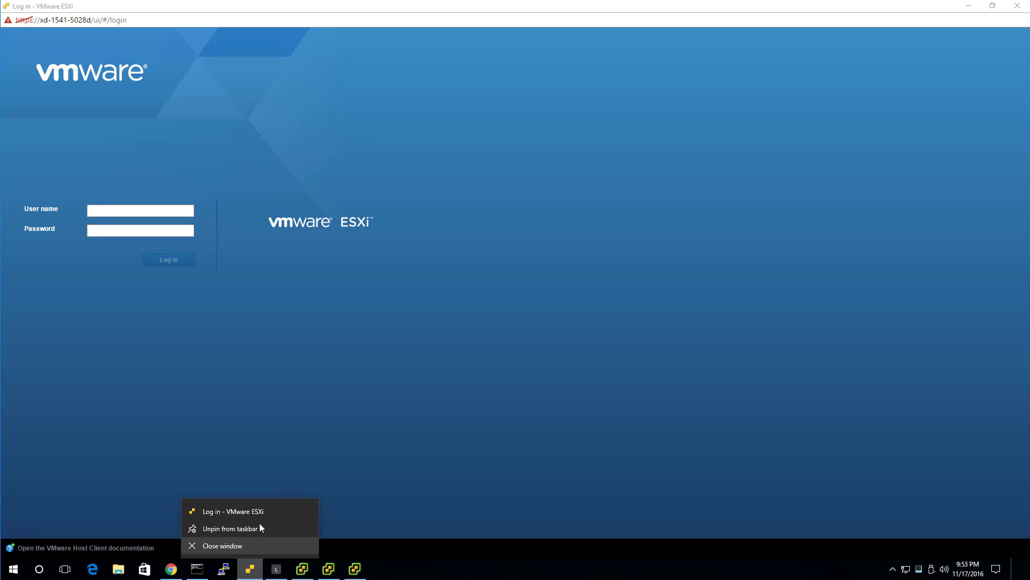
mouse_move(261, 518)
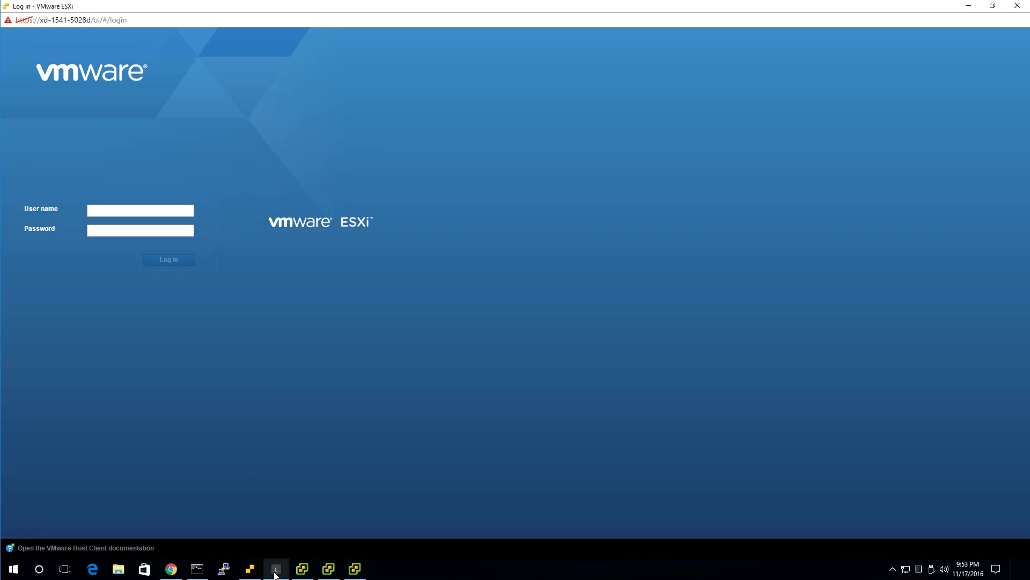
mouse_move(275, 568)
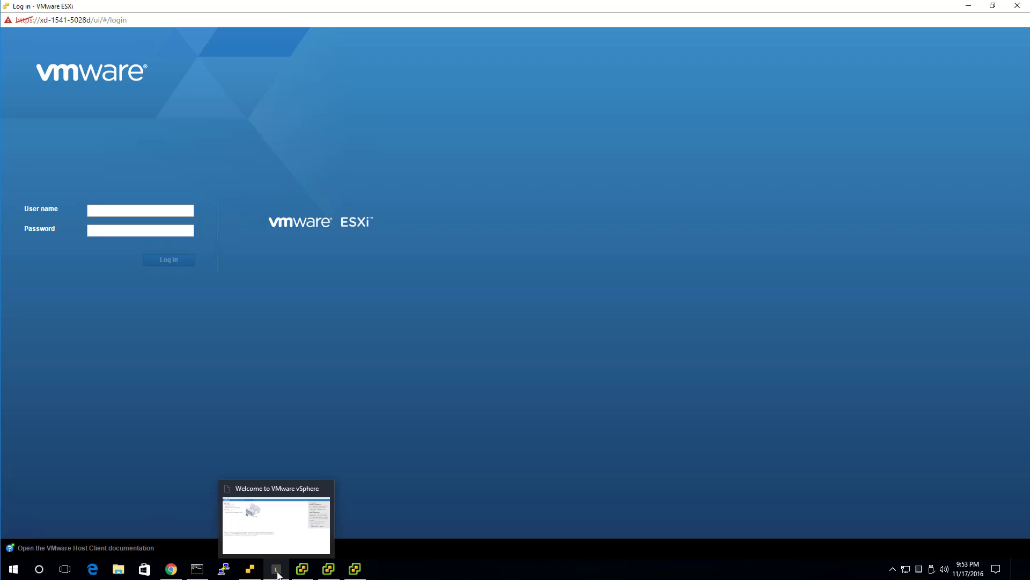
Step: Switch among the vSphere welcome page and vCenter SSO windows, ending on Appliance Management login
click(275, 519)
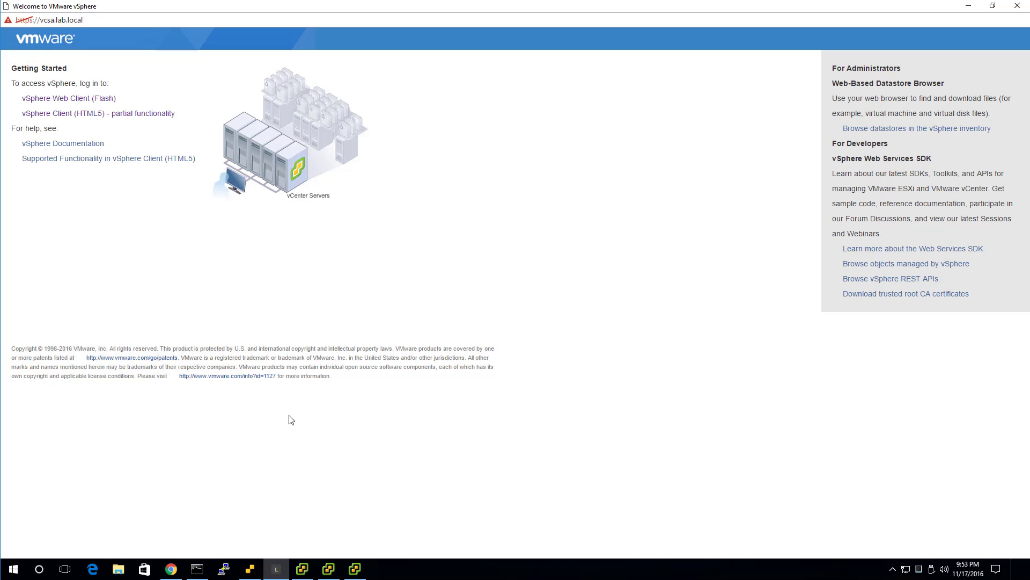
mouse_move(276, 568)
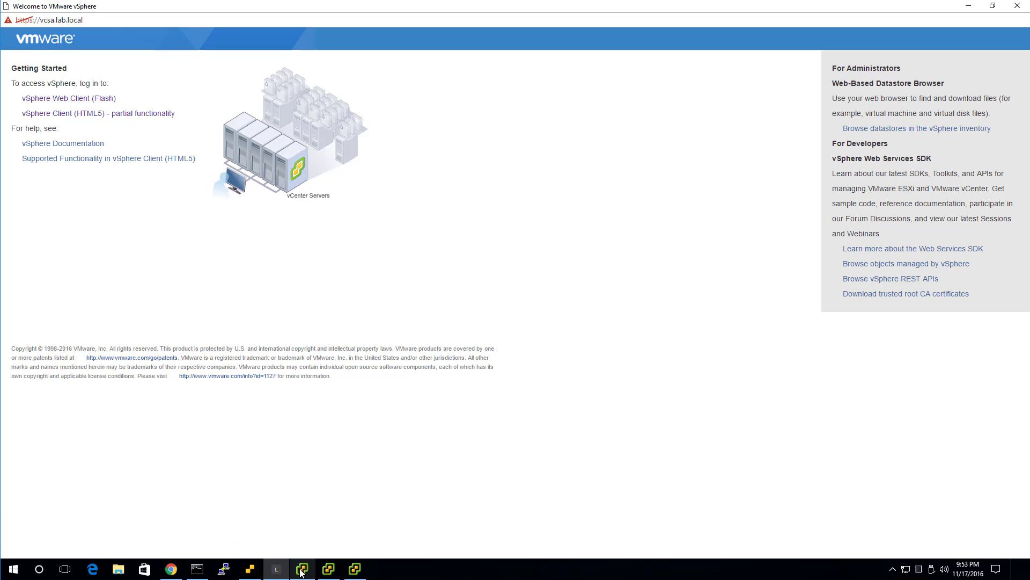
mouse_move(275, 568)
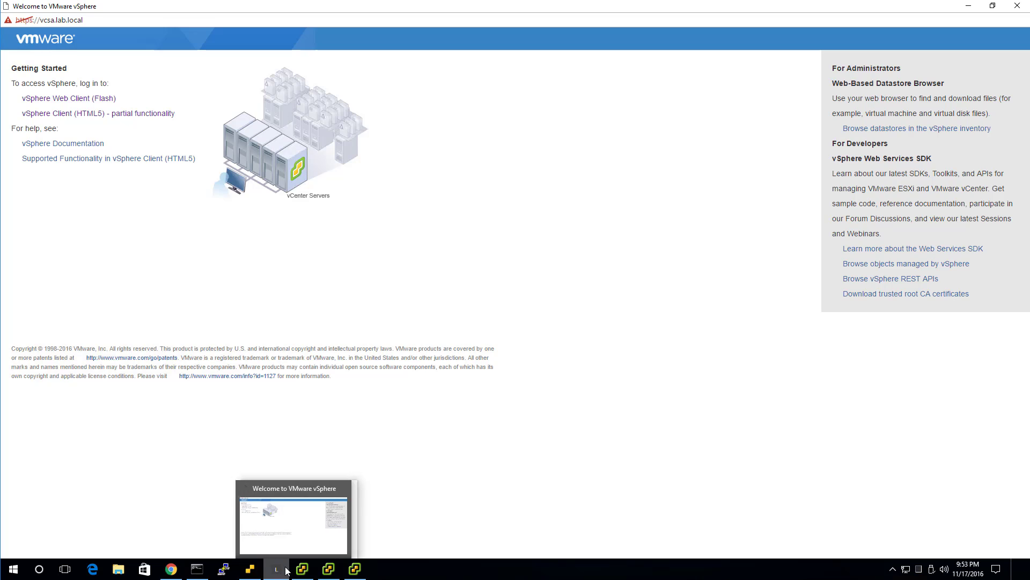
mouse_move(302, 569)
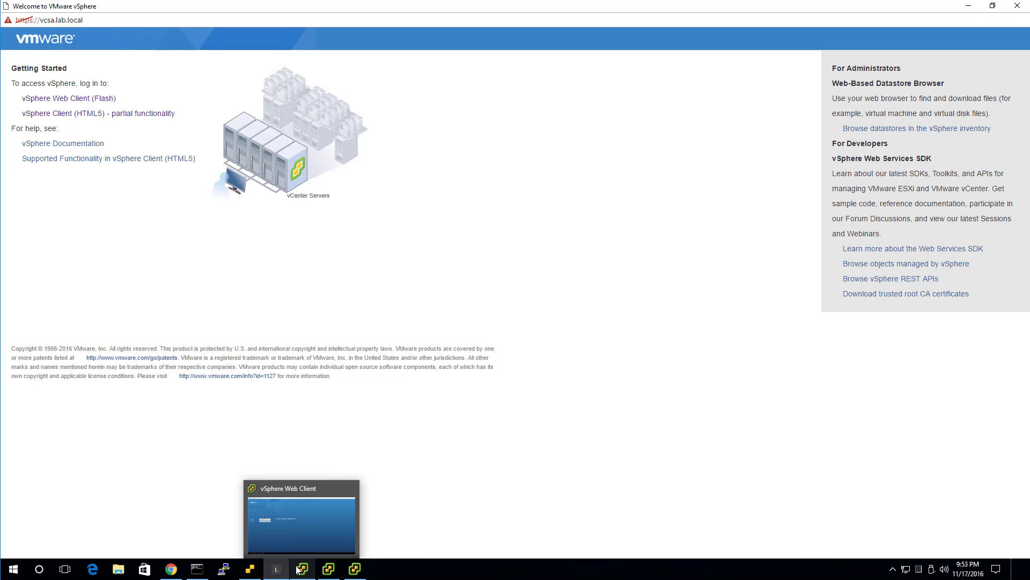
mouse_move(328, 568)
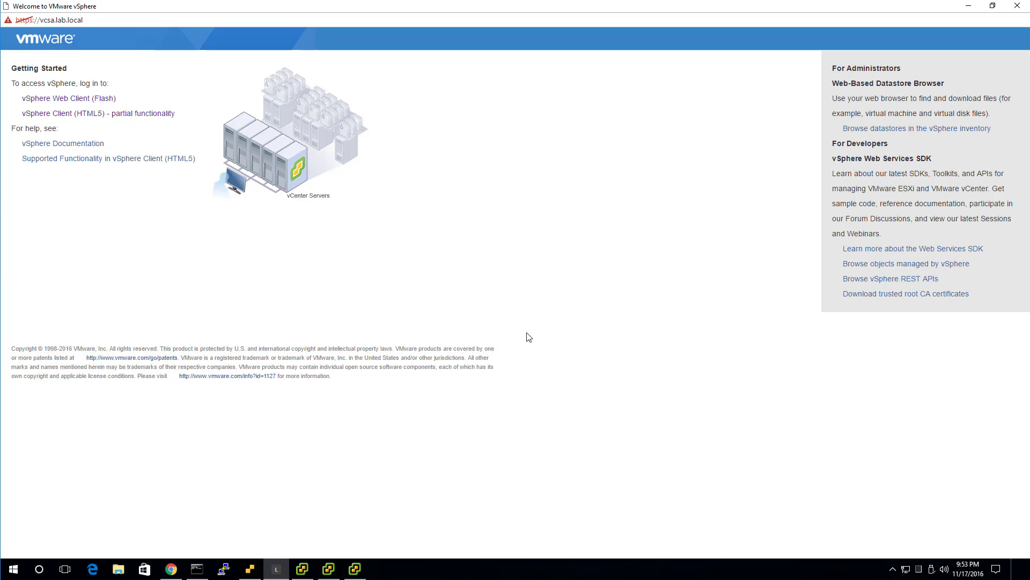
mouse_move(328, 568)
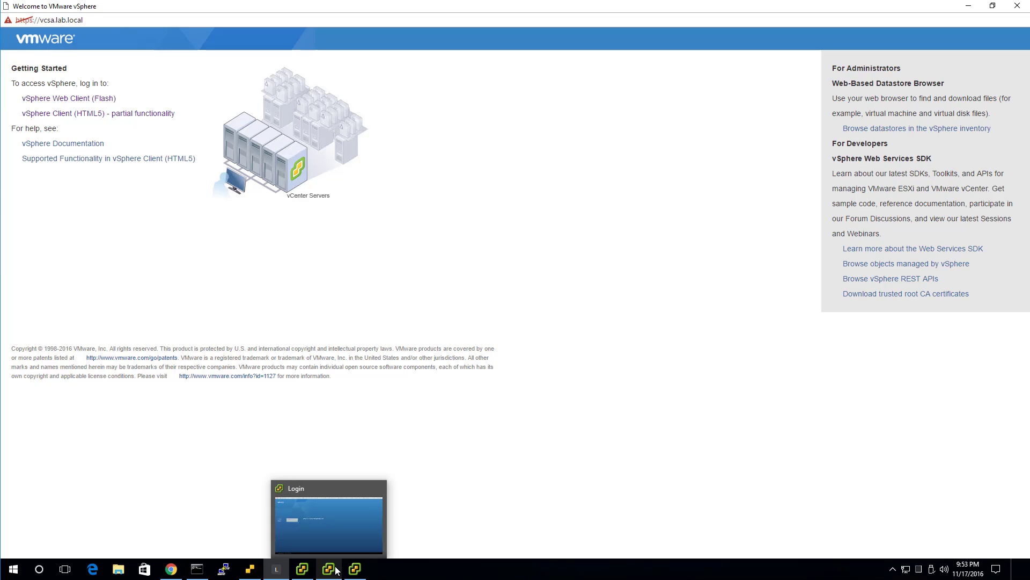
click(329, 568)
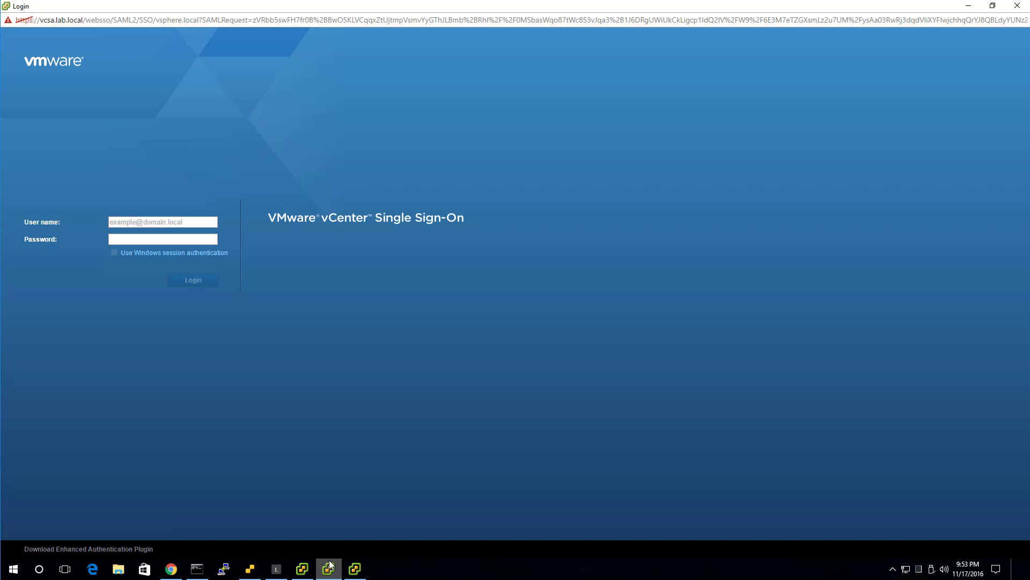
click(355, 568)
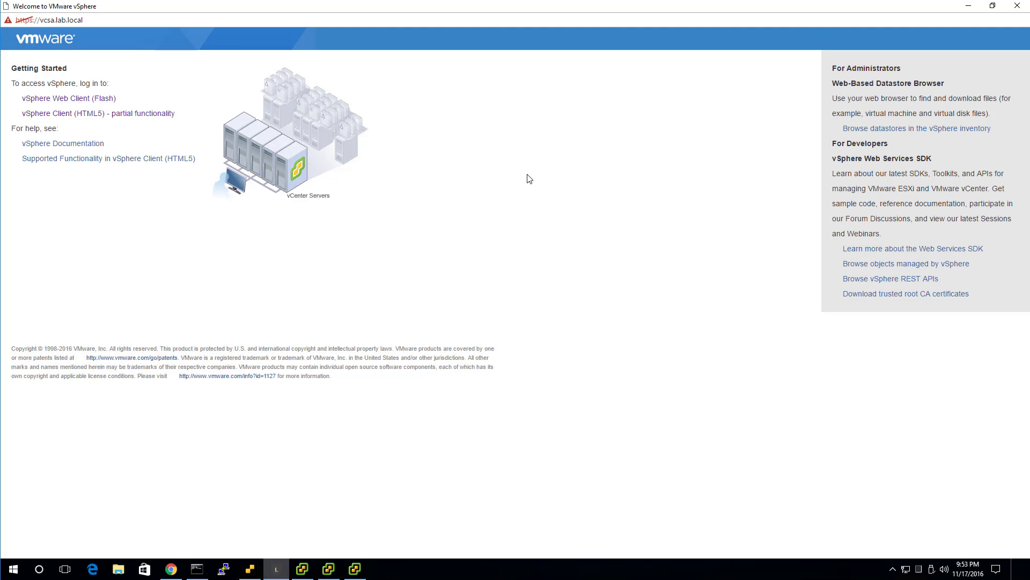
click(67, 97)
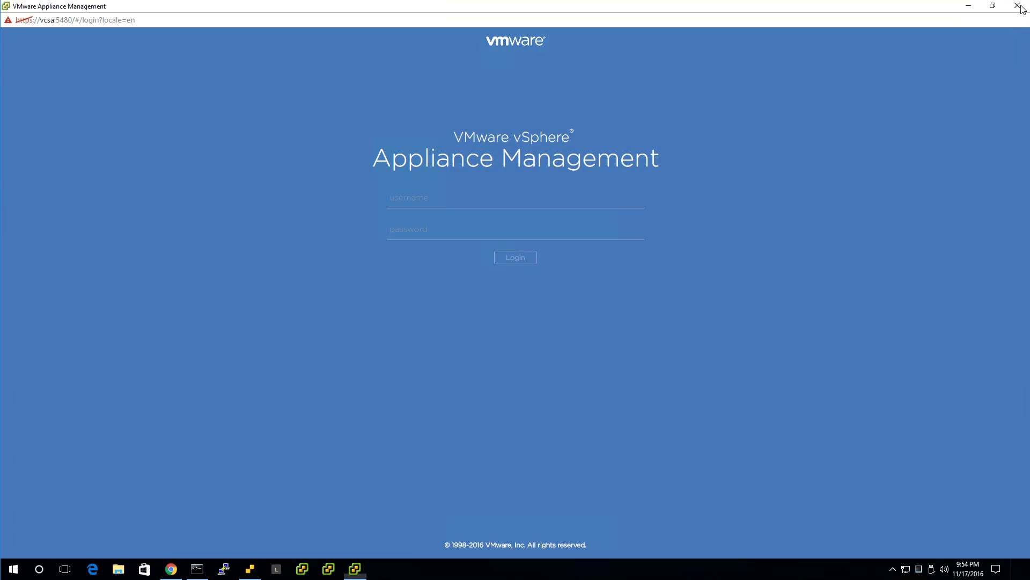
Step: Close the Appliance Management window and relaunch the pinned vCenter Single Sign-On Login app
click(1023, 6)
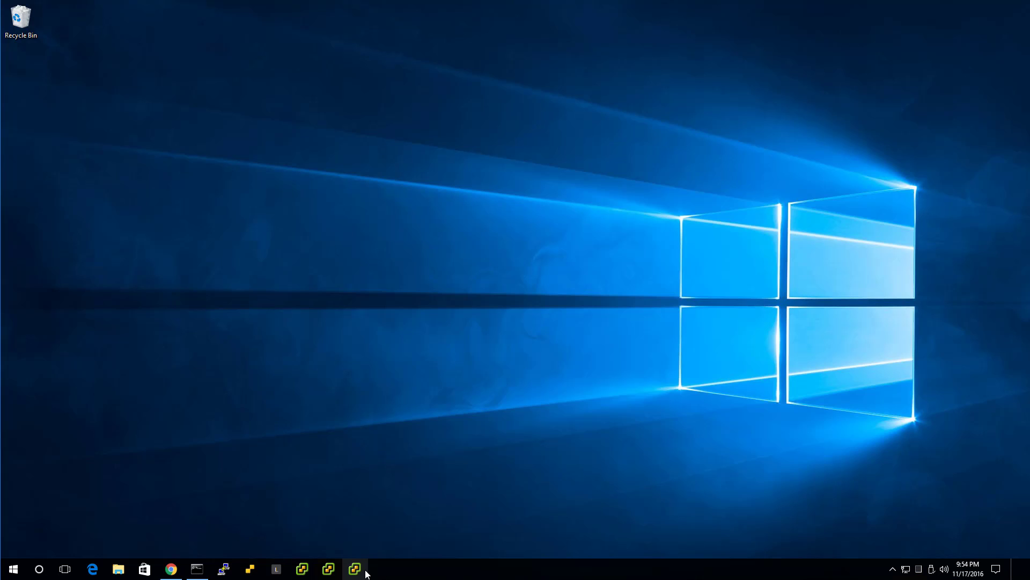
mouse_move(355, 568)
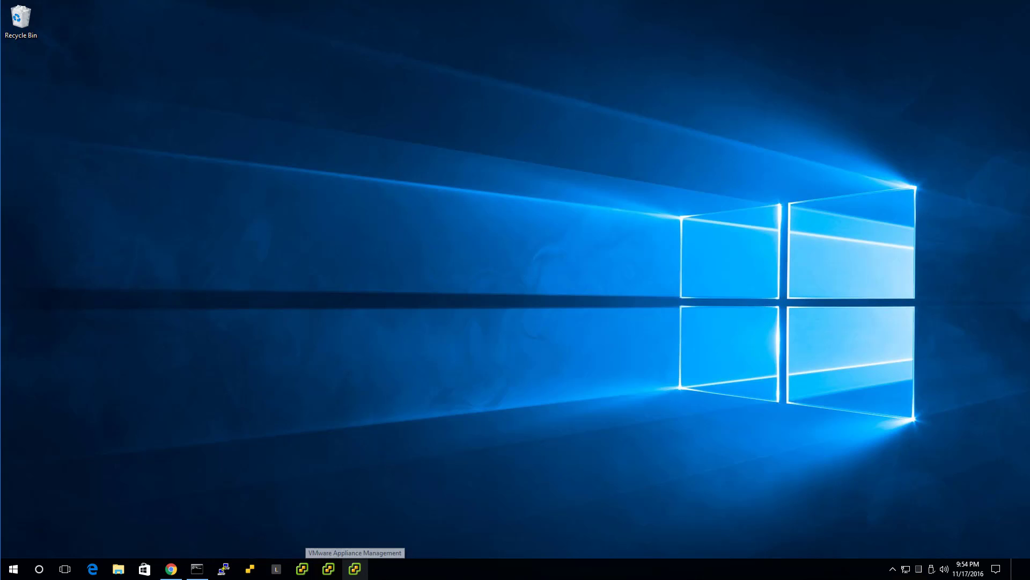
mouse_move(301, 568)
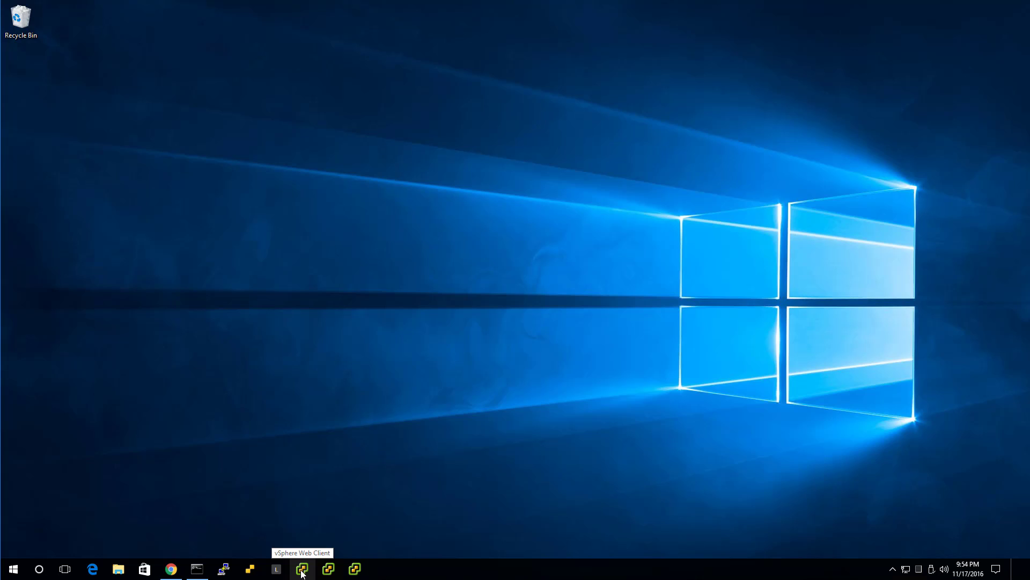
mouse_move(328, 569)
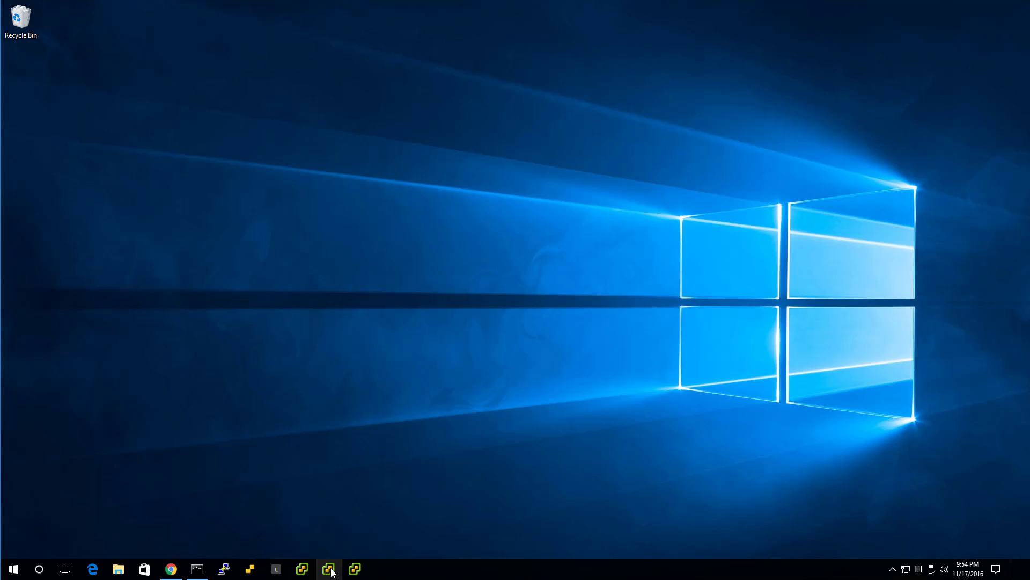
mouse_move(328, 568)
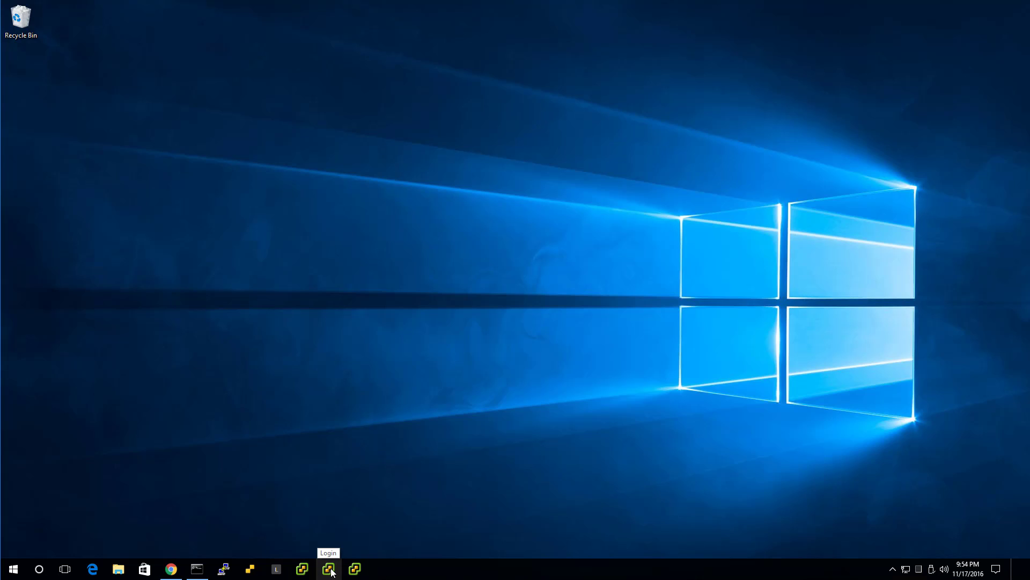
click(328, 568)
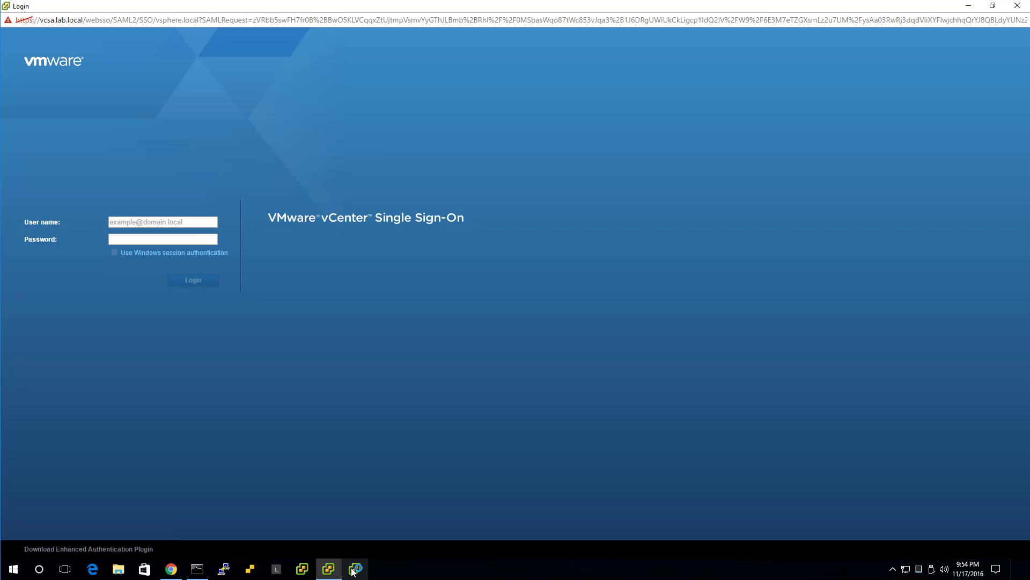
mouse_move(328, 568)
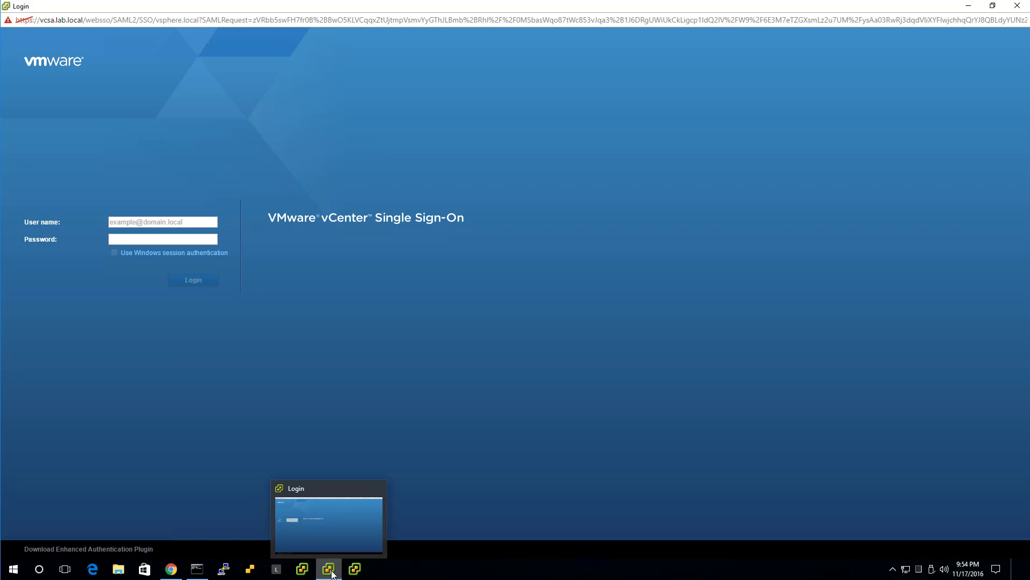
Step: Open the pinned Login shortcut's Properties and start renaming it to 'vSphere C'
right_click(328, 568)
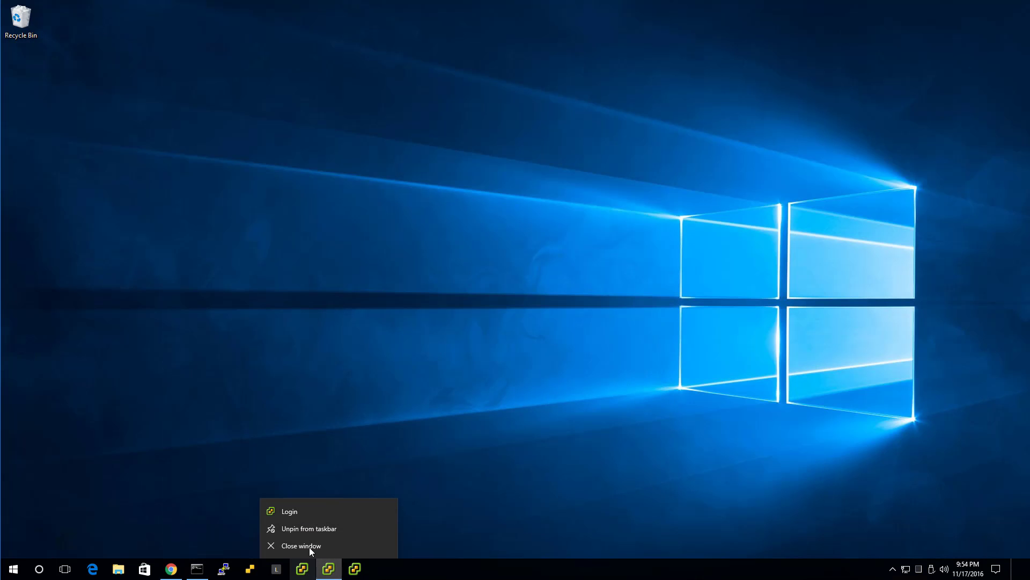
click(301, 545)
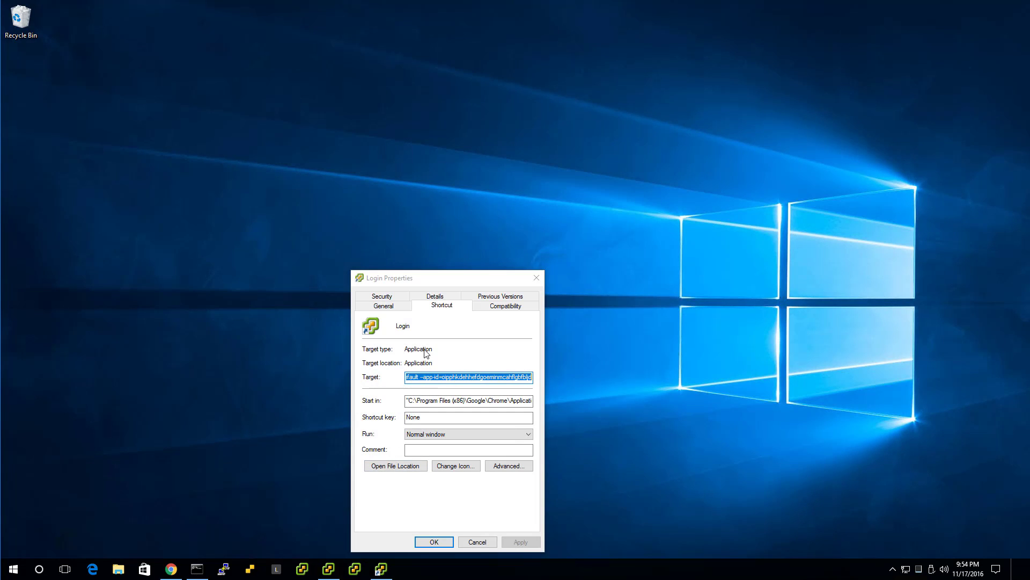
click(383, 305)
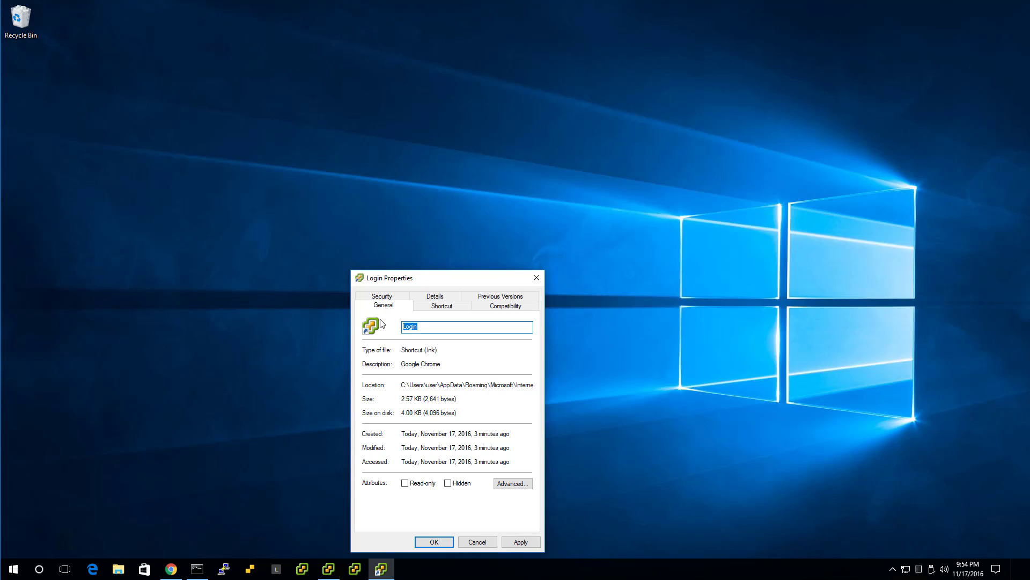
text(vSphere C)
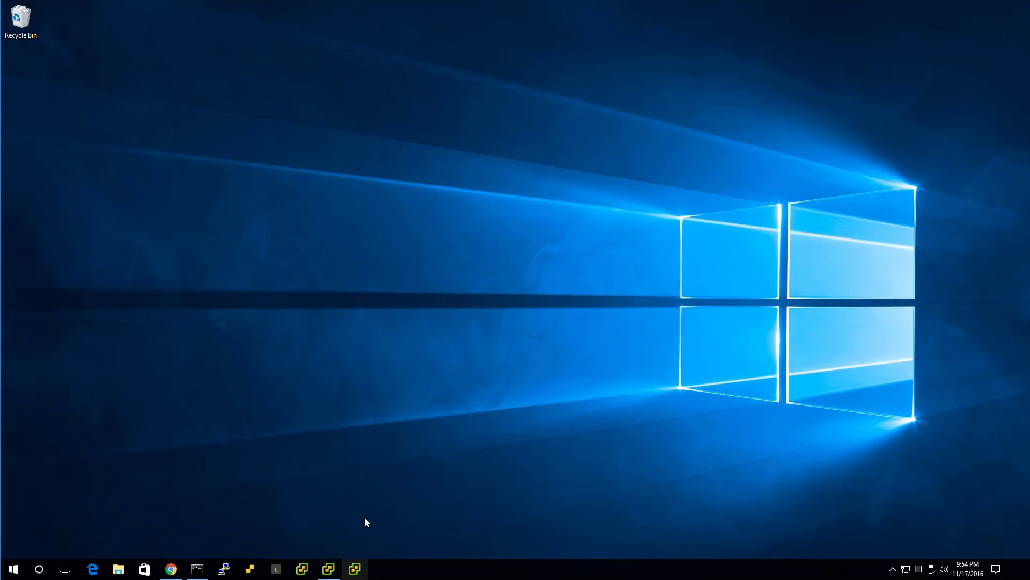
mouse_move(354, 568)
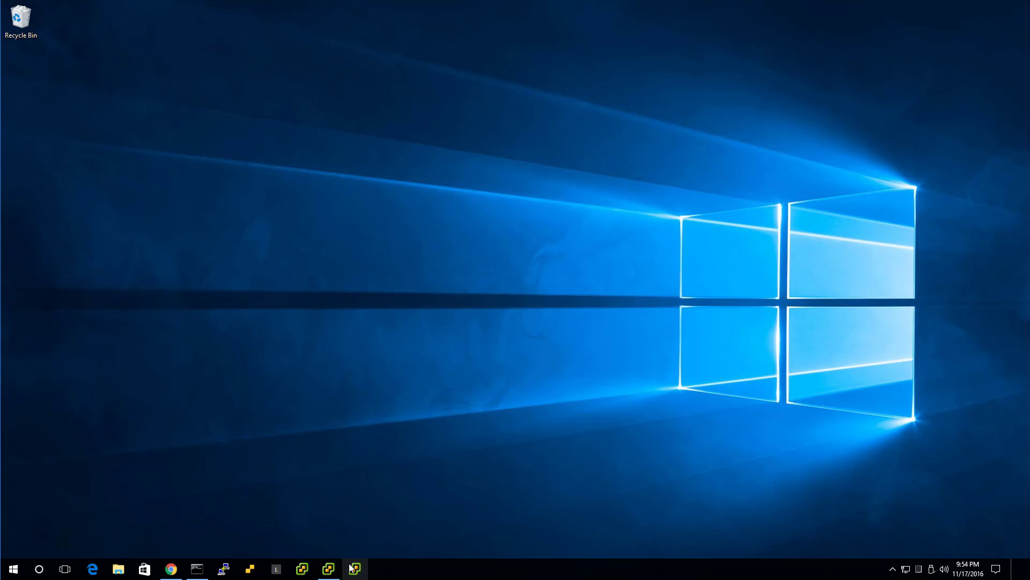
mouse_move(354, 568)
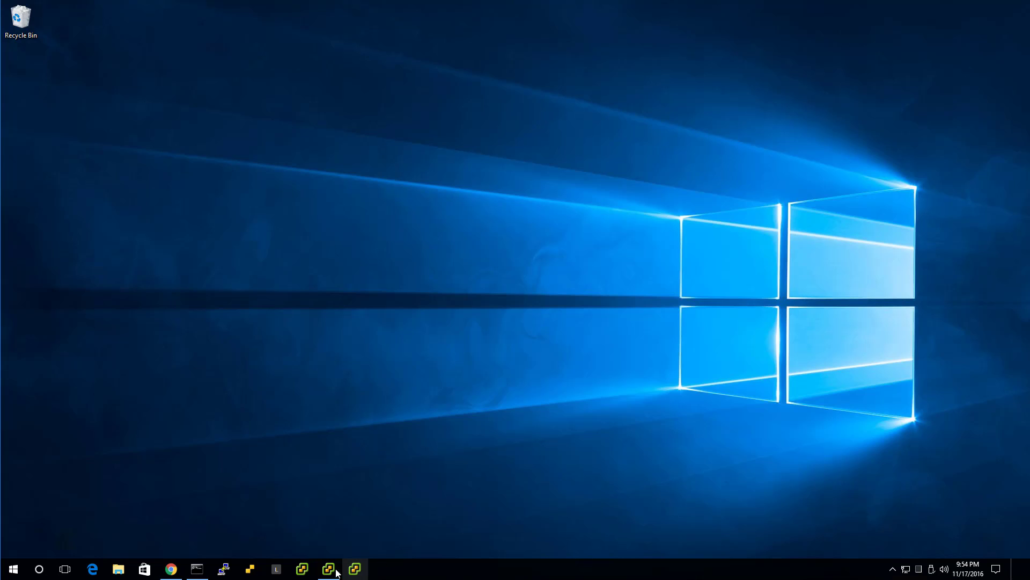
mouse_move(302, 568)
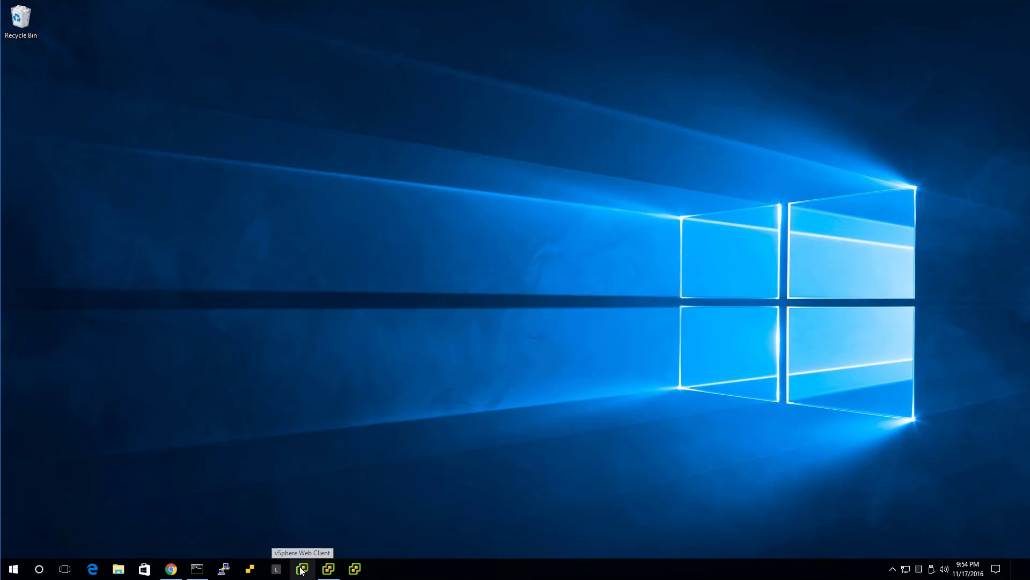
mouse_move(275, 568)
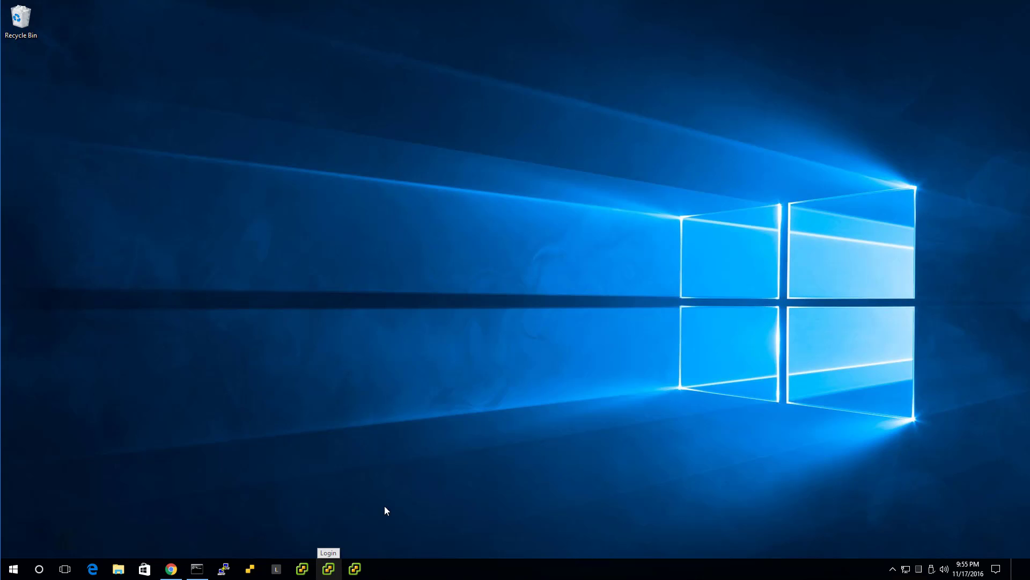
mouse_move(328, 568)
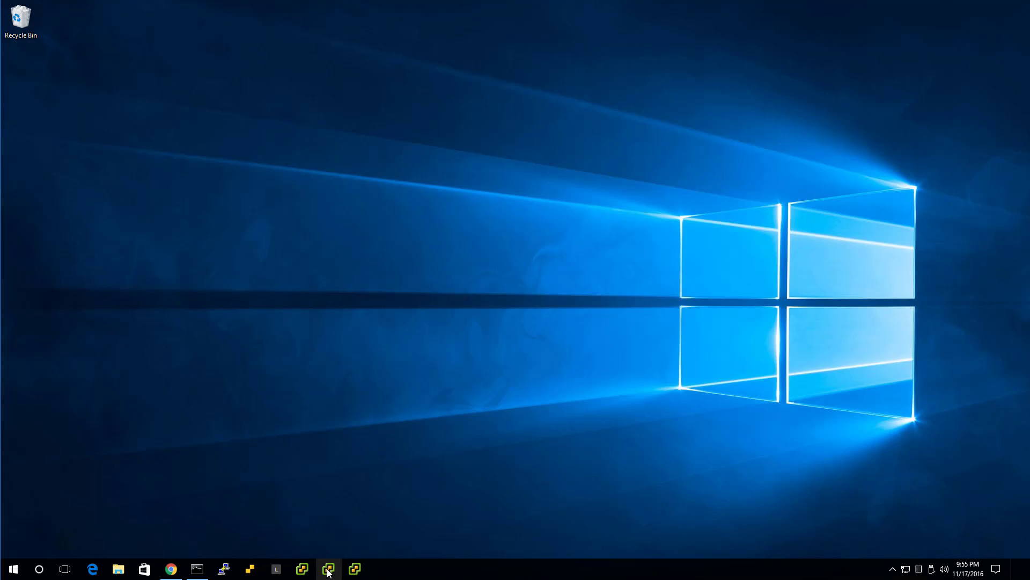
mouse_move(329, 531)
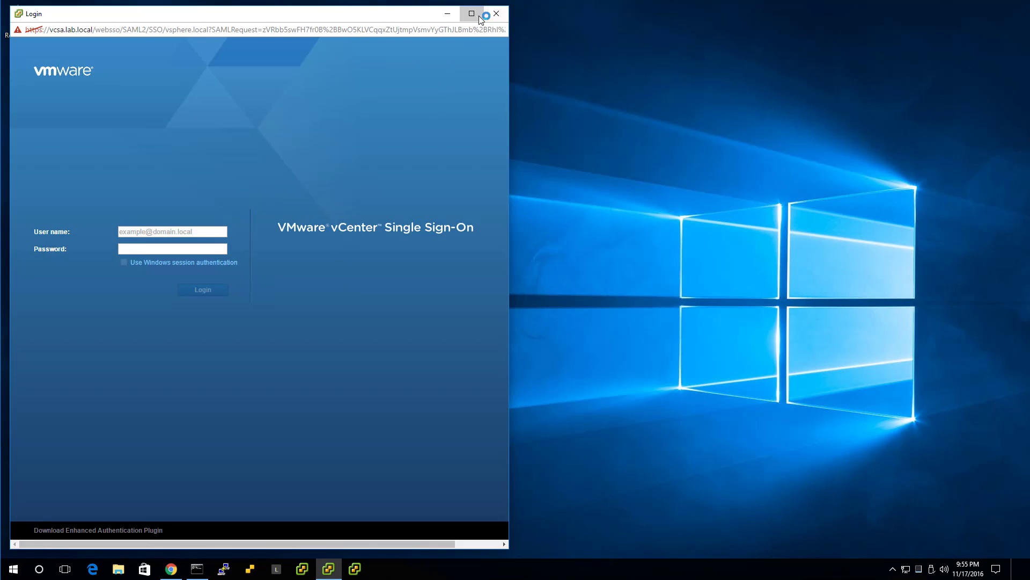
click(496, 13)
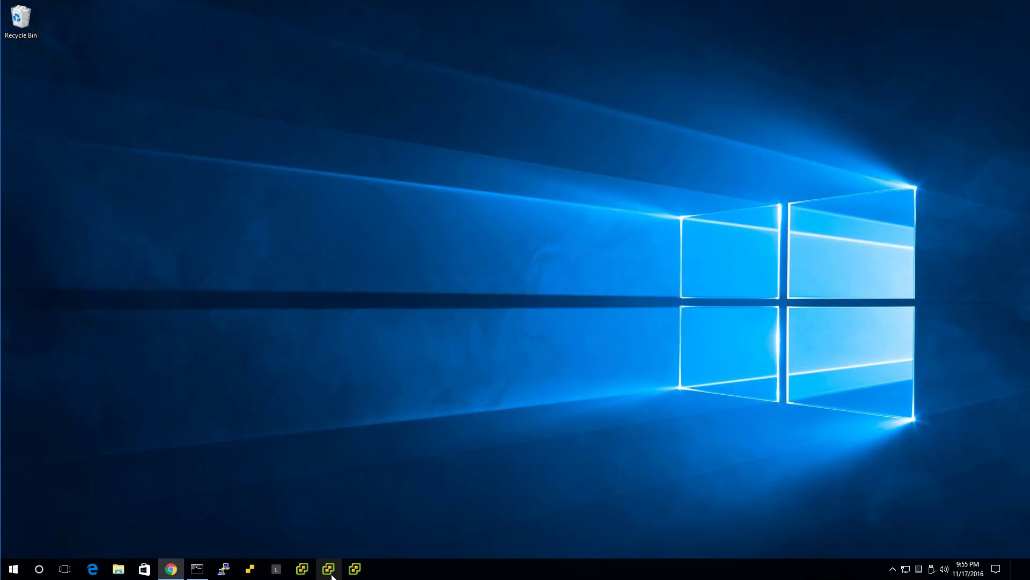
right_click(329, 568)
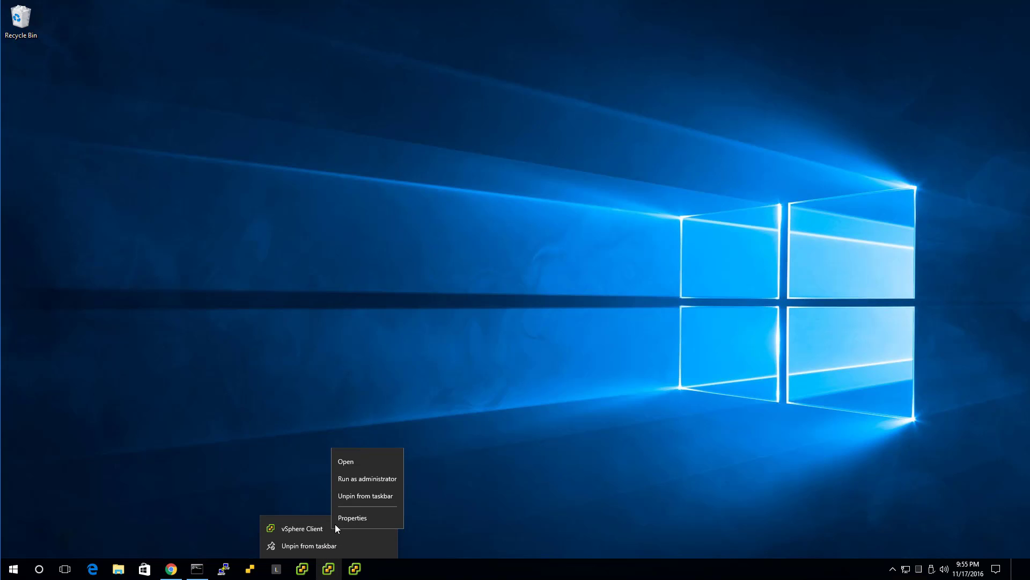
click(352, 517)
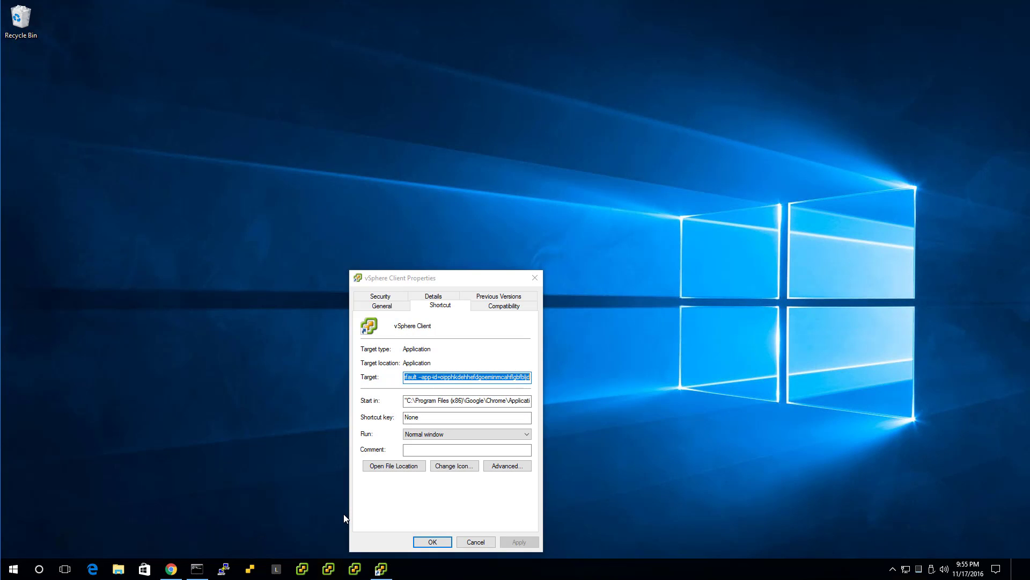
click(380, 296)
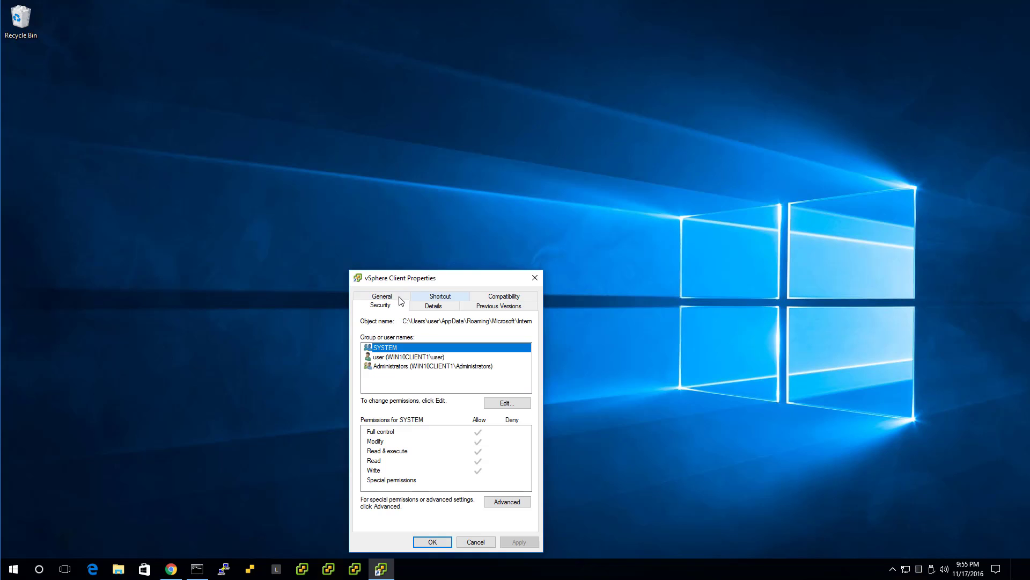
click(381, 296)
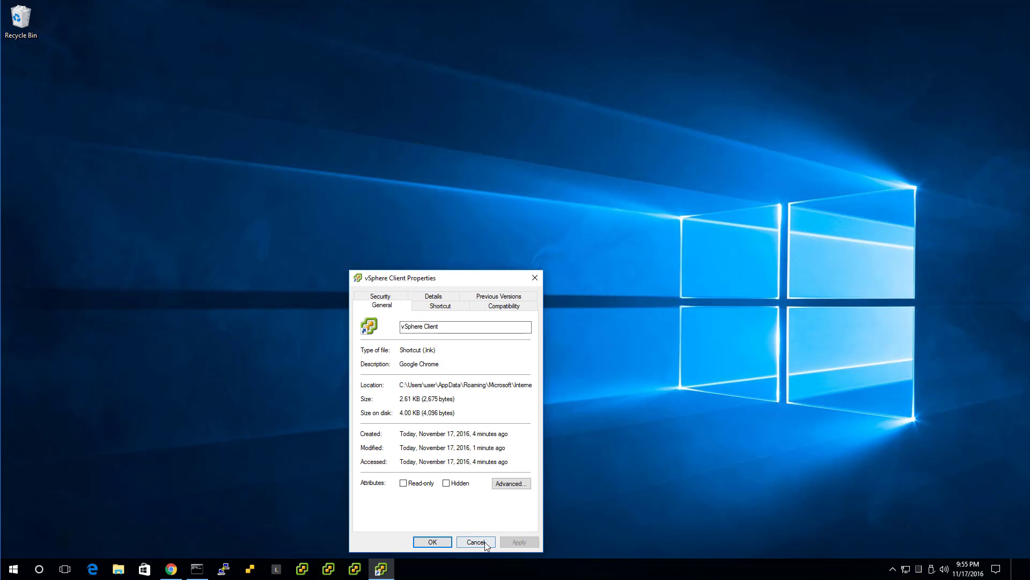
click(475, 541)
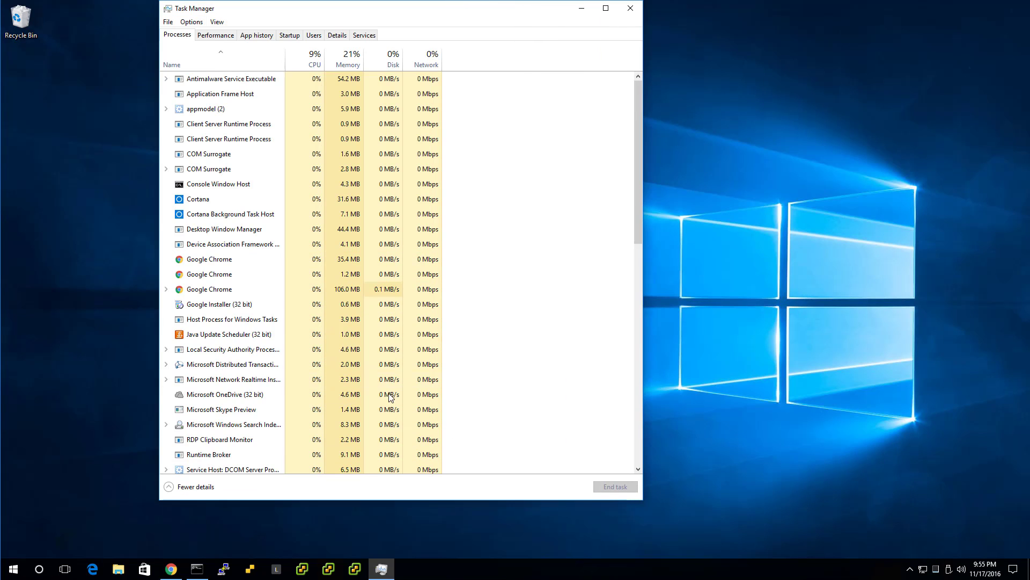
Step: Restart Windows Explorer from Task Manager, then close the Command Prompt window
scroll(down, 3)
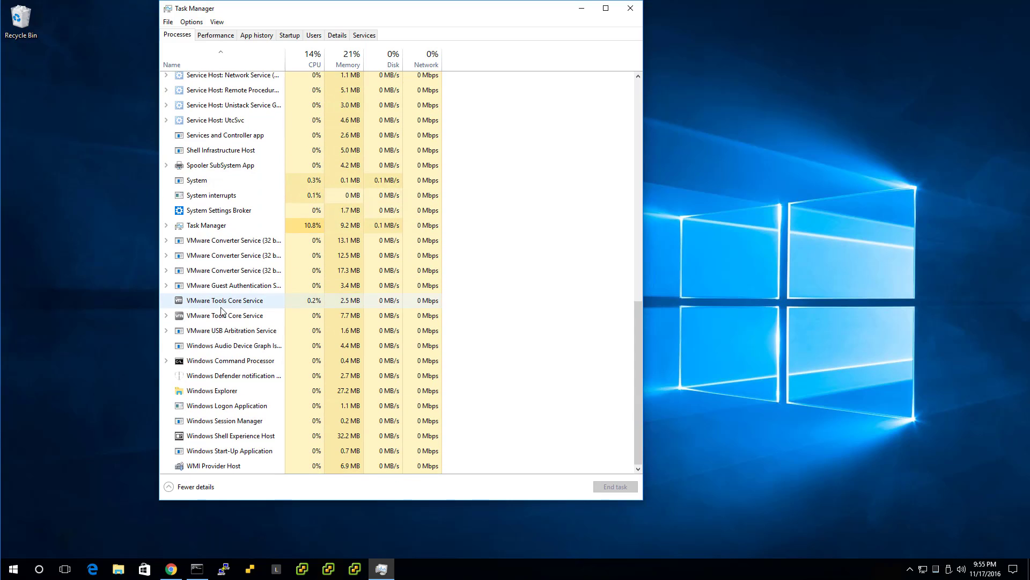
click(211, 390)
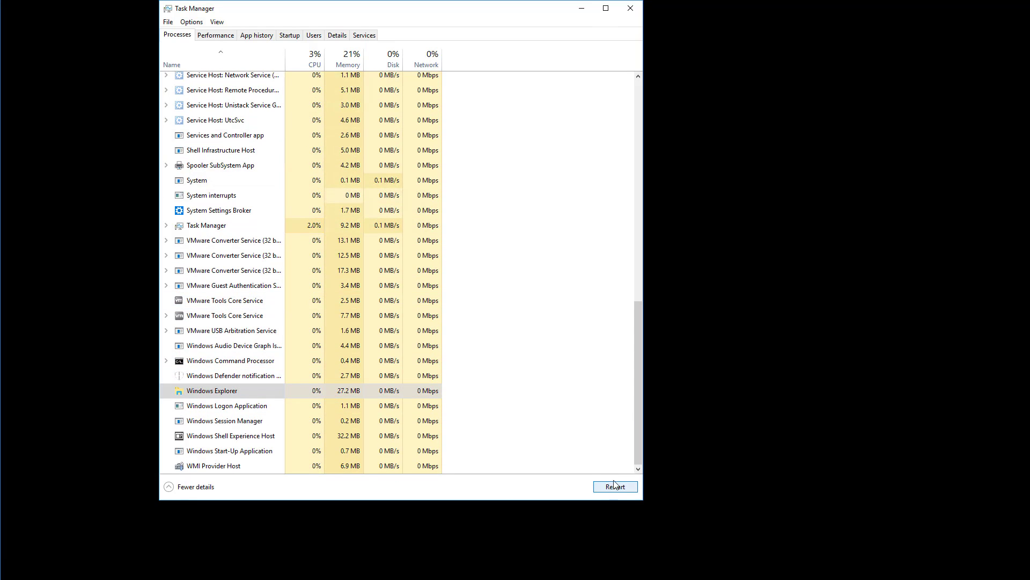
click(614, 486)
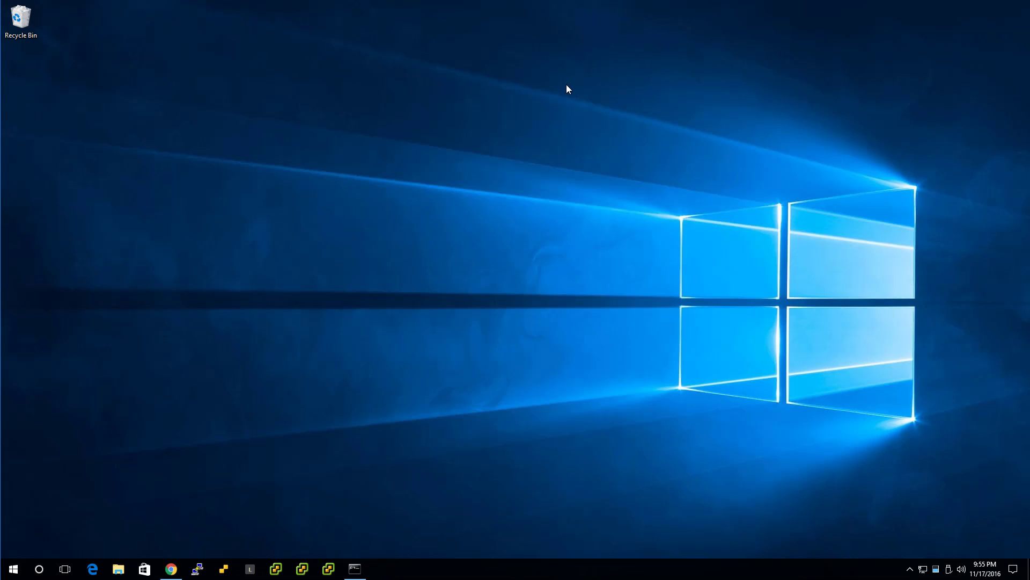
click(355, 568)
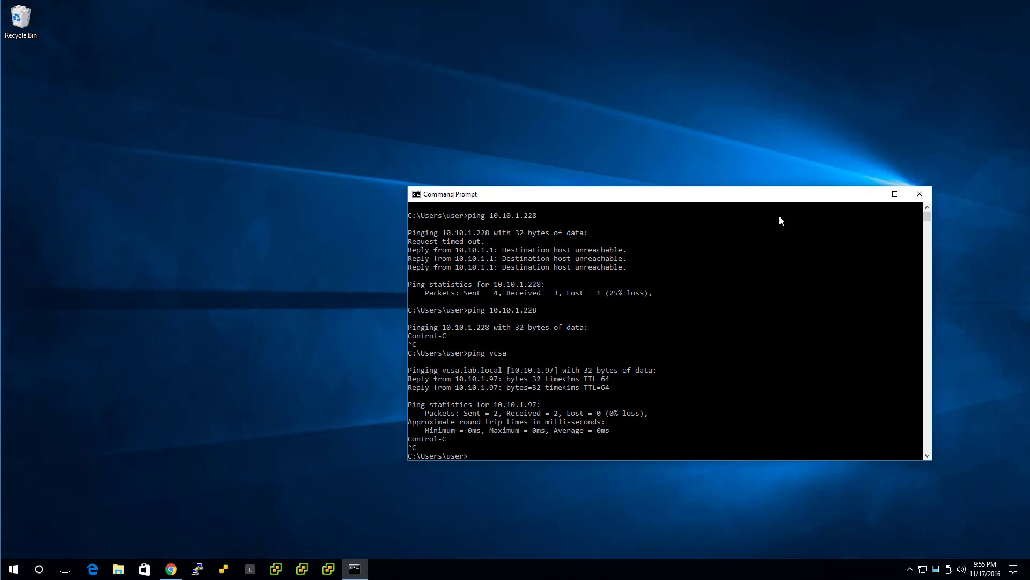
click(918, 194)
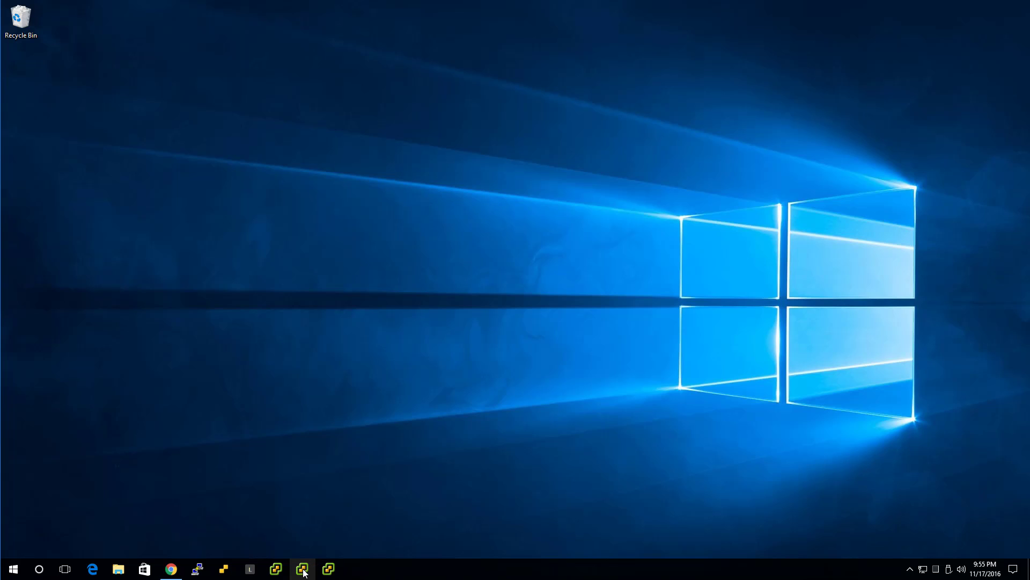
mouse_move(302, 568)
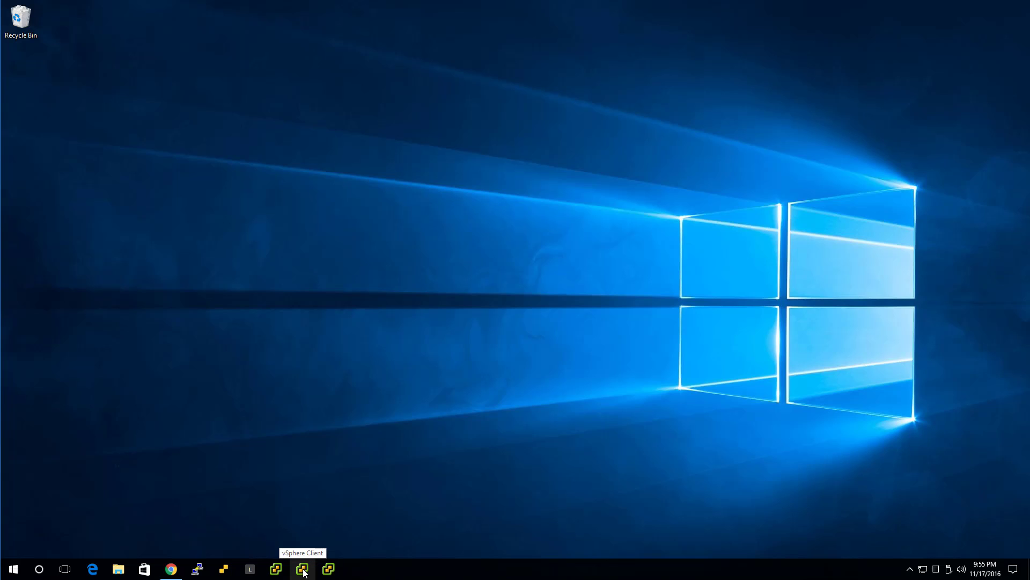
mouse_move(276, 568)
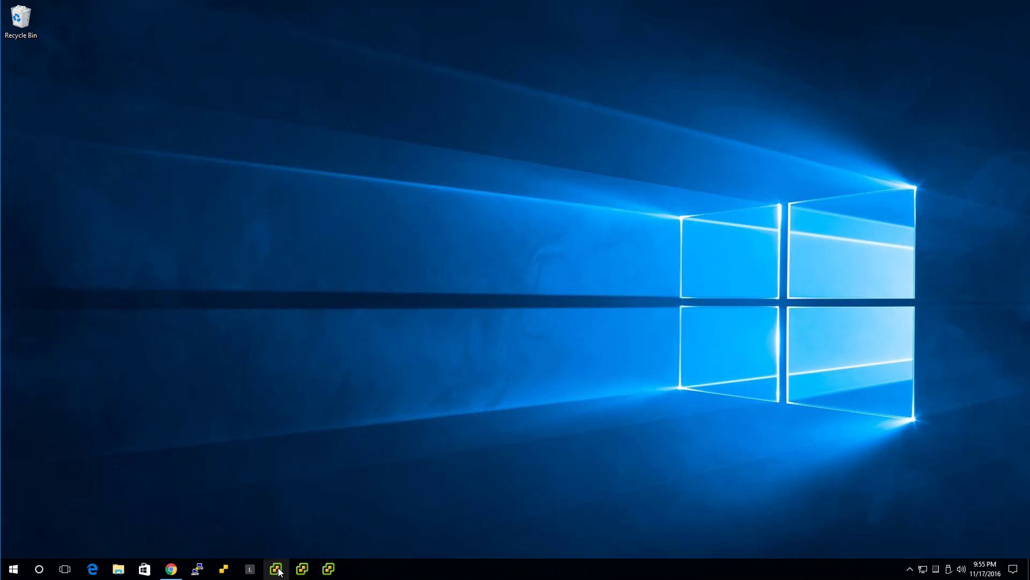
mouse_move(276, 568)
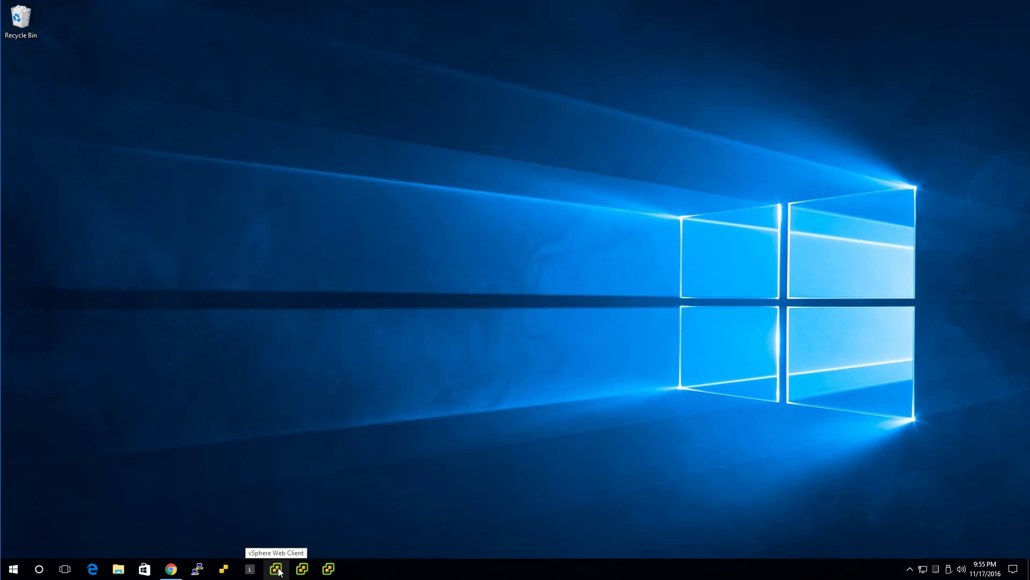
mouse_move(301, 568)
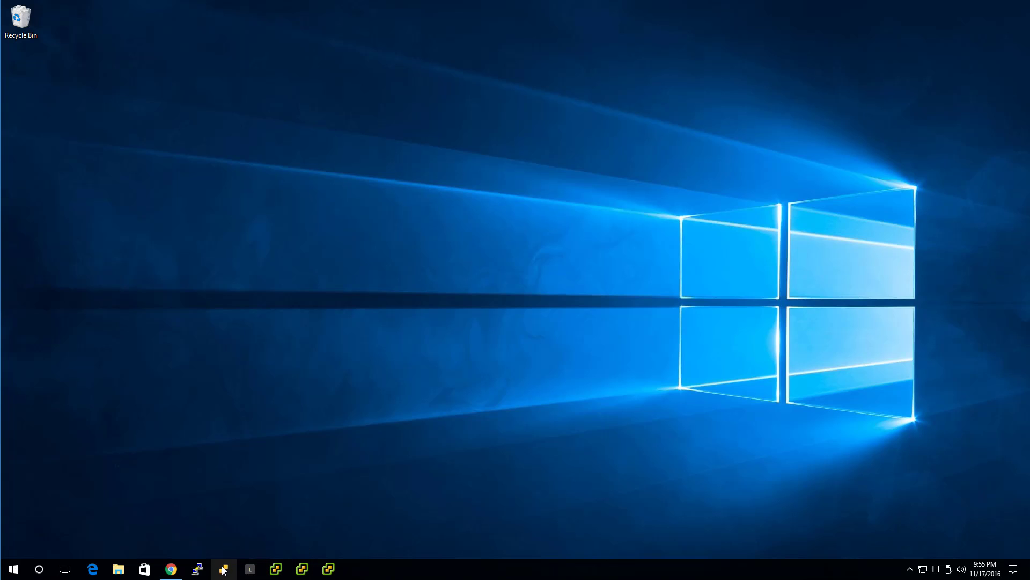
Step: Launch the ESXi Host Client shortcut and fill in the user name and password fields
click(223, 568)
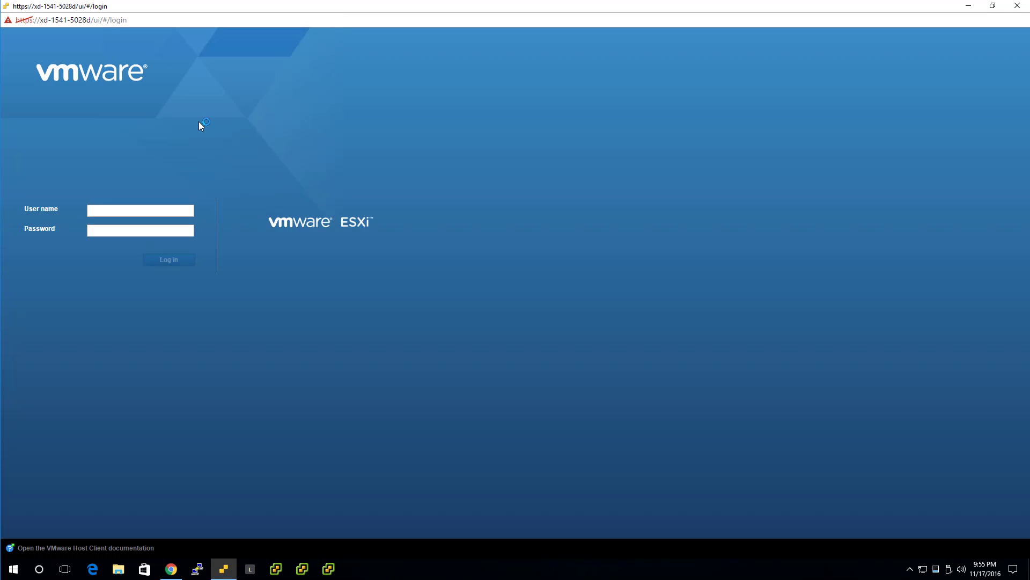
click(140, 209)
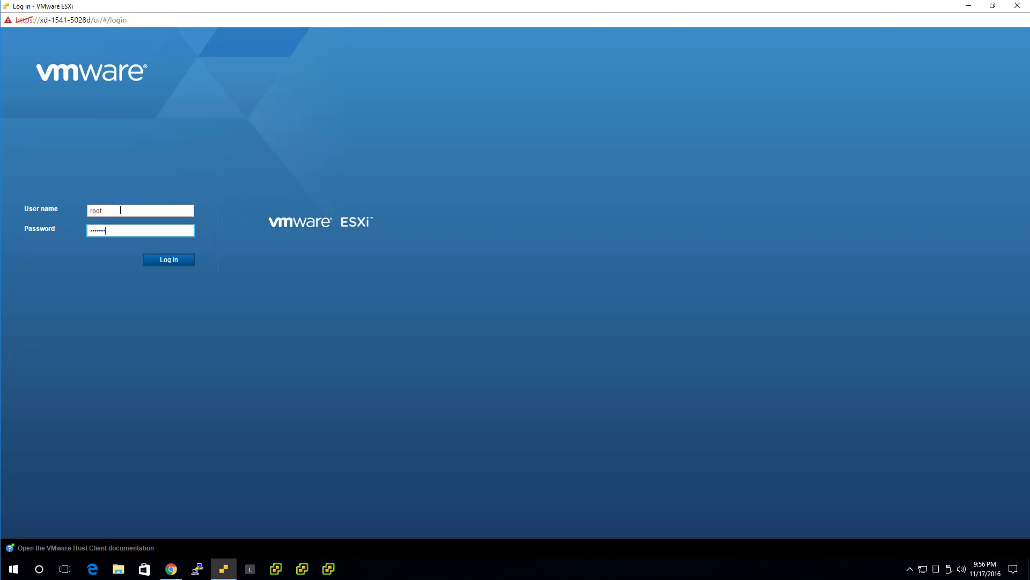
click(168, 259)
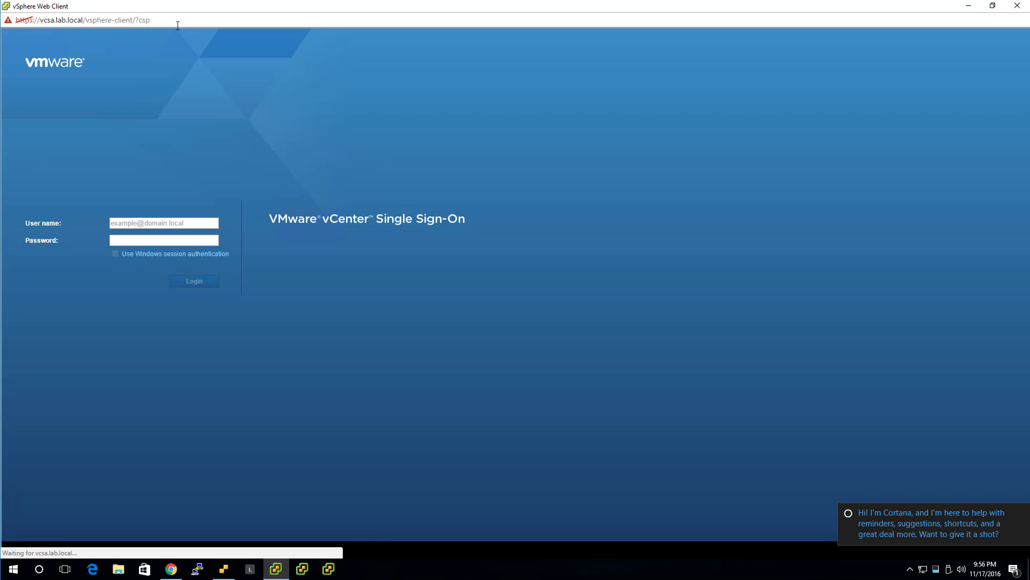
text(administrato)
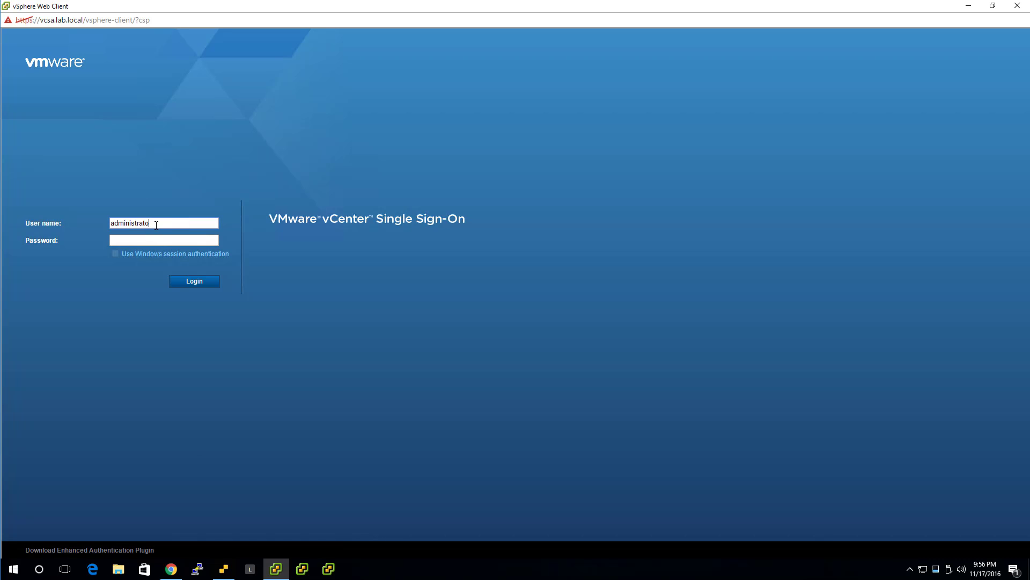
text(@vsphere.local)
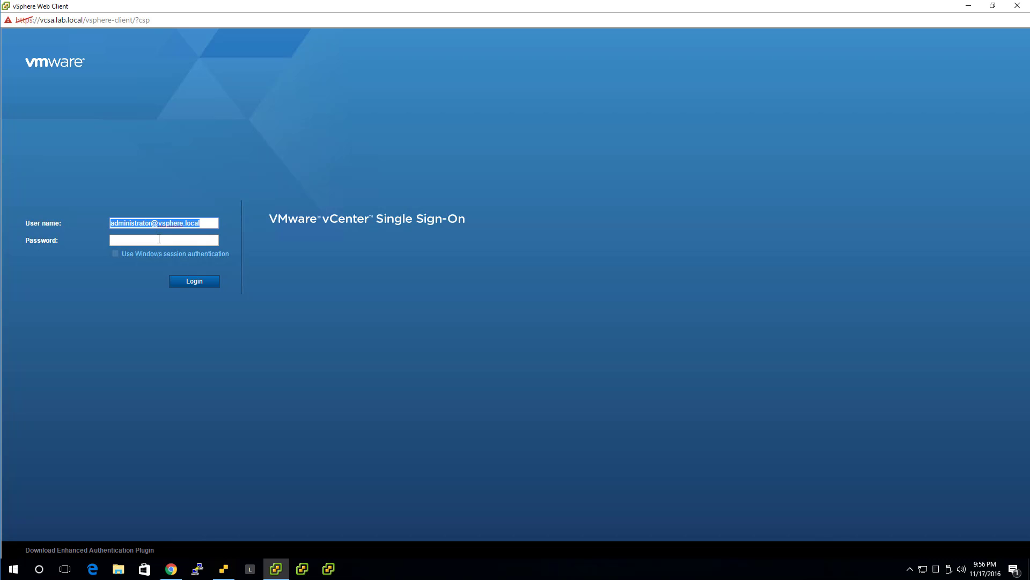
right_click(163, 222)
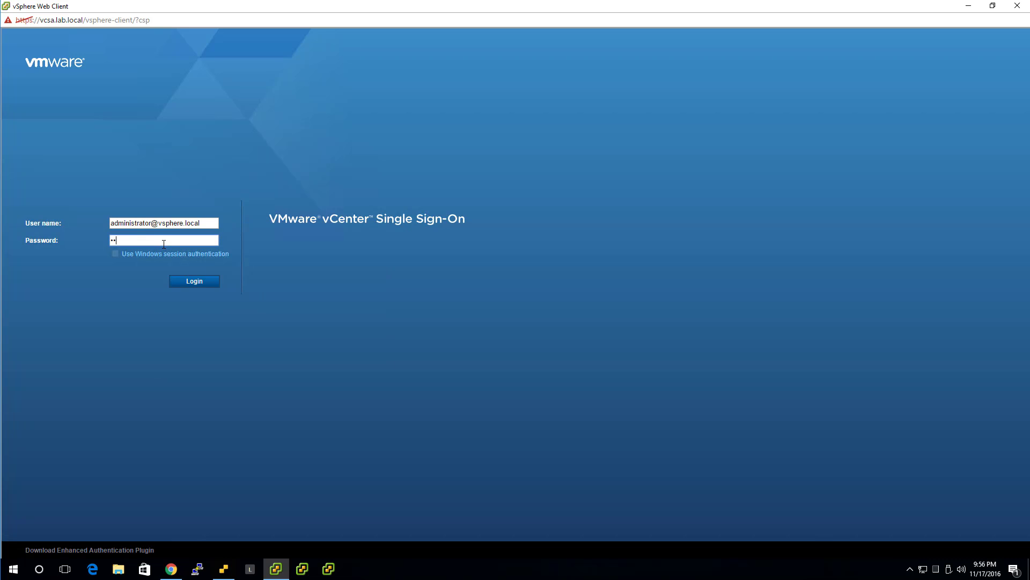
click(193, 281)
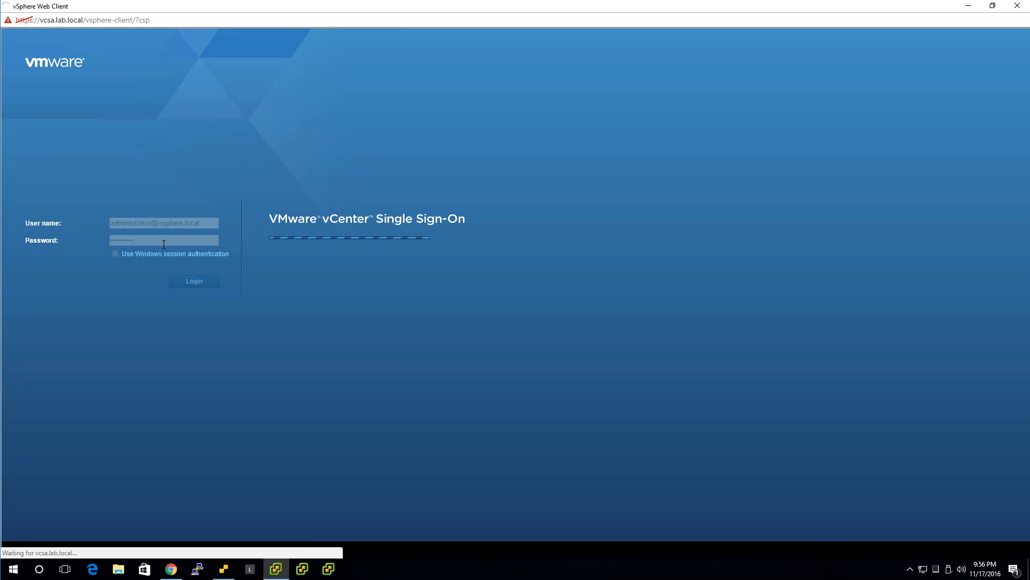
click(193, 281)
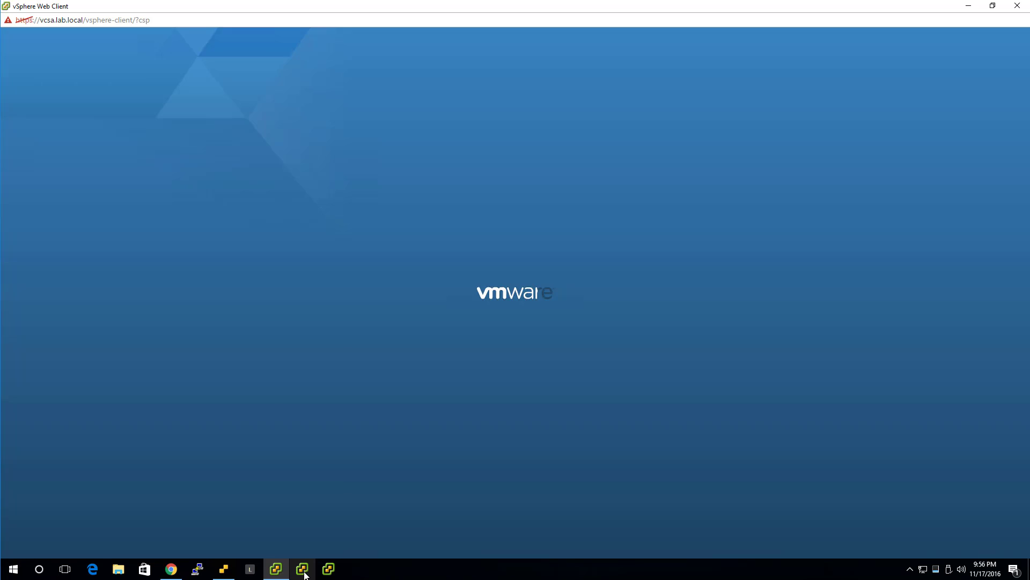
Step: Launch the vSphere Client window, switch to the Web Client window, then hide it
click(301, 568)
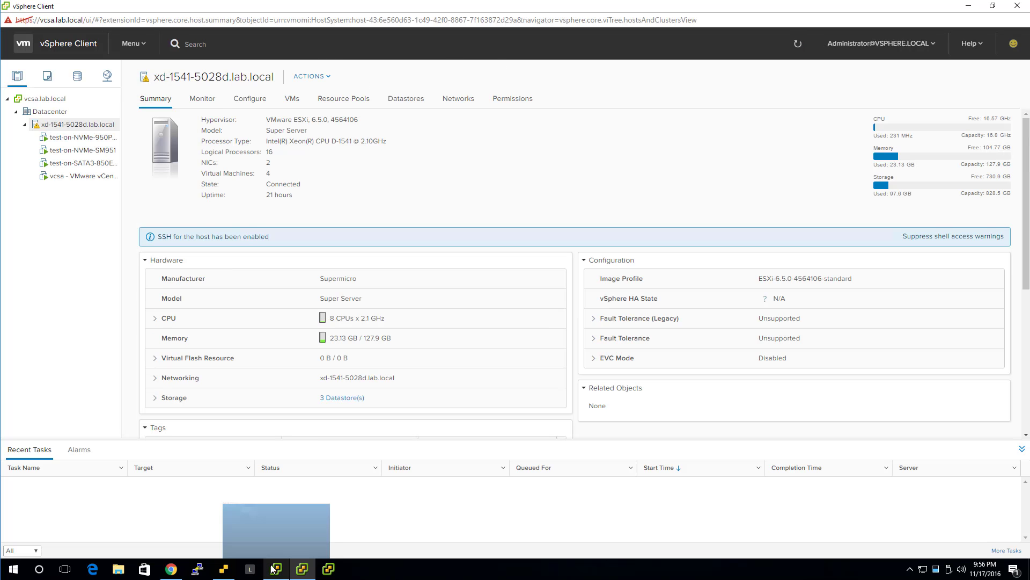
mouse_move(276, 569)
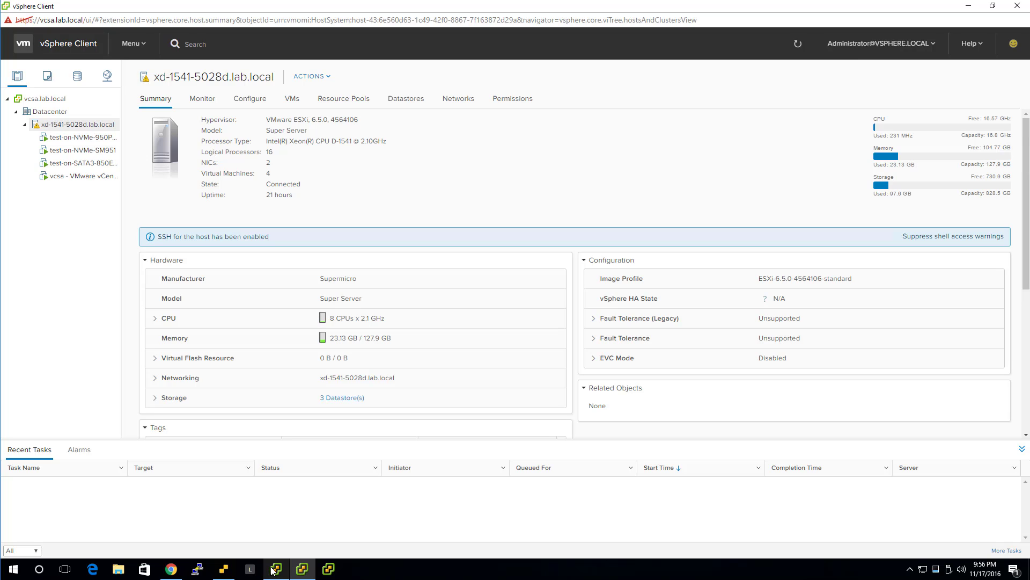
click(275, 568)
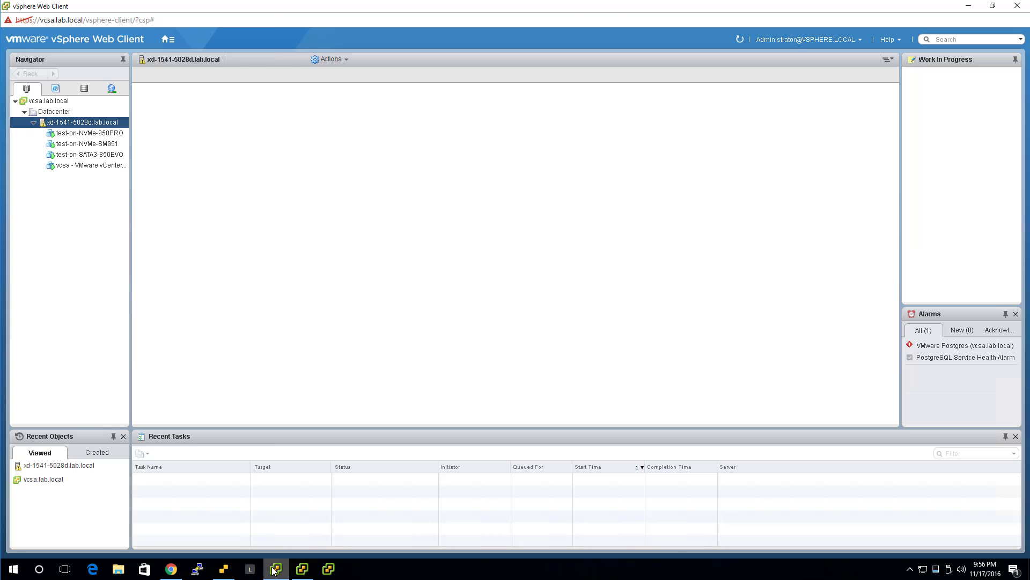
click(439, 98)
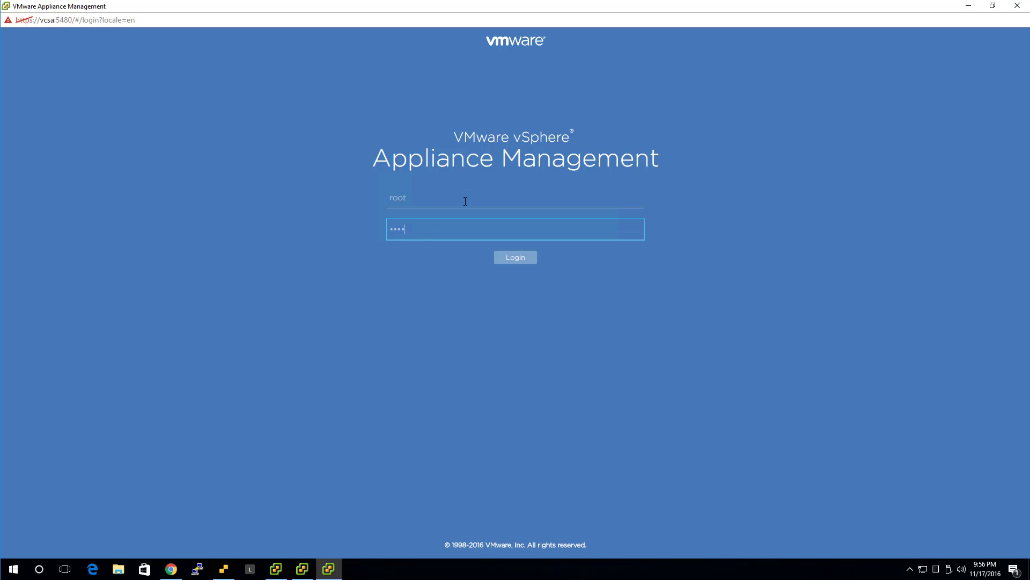
Step: Retype the rejected root password and log in to Appliance Management
click(515, 257)
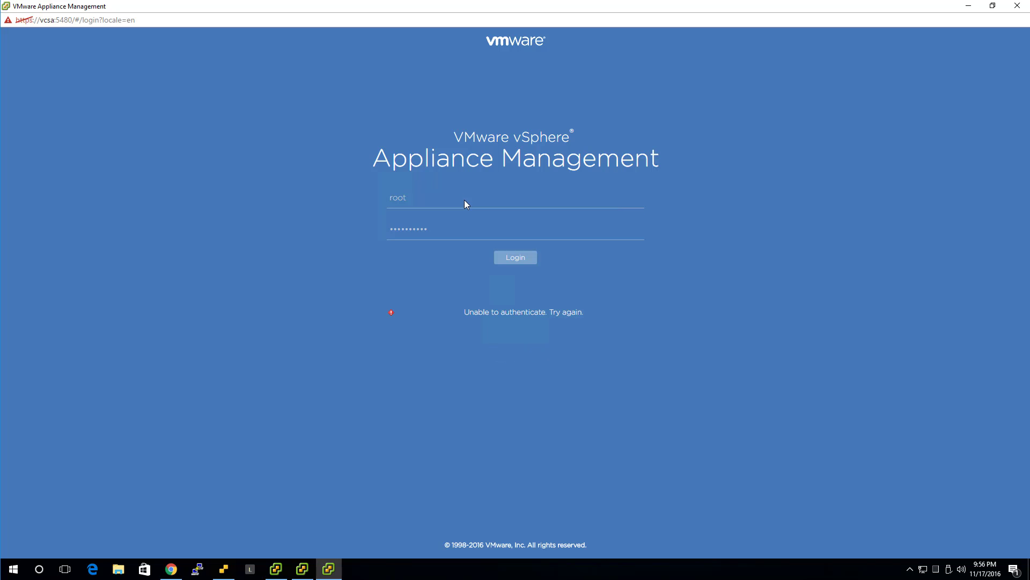
triple_click(515, 229)
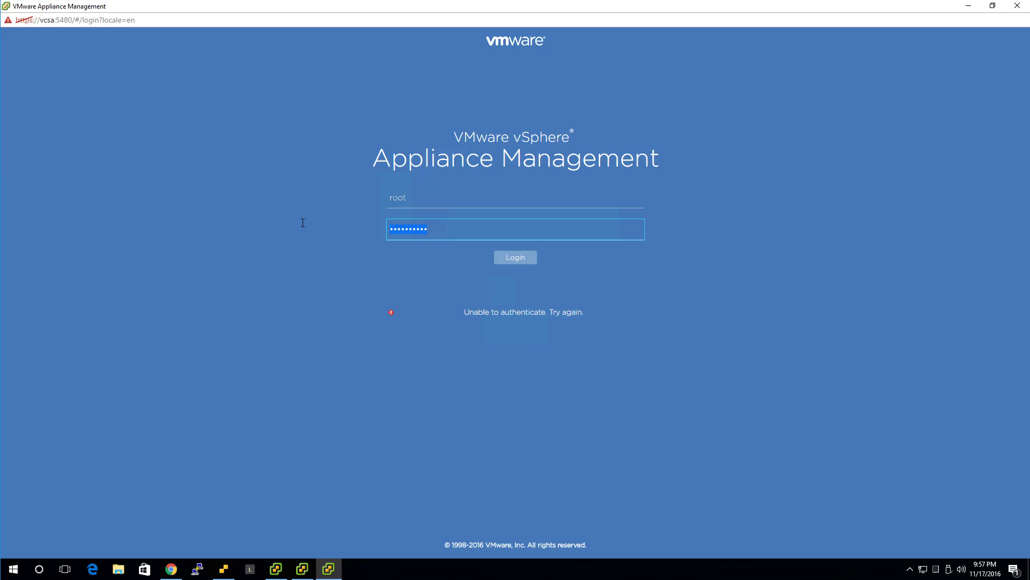
click(516, 257)
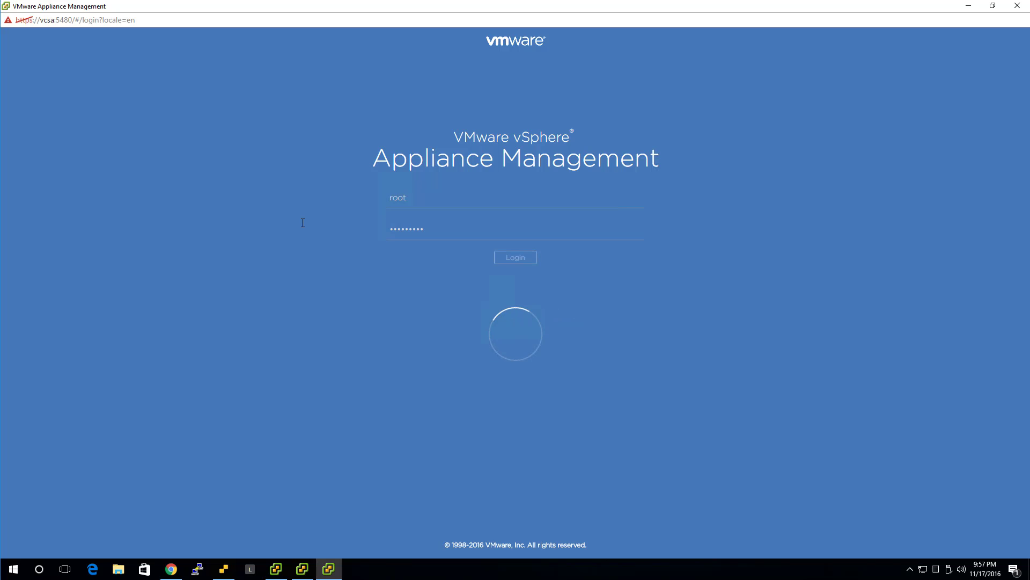
click(515, 257)
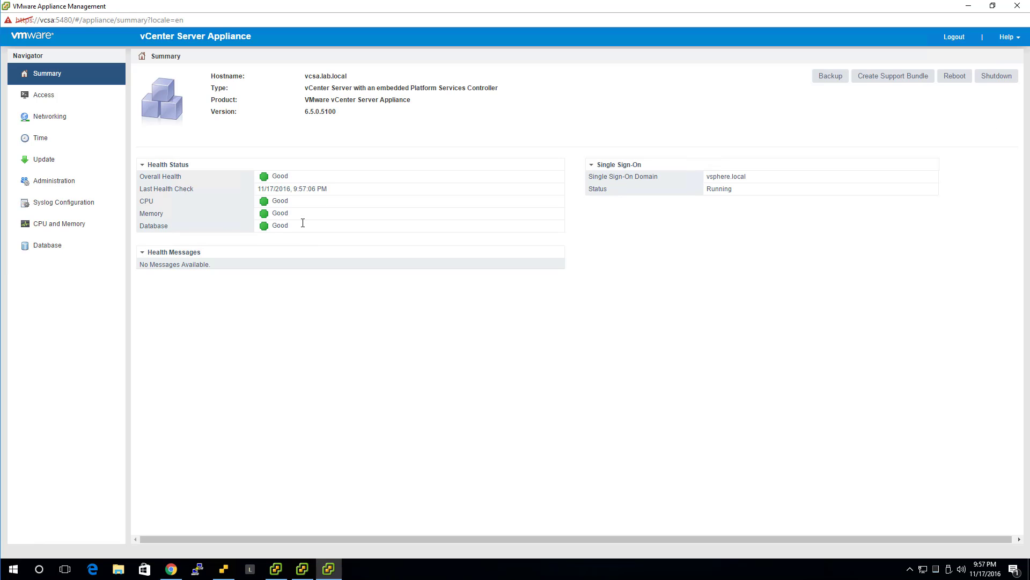
mouse_move(395, 358)
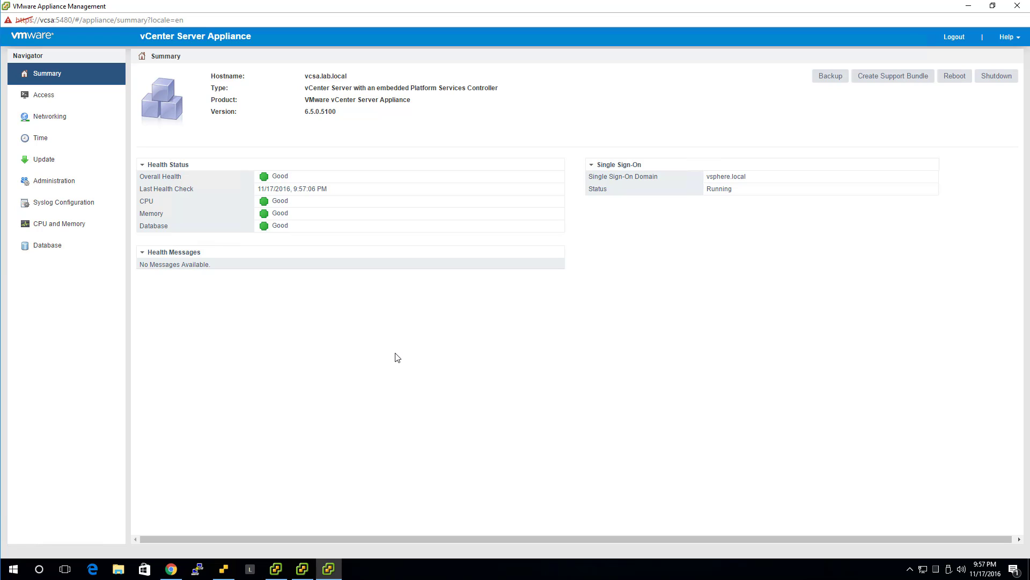
mouse_move(442, 300)
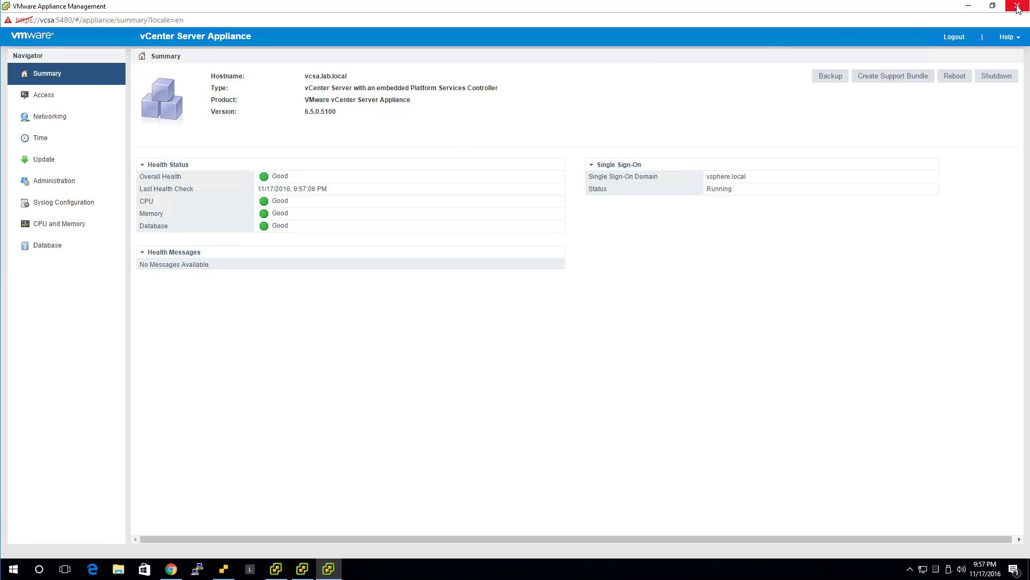
mouse_move(1018, 5)
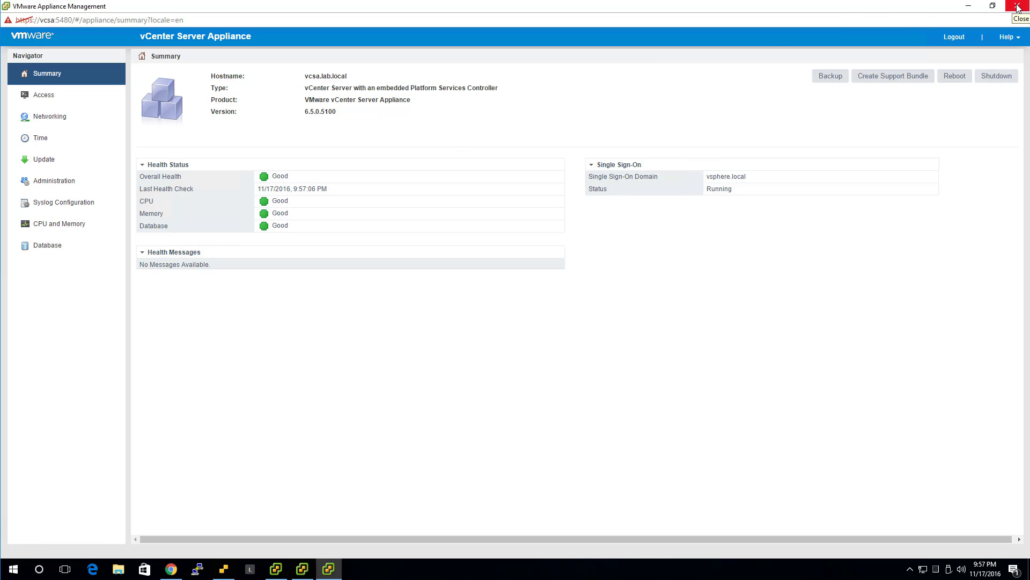
Step: Close the Appliance Management and remaining vSphere windows, then open the ESXi host client
click(1022, 7)
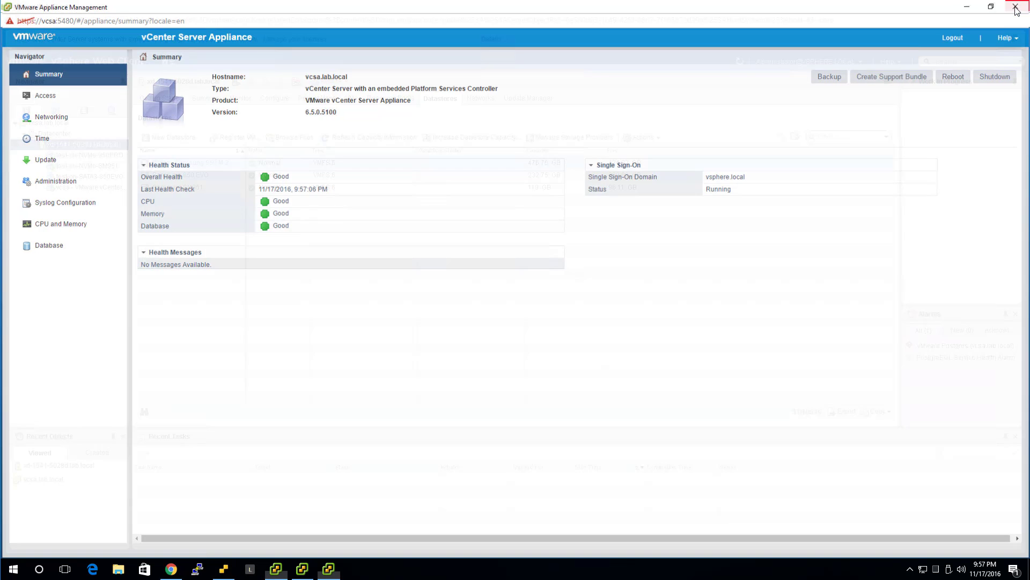
click(1017, 6)
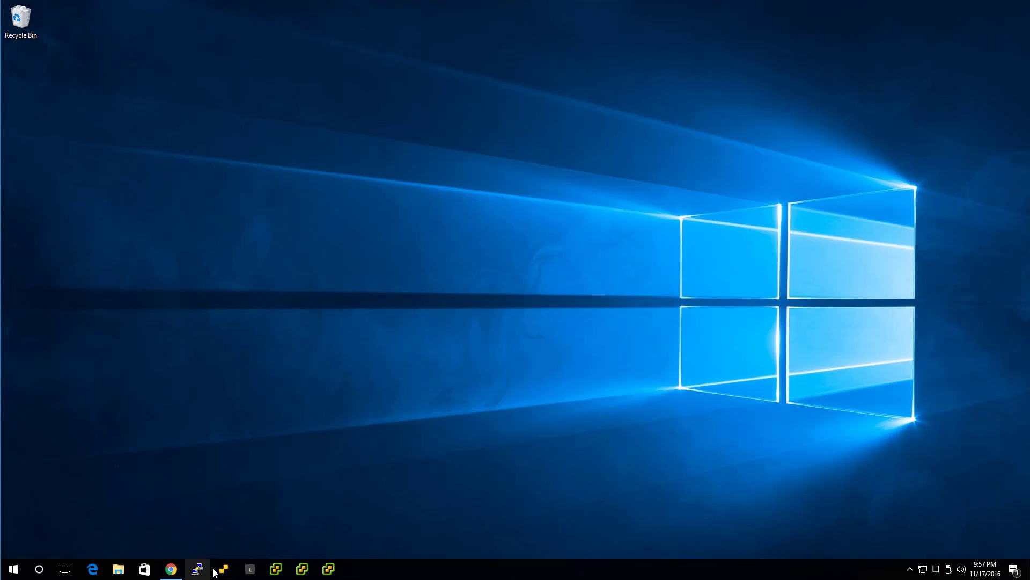
click(224, 568)
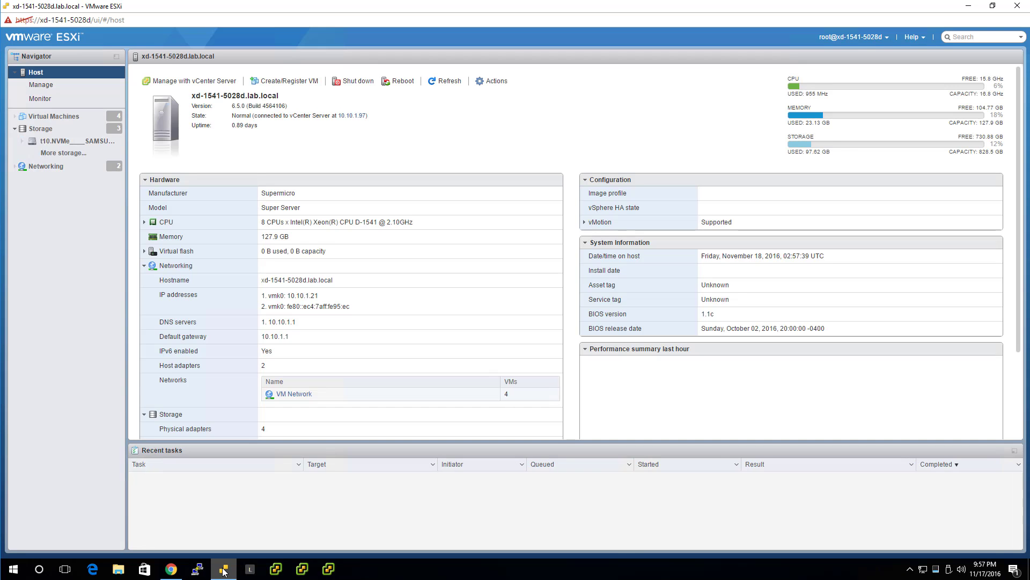
click(448, 81)
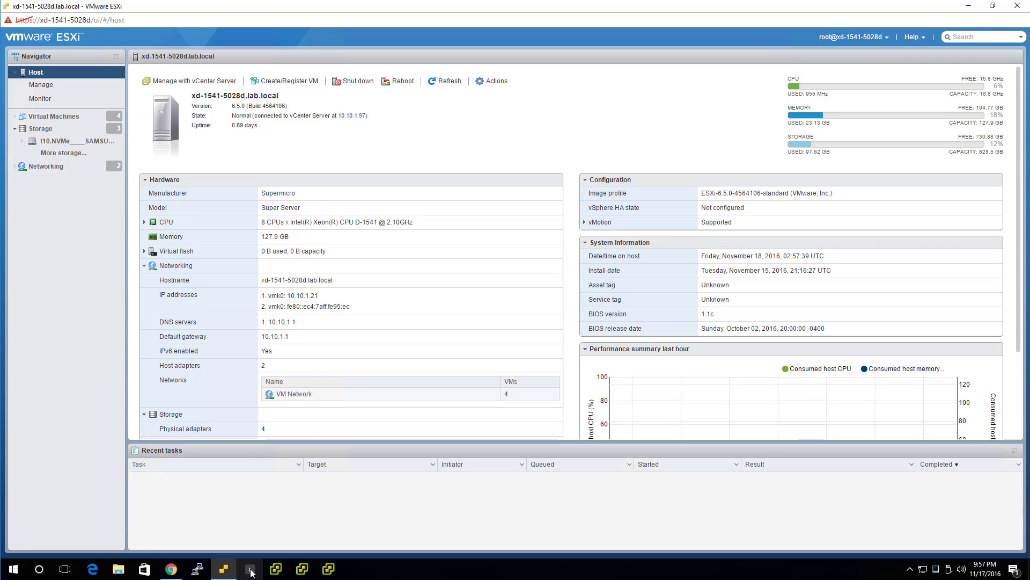
mouse_move(250, 569)
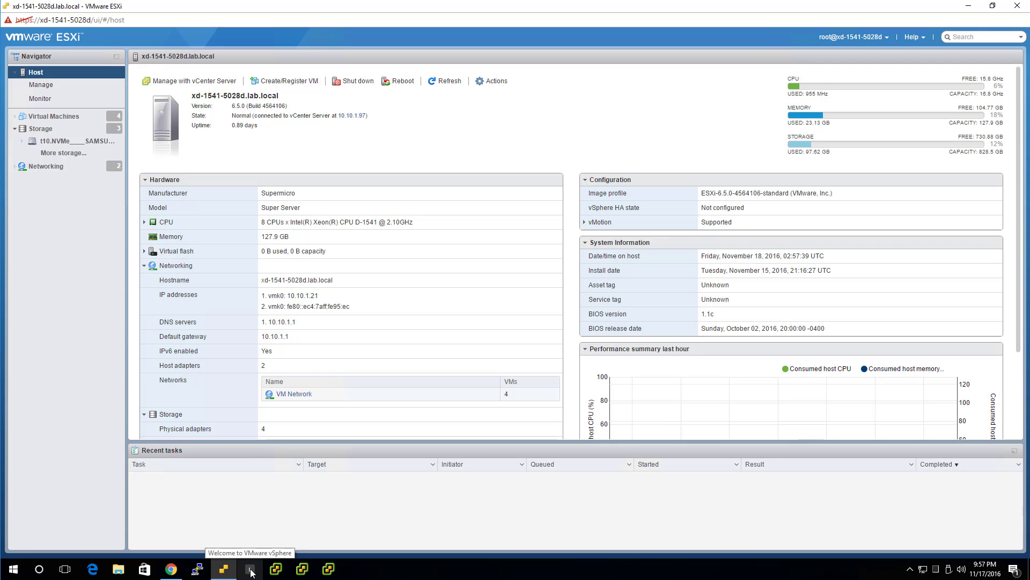
Step: Open the vSphere welcome page, vSphere Web Client and vSphere Client windows
click(249, 568)
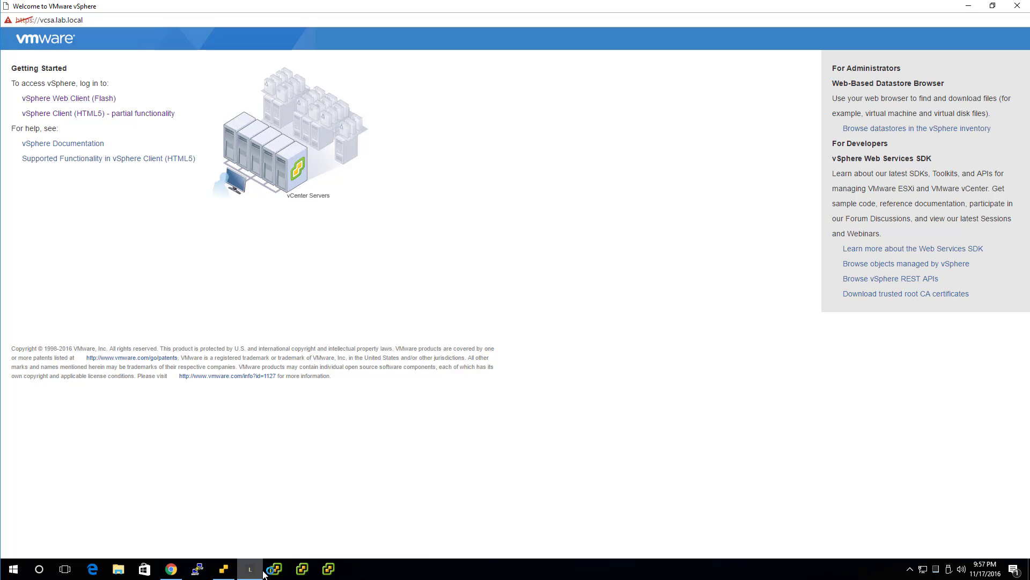
click(68, 98)
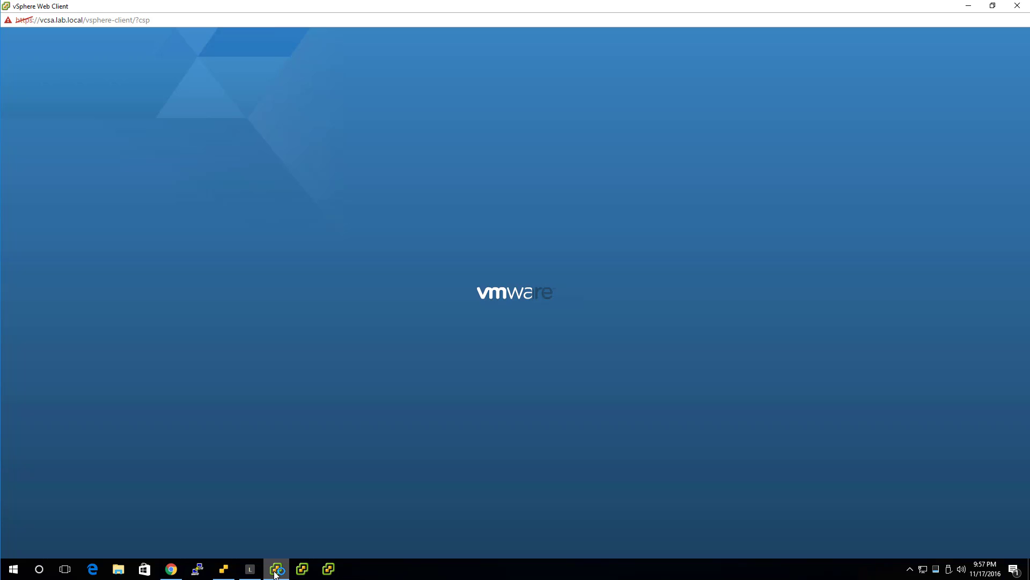
mouse_move(935, 567)
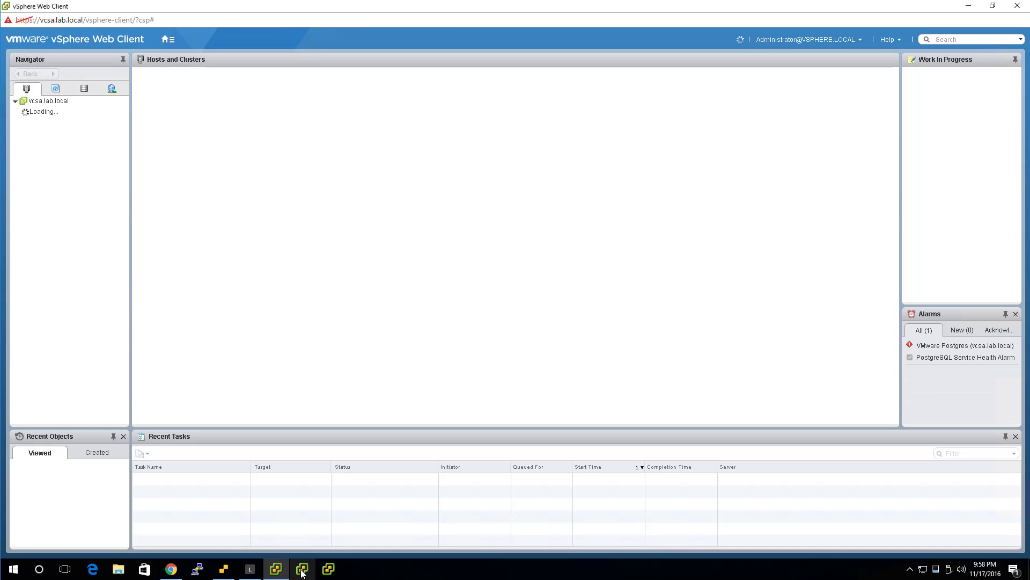
click(328, 568)
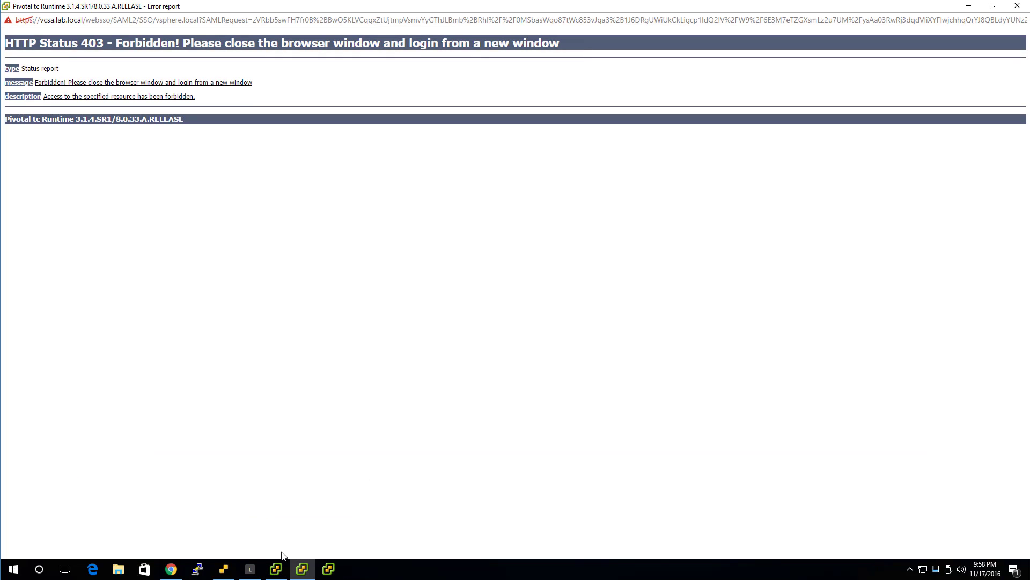
mouse_move(302, 568)
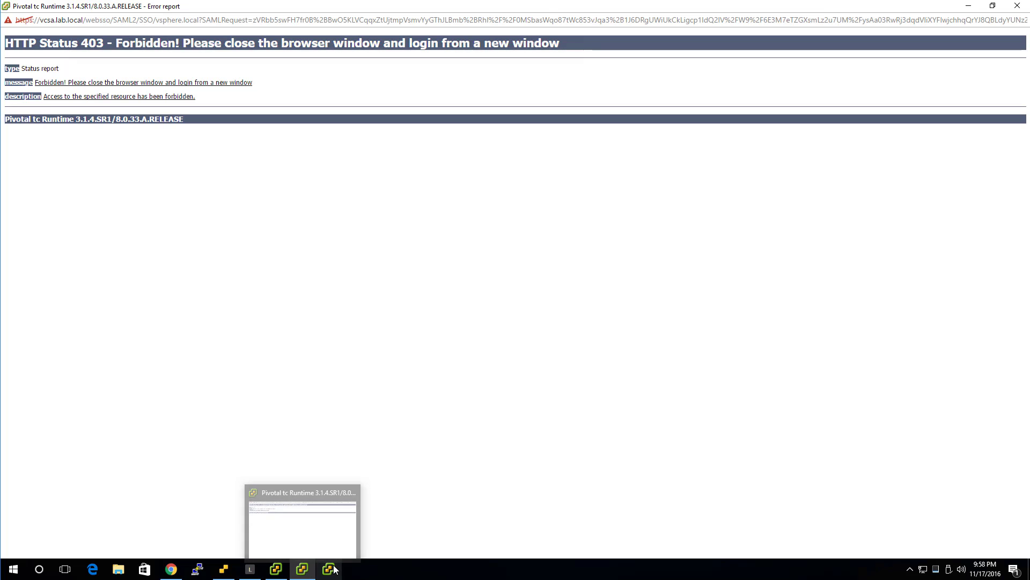
Step: Launch the pinned VAMI shortcut to reach the vCenter Single Sign-On login page
click(328, 569)
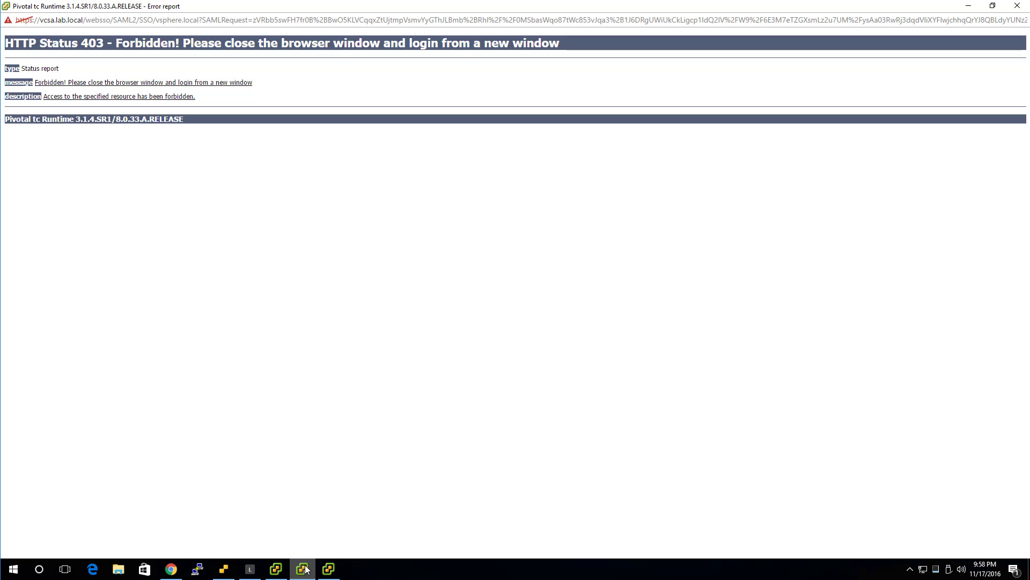
mouse_move(1009, 18)
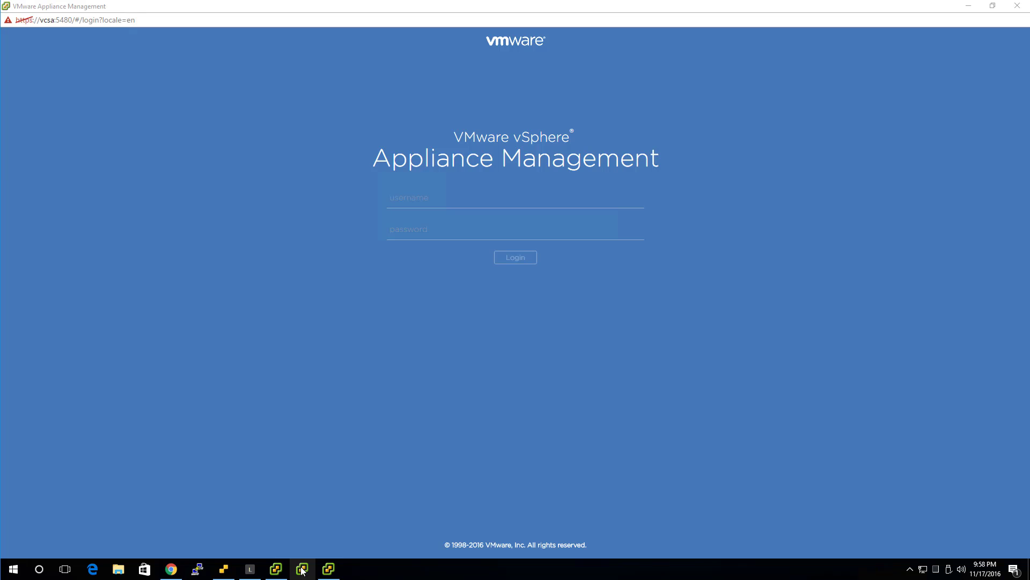
click(516, 257)
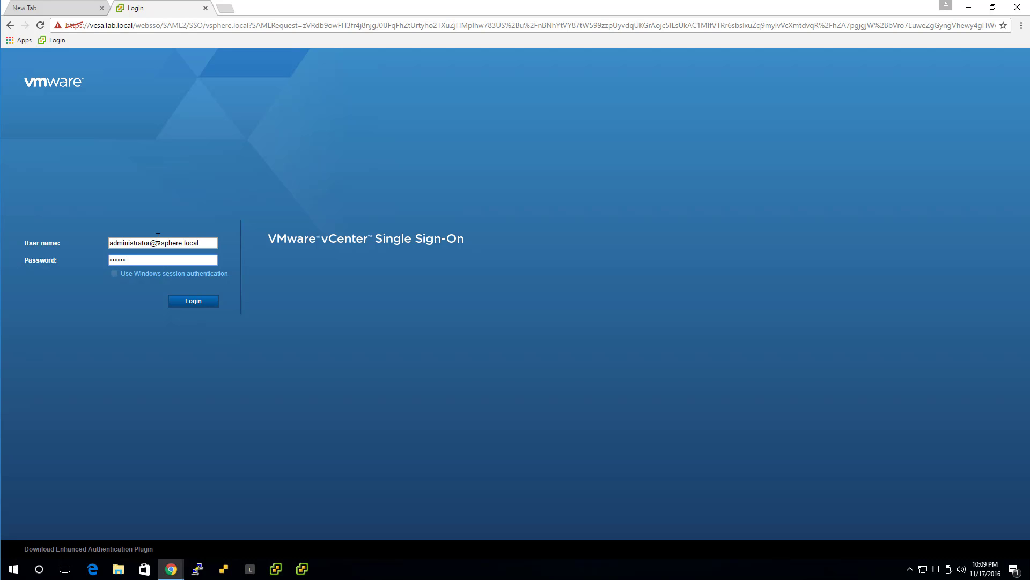
Step: Log in, show the vcsa.lab.local datastores list, then close the Chrome window
click(193, 301)
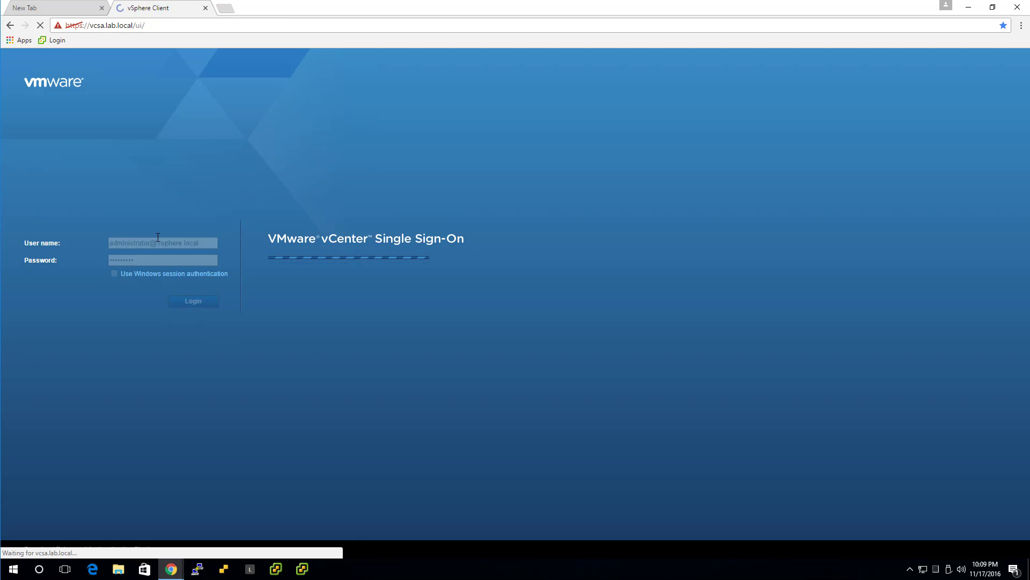
click(193, 300)
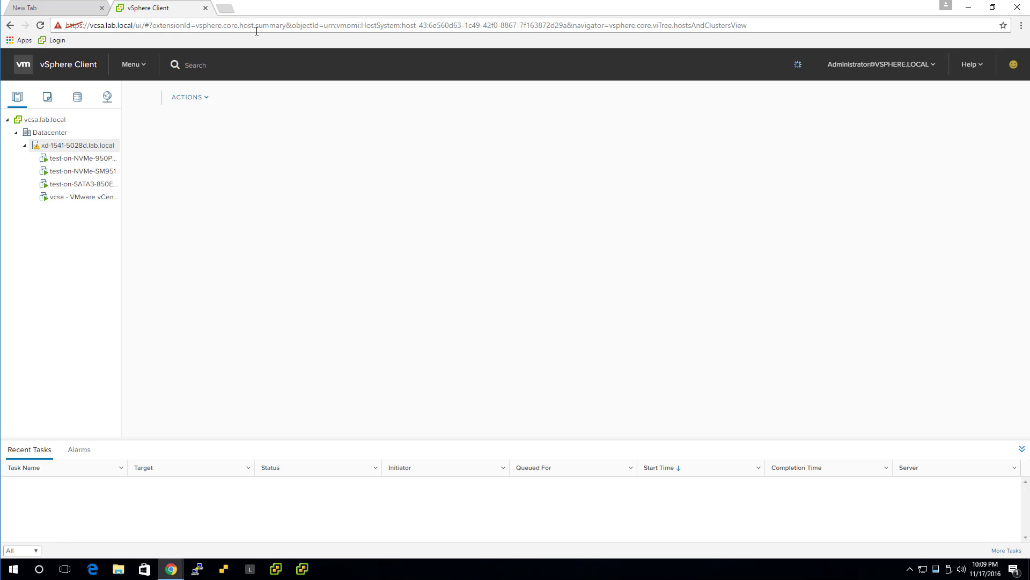
click(78, 146)
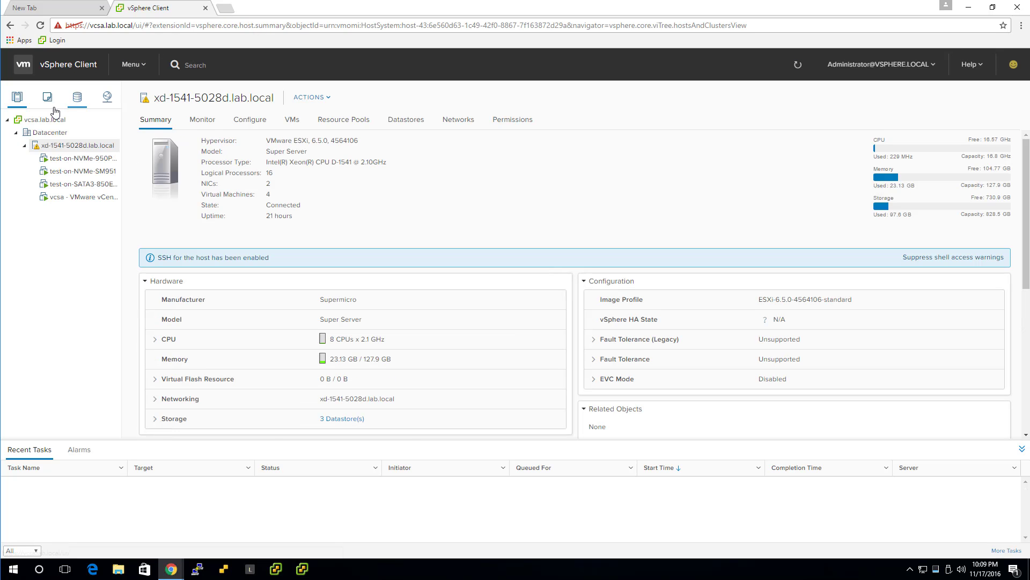
click(43, 119)
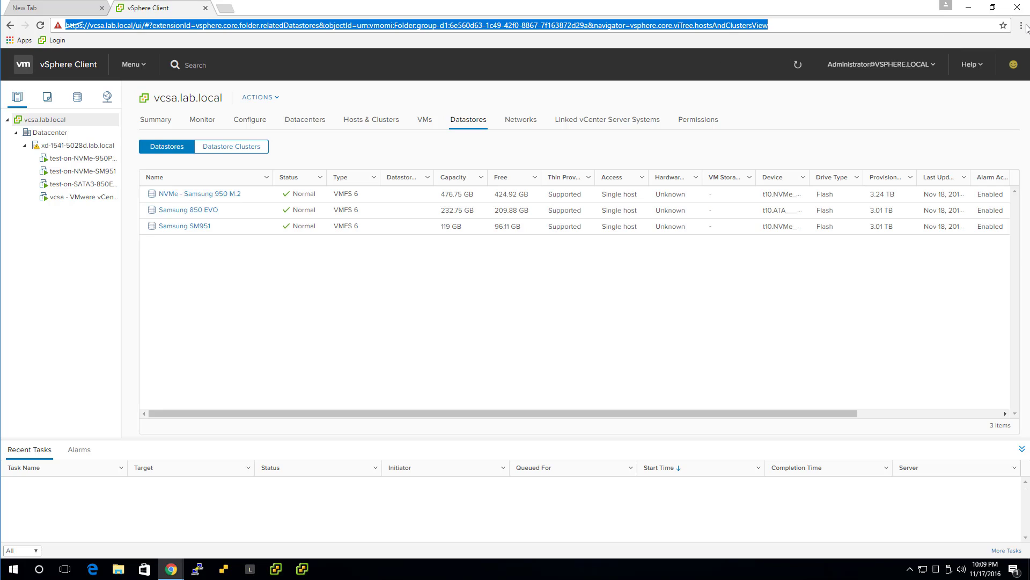
click(1023, 26)
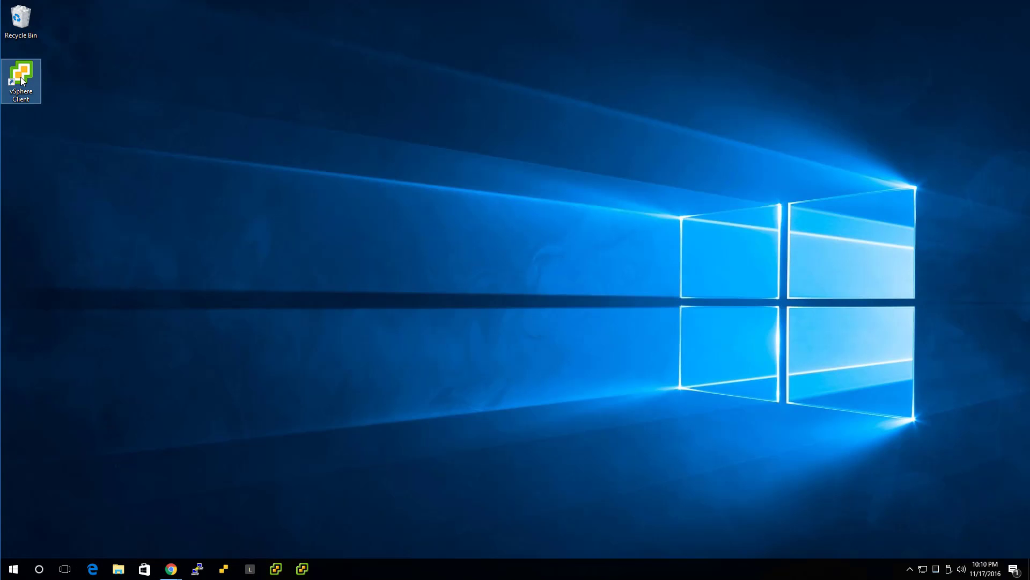
mouse_move(20, 79)
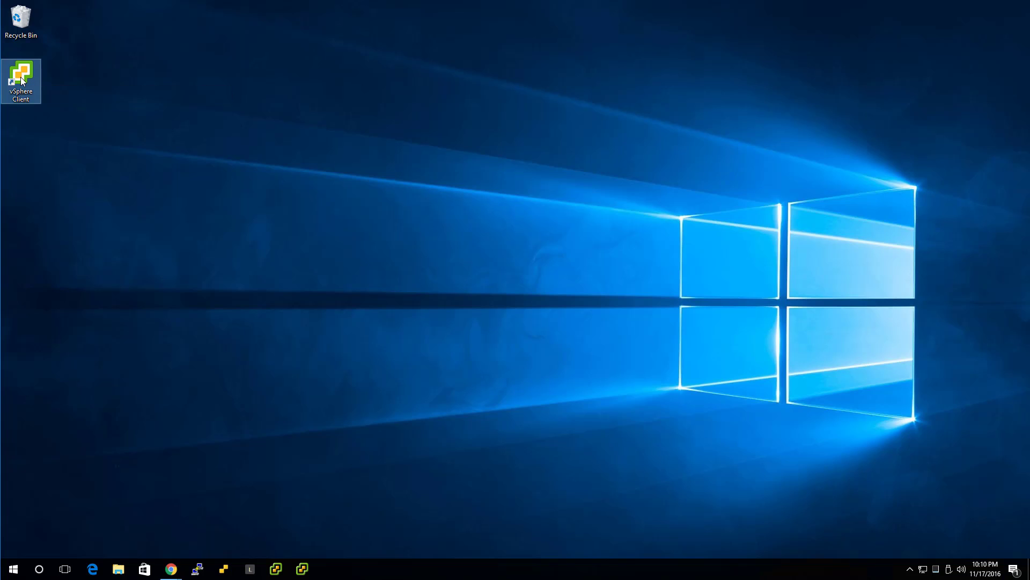
Step: Pin the vSphere Client desktop shortcut to the taskbar and launch it from there
right_click(21, 81)
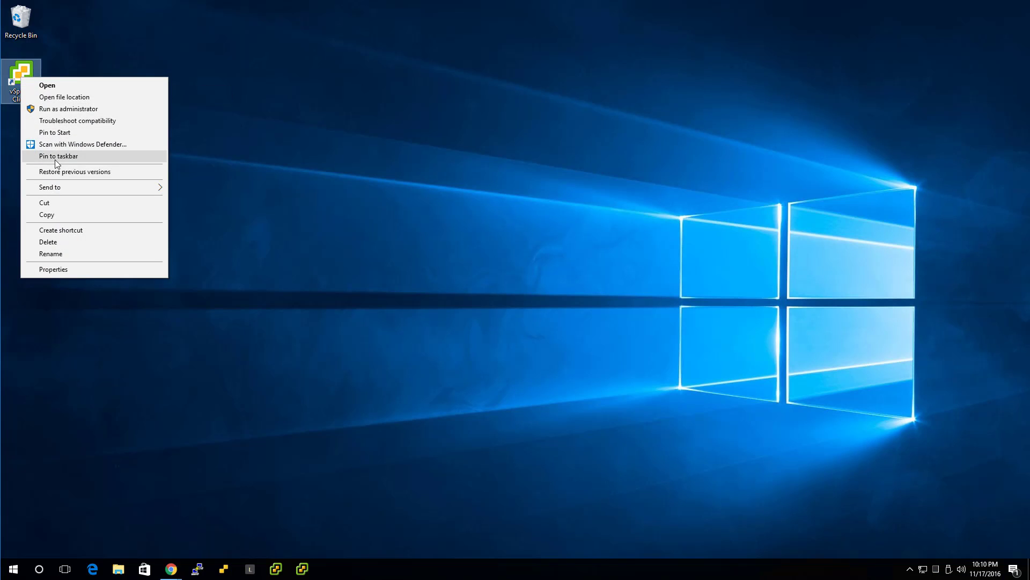
click(58, 156)
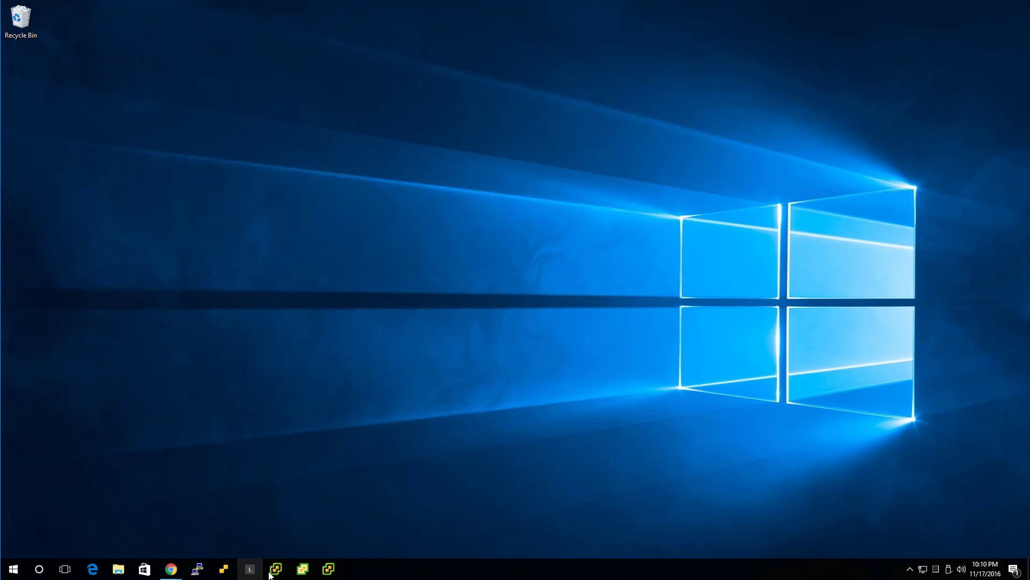
mouse_move(303, 568)
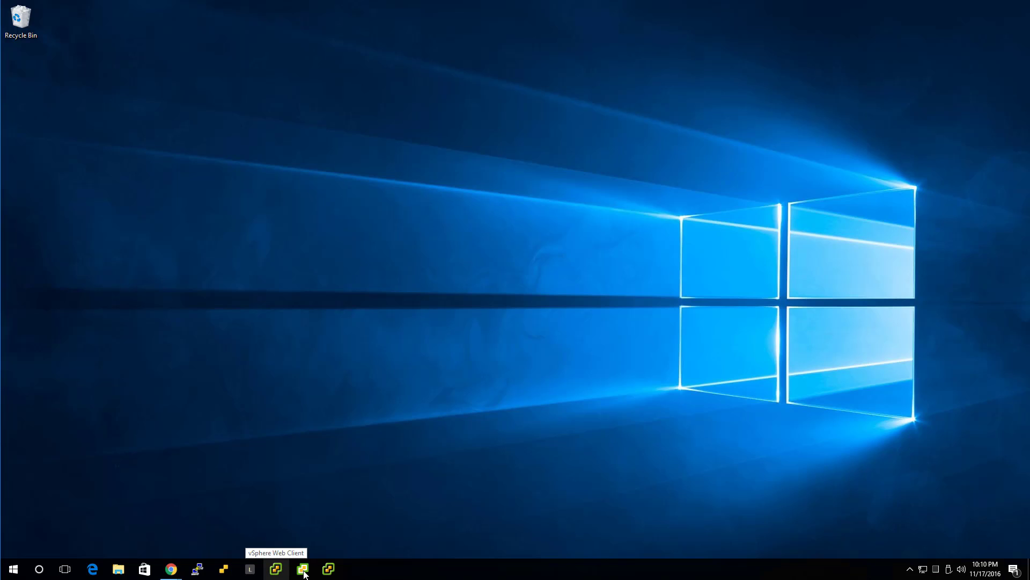
mouse_move(302, 568)
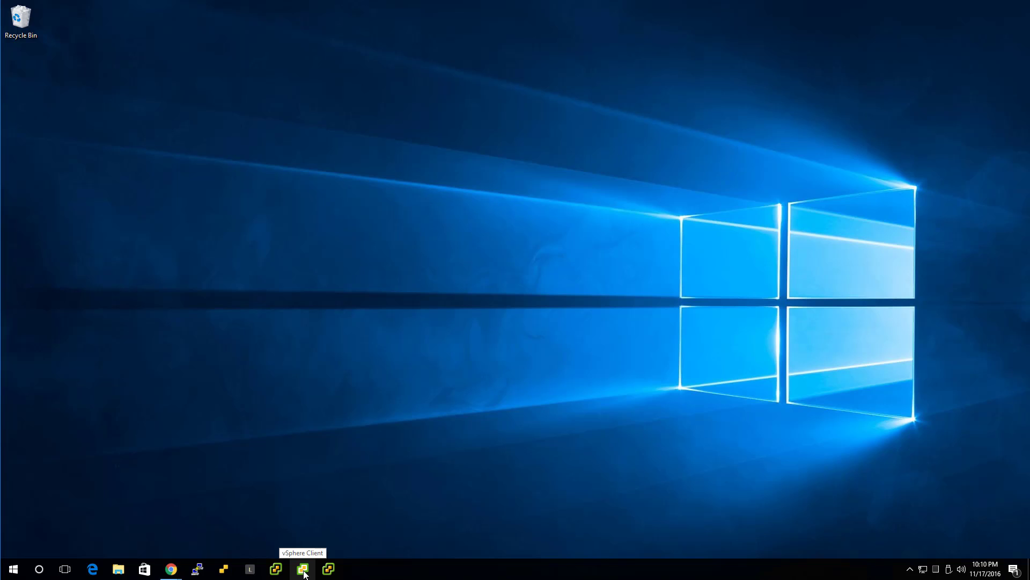
click(302, 569)
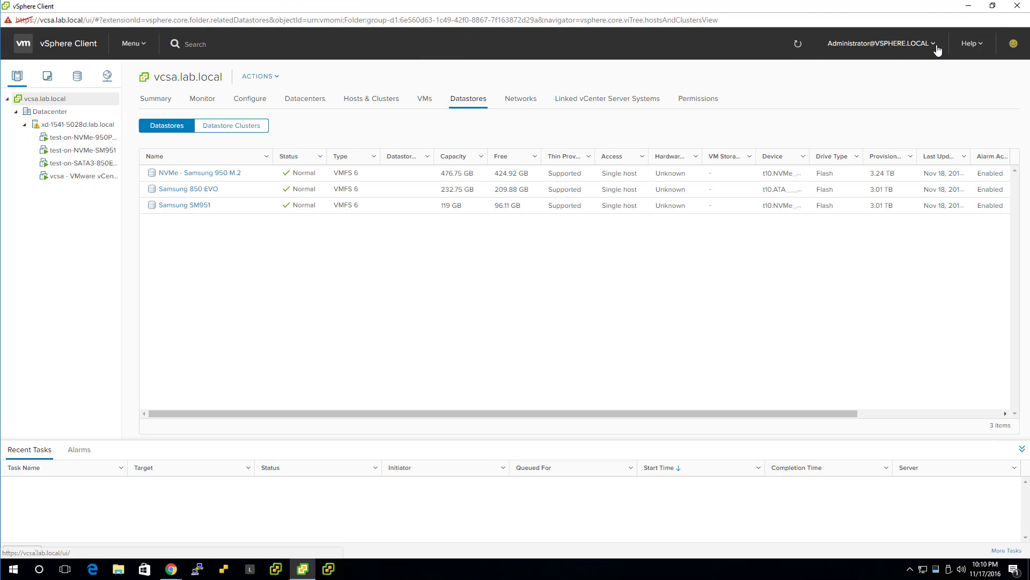
mouse_move(861, 99)
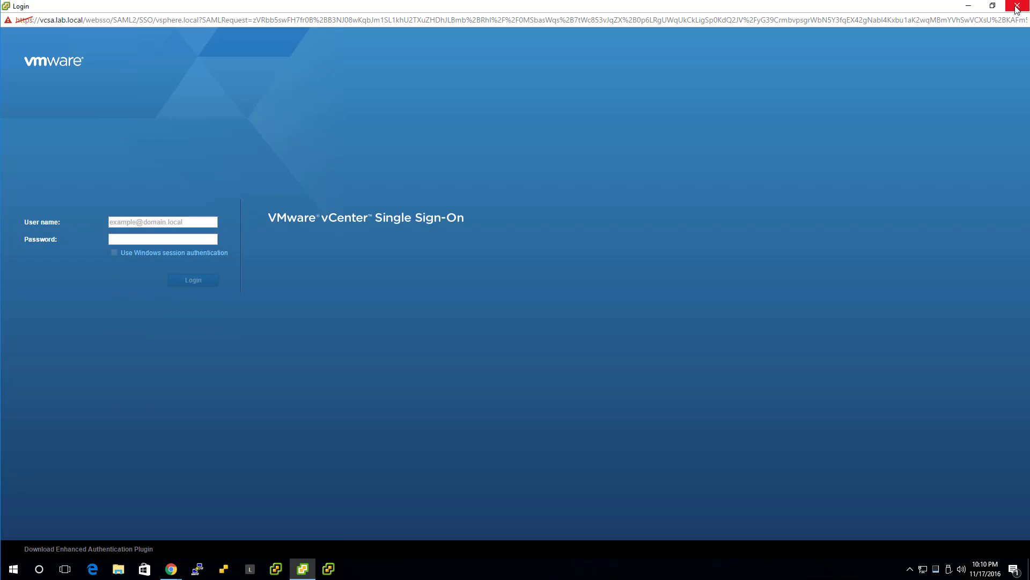
click(1017, 6)
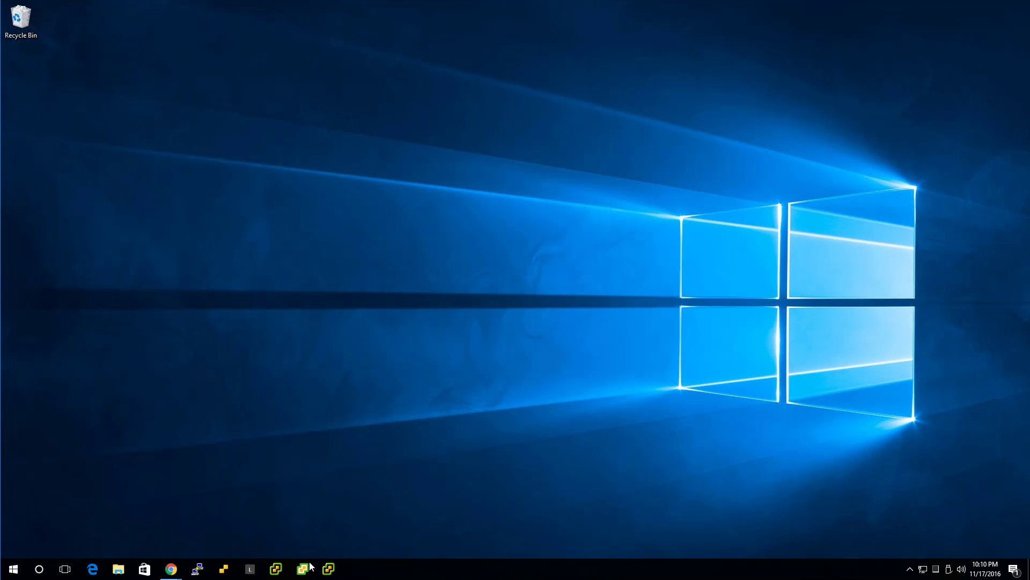
mouse_move(302, 569)
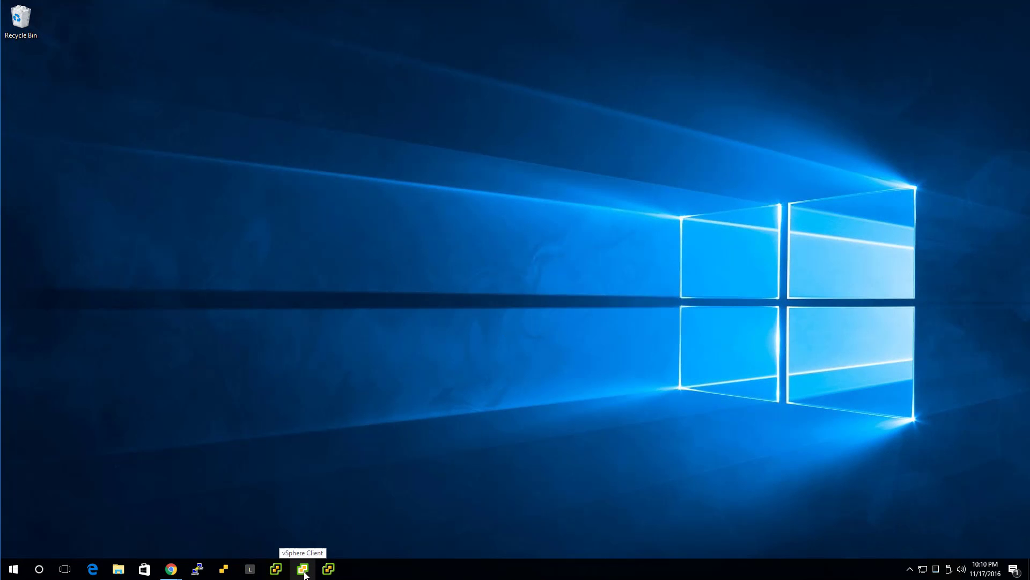
click(303, 568)
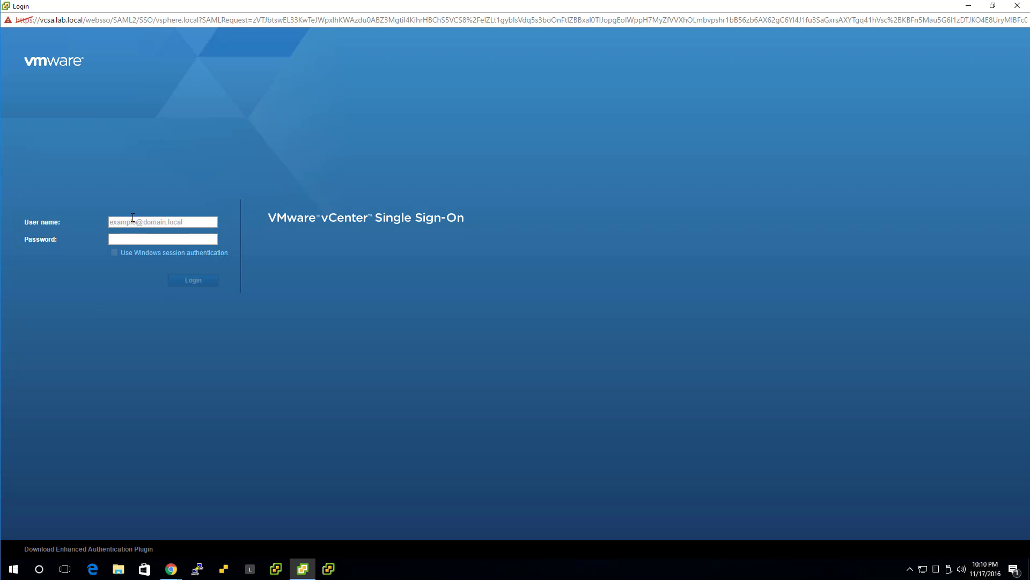
text(administ)
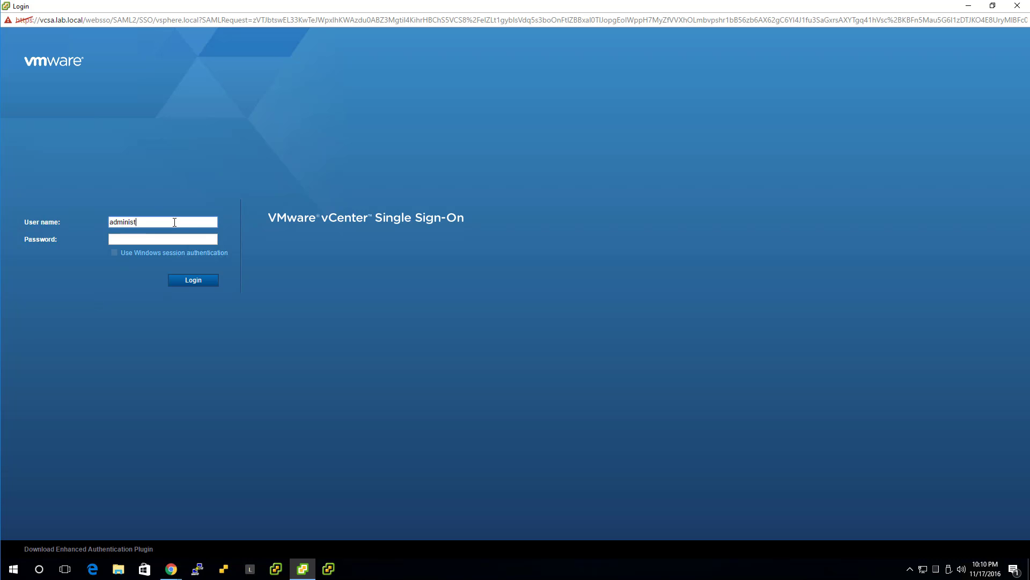
text(rator@)
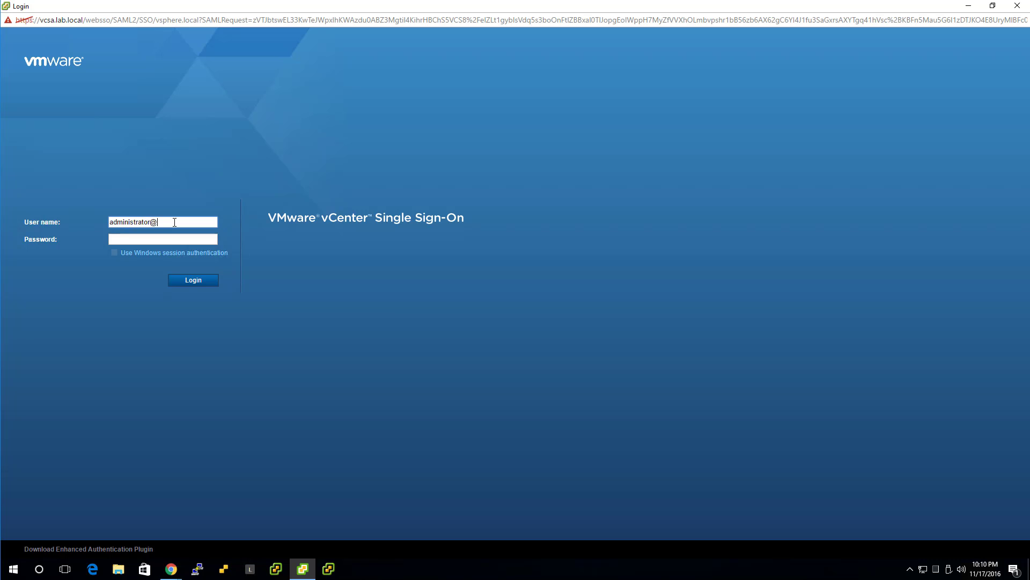
text(vsphere.local)
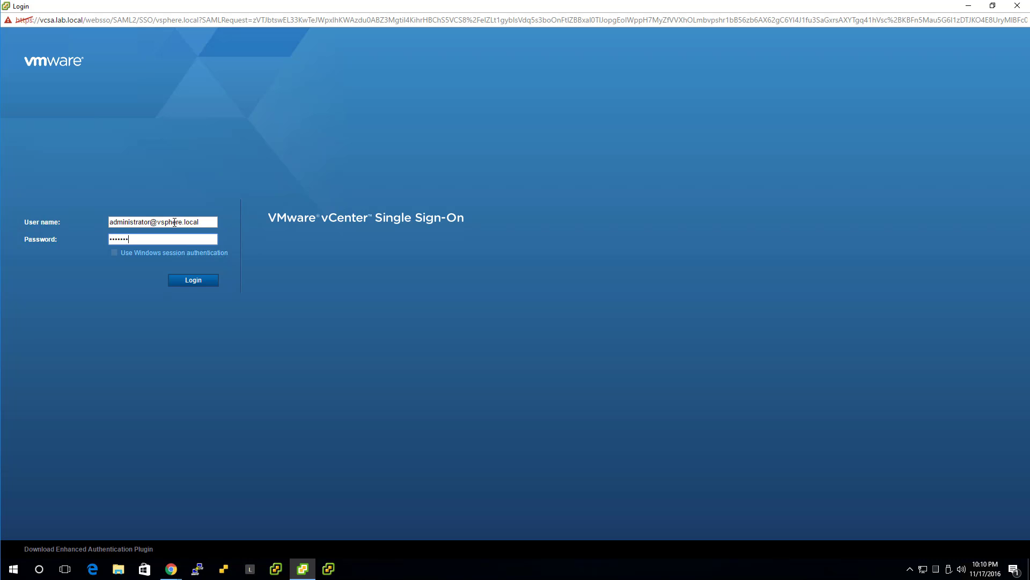
Step: Enter the password and submit the login to reach the datastores list
text(•••)
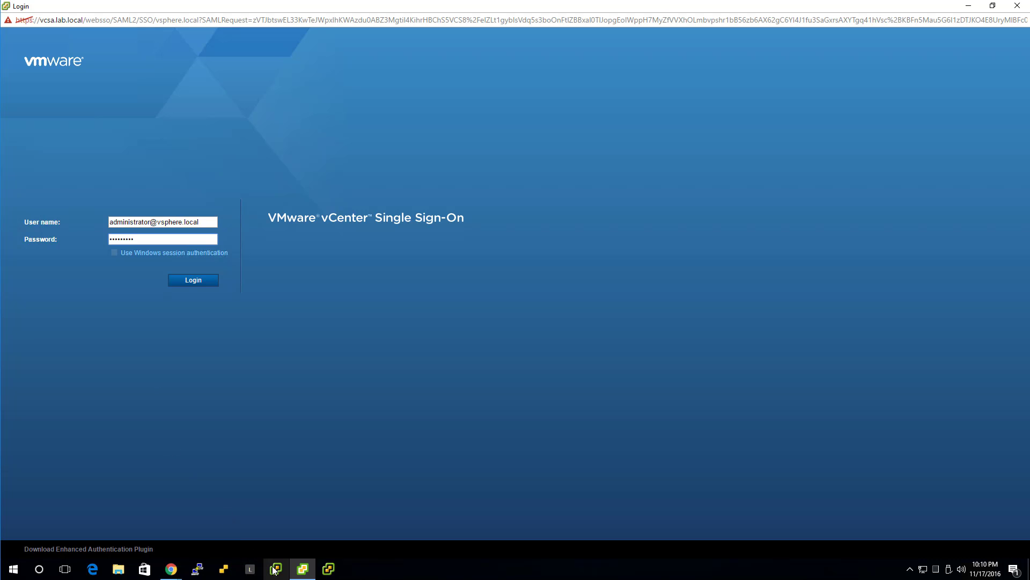
click(193, 279)
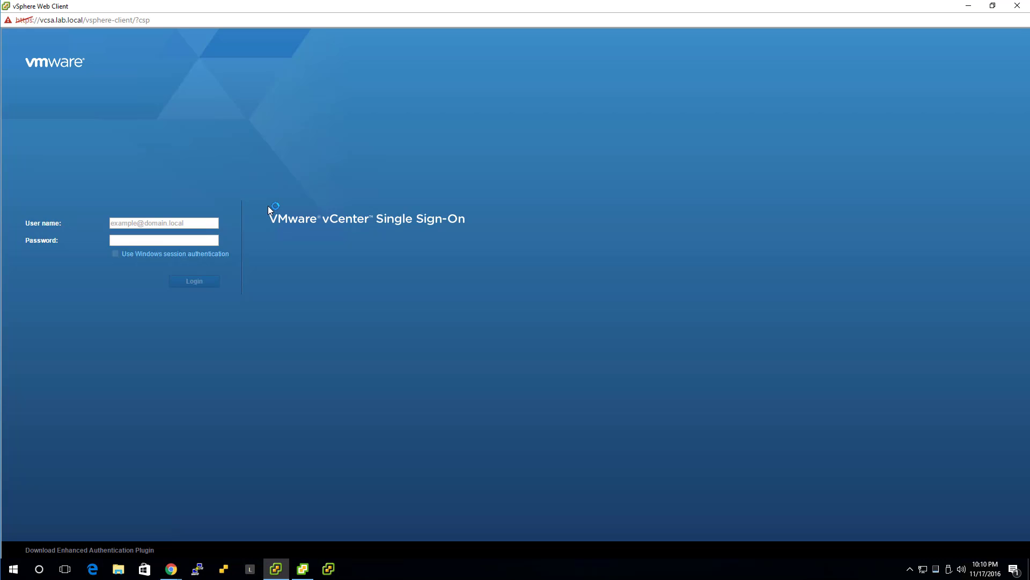
click(193, 279)
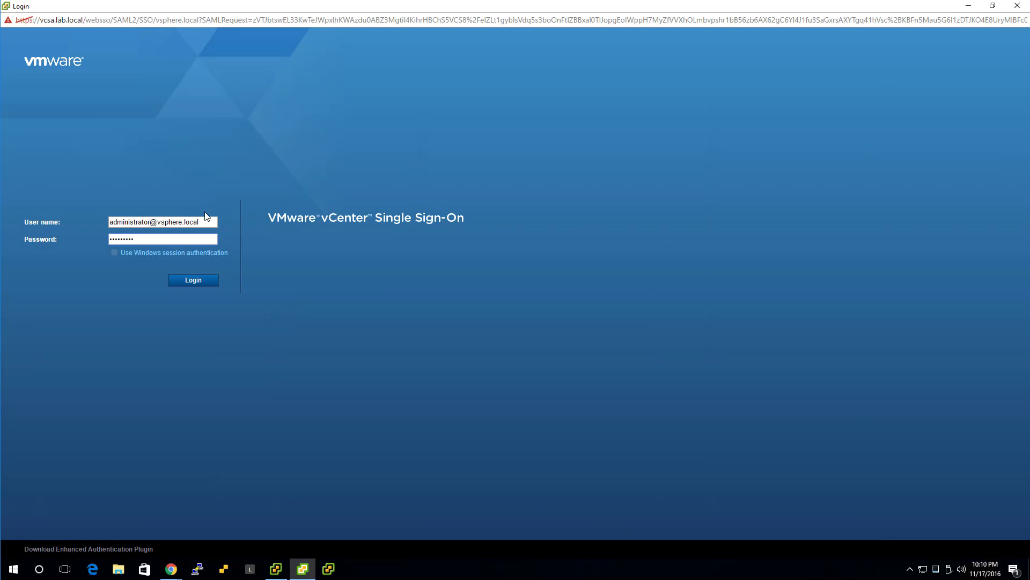
click(193, 279)
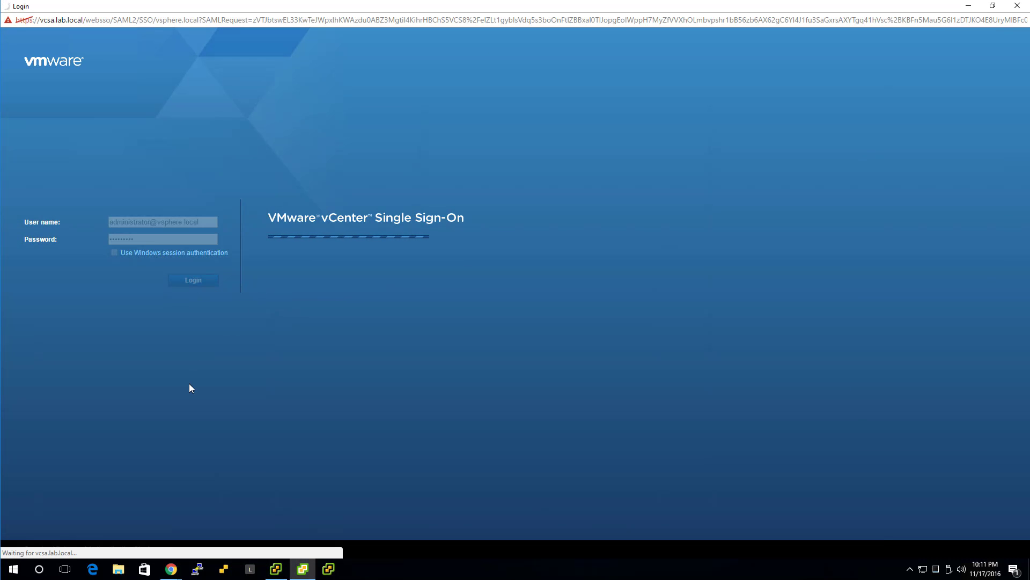
click(193, 279)
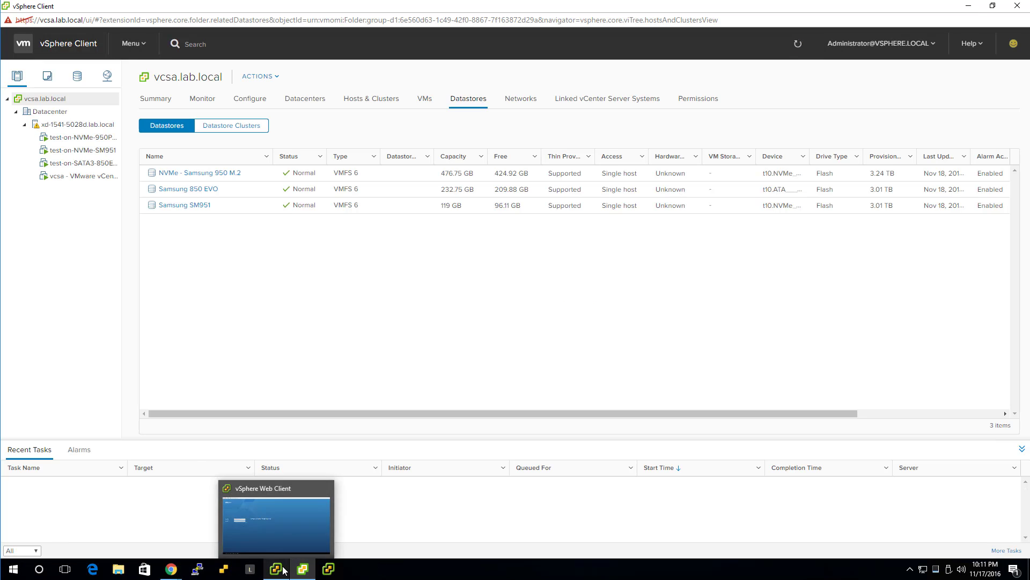
mouse_move(436, 553)
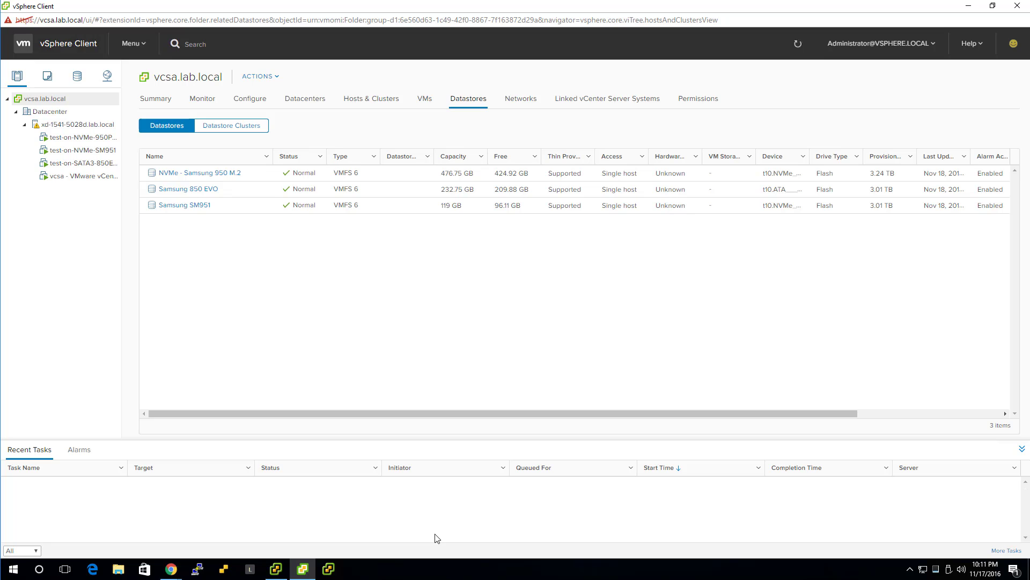
mouse_move(331, 563)
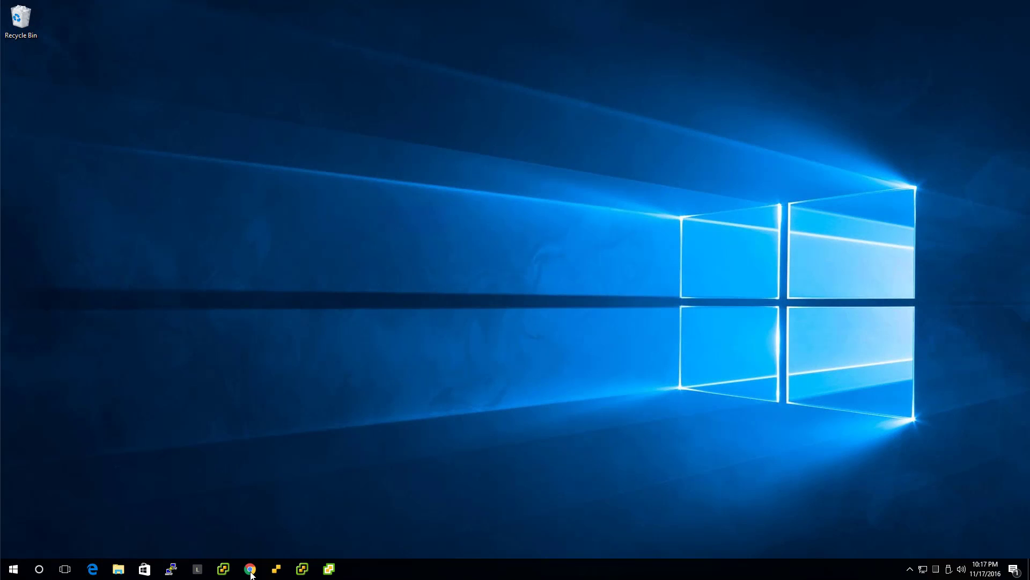
Step: Open a regular Chrome window on tinkertry.com and bring up the Login bookmark's options
click(249, 568)
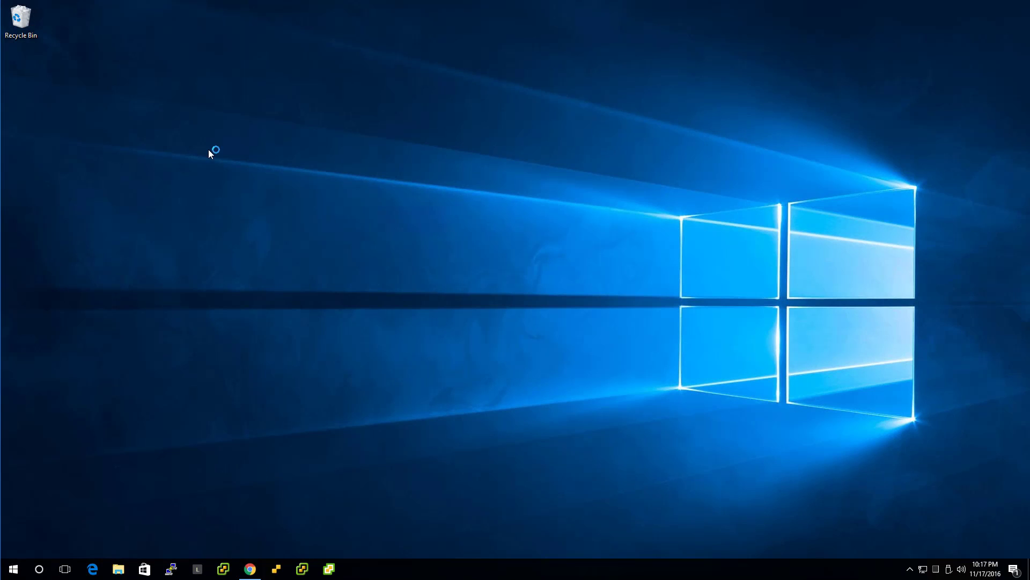
click(249, 568)
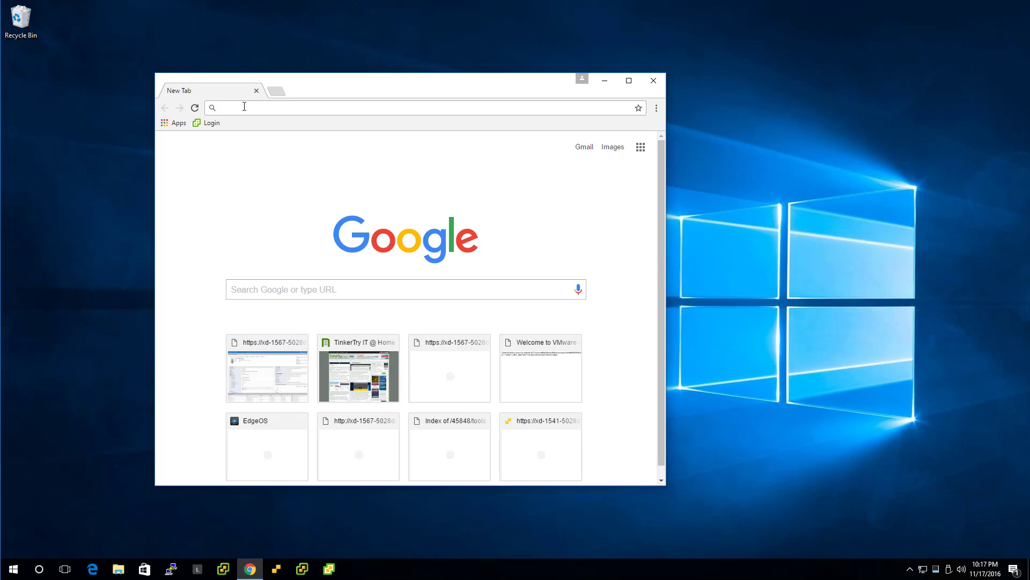
mouse_move(656, 108)
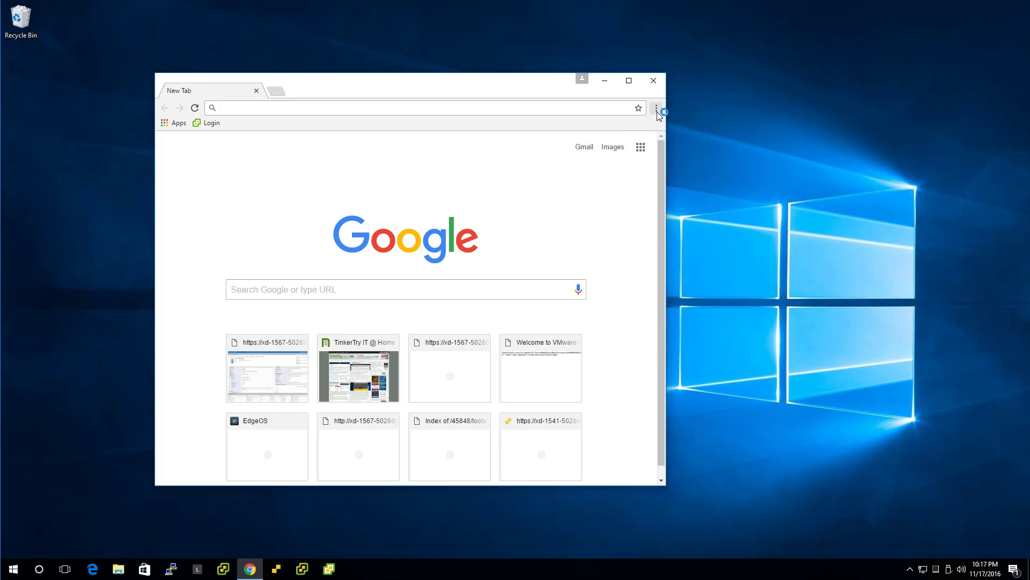
click(656, 108)
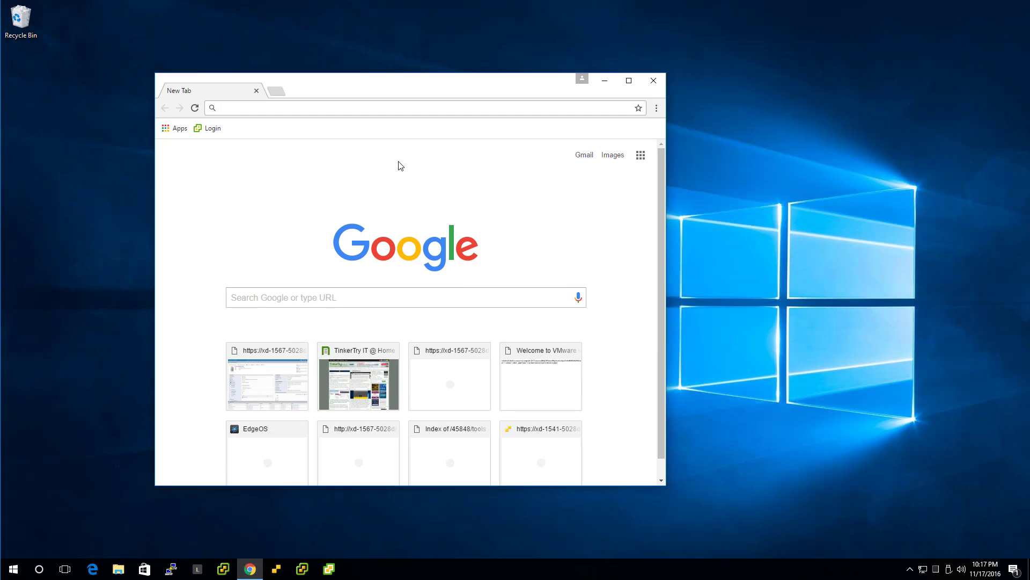
click(424, 107)
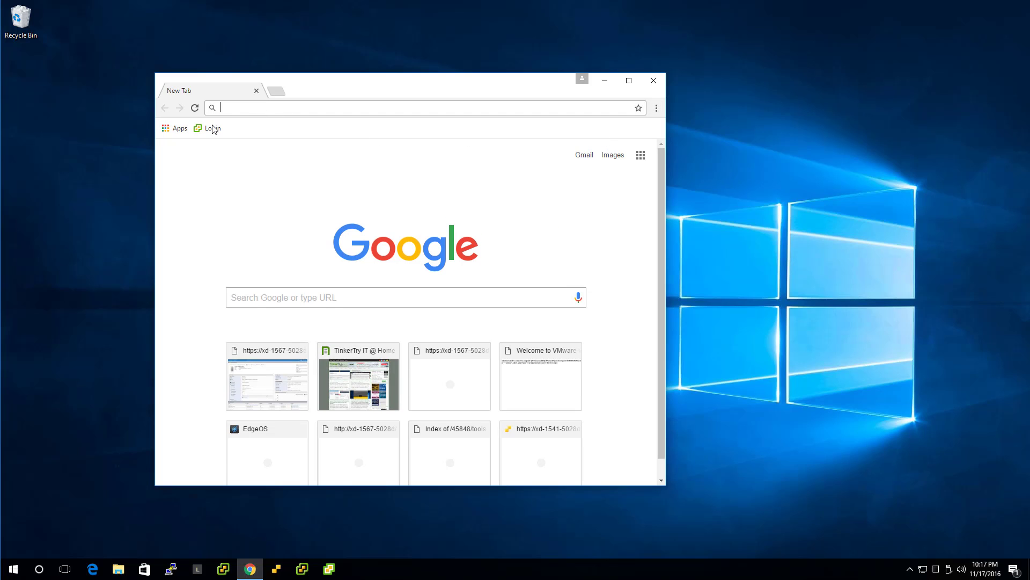
right_click(211, 128)
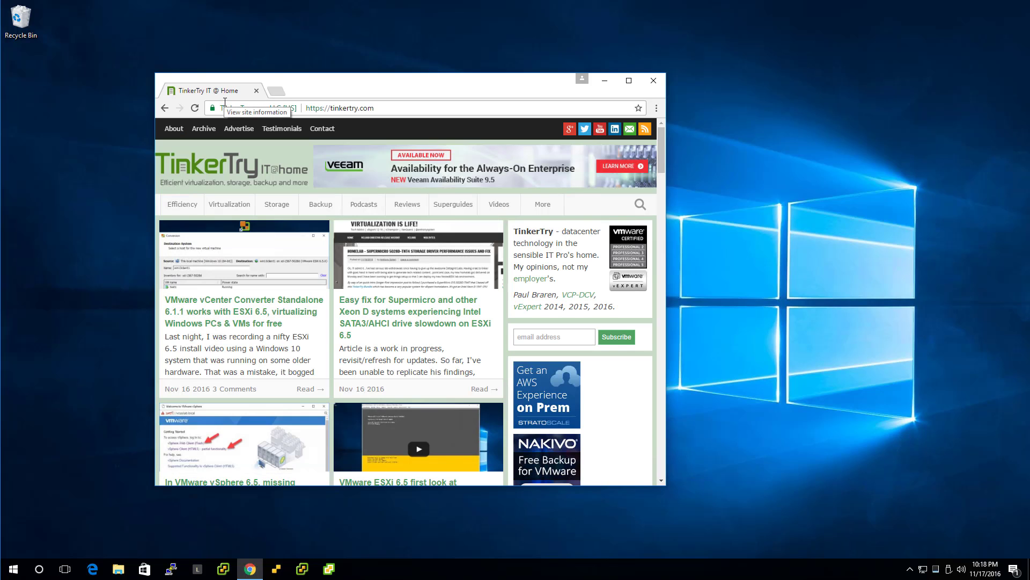
mouse_move(367, 90)
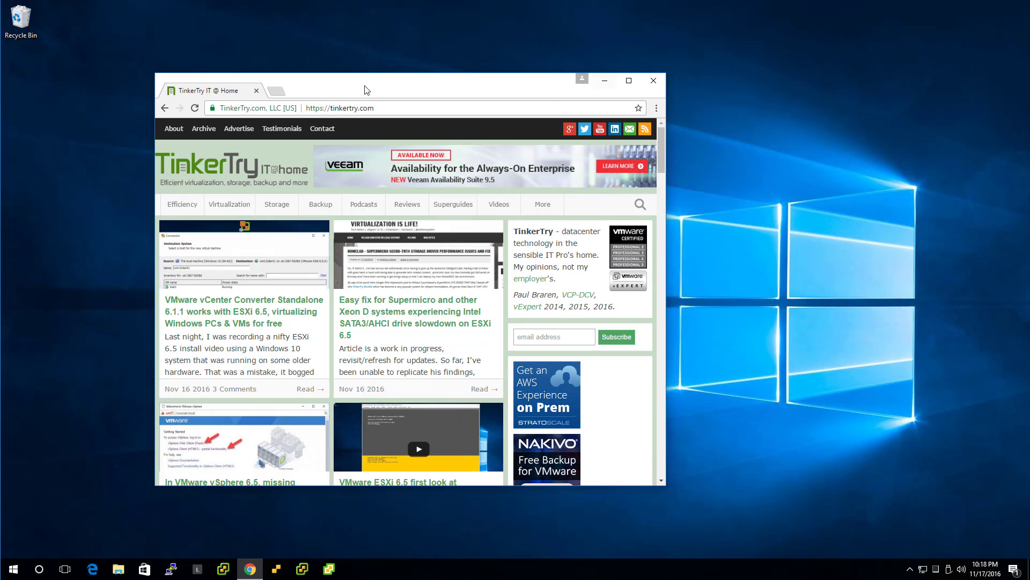
mouse_move(603, 80)
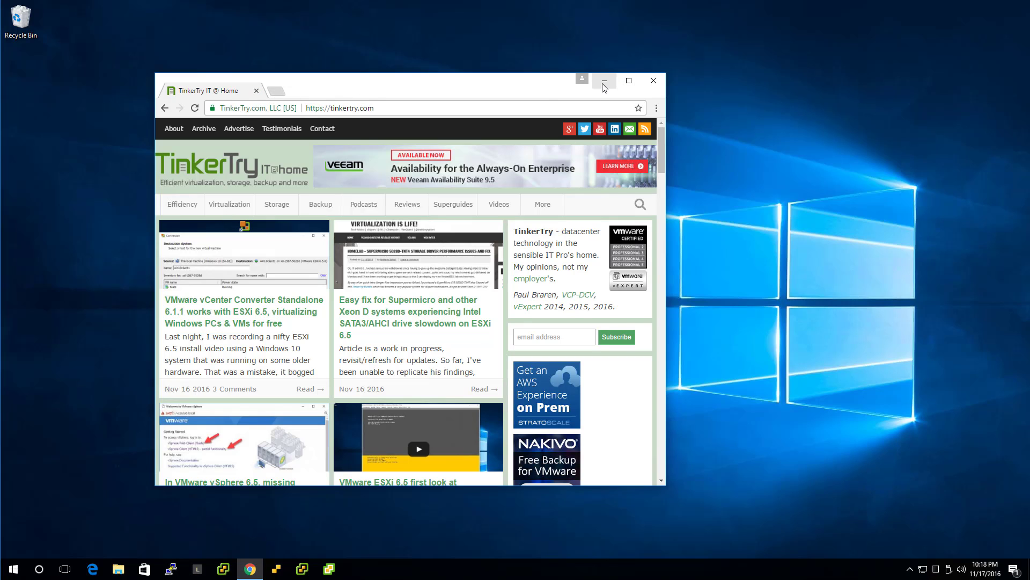
Step: Minimize the TinkerTry window, enter the administrator user name, and attempt the vCenter login
click(276, 568)
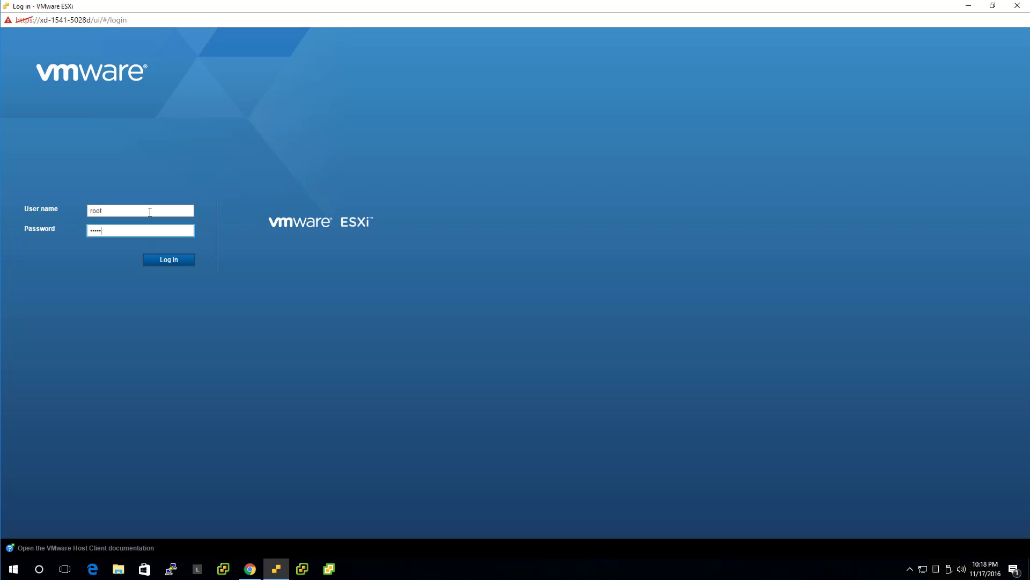
click(168, 258)
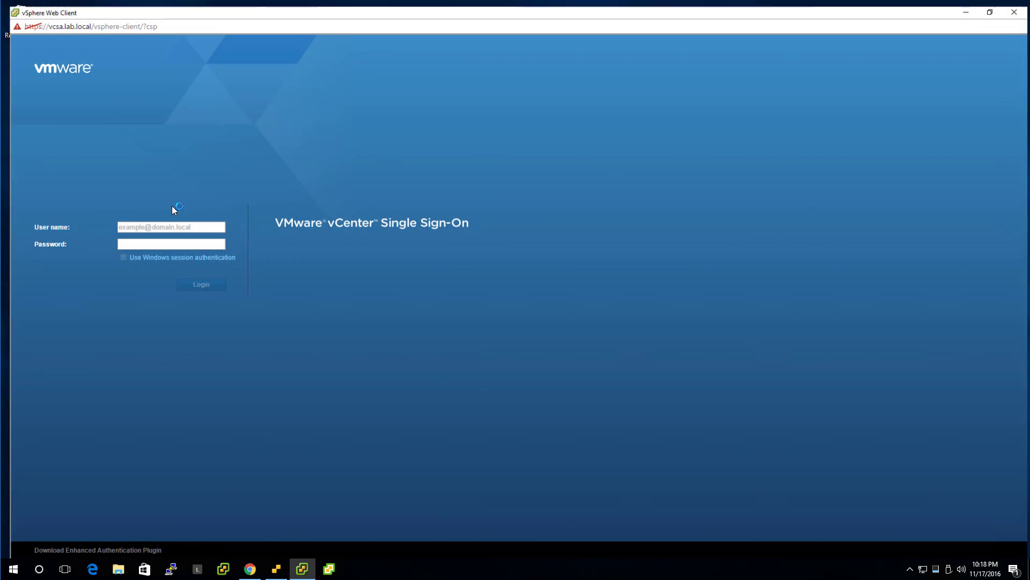
text(administrator@vsphere.local)
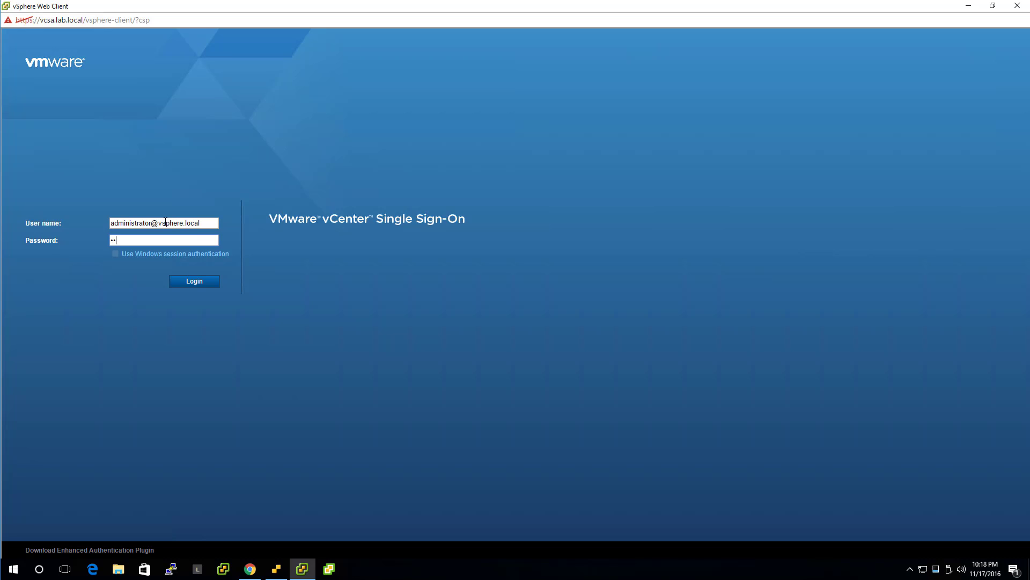
click(194, 281)
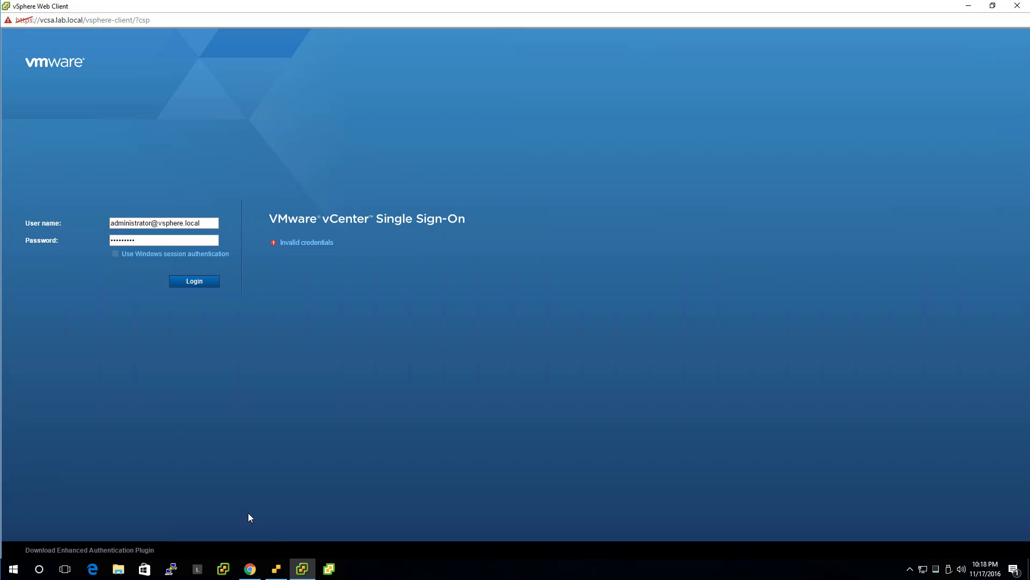
click(194, 281)
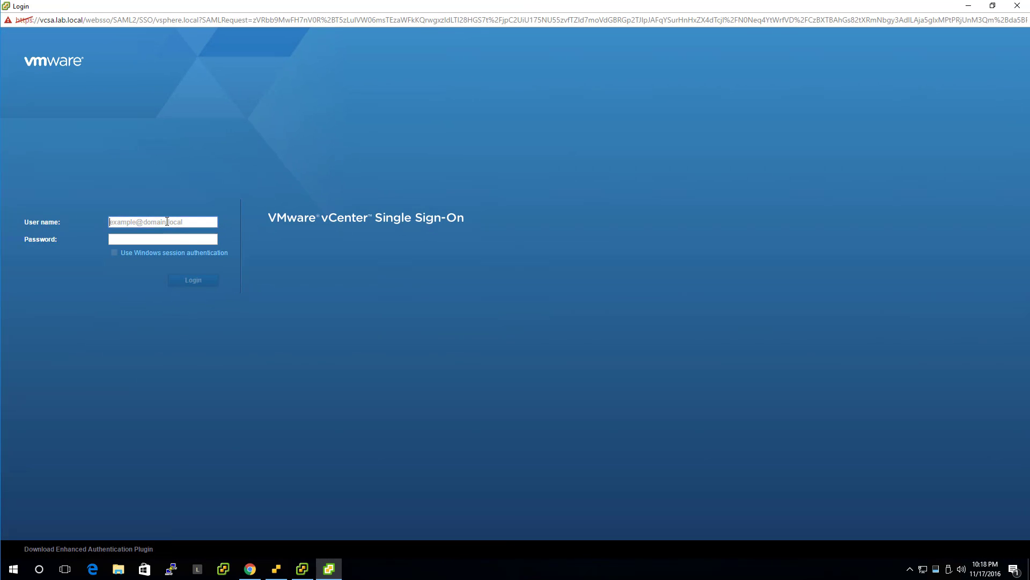
Step: Resubmit the administrator login, then bring the TinkerTry browser window forward and away
text(administro)
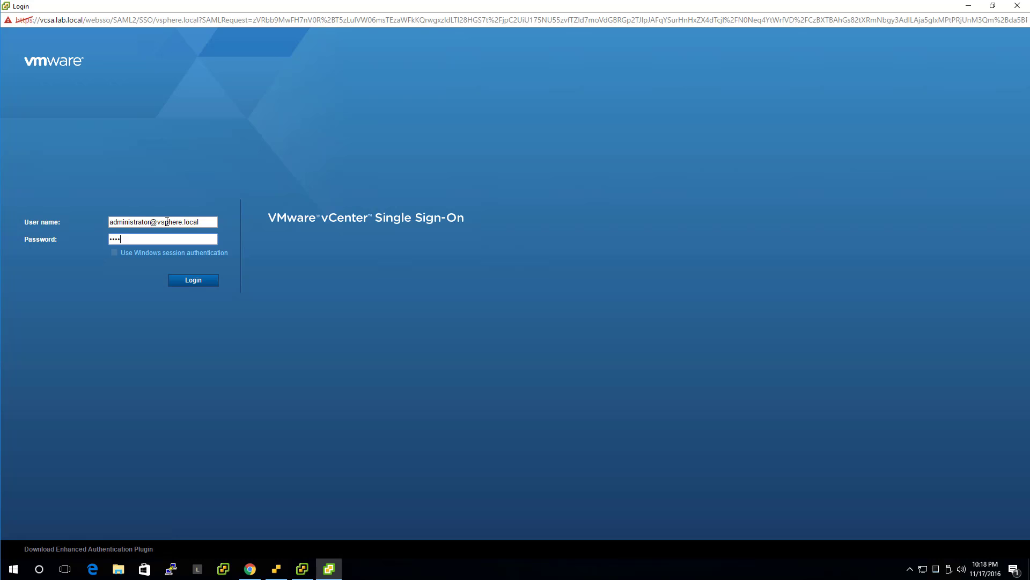
click(193, 280)
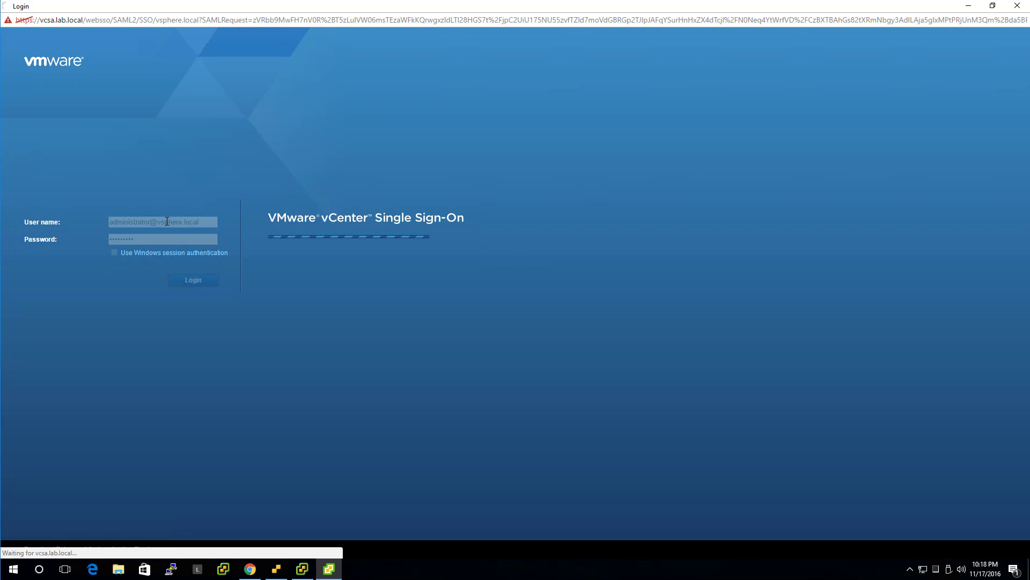
click(193, 279)
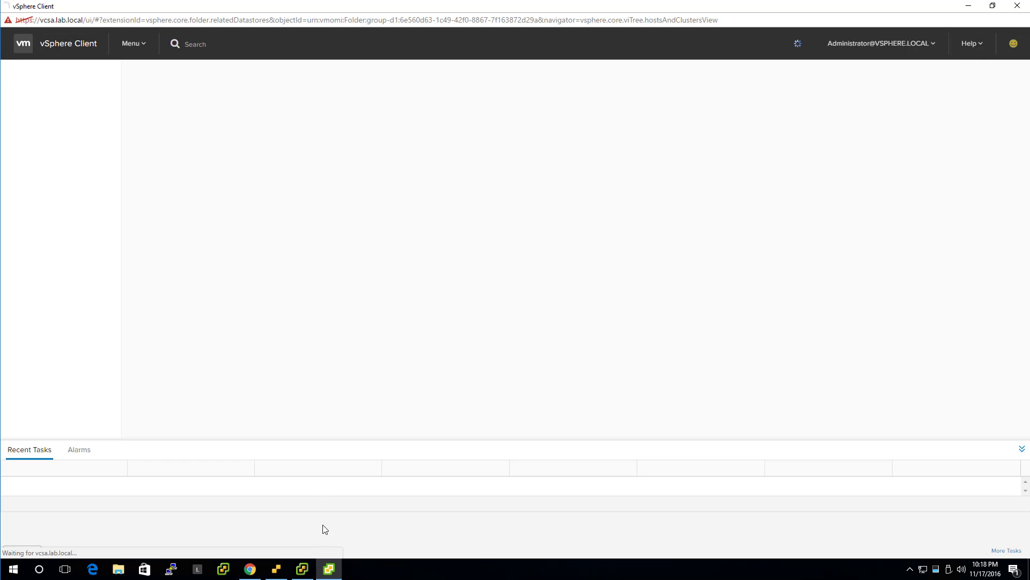
click(249, 569)
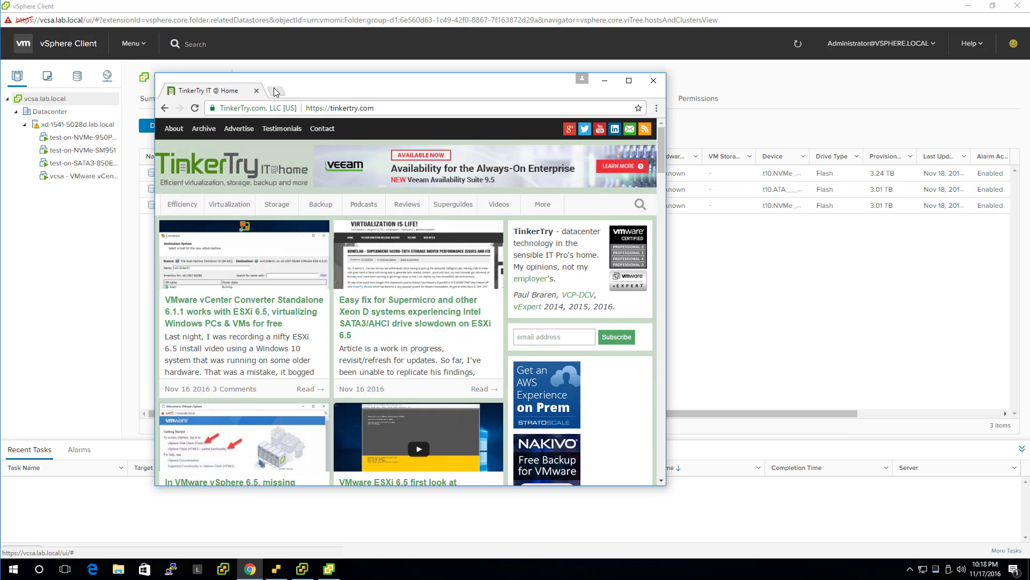
mouse_move(274, 90)
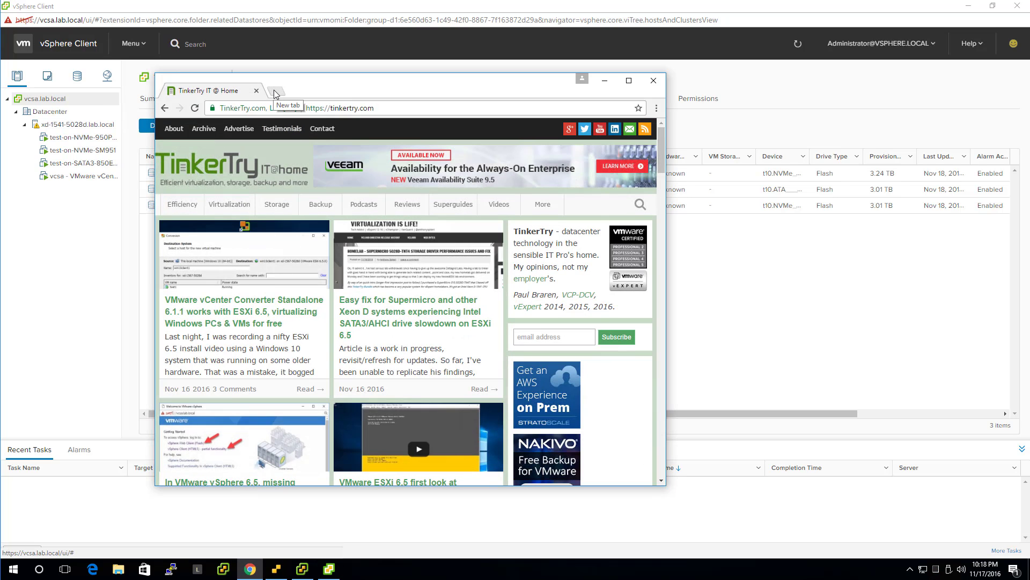
click(275, 91)
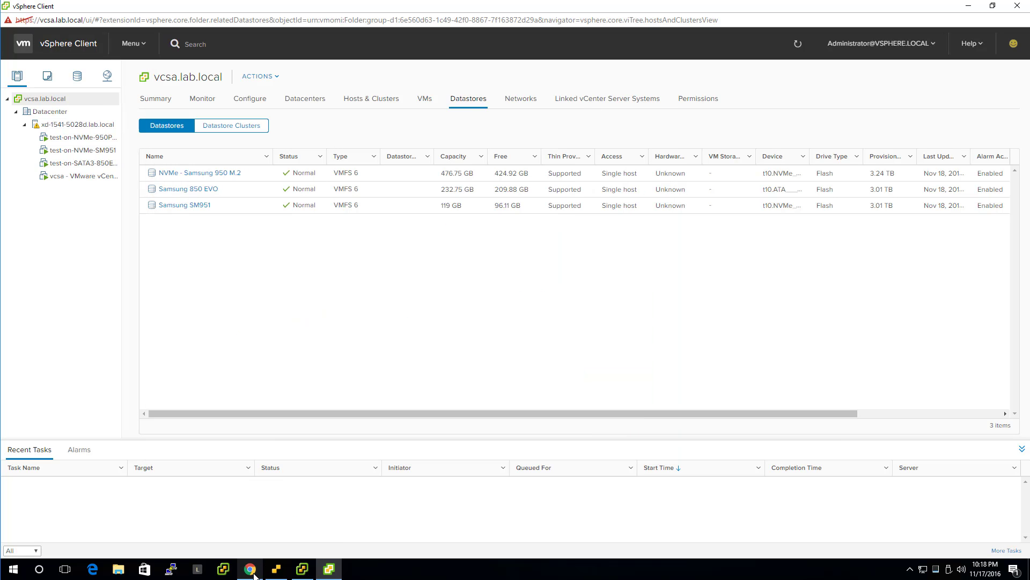
click(248, 568)
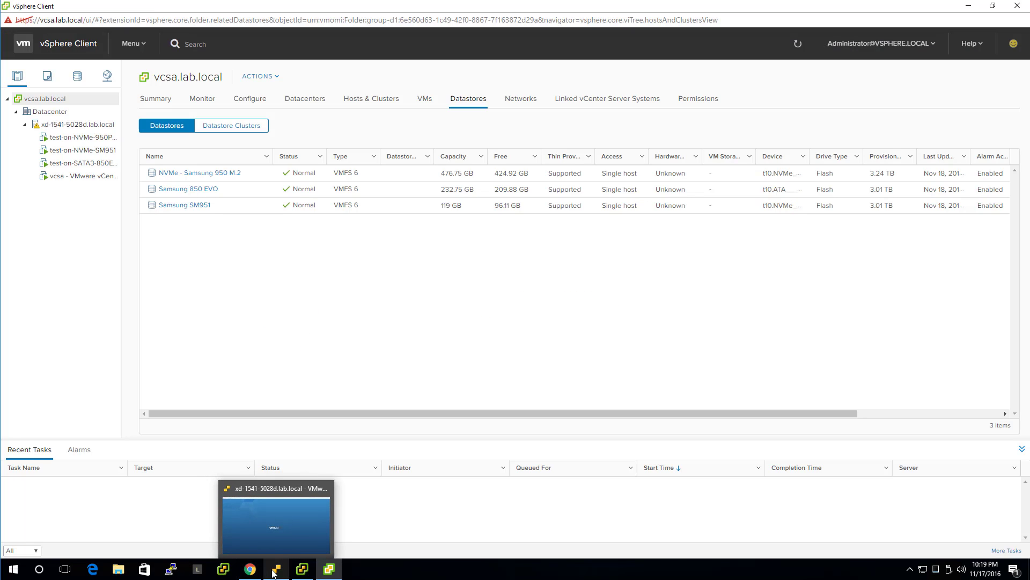
mouse_move(328, 569)
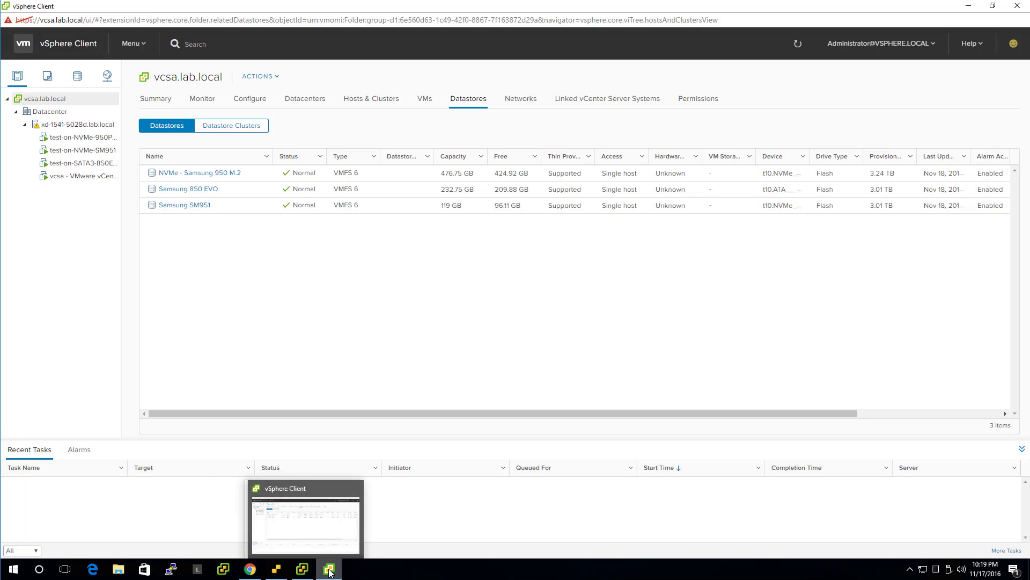
Step: Bring the vSphere Web Client window forward, reselect the password, and retry login
click(301, 569)
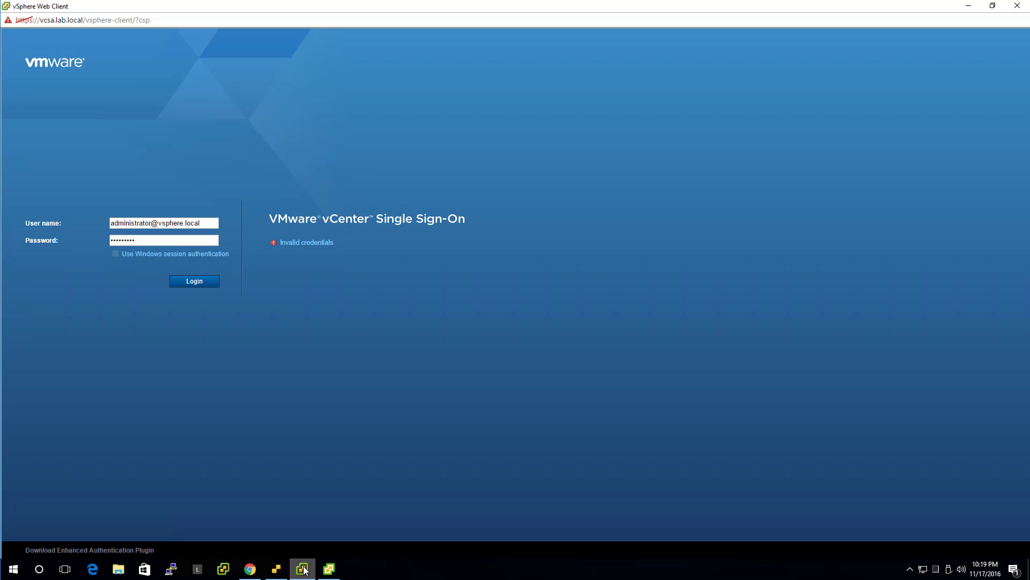
triple_click(163, 240)
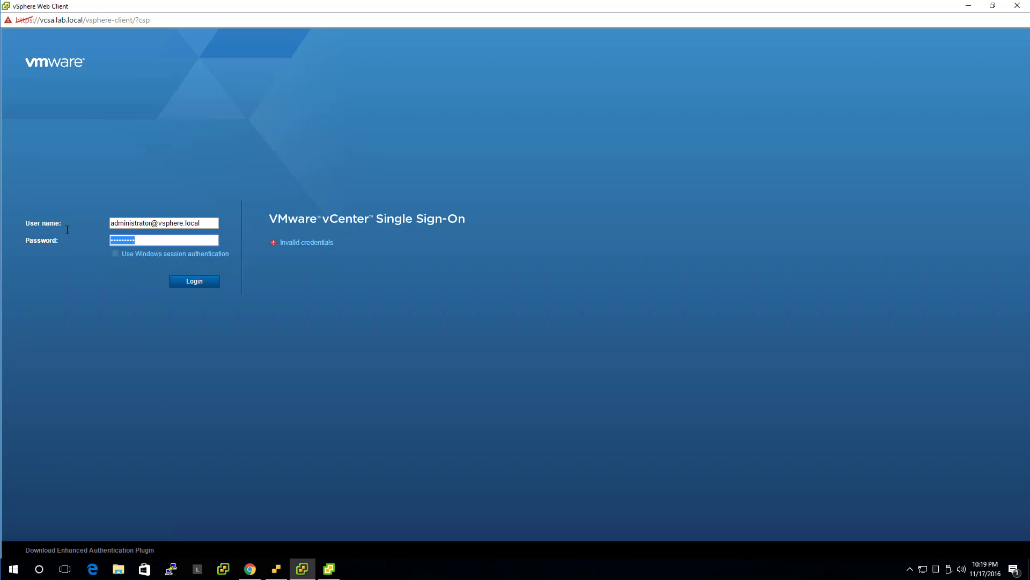
click(194, 281)
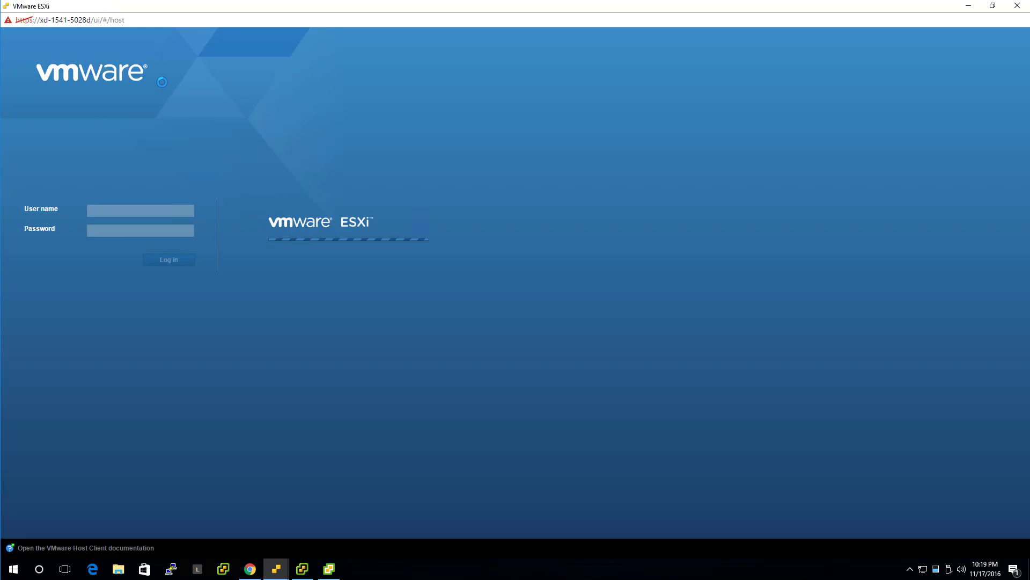
Step: Launch a second ESXi Host Client window and switch between both host summaries
click(168, 258)
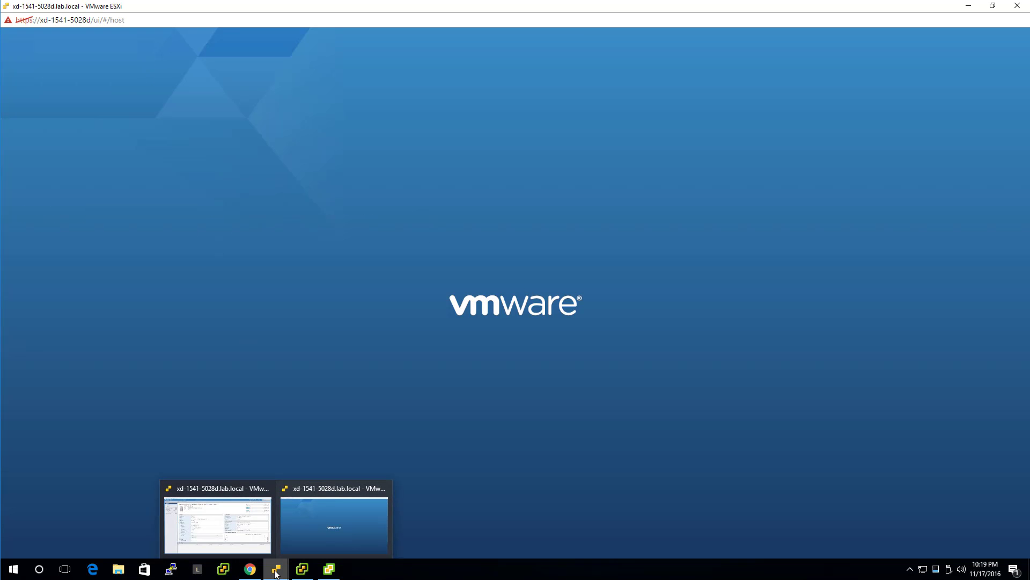
click(334, 525)
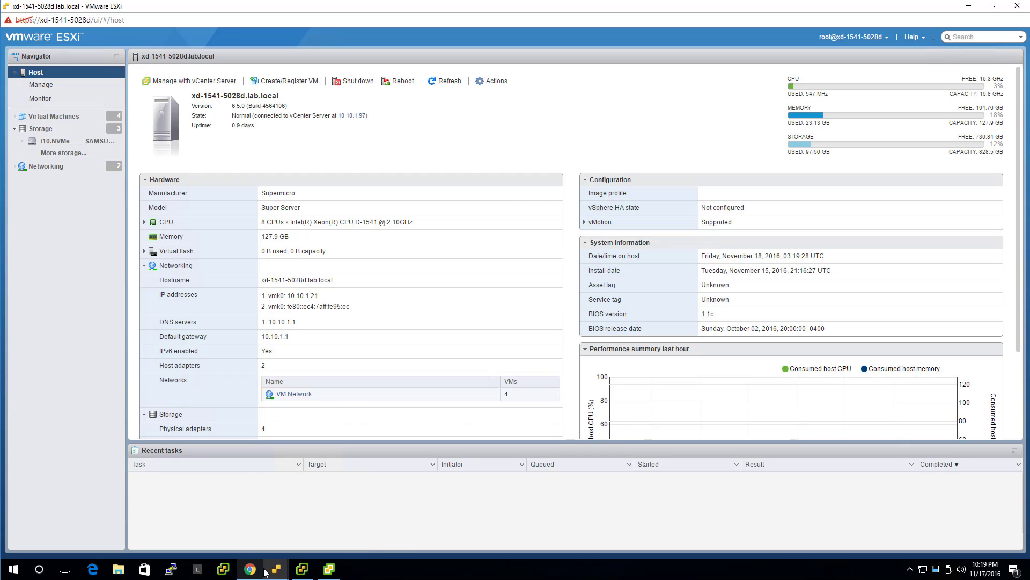
mouse_move(275, 568)
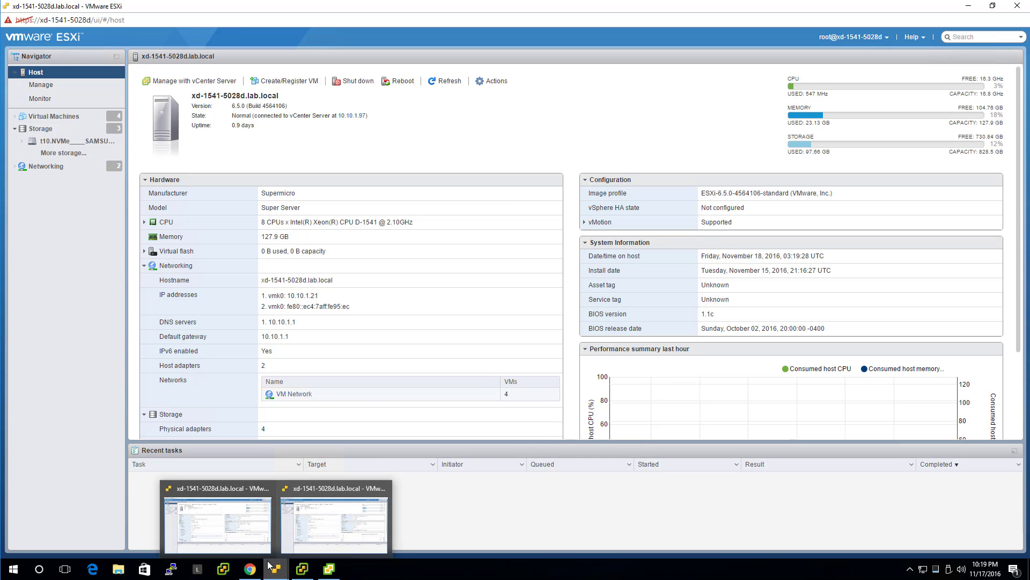
mouse_move(324, 524)
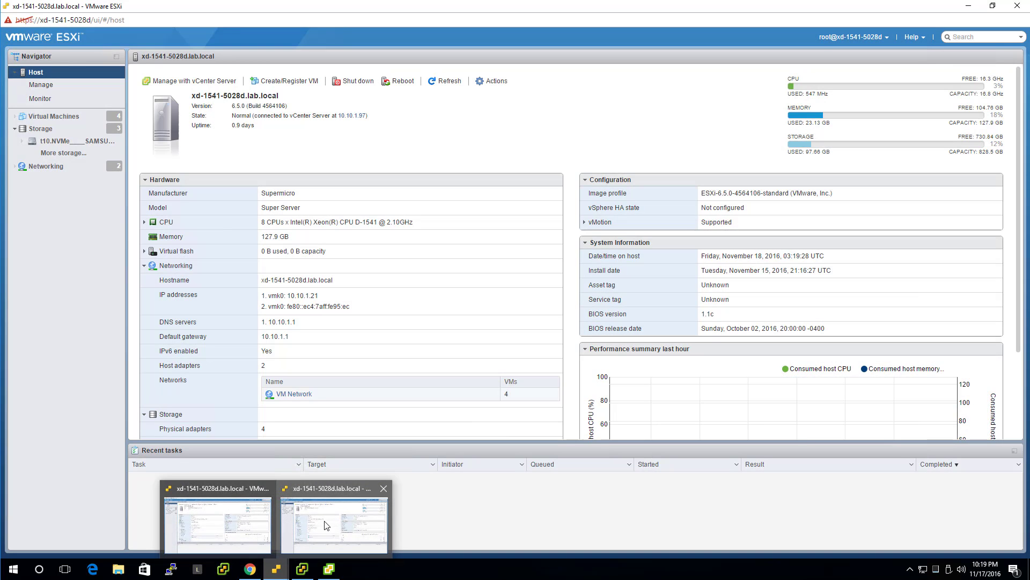
click(70, 20)
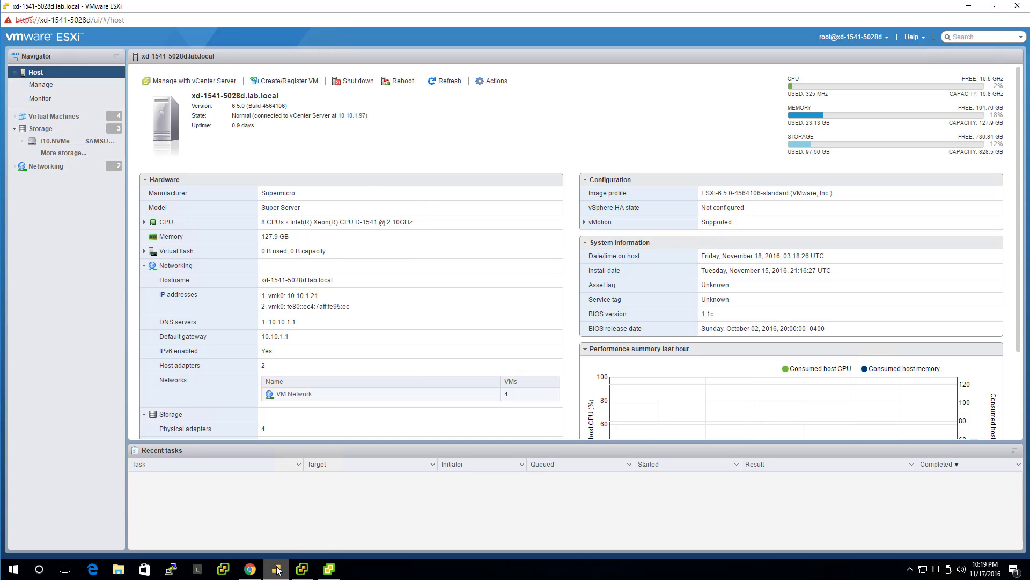
mouse_move(275, 568)
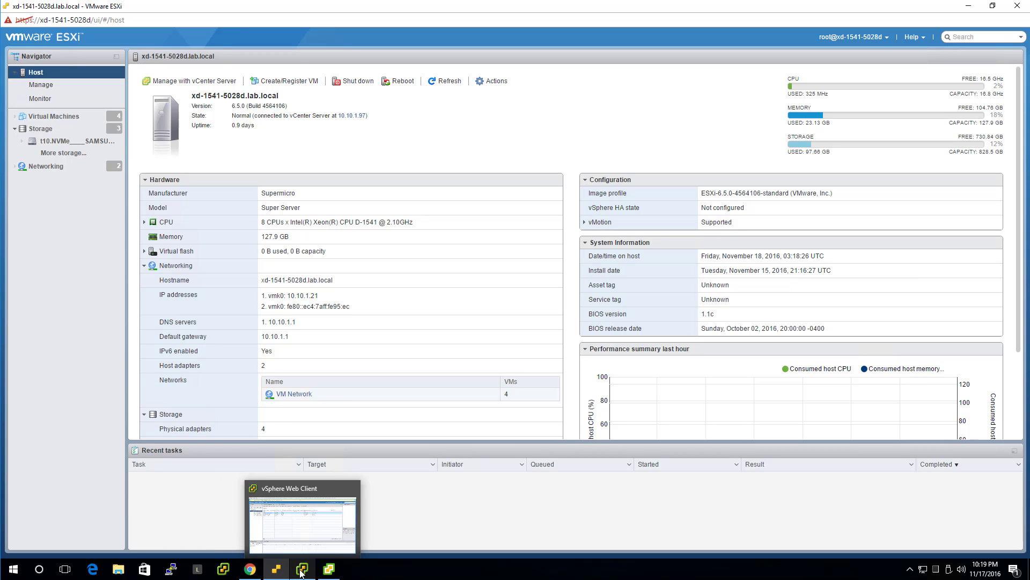
Step: Open a second vSphere Web Client window and browse the vcsa appliance and NVMe datastore
right_click(302, 568)
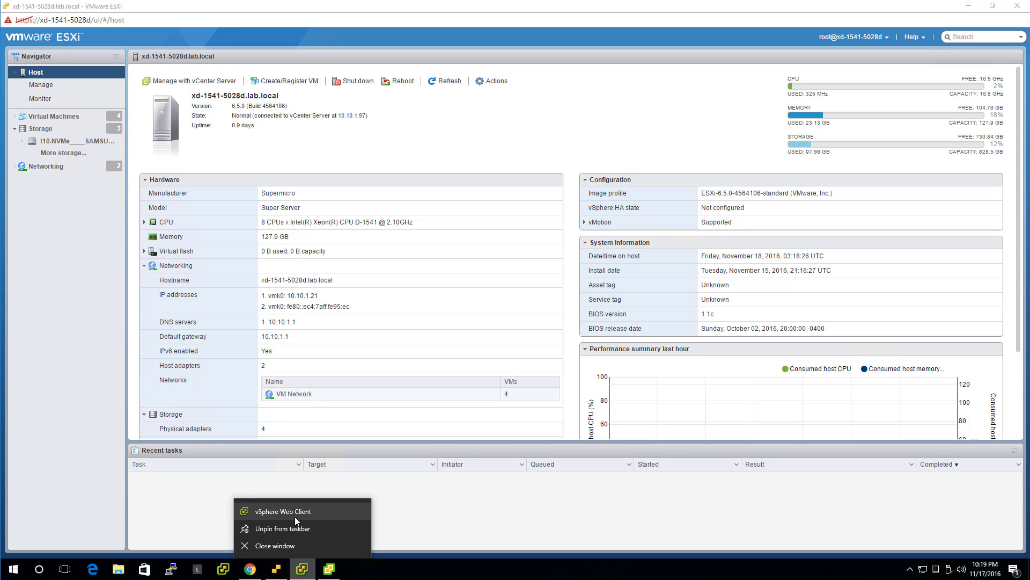
click(282, 510)
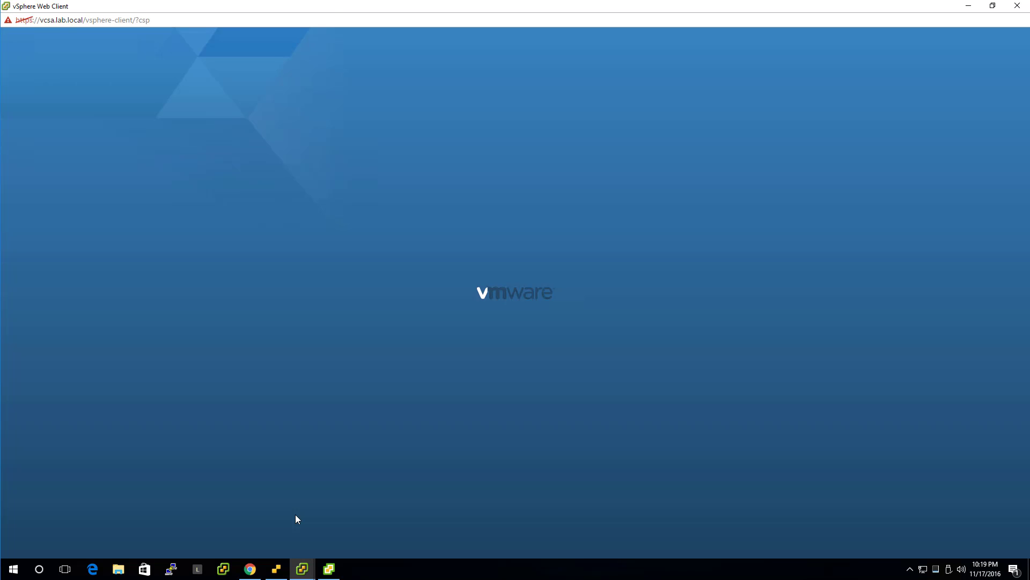
mouse_move(363, 285)
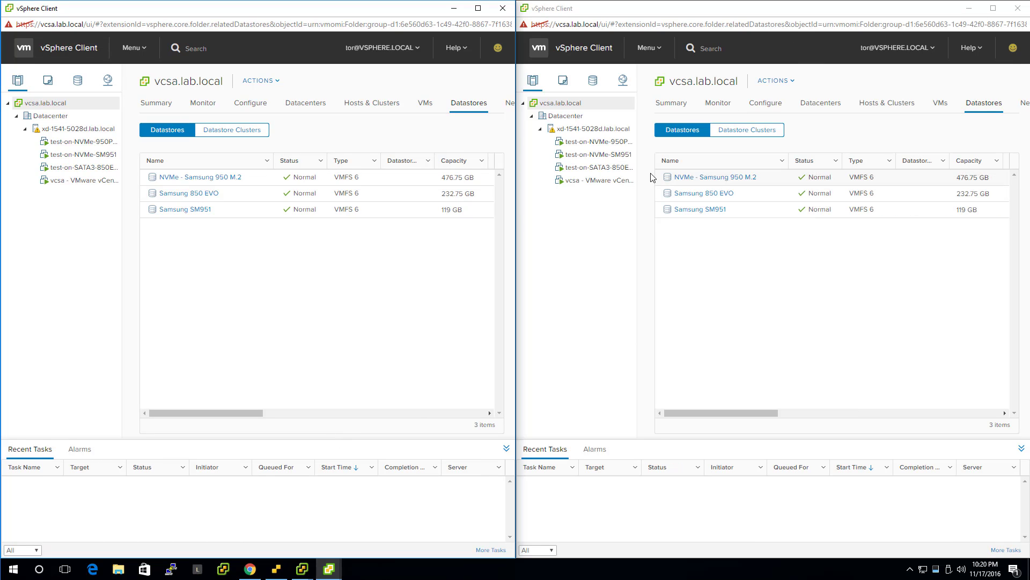
click(594, 180)
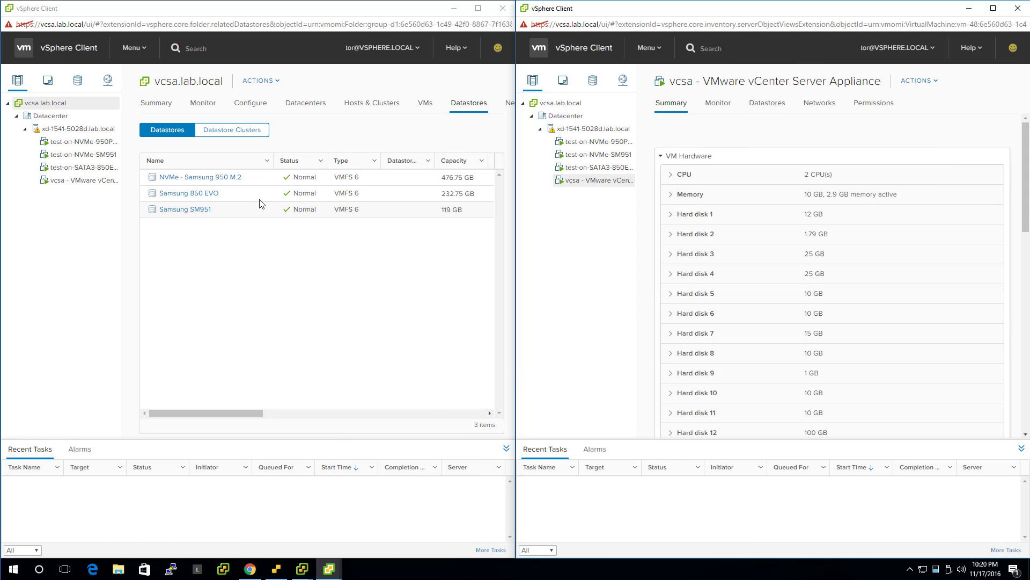
click(200, 177)
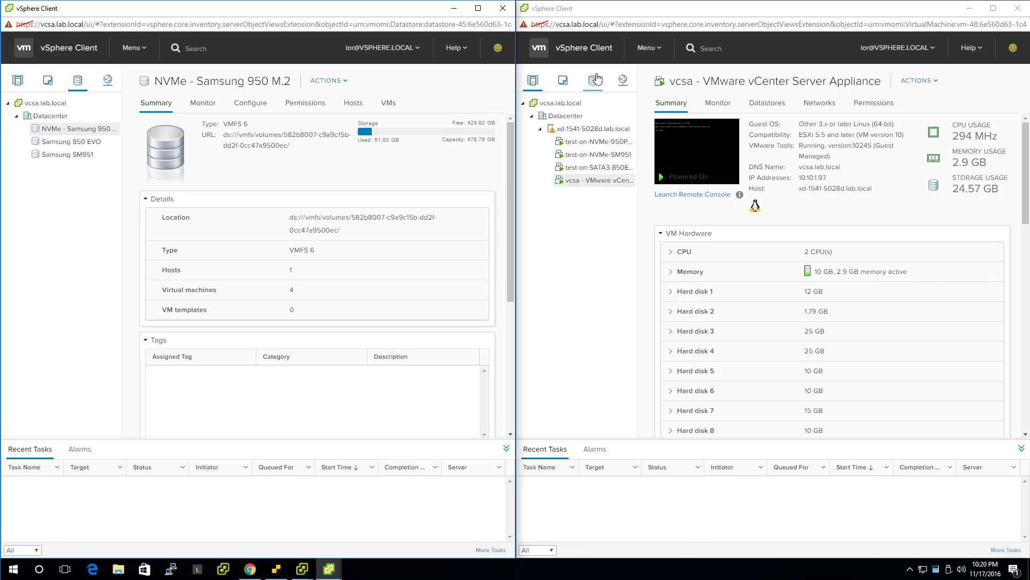
click(592, 80)
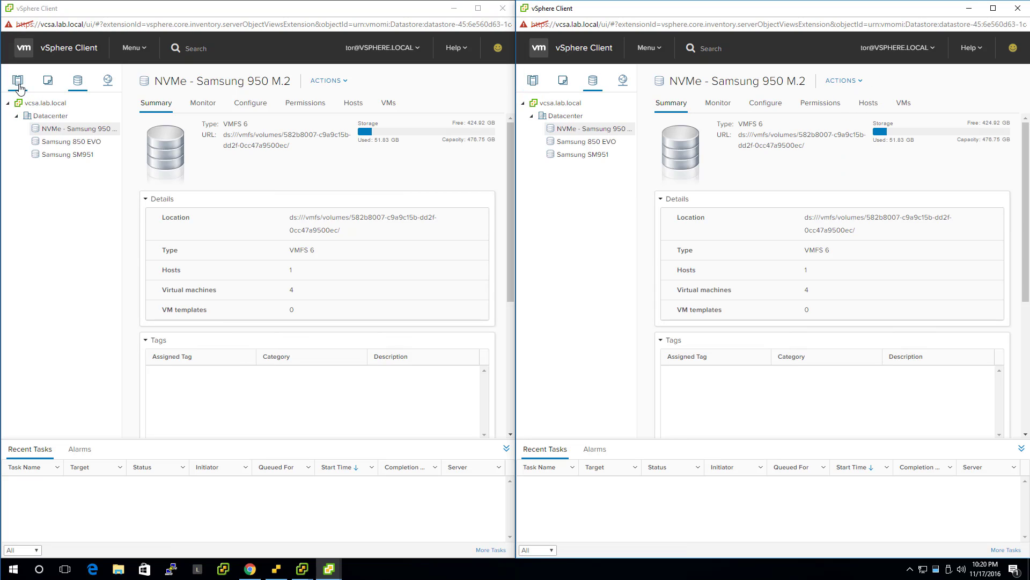
click(17, 80)
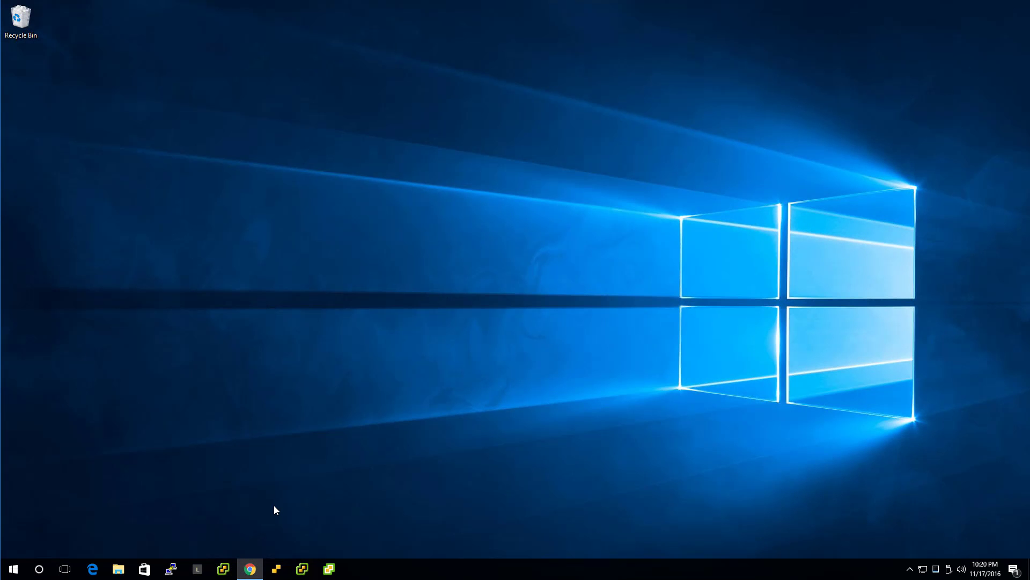
mouse_move(249, 568)
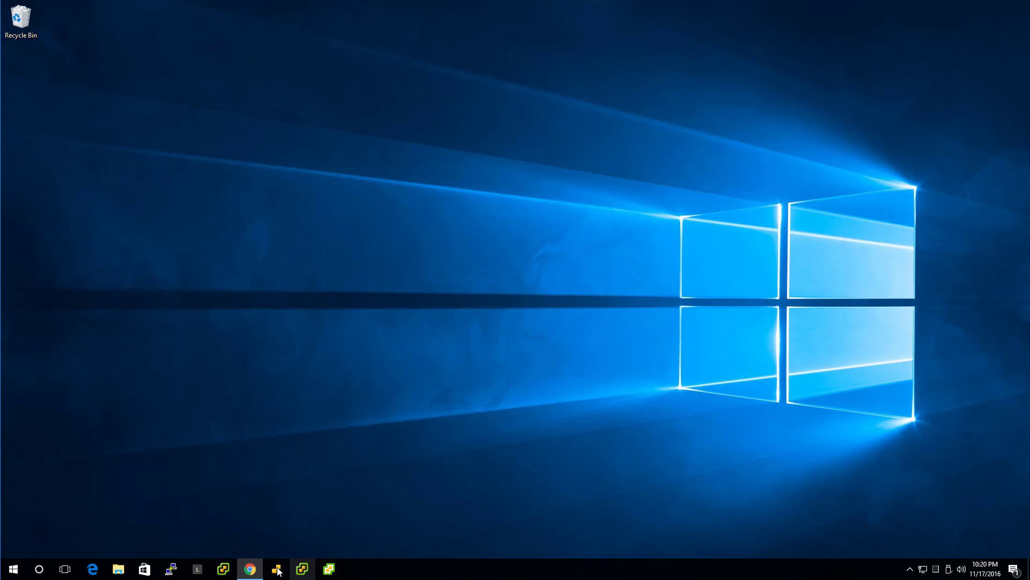
mouse_move(248, 569)
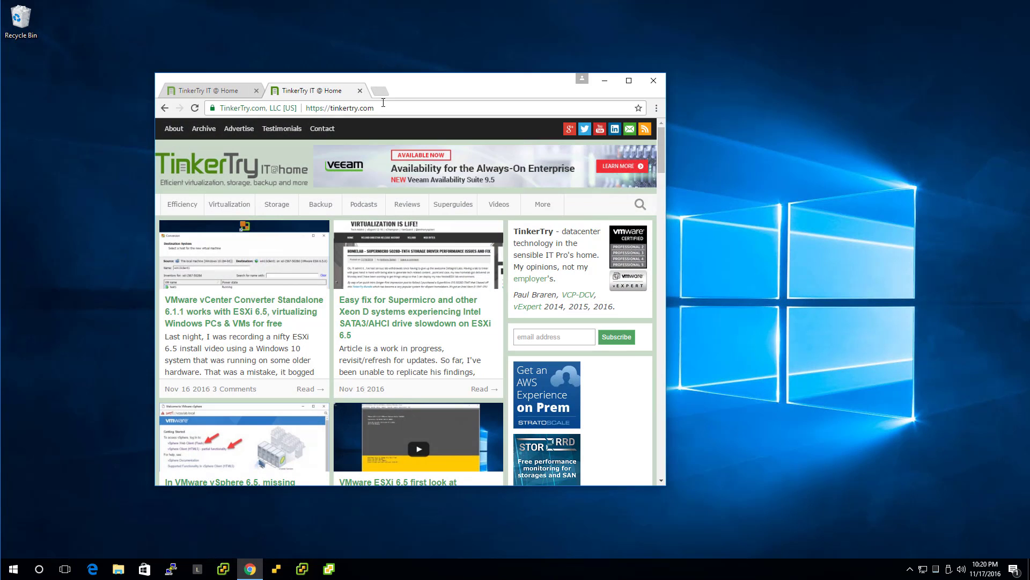
mouse_move(378, 90)
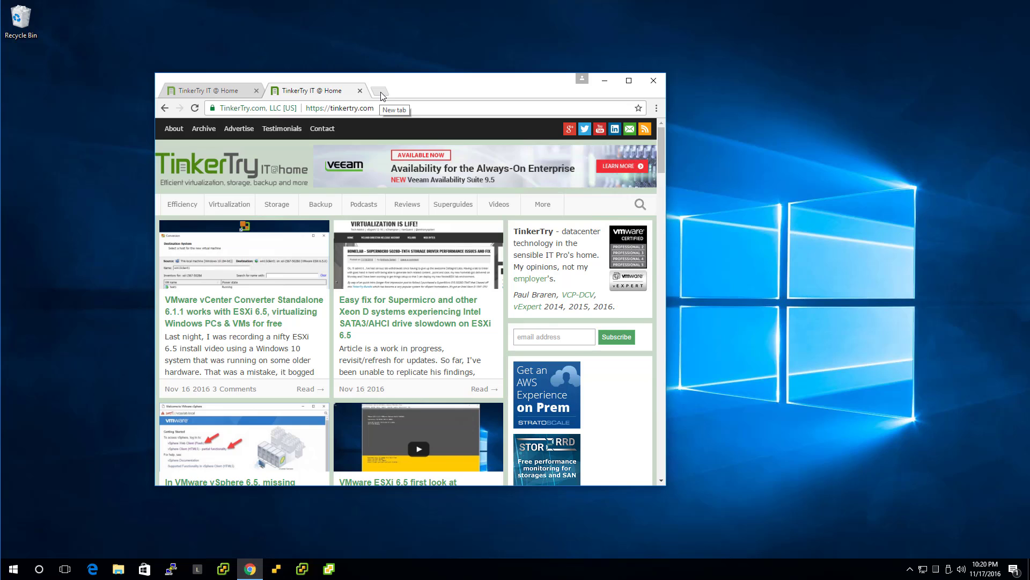
mouse_move(291, 441)
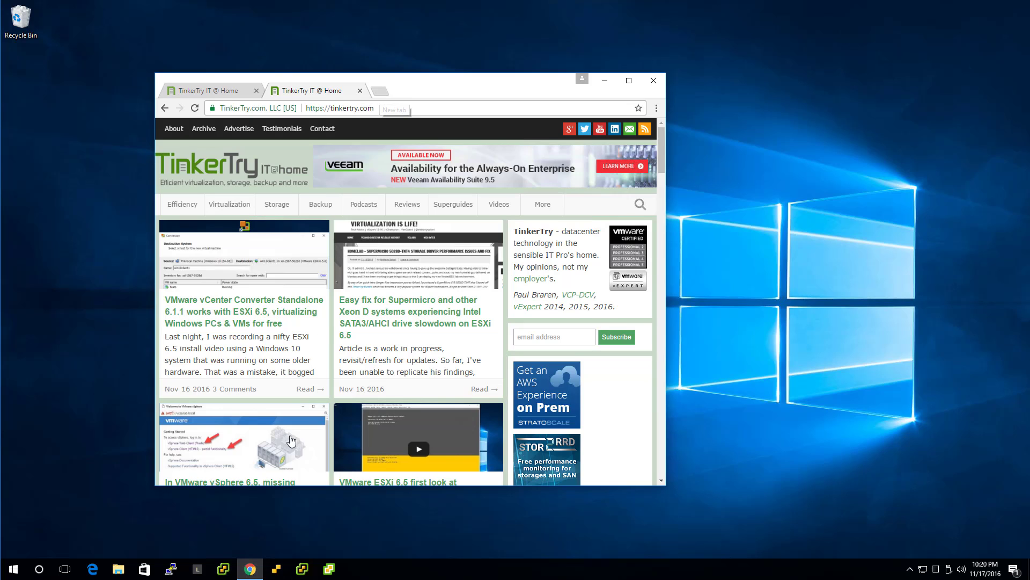
mouse_move(453, 86)
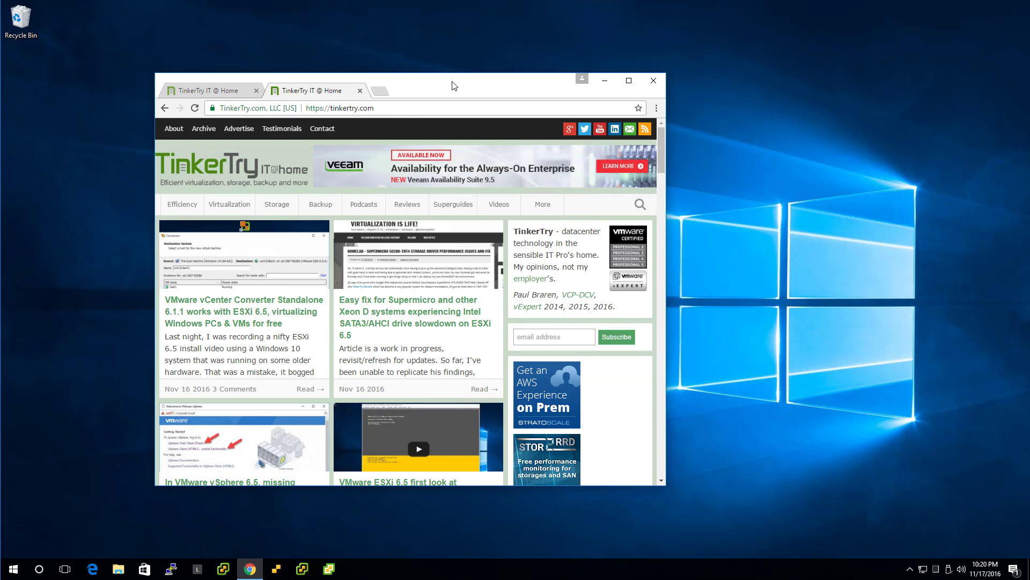
mouse_move(653, 80)
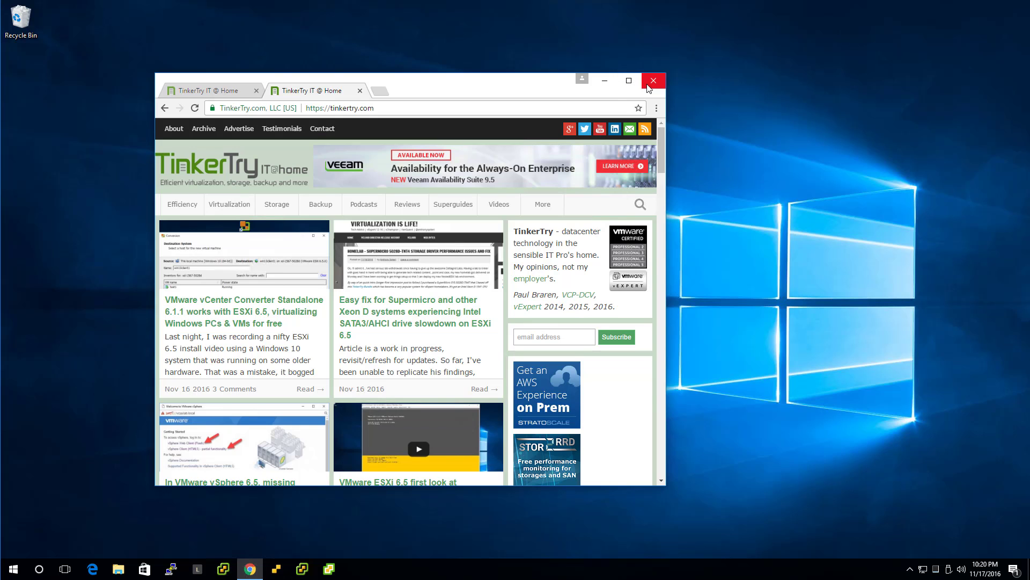
click(653, 80)
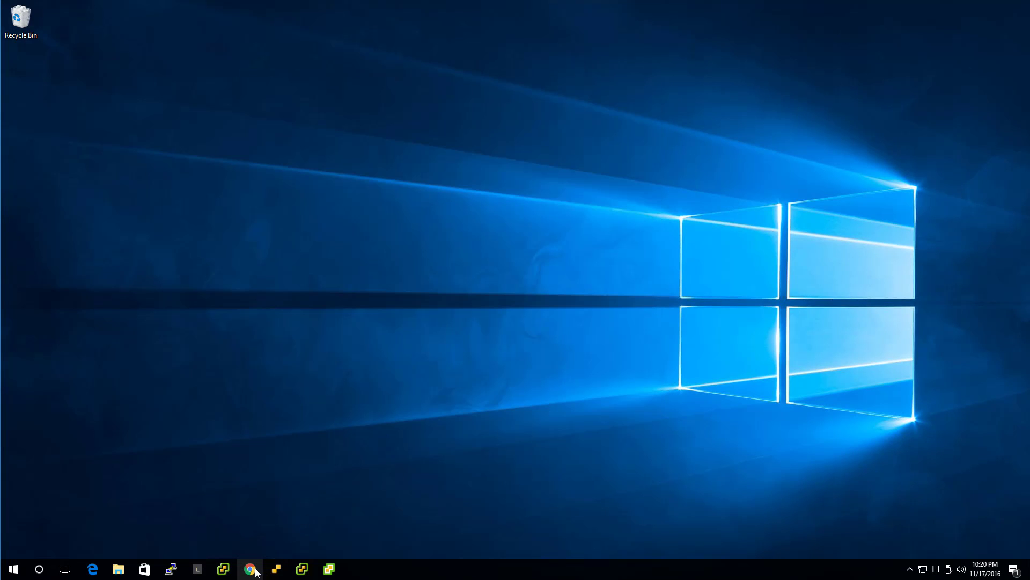
right_click(249, 568)
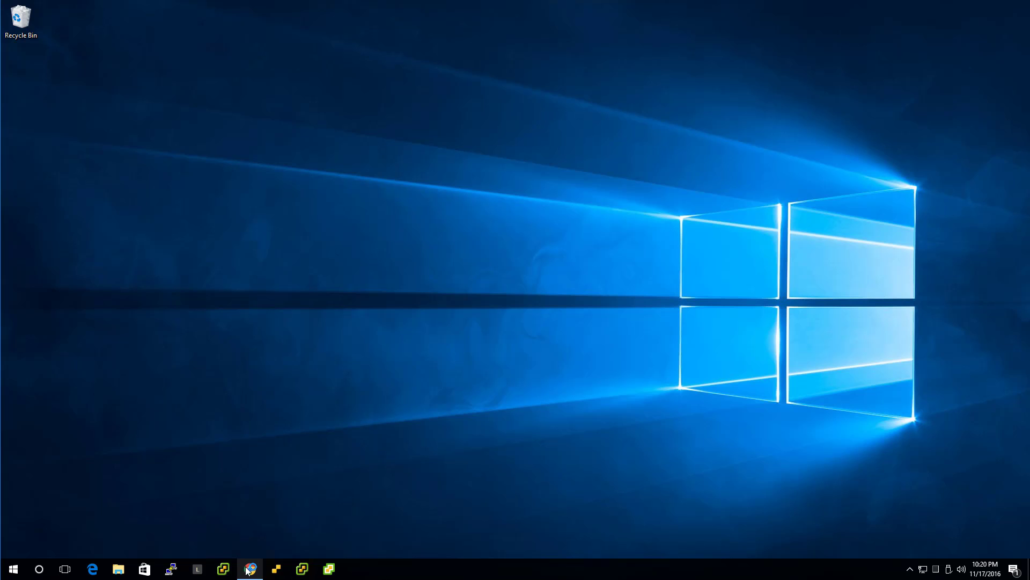
click(248, 568)
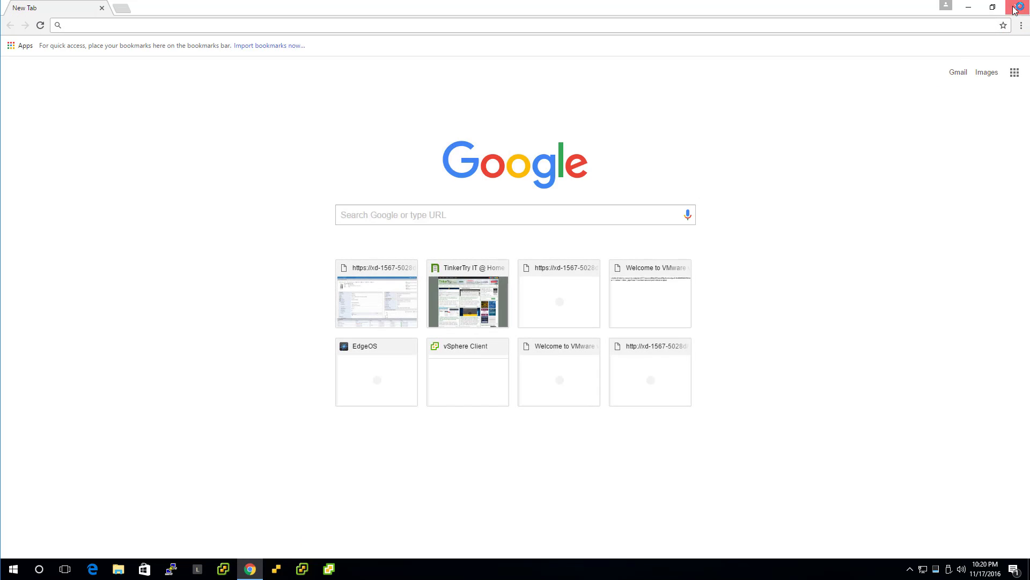
click(1015, 7)
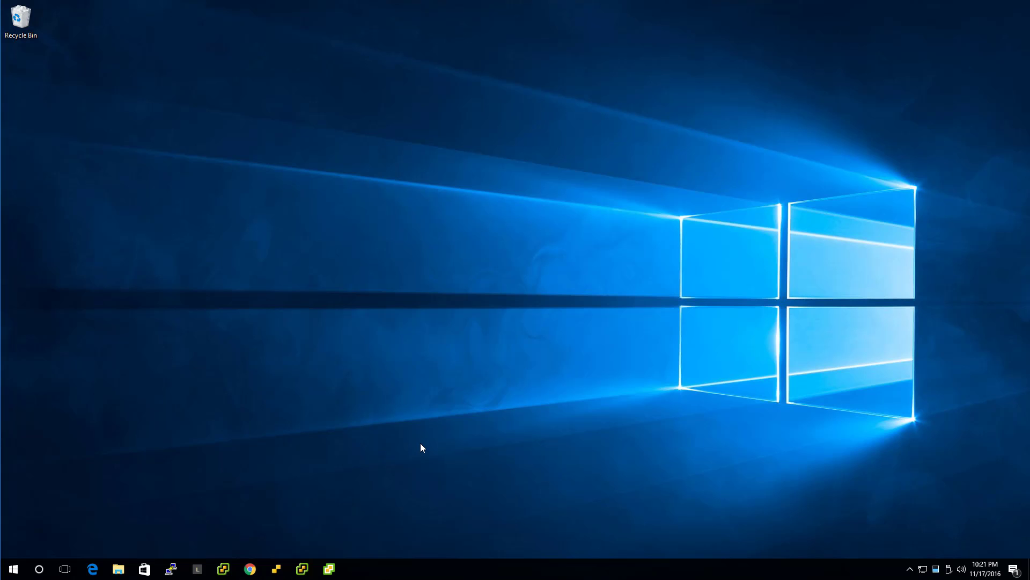